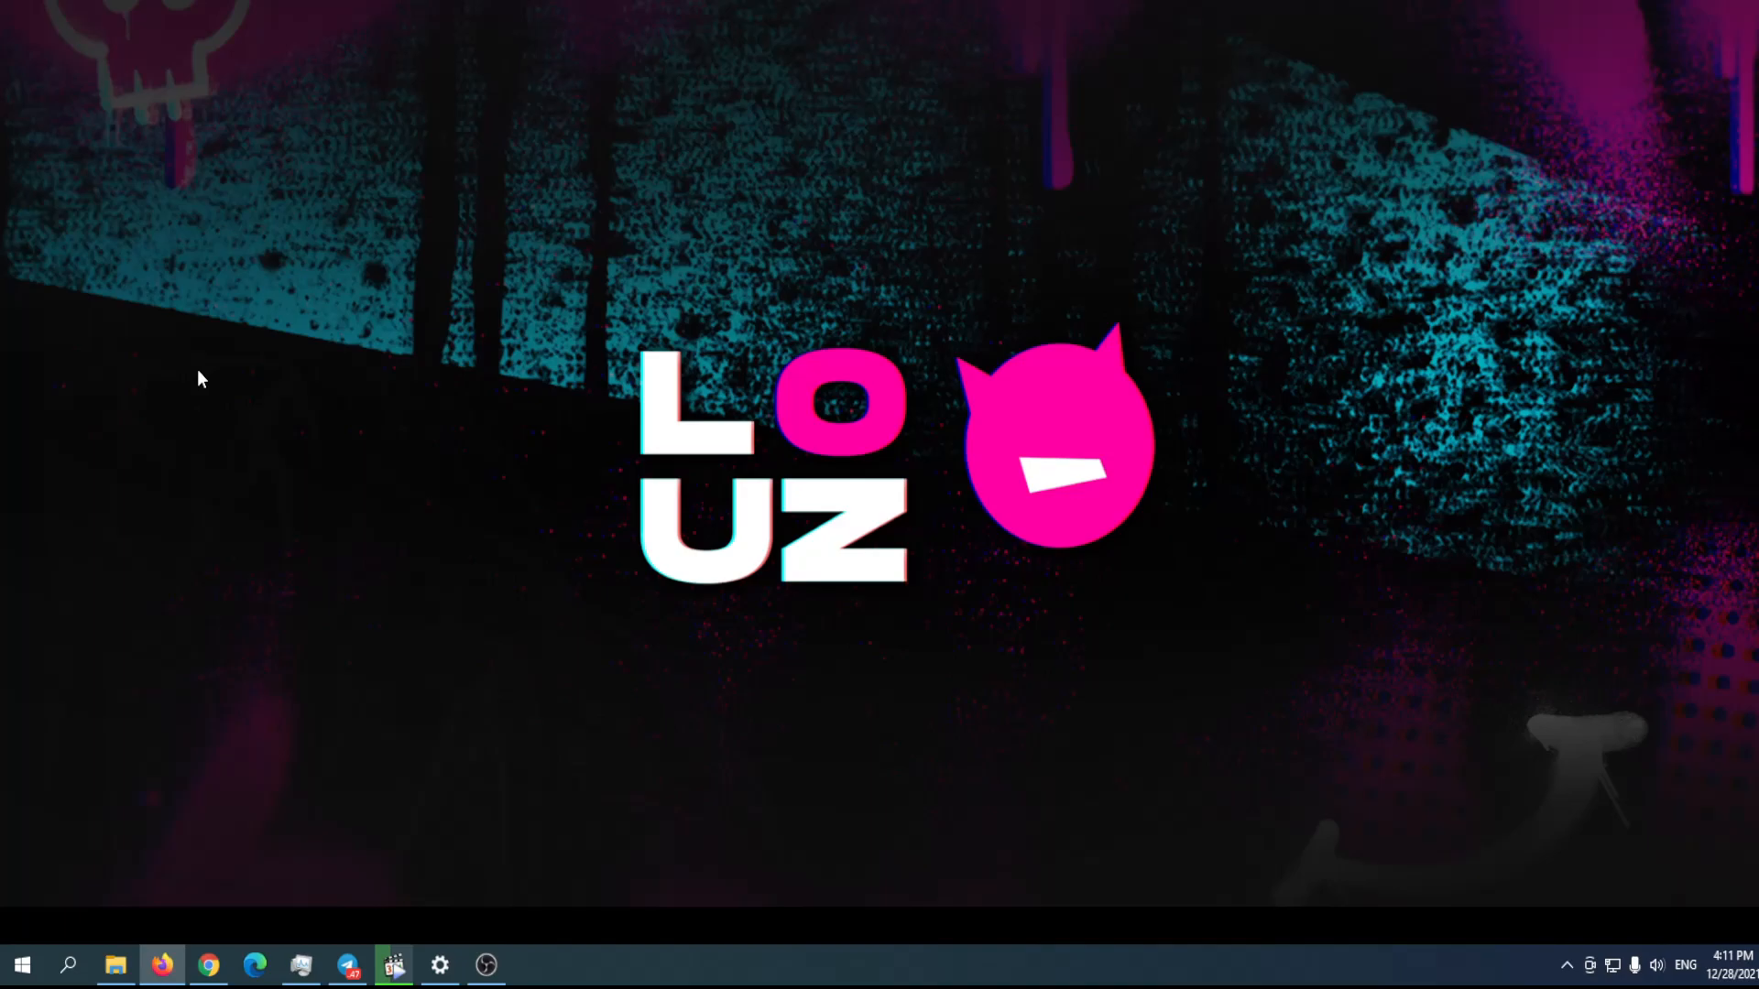
Scroll through the Welcome to Louz city story down to the Giveaway Roadmap for Holders.
{"action": "scroll", "scroll_direction": "down", "scroll_amount": 3}
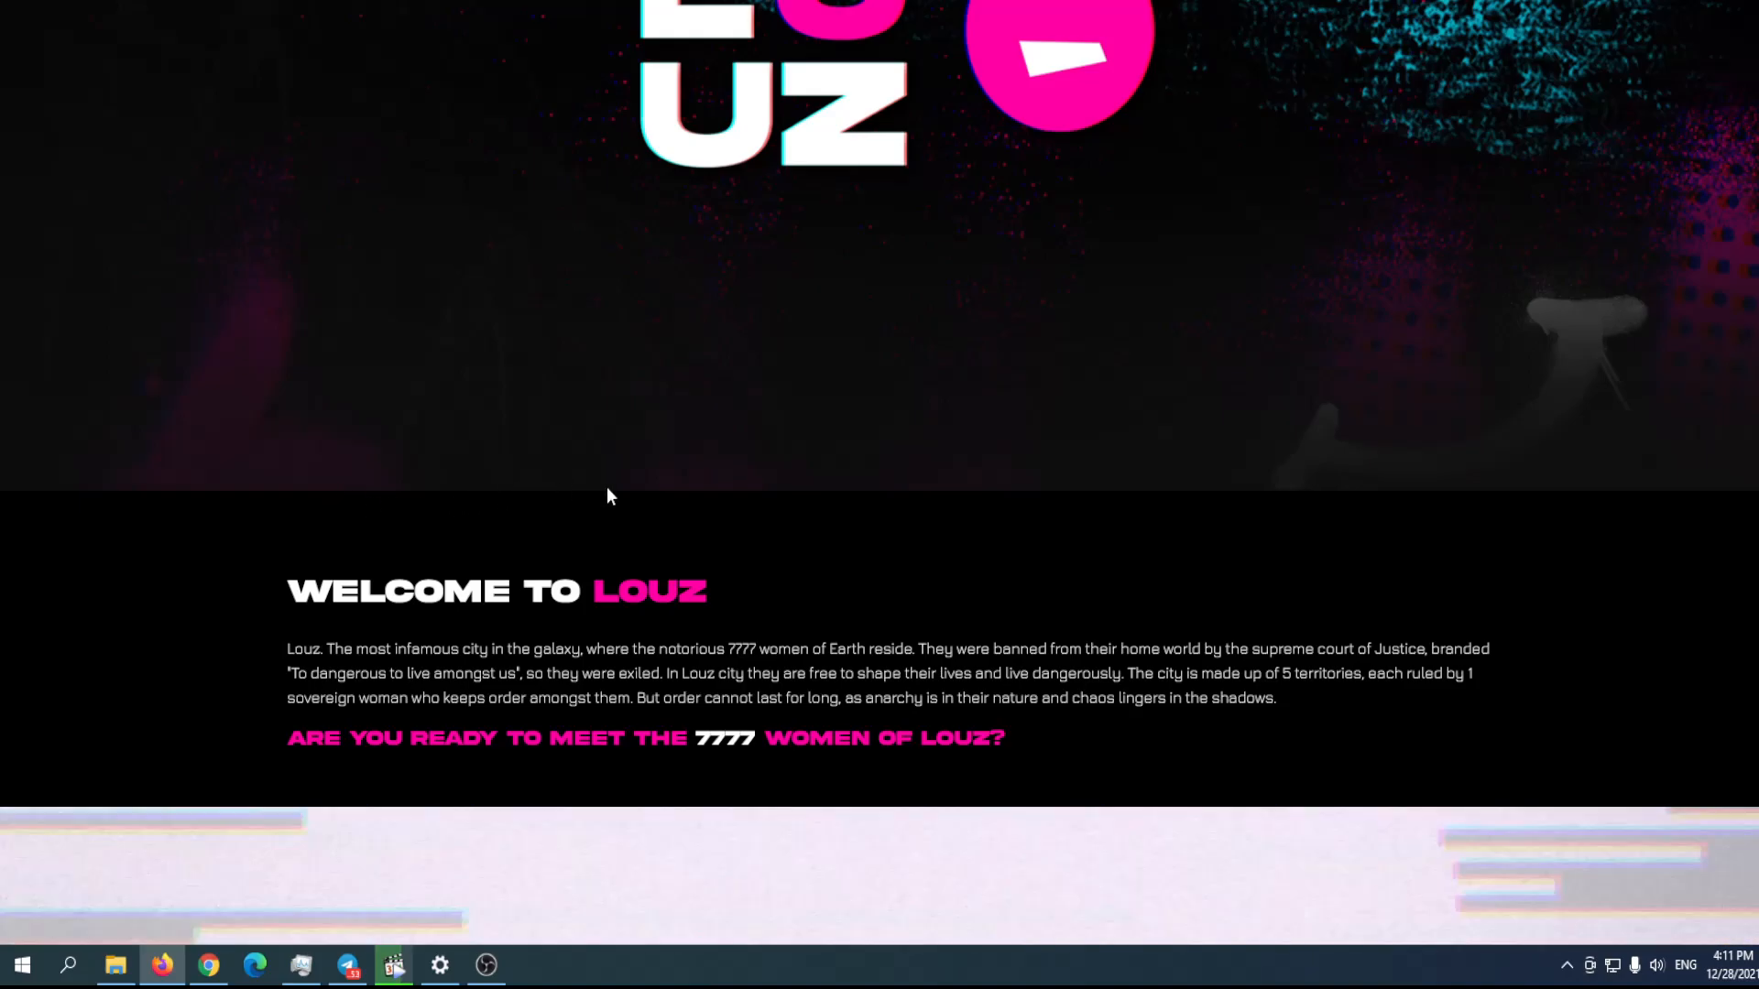
{"action": "scroll", "scroll_direction": "down", "scroll_amount": 3}
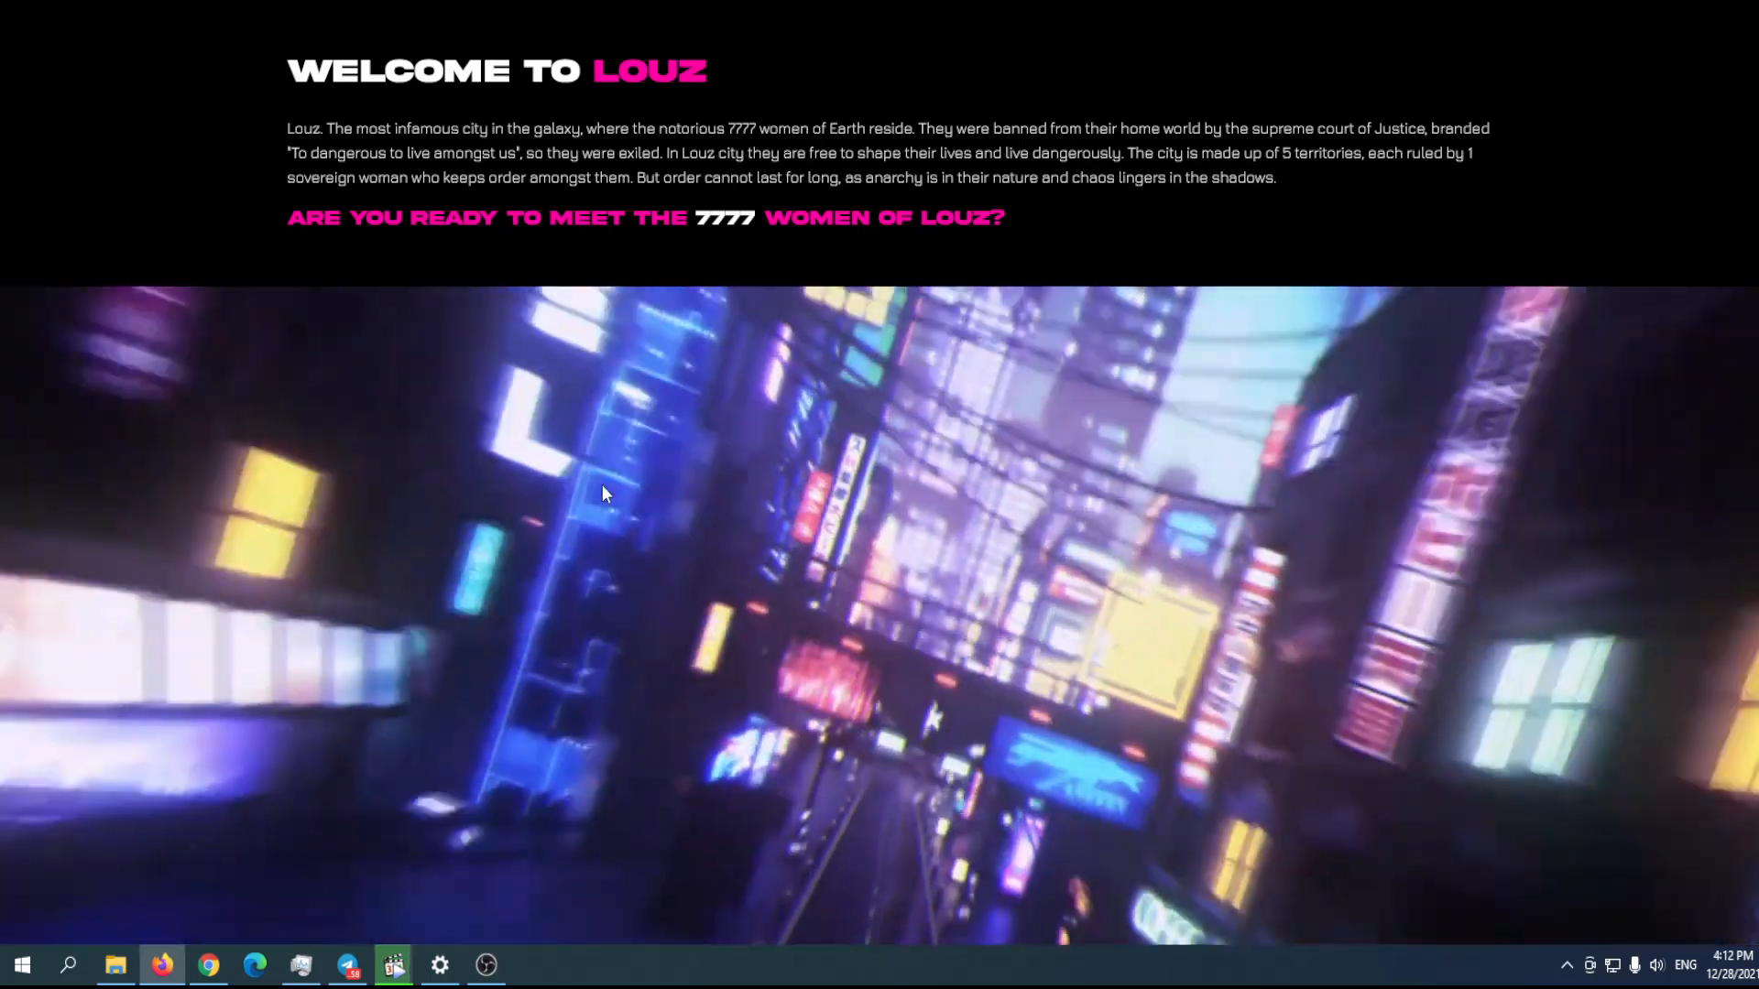
{"action": "scroll", "scroll_direction": "down", "scroll_amount": 3}
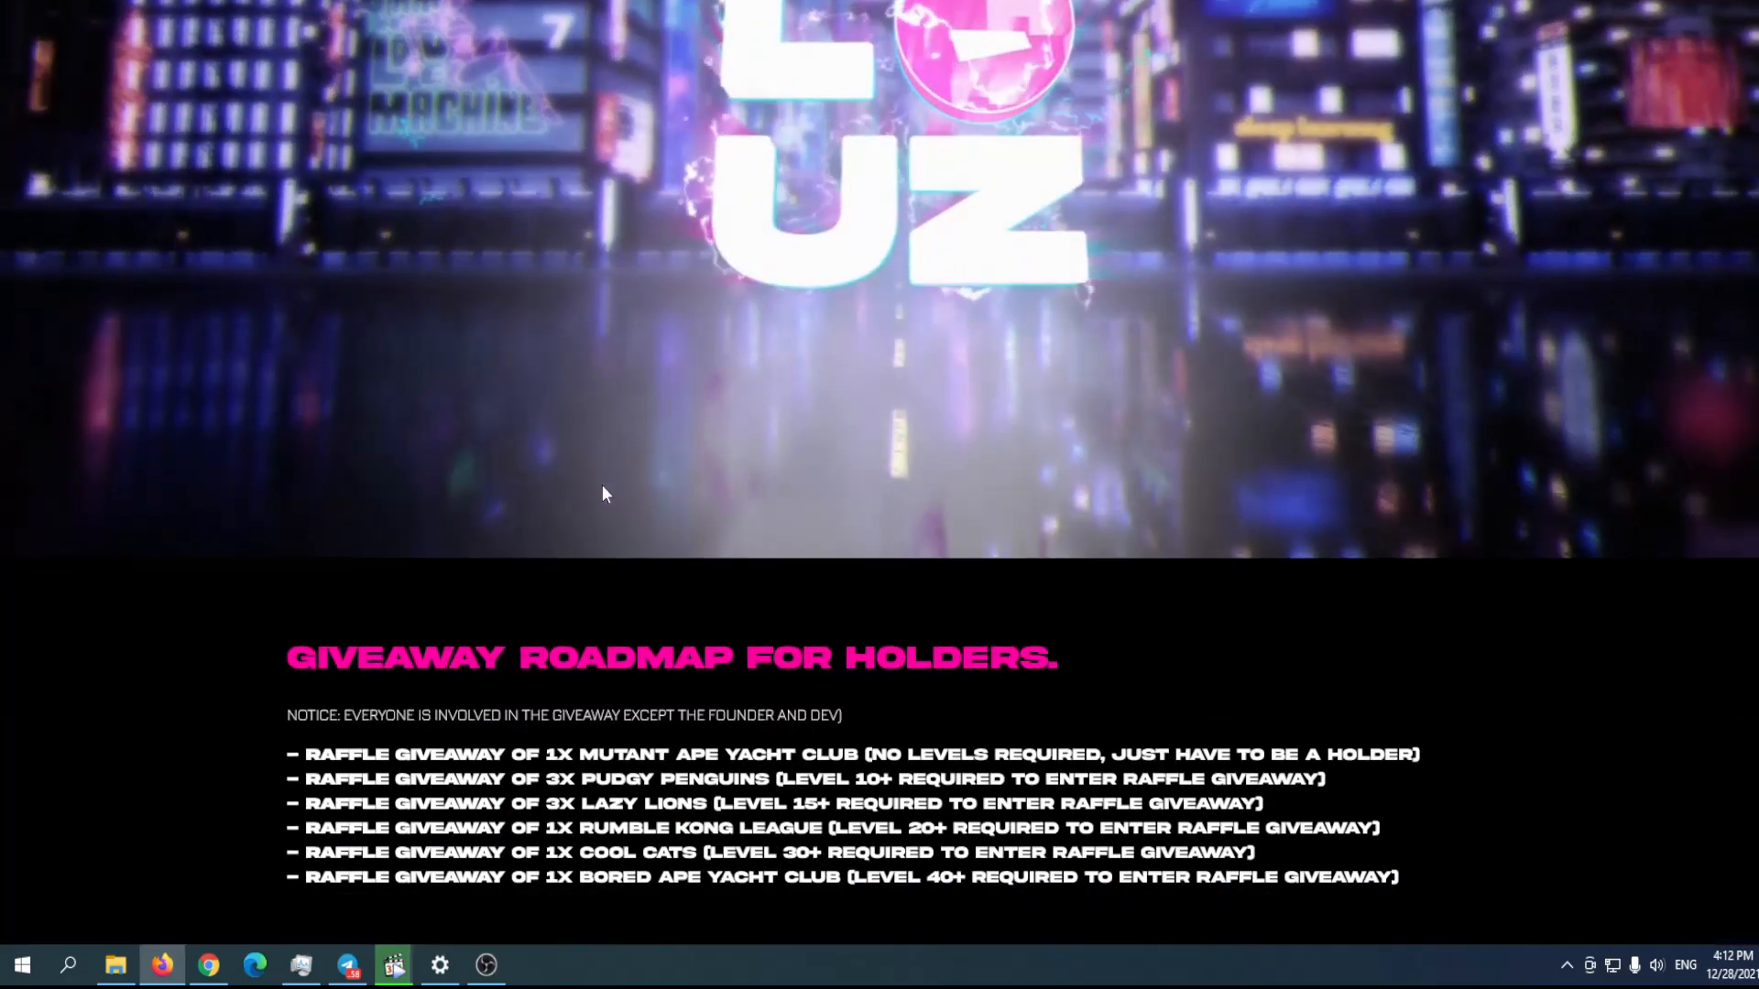
{"action": "scroll", "scroll_direction": "down", "scroll_amount": 3}
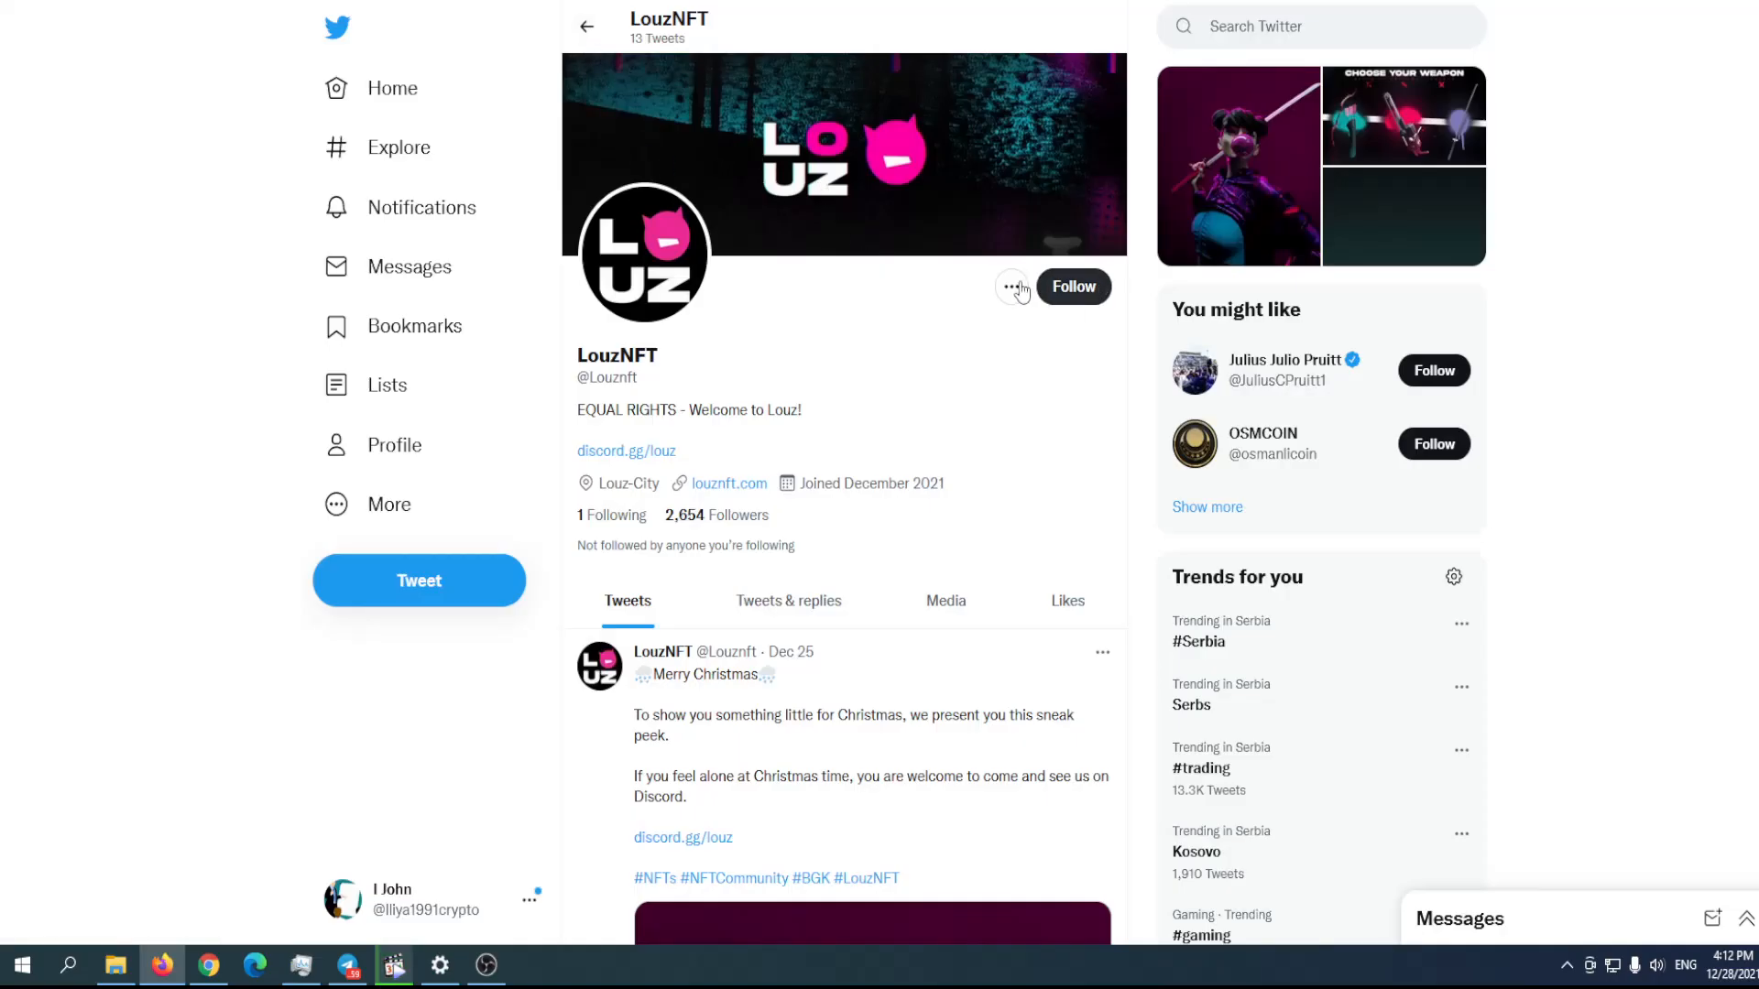
Scroll LouzNFT's tweets and open the Merry Christmas tweet on its own page.
{"action": "scroll", "scroll_direction": "down", "scroll_amount": 3}
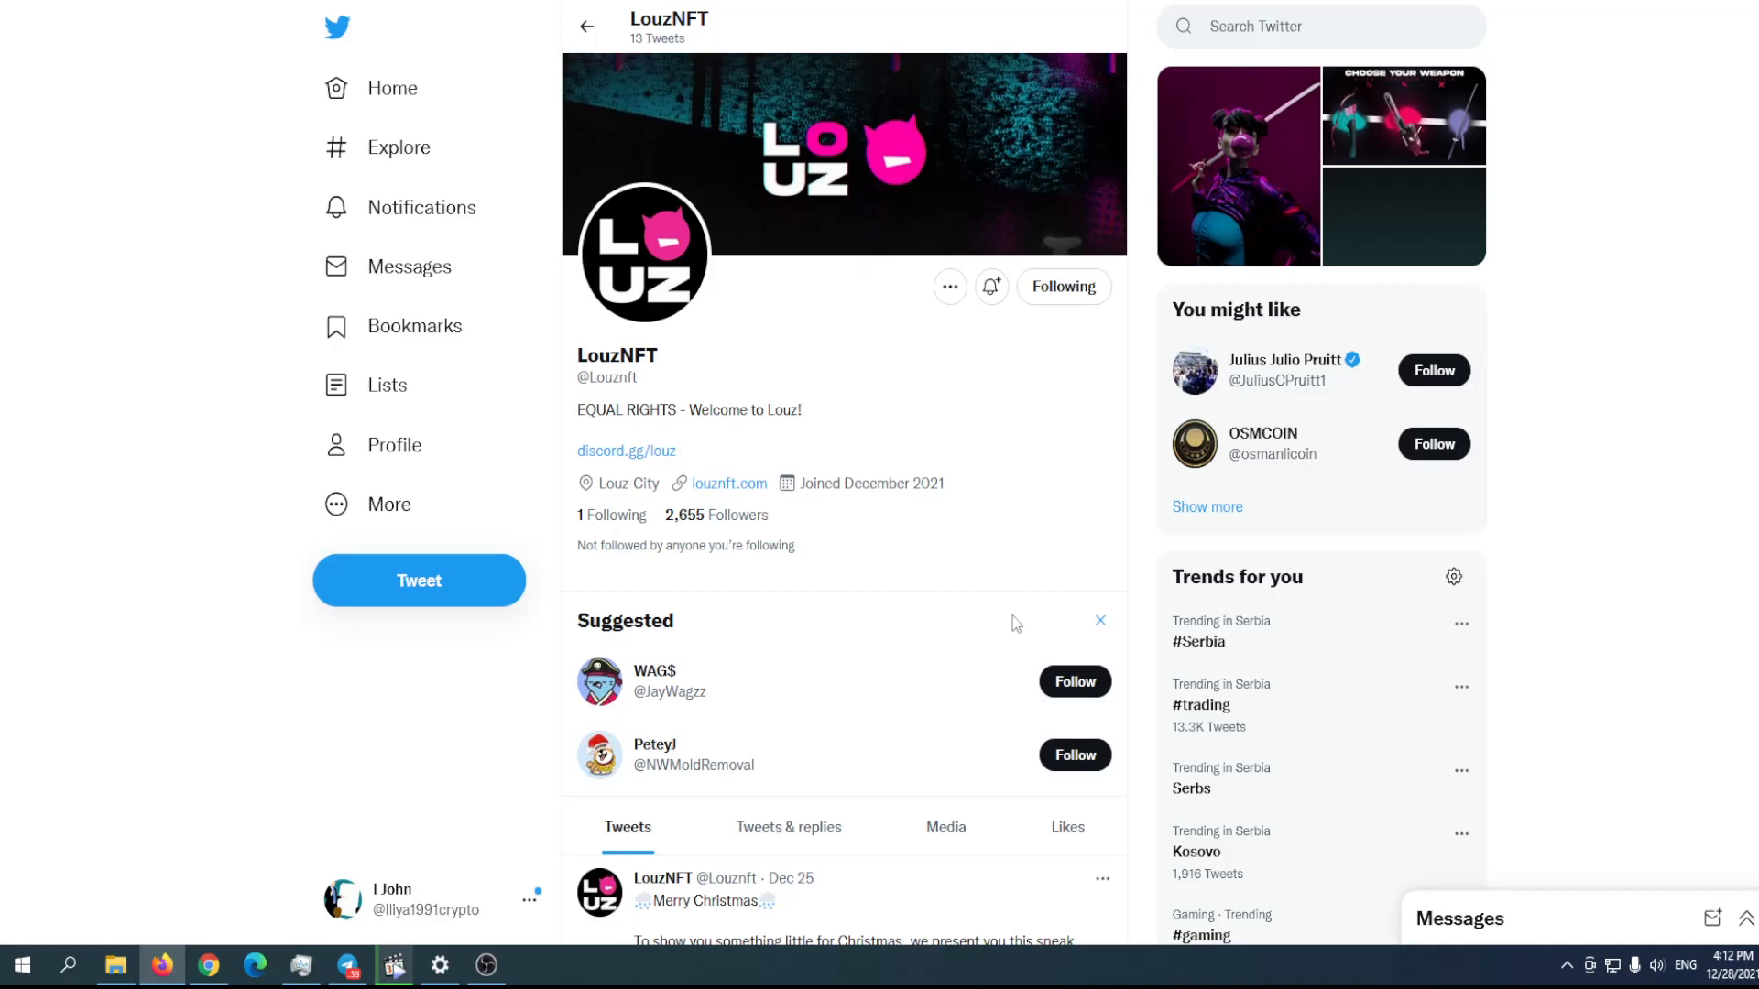
{"action": "scroll", "scroll_direction": "down", "scroll_amount": 3}
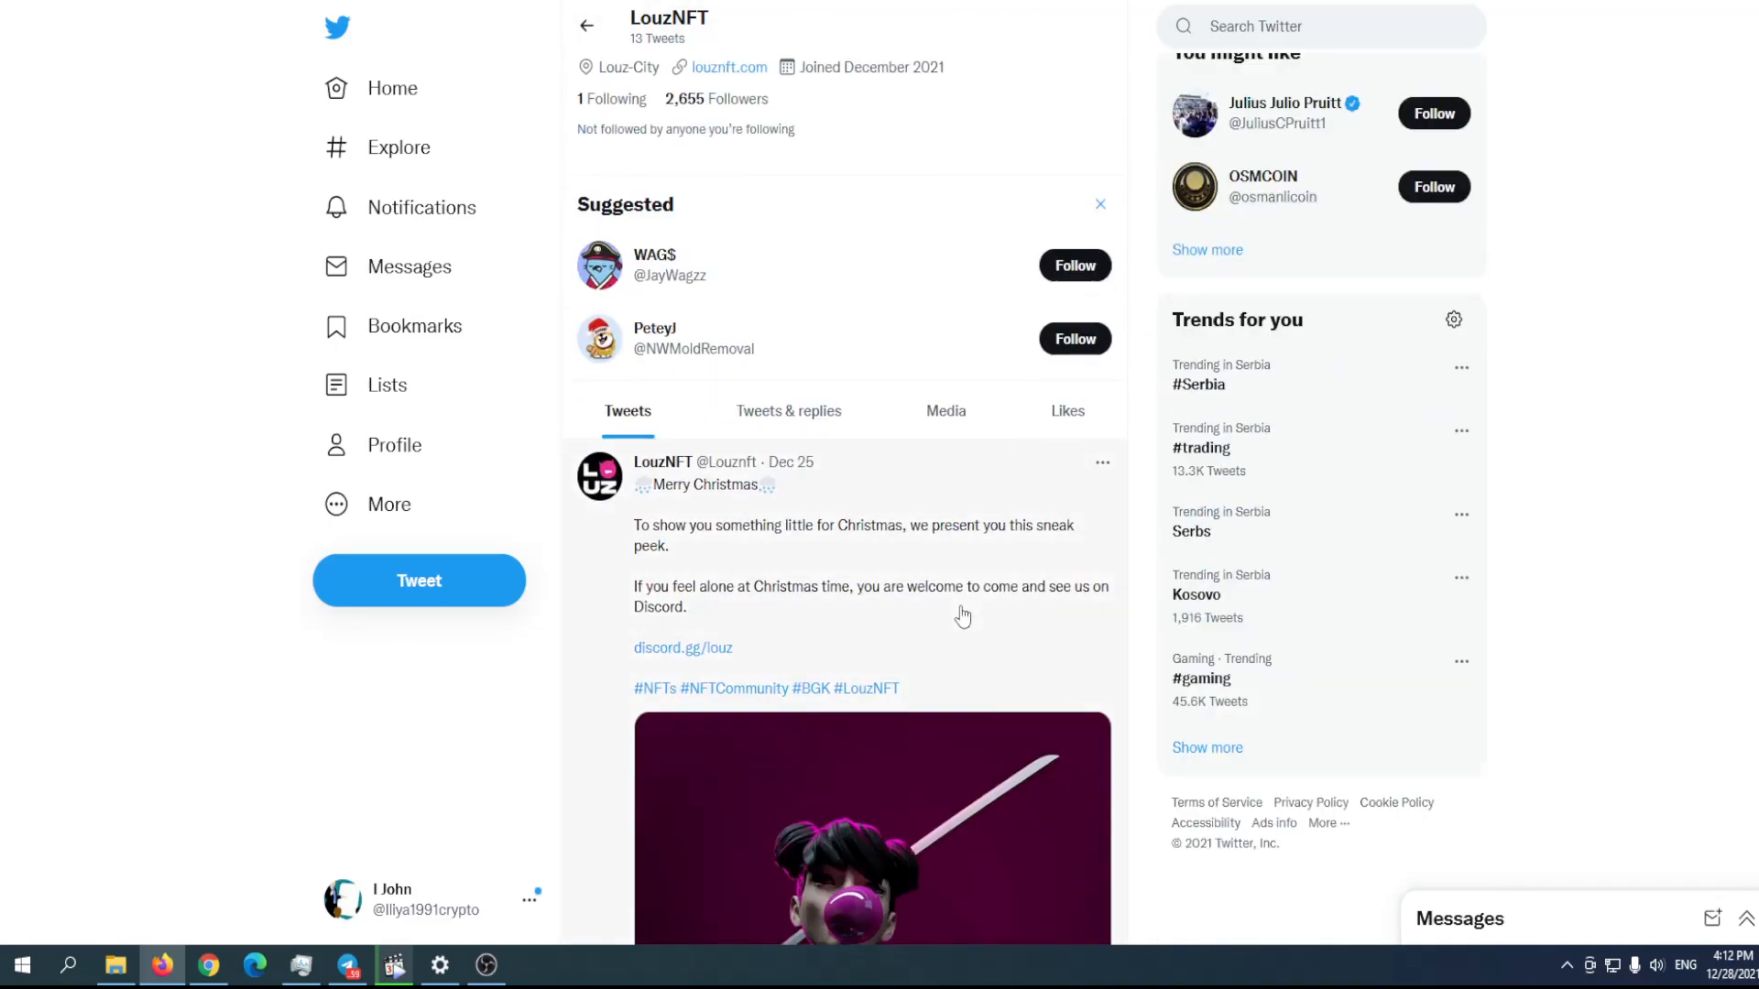
{"action": "scroll", "scroll_direction": "down", "scroll_amount": 3}
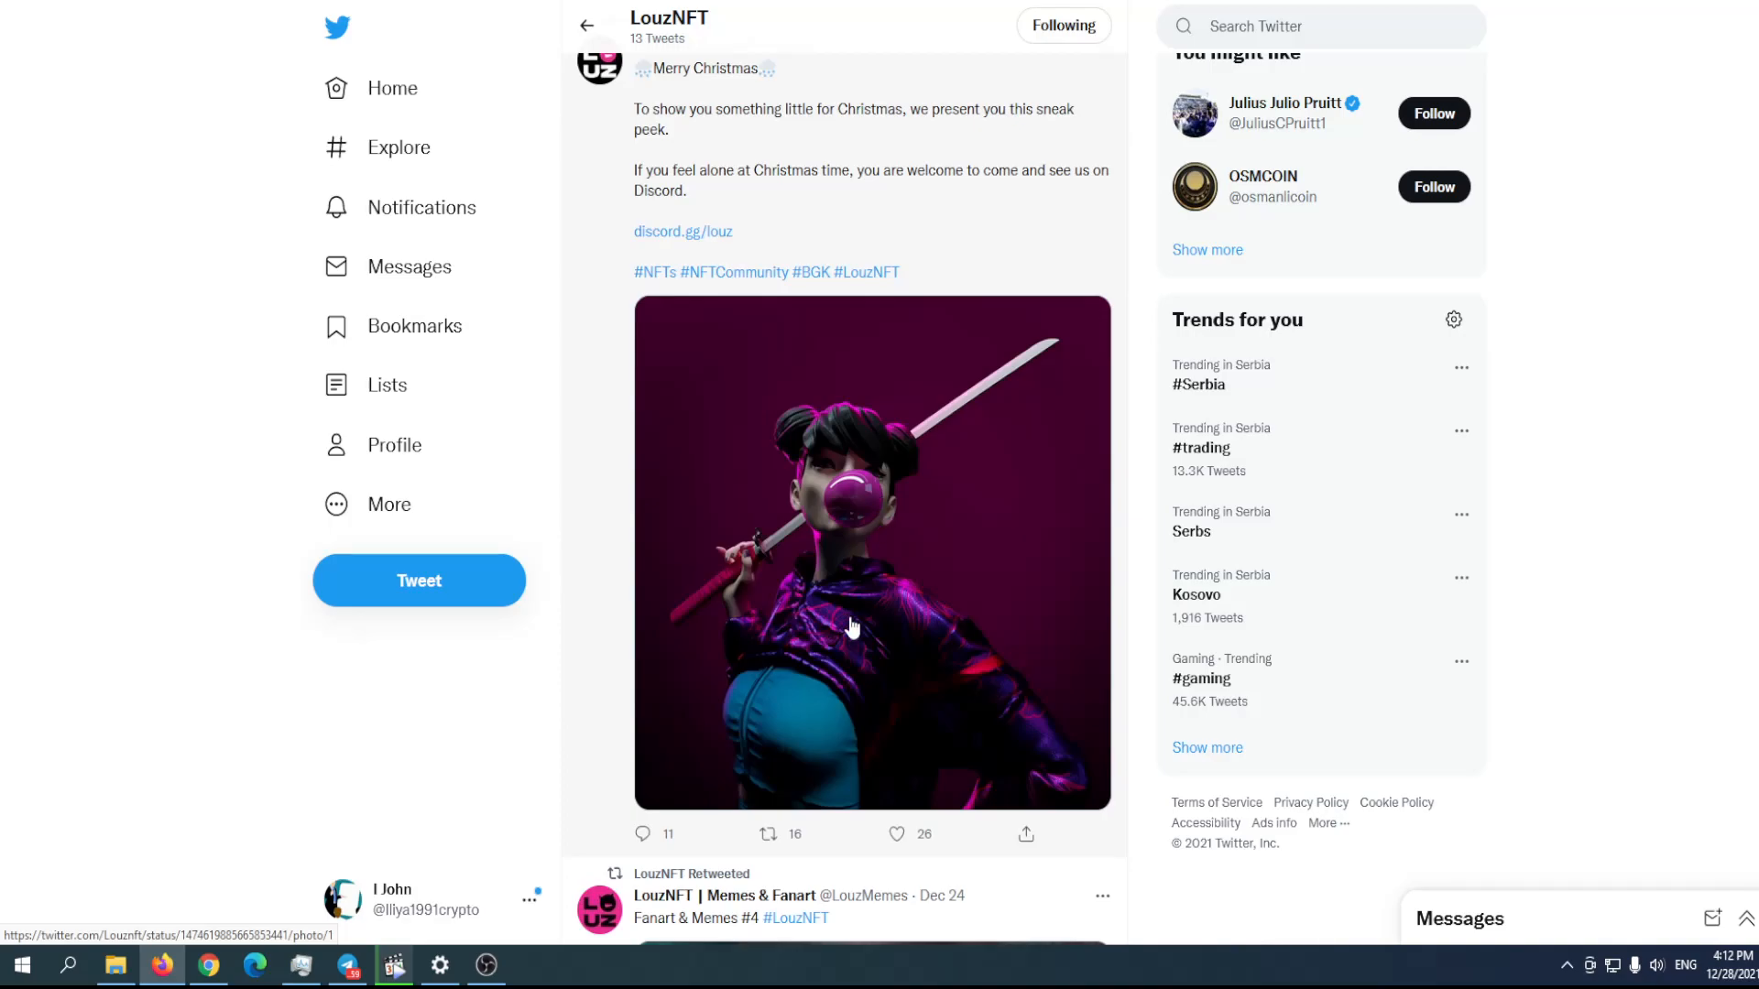
{"action": "scroll", "scroll_direction": "down", "scroll_amount": 3}
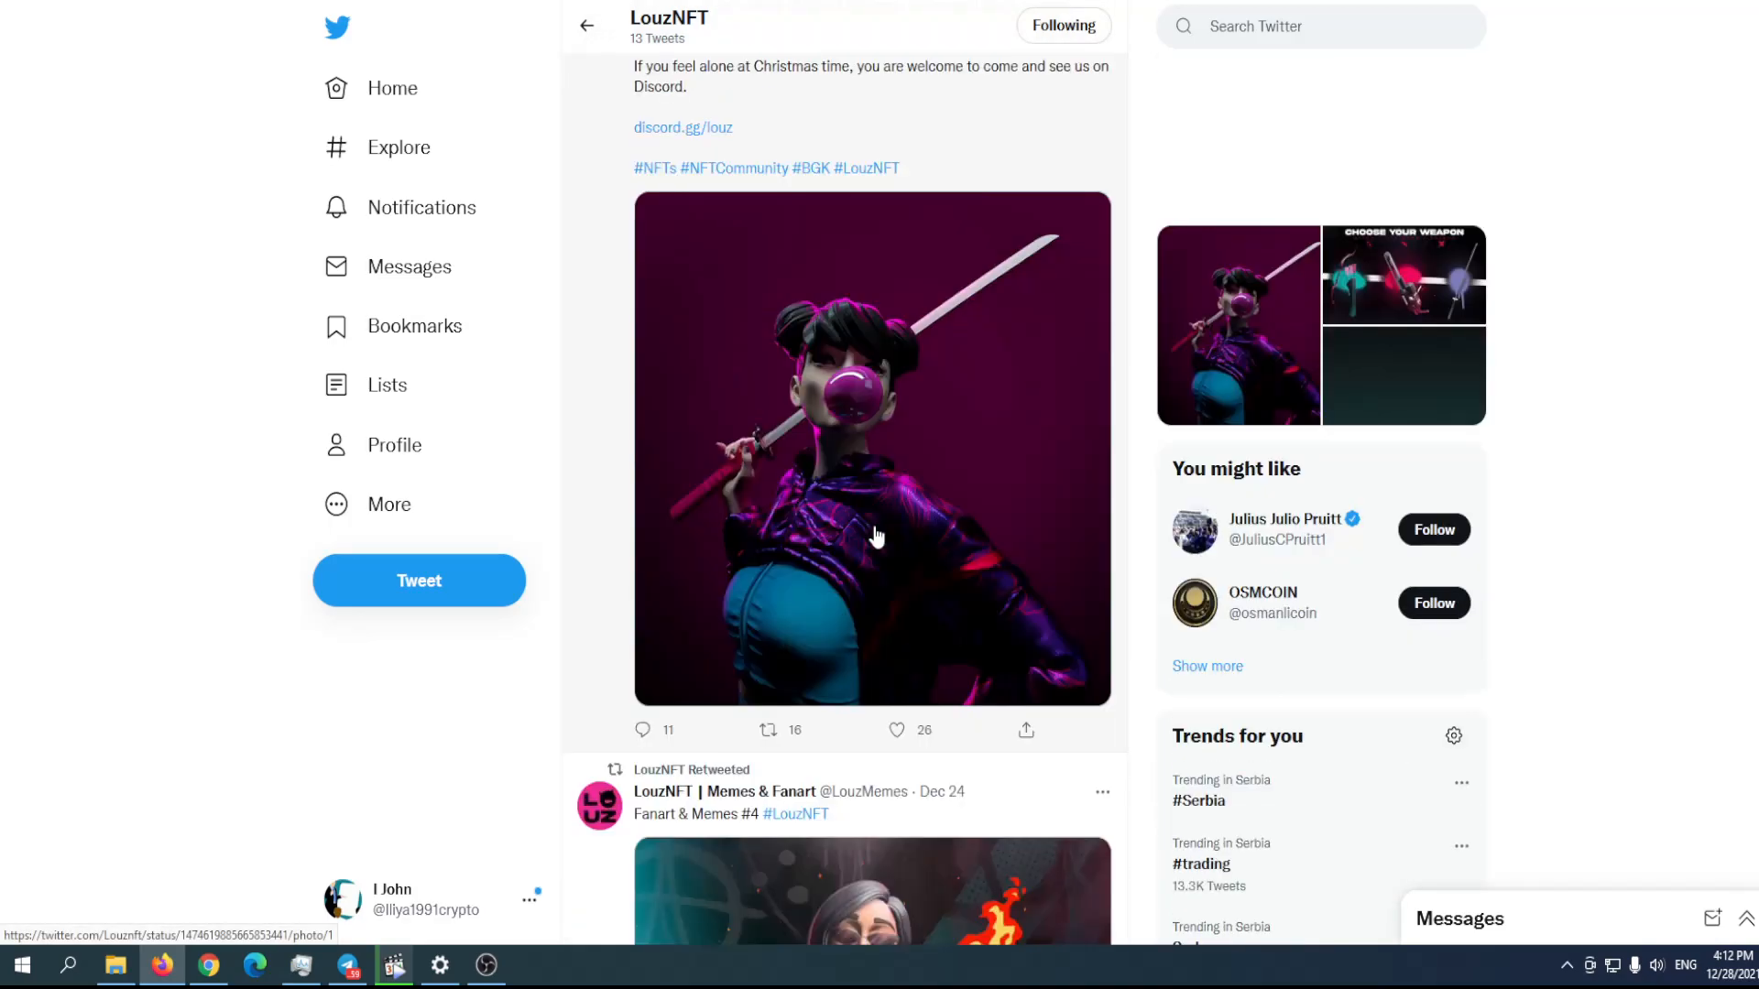
{"action": "left_click", "coordinate": [874, 535]}
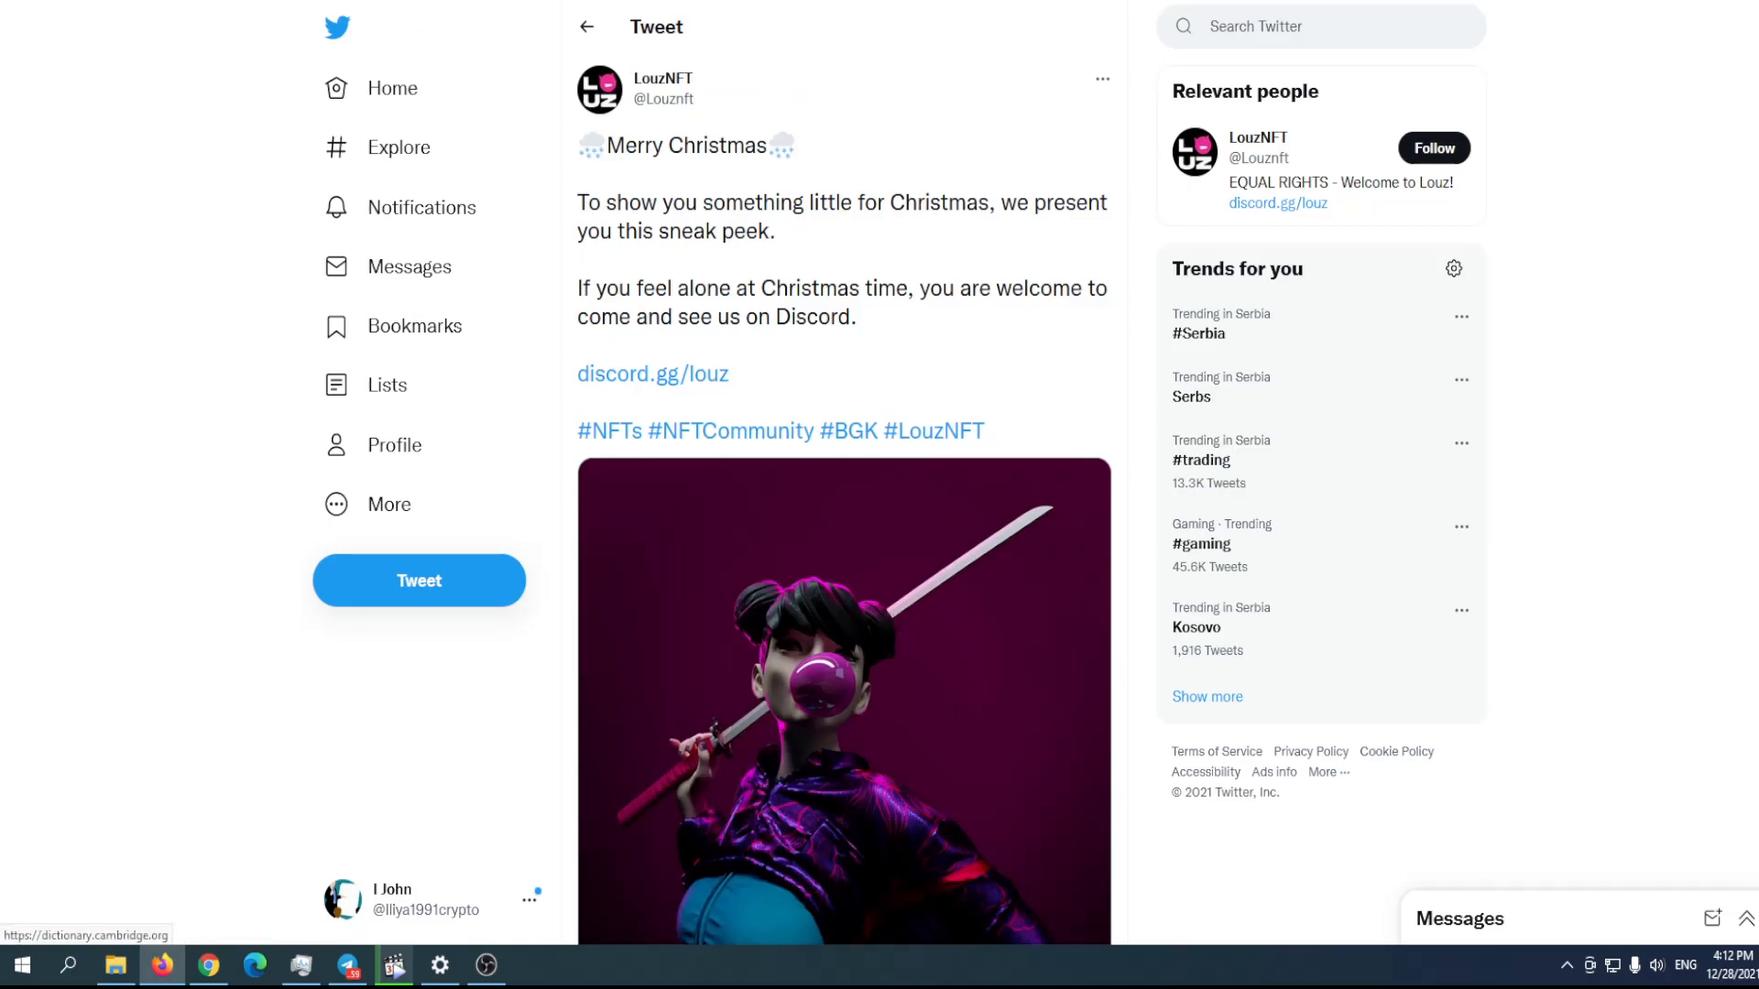
{"action": "scroll", "scroll_direction": "down", "scroll_amount": 3}
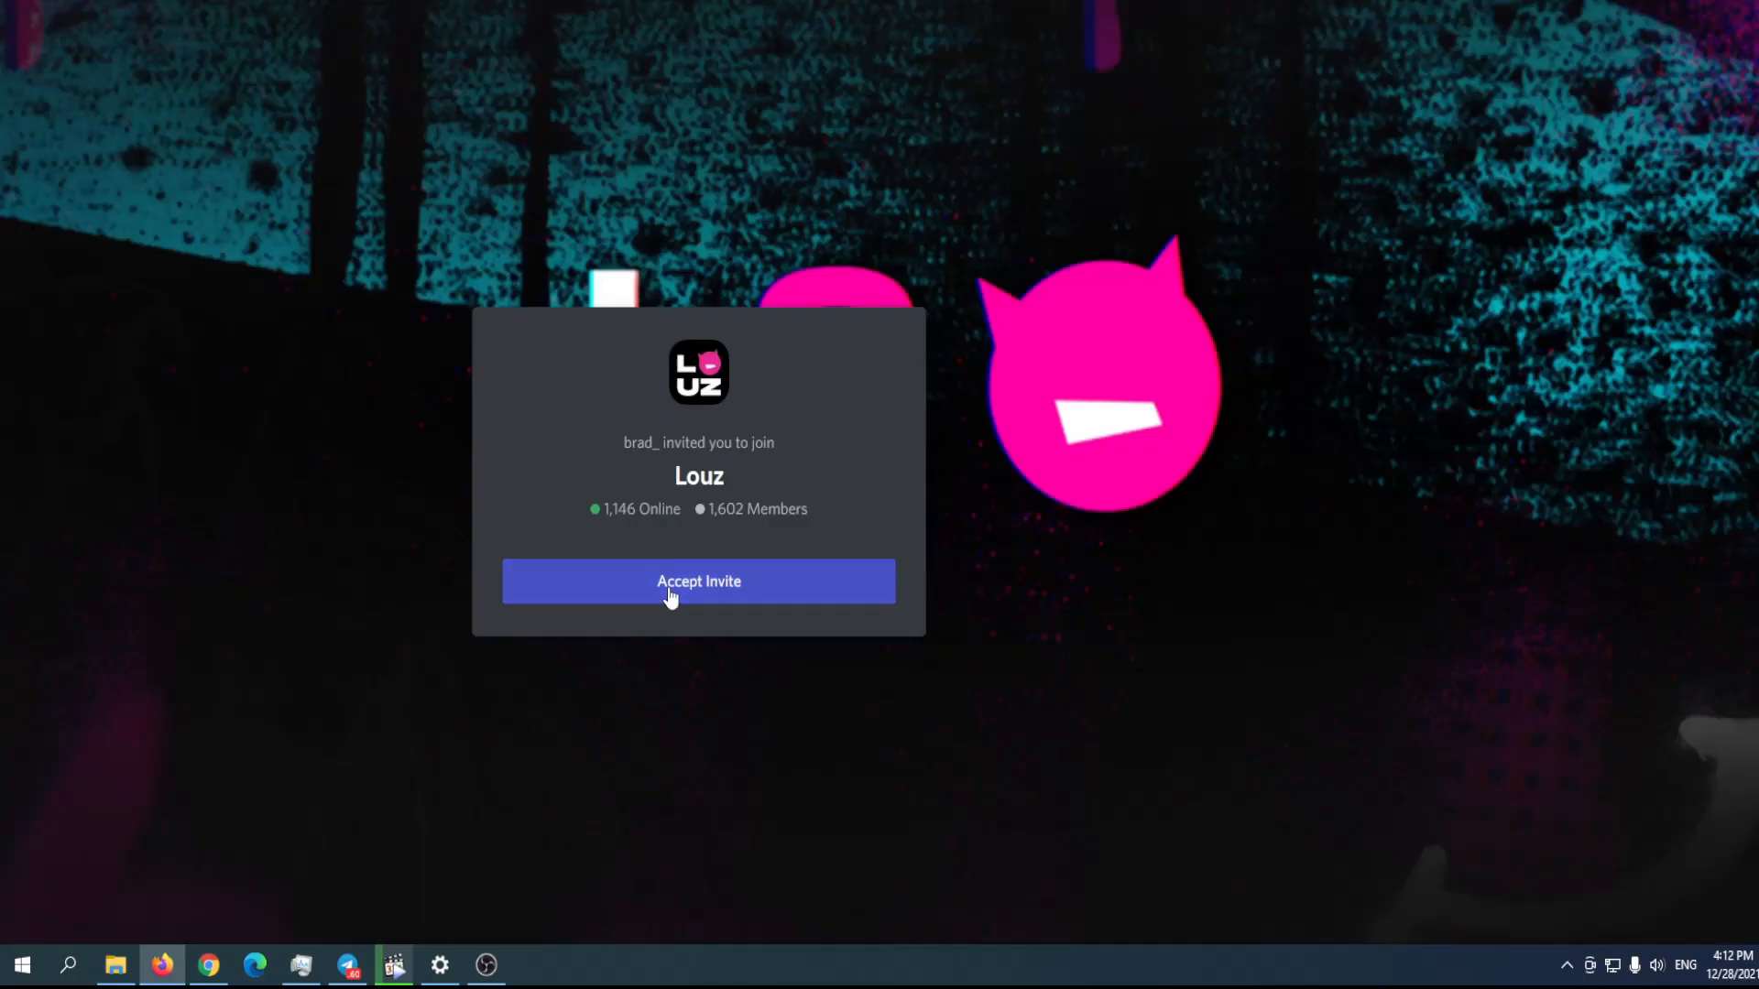
Accept the Louz Discord server invite and open the #roadmap channel.
{"action": "left_click", "coordinate": [699, 581]}
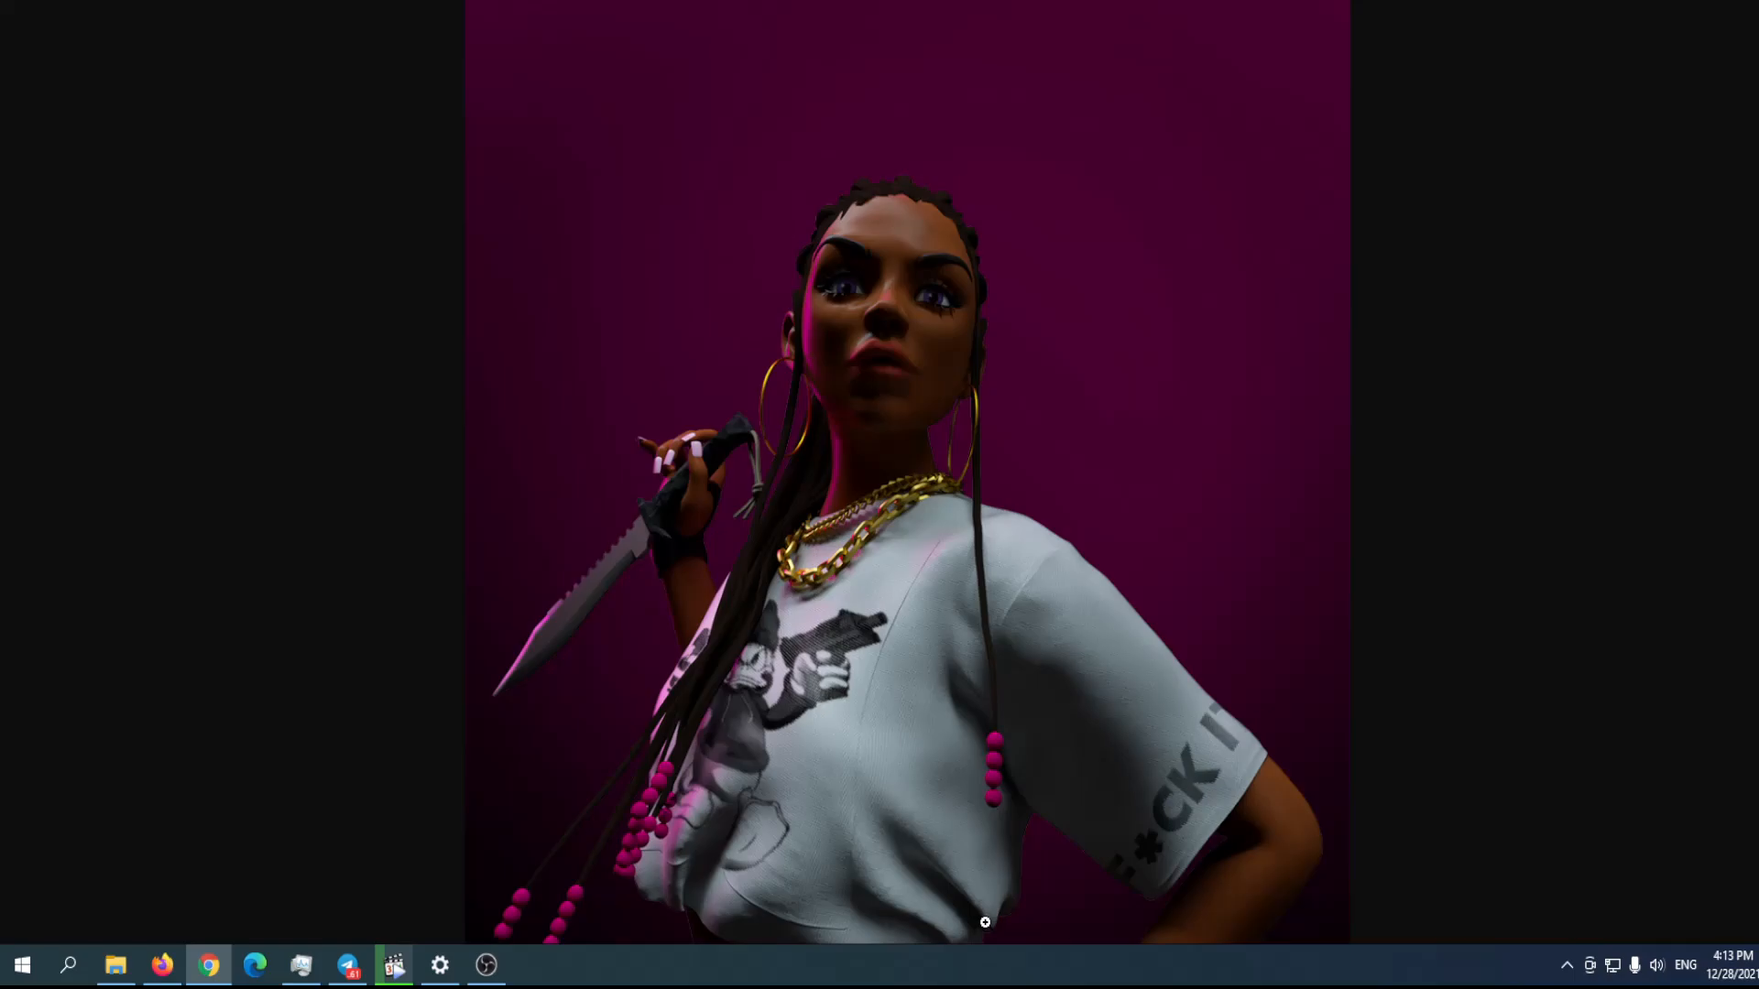
{"action": "left_click", "coordinate": [394, 965]}
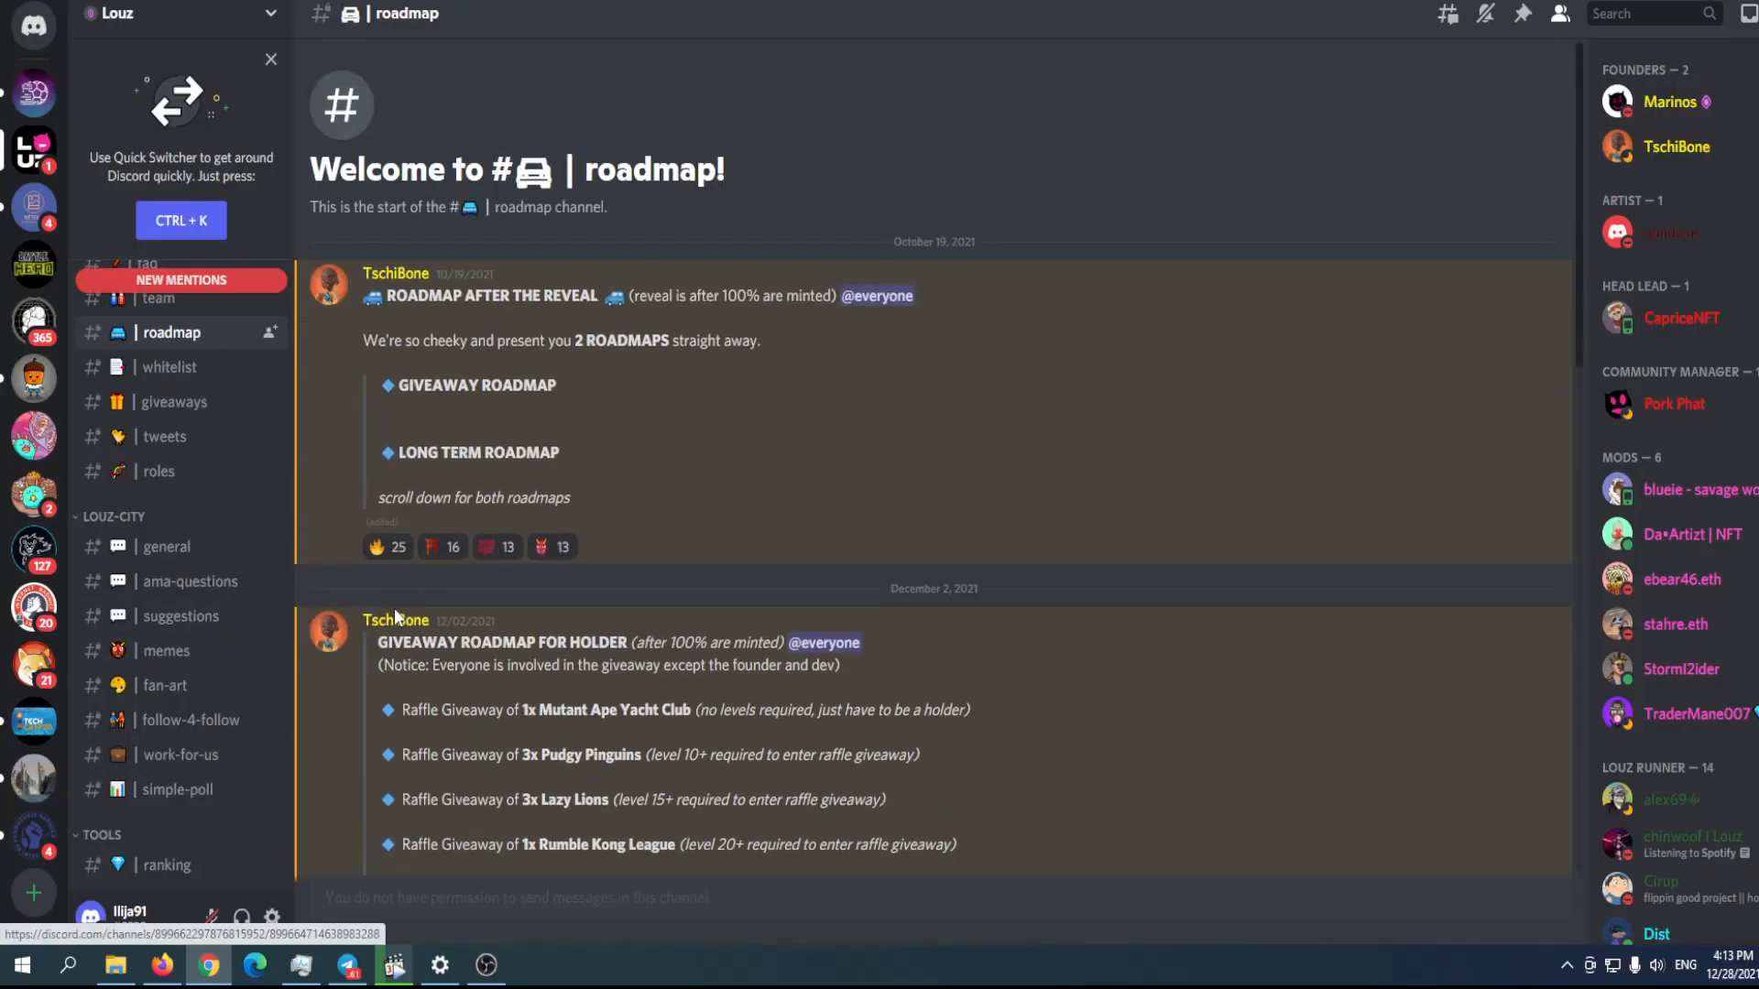
{"action": "scroll", "scroll_direction": "down", "scroll_amount": 3}
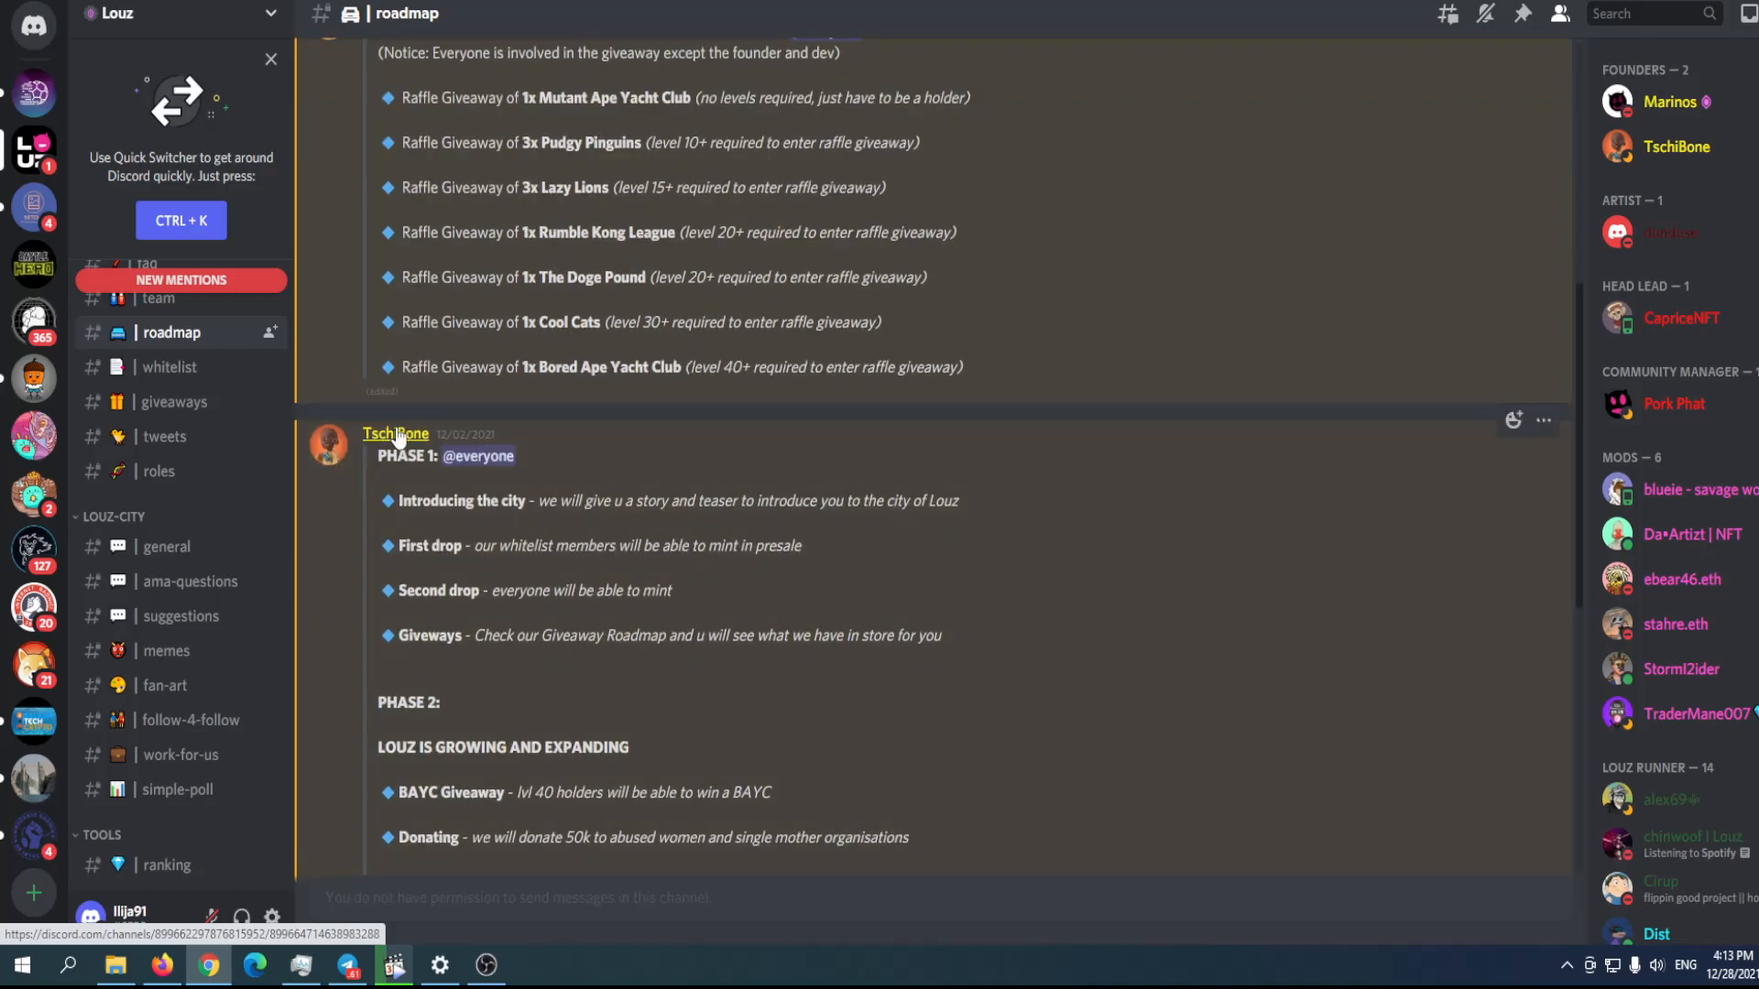
{"action": "mouse_move", "coordinate": [163, 468]}
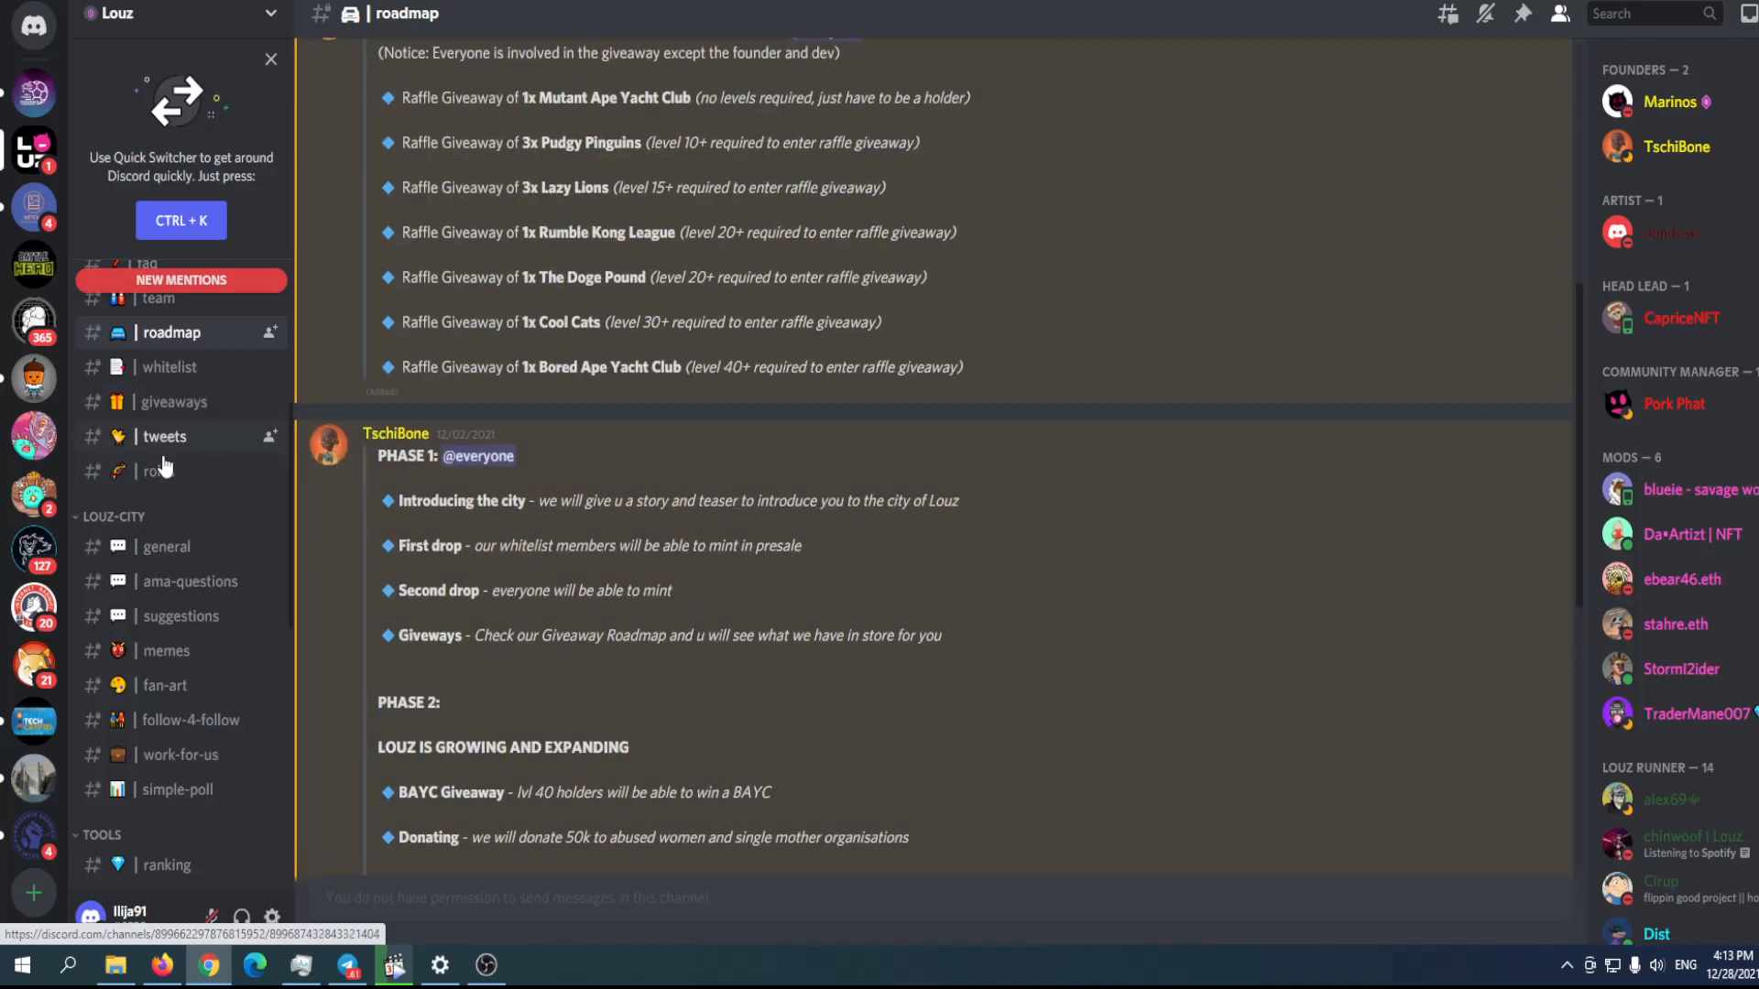
{"action": "mouse_move", "coordinate": [234, 579]}
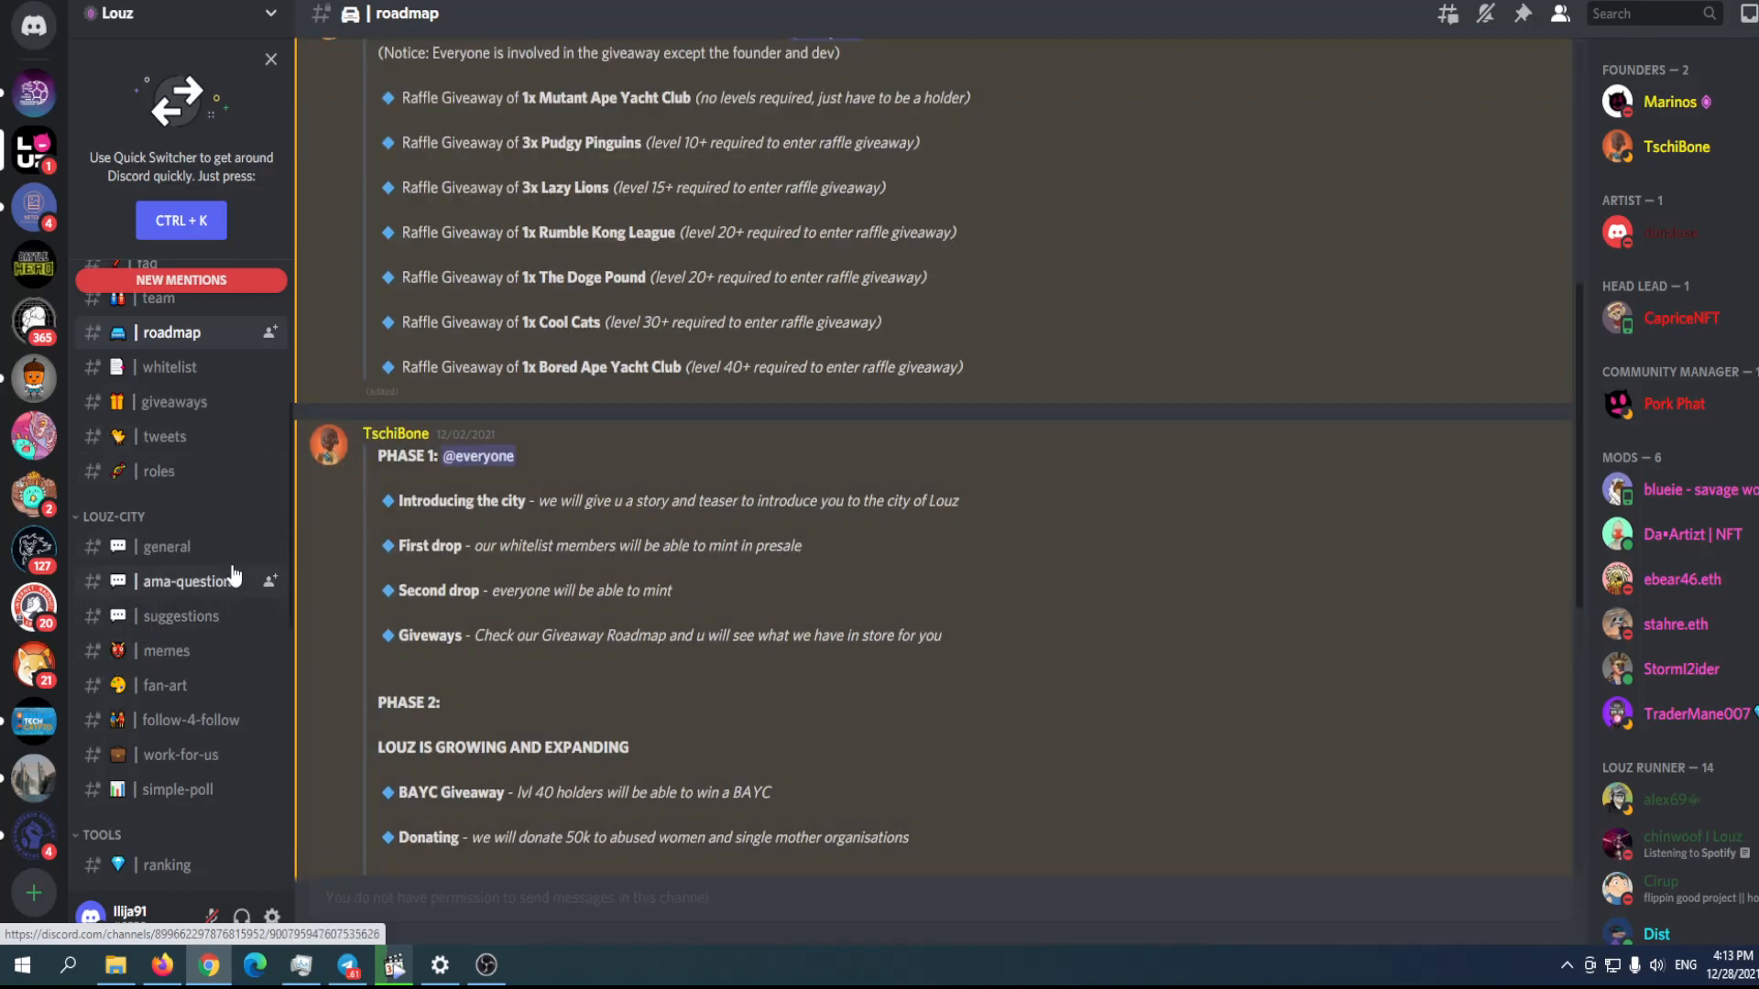
{"action": "mouse_move", "coordinate": [202, 602]}
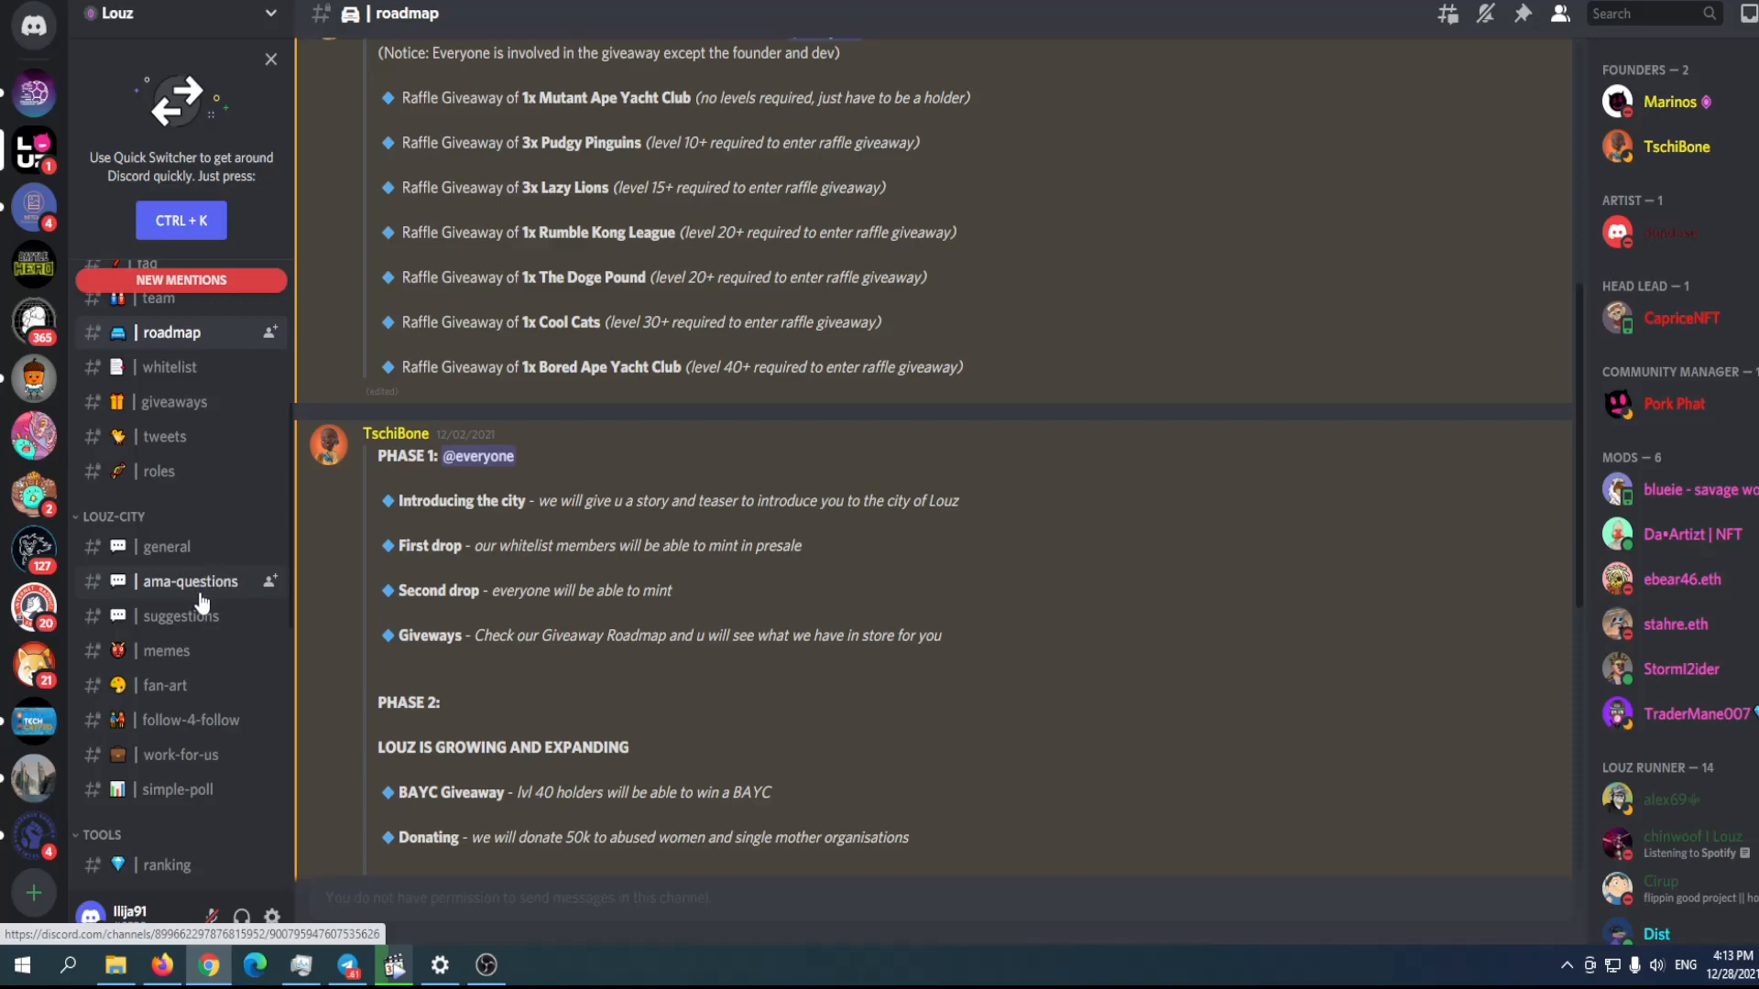
Read the roadmap posts through Roadmap 2.0, then return to the Louz website.
{"action": "scroll", "scroll_direction": "down", "scroll_amount": 3}
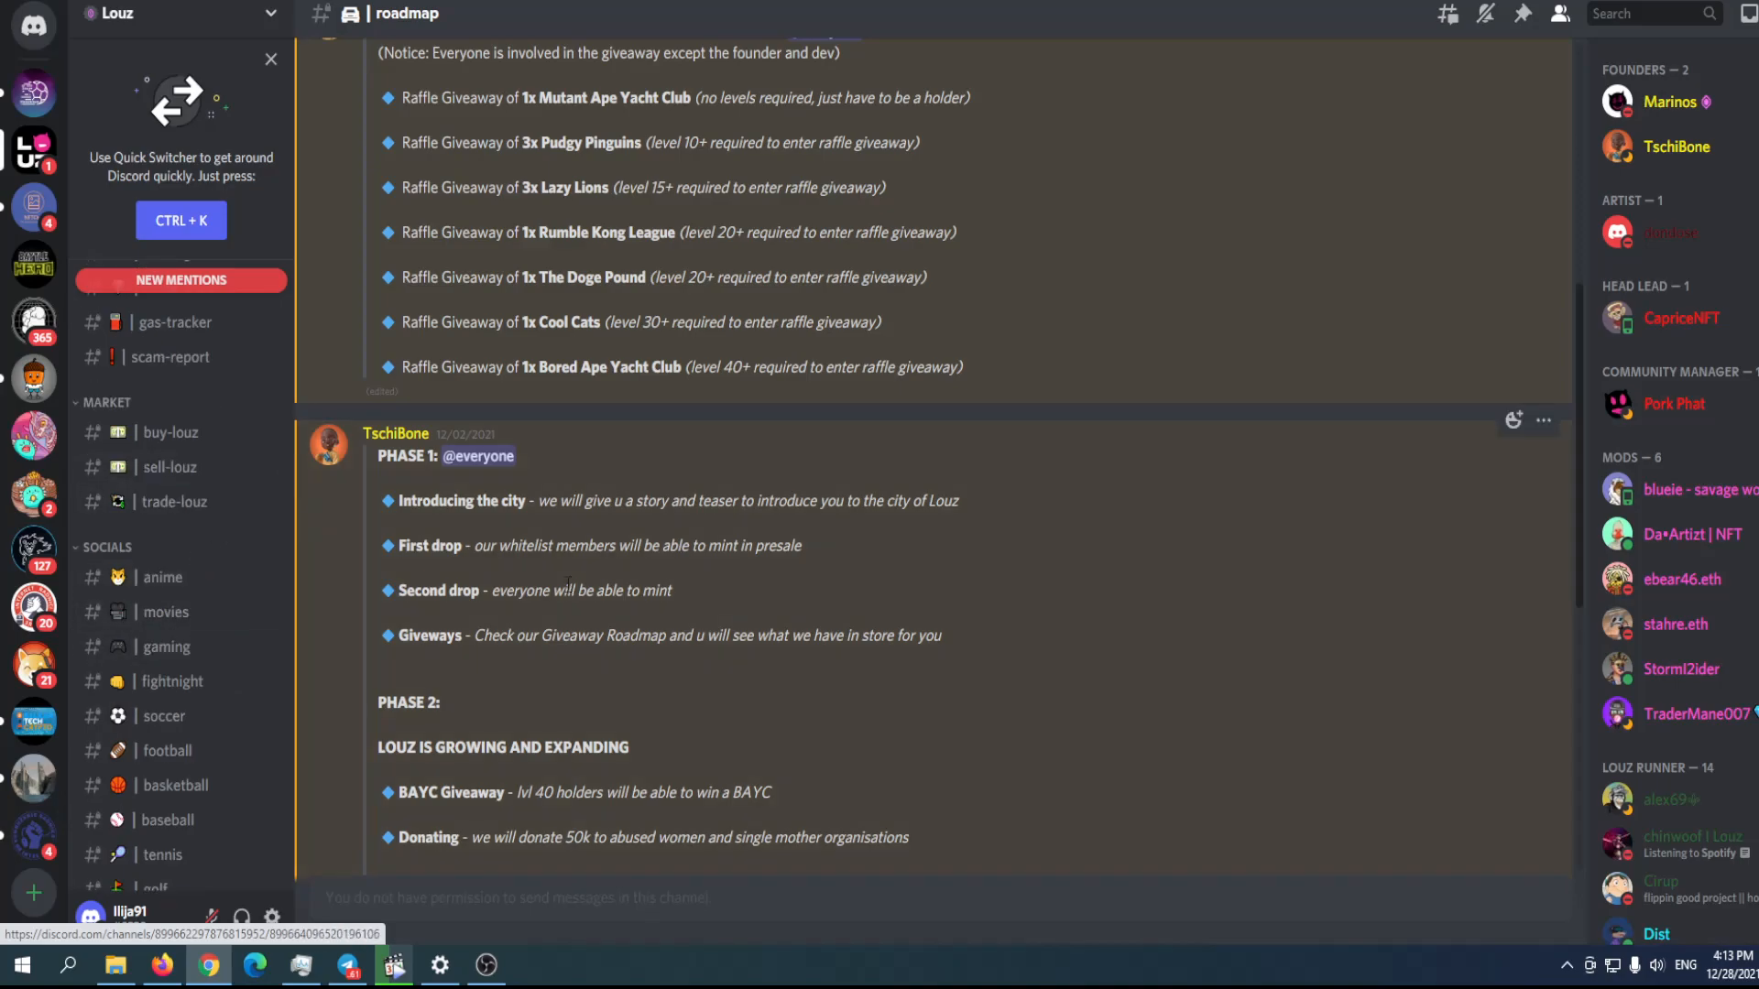
{"action": "scroll", "scroll_direction": "up", "scroll_amount": 3}
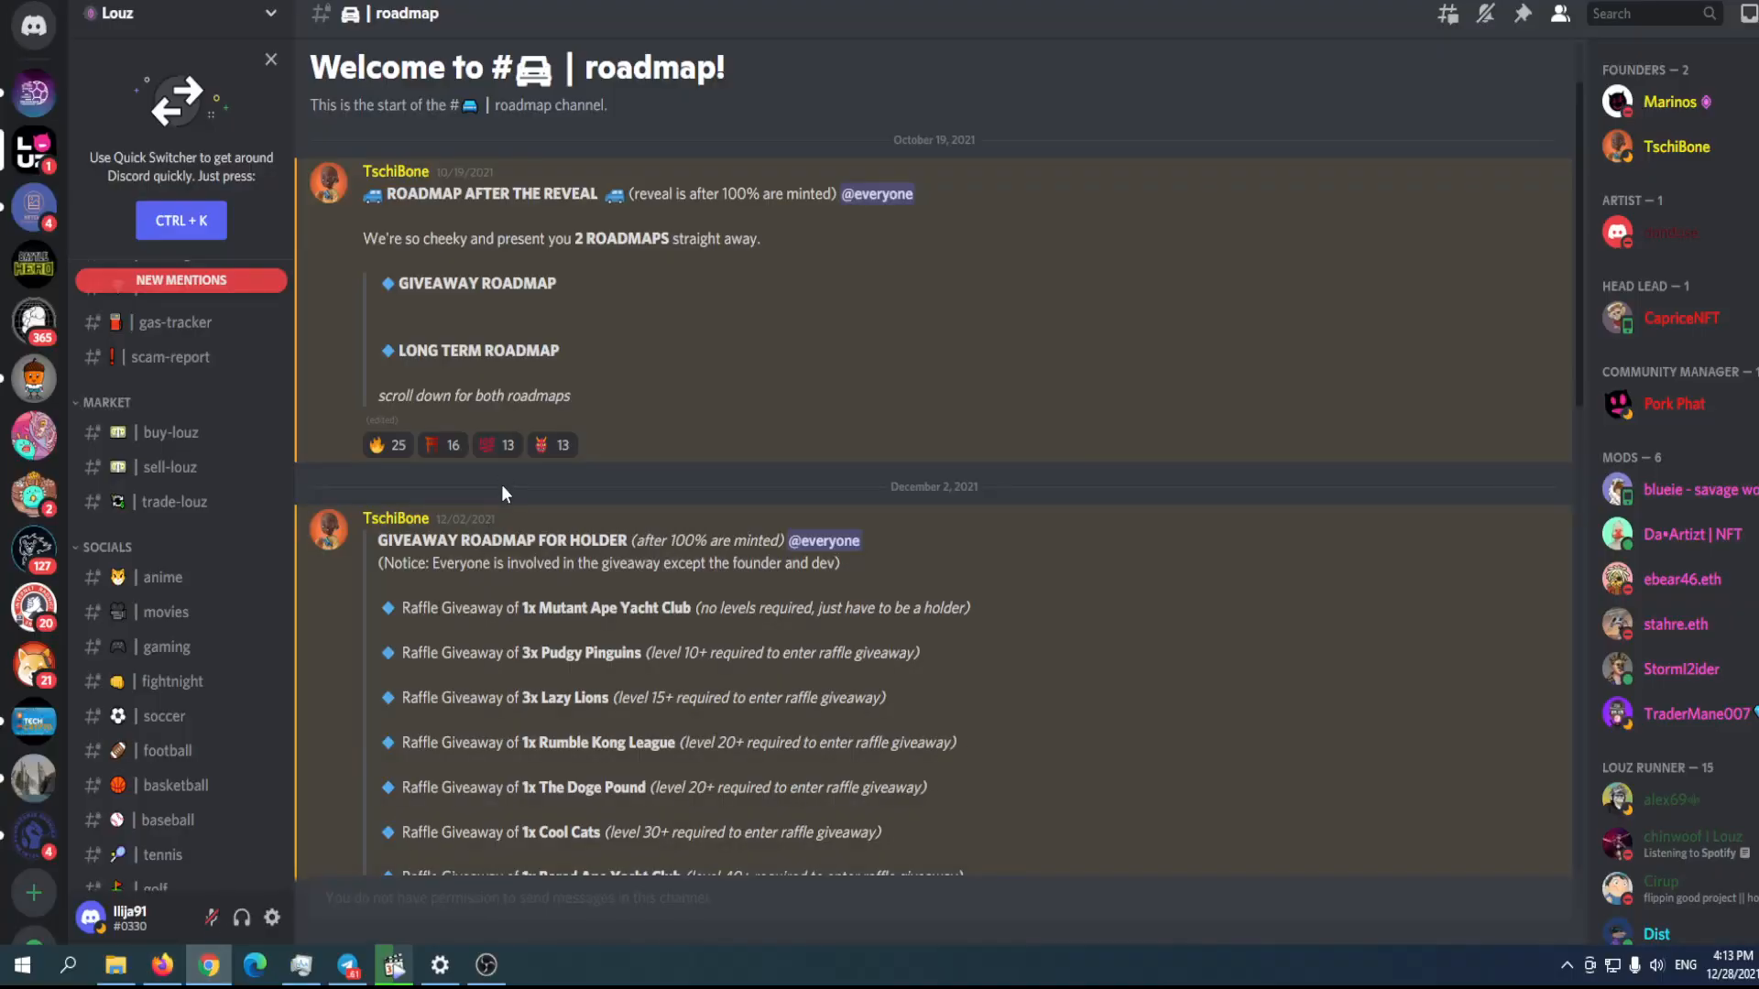
{"action": "scroll", "scroll_direction": "down", "scroll_amount": 3}
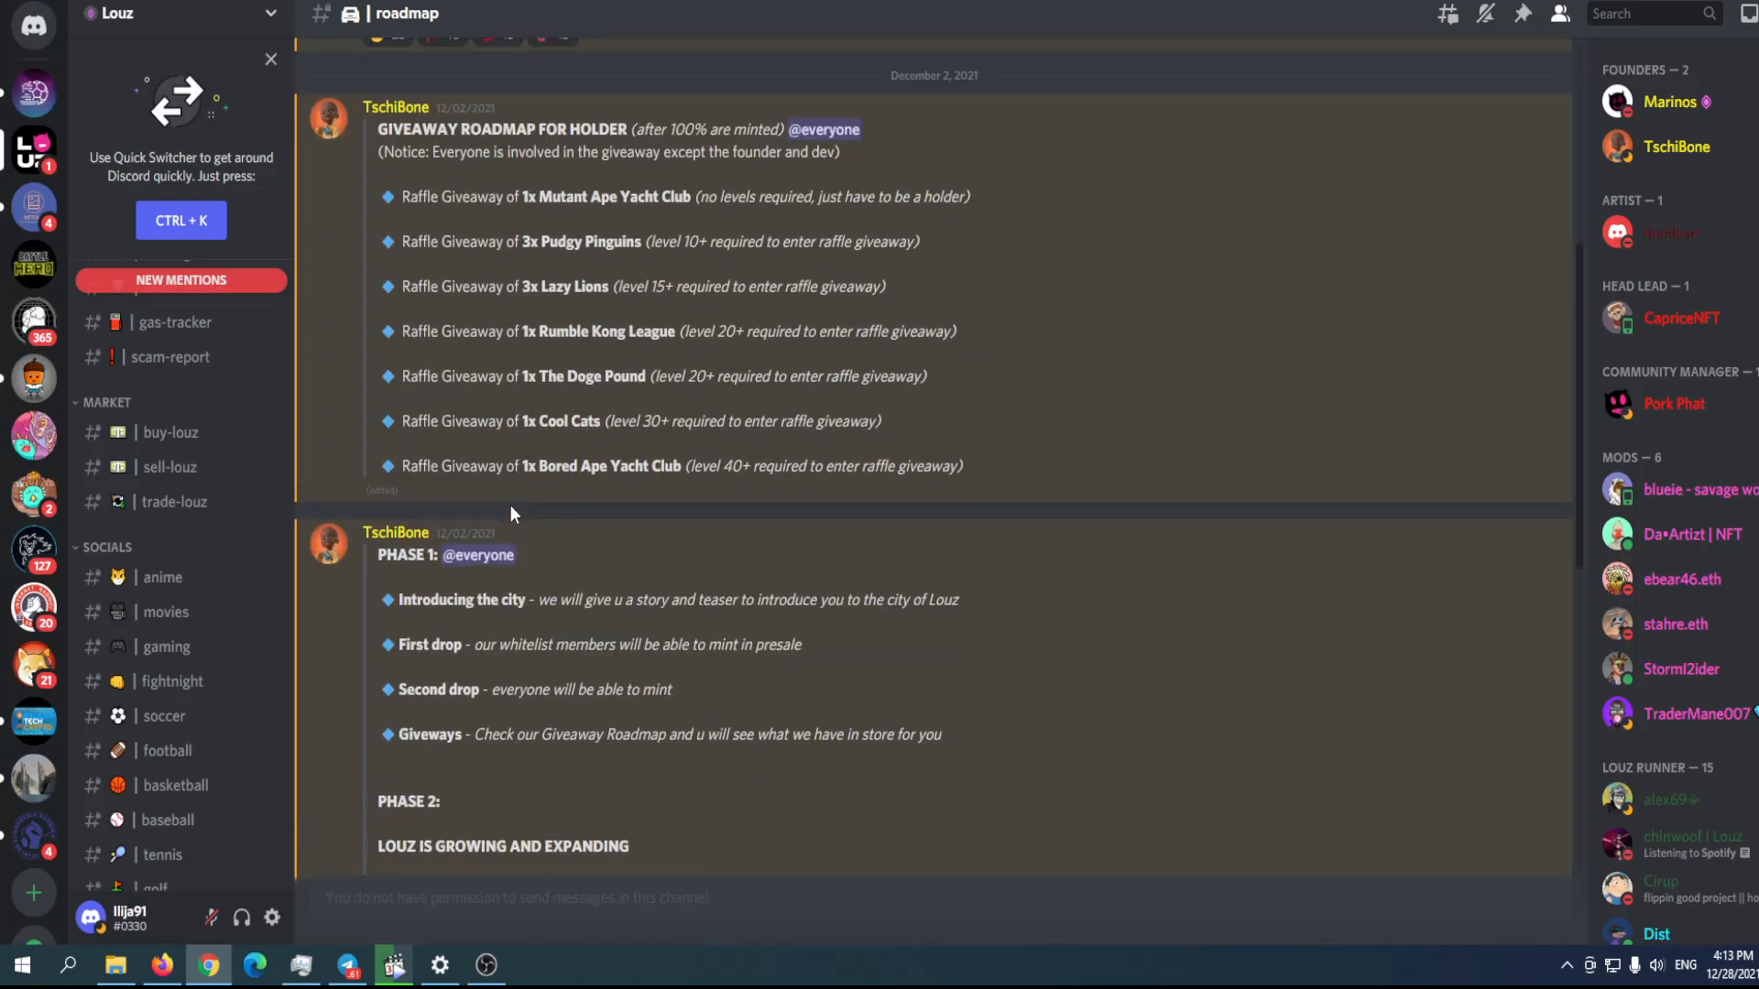
{"action": "scroll", "scroll_direction": "down", "scroll_amount": 3}
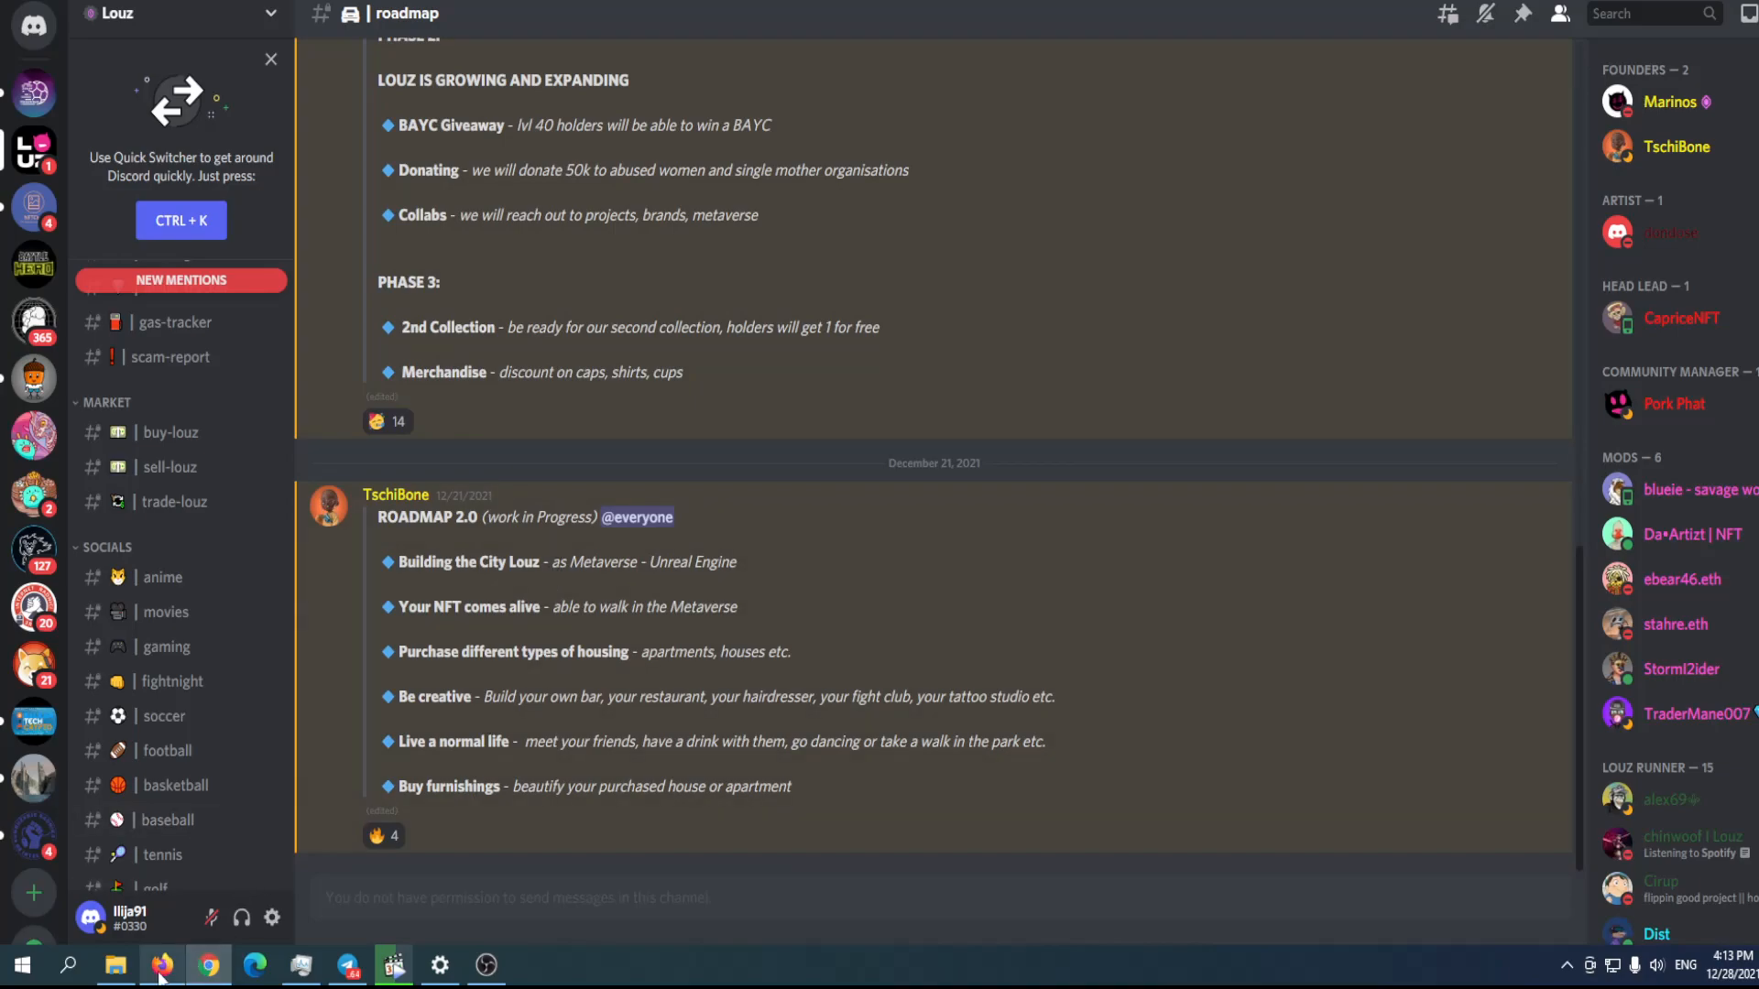
{"action": "left_click", "coordinate": [165, 965]}
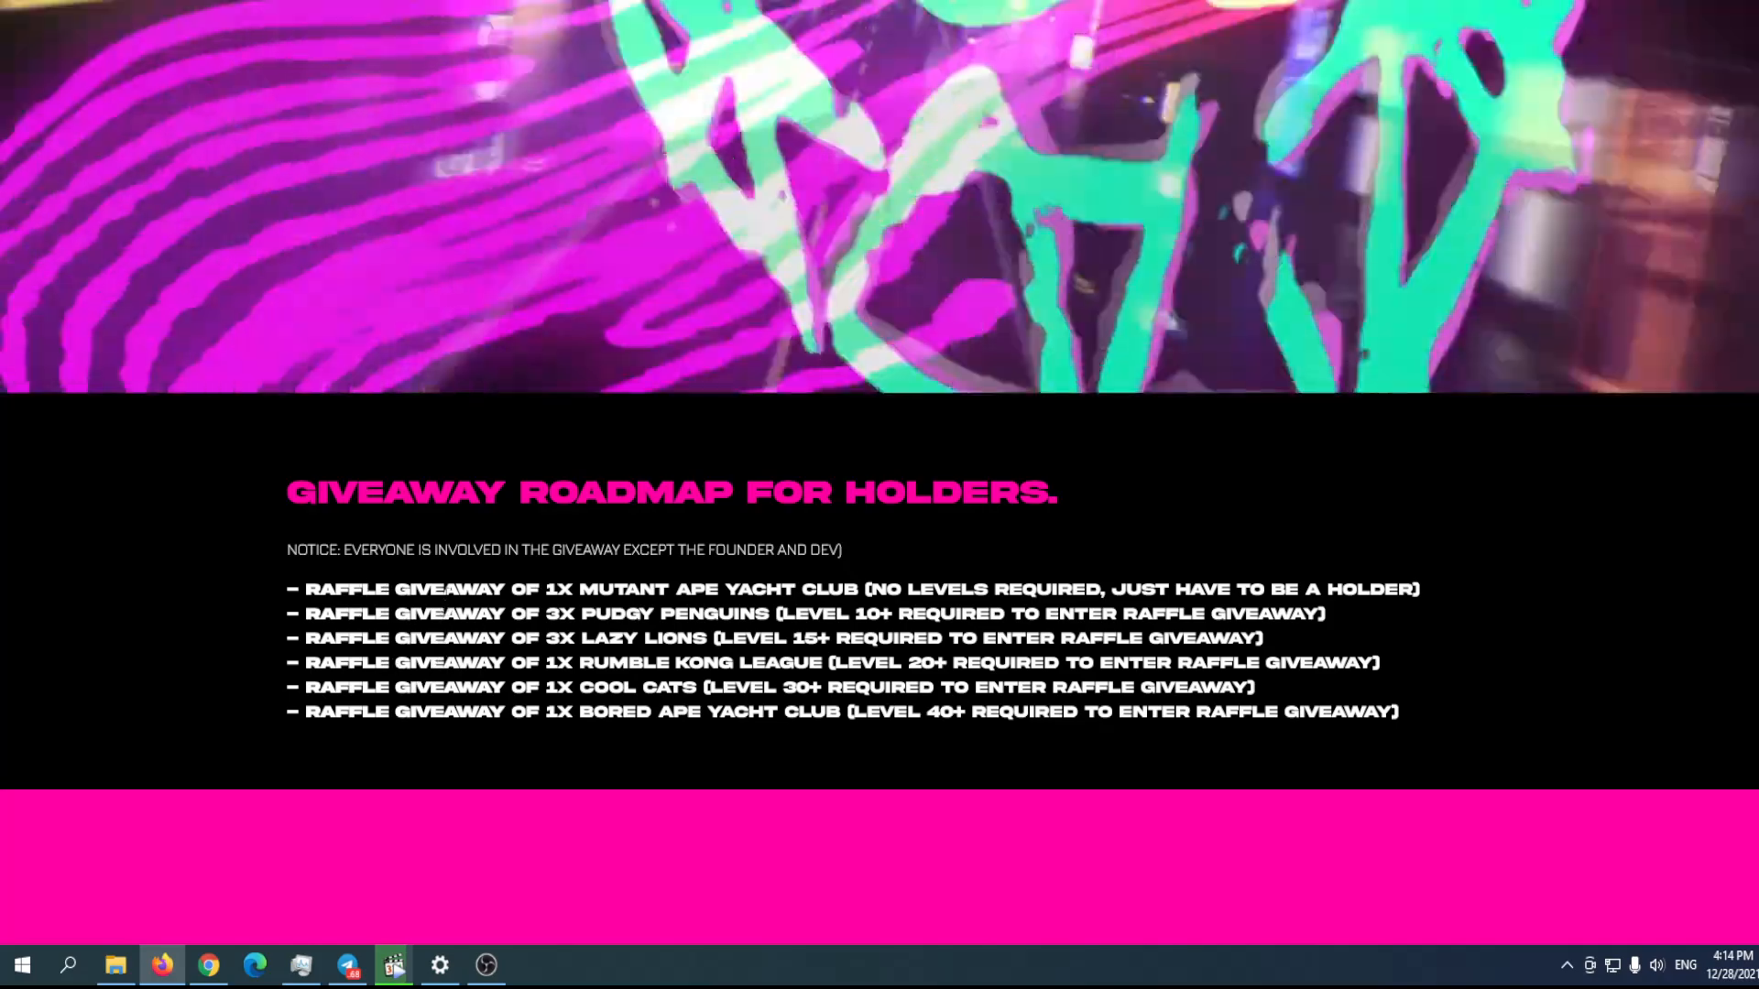
Scroll past the giveaway roadmap to the Drop This Jan. banner and Long Term Roadmap.
{"action": "scroll", "scroll_direction": "down", "scroll_amount": 3}
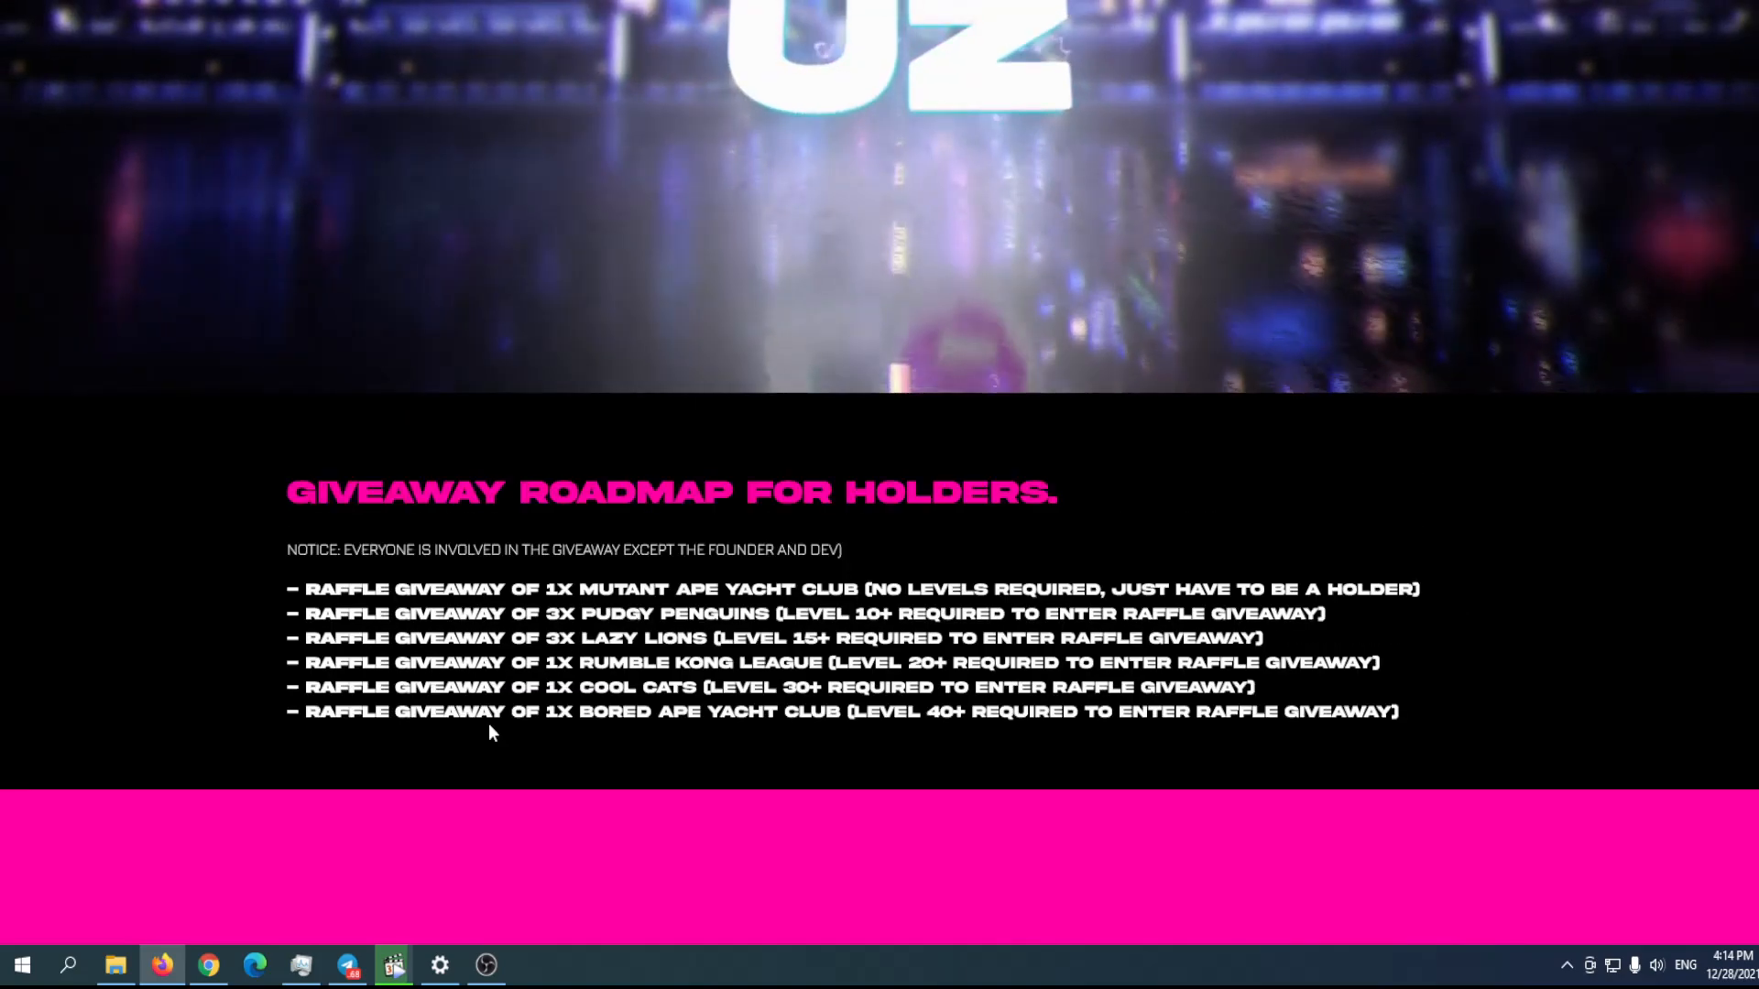
{"action": "scroll", "scroll_direction": "down", "scroll_amount": 3}
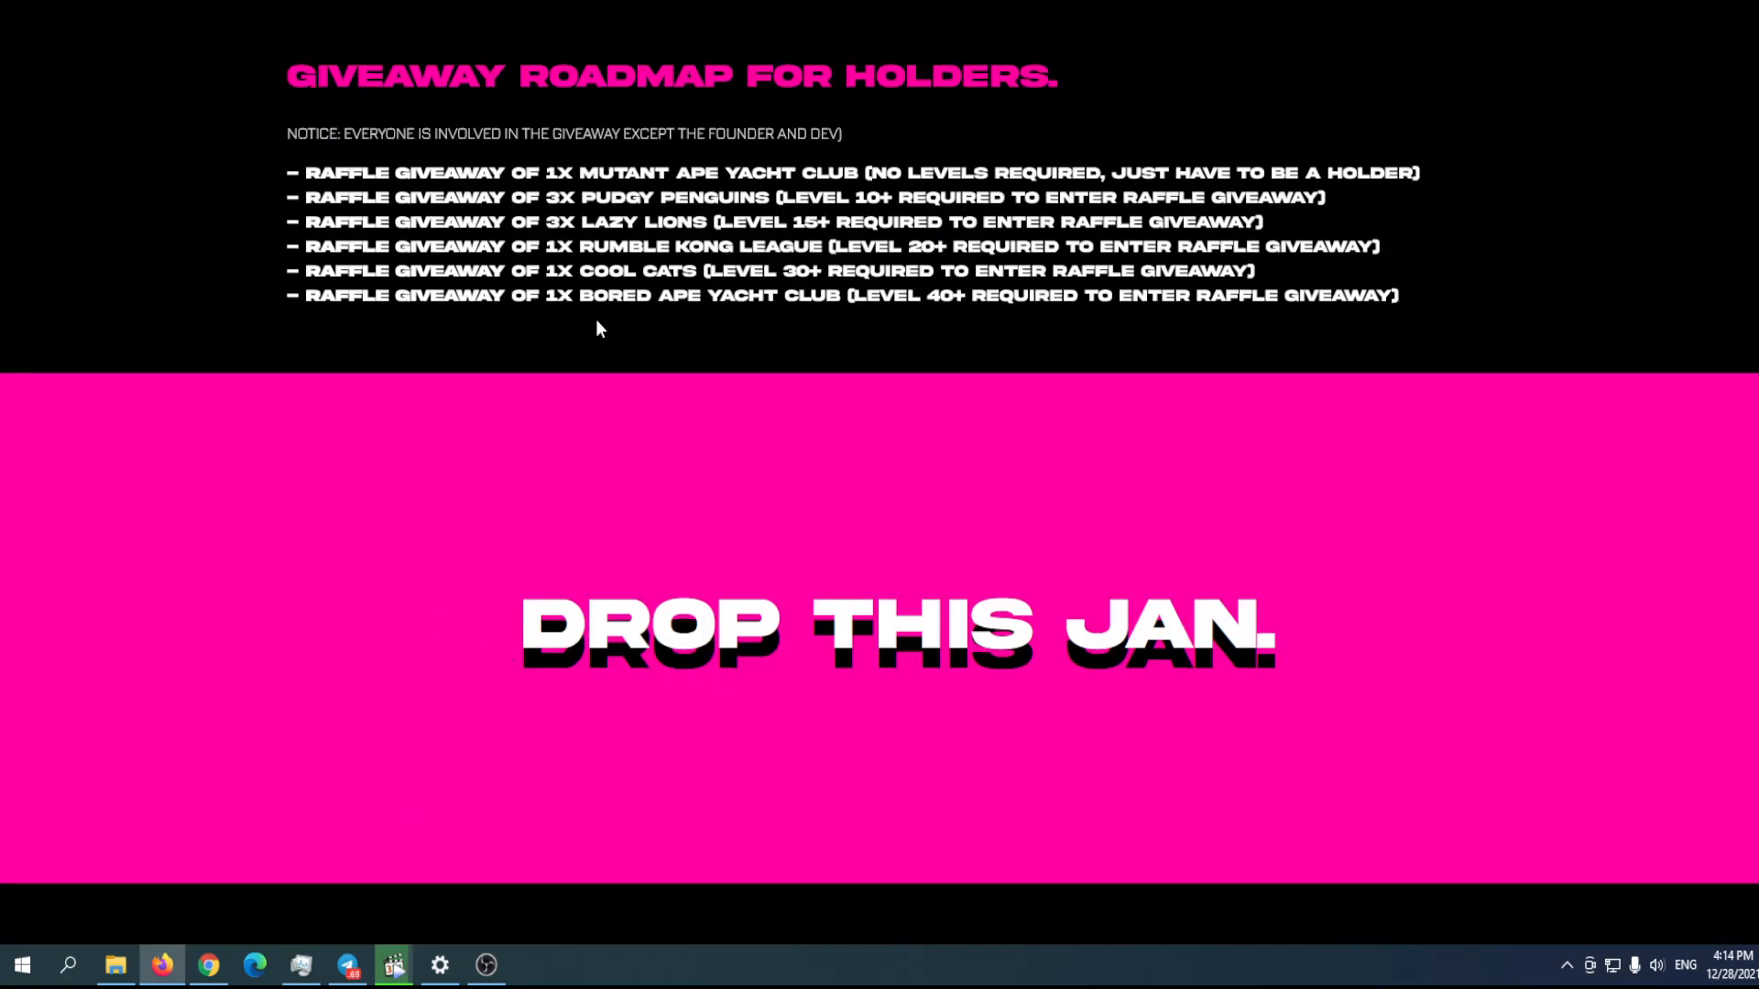
{"action": "scroll", "scroll_direction": "down", "scroll_amount": 3}
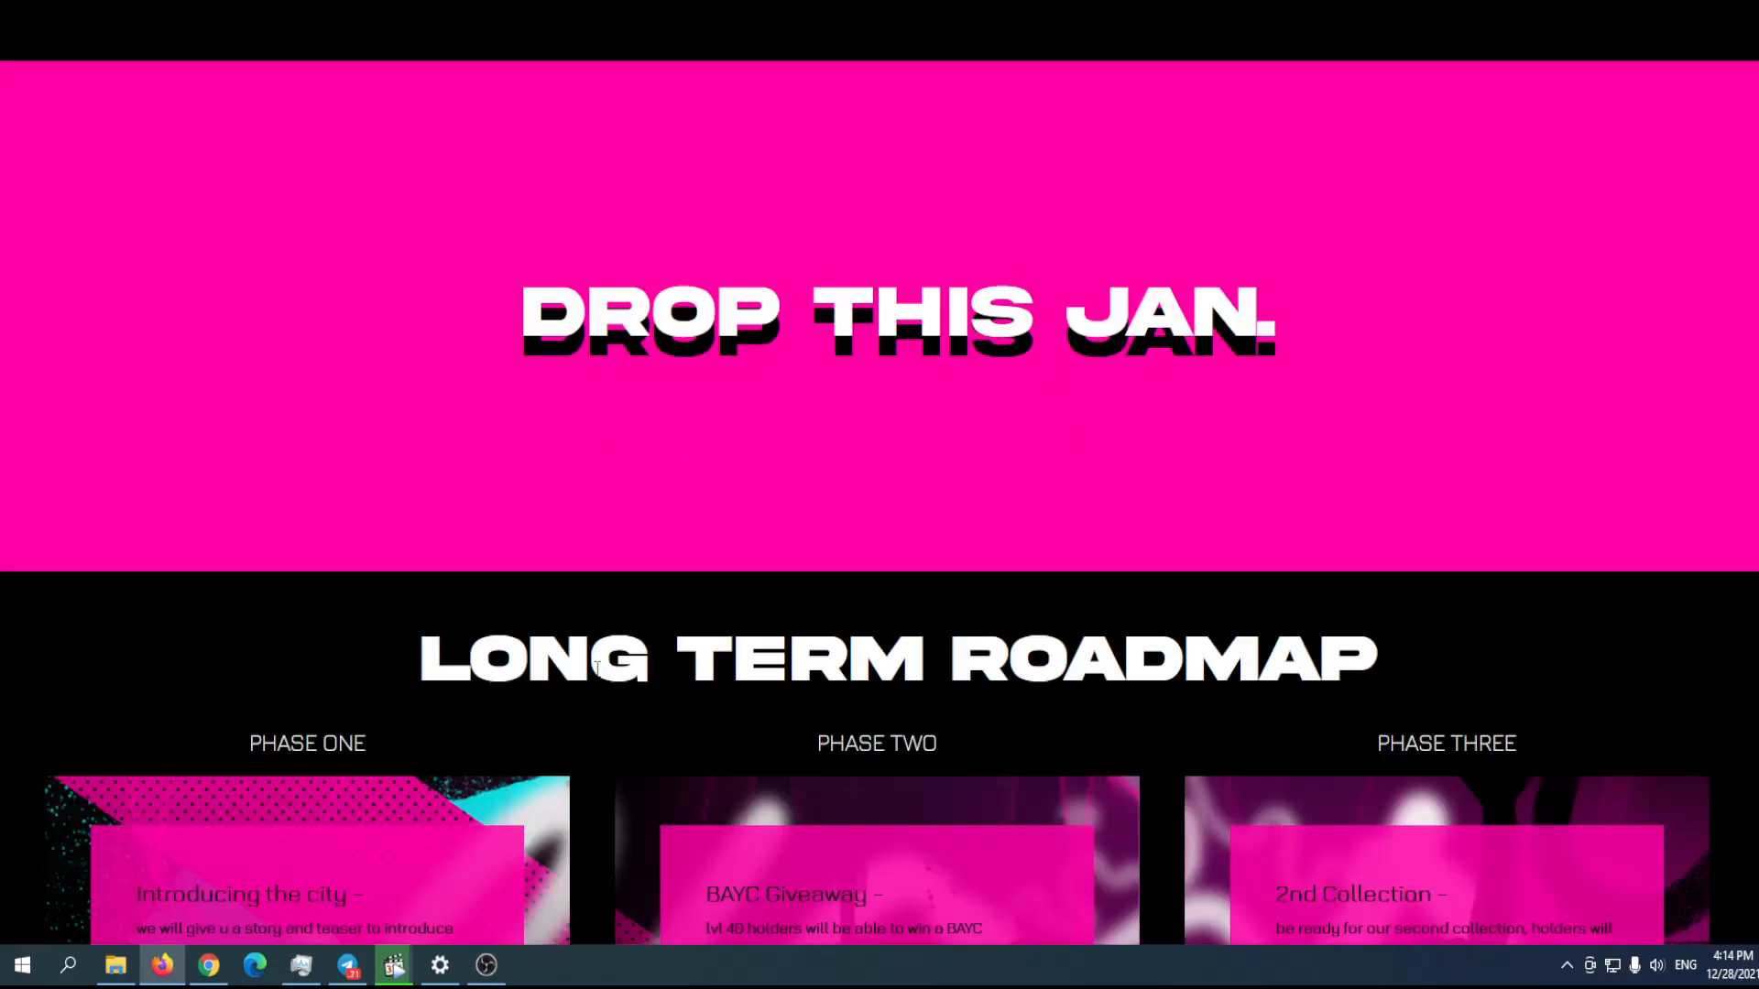
Scroll down into the Long Term Roadmap section of the Louz website.
{"action": "scroll", "scroll_direction": "down", "scroll_amount": 3}
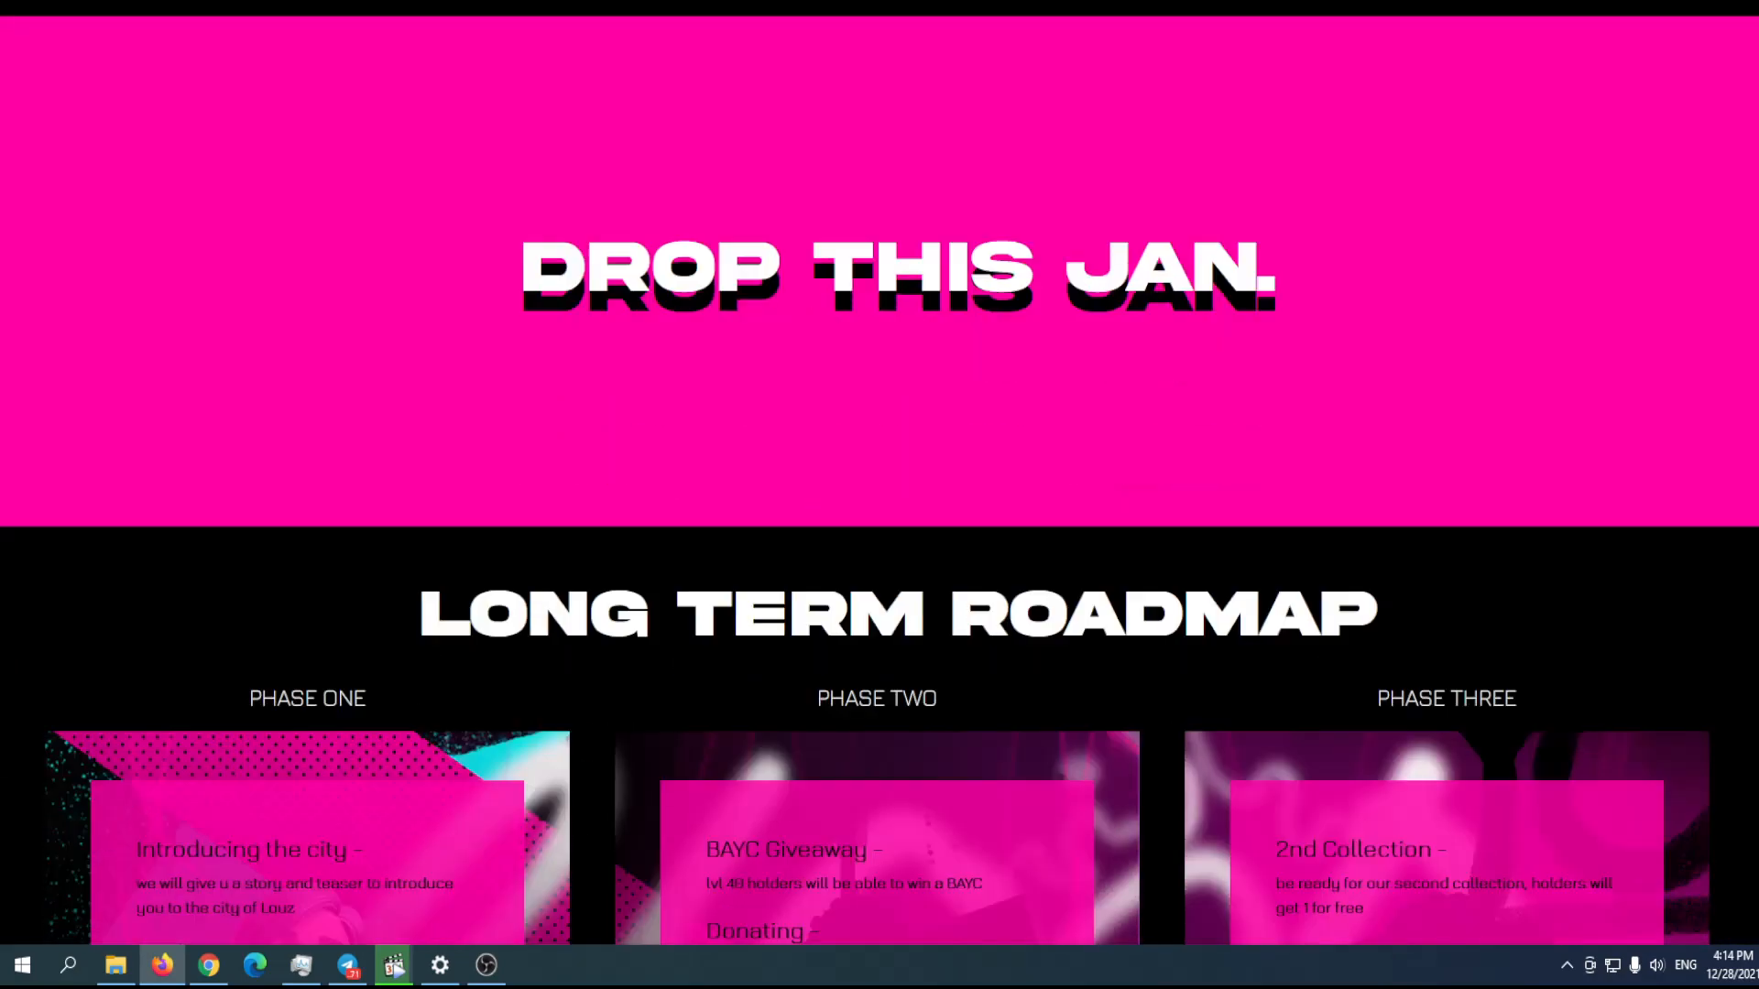
{"action": "scroll", "scroll_direction": "down", "scroll_amount": 3}
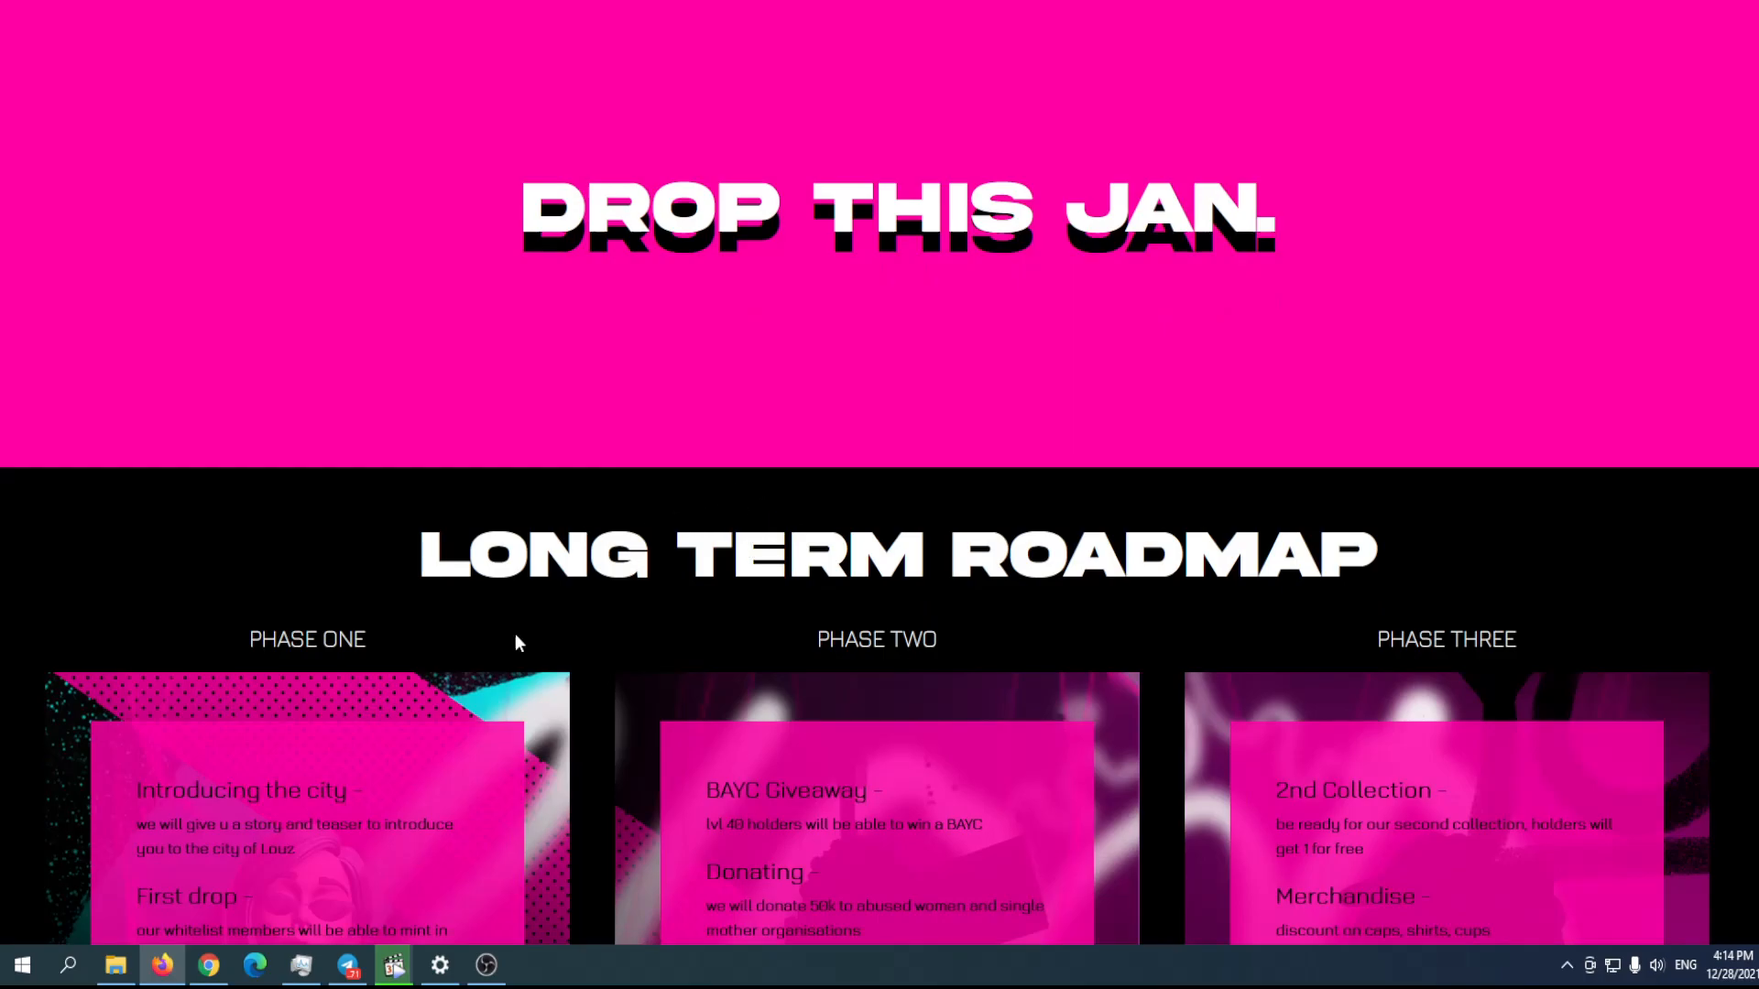
{"action": "scroll", "scroll_direction": "down", "scroll_amount": 3}
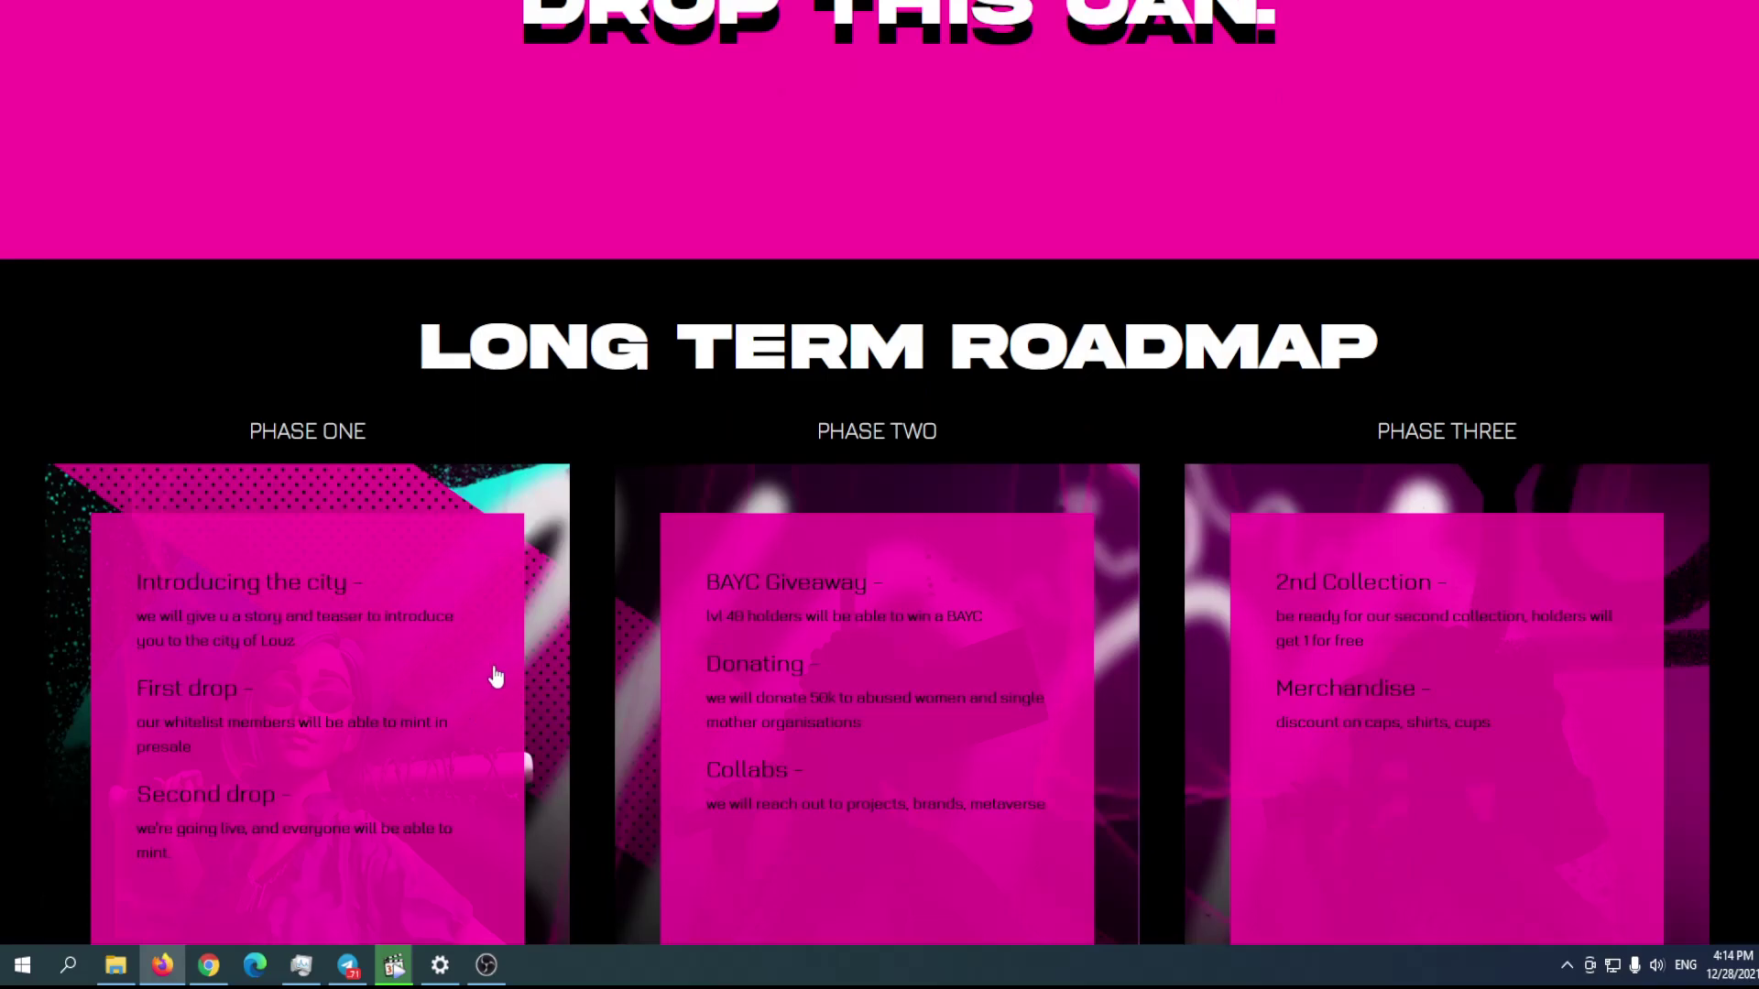
{"action": "mouse_move", "coordinate": [259, 441]}
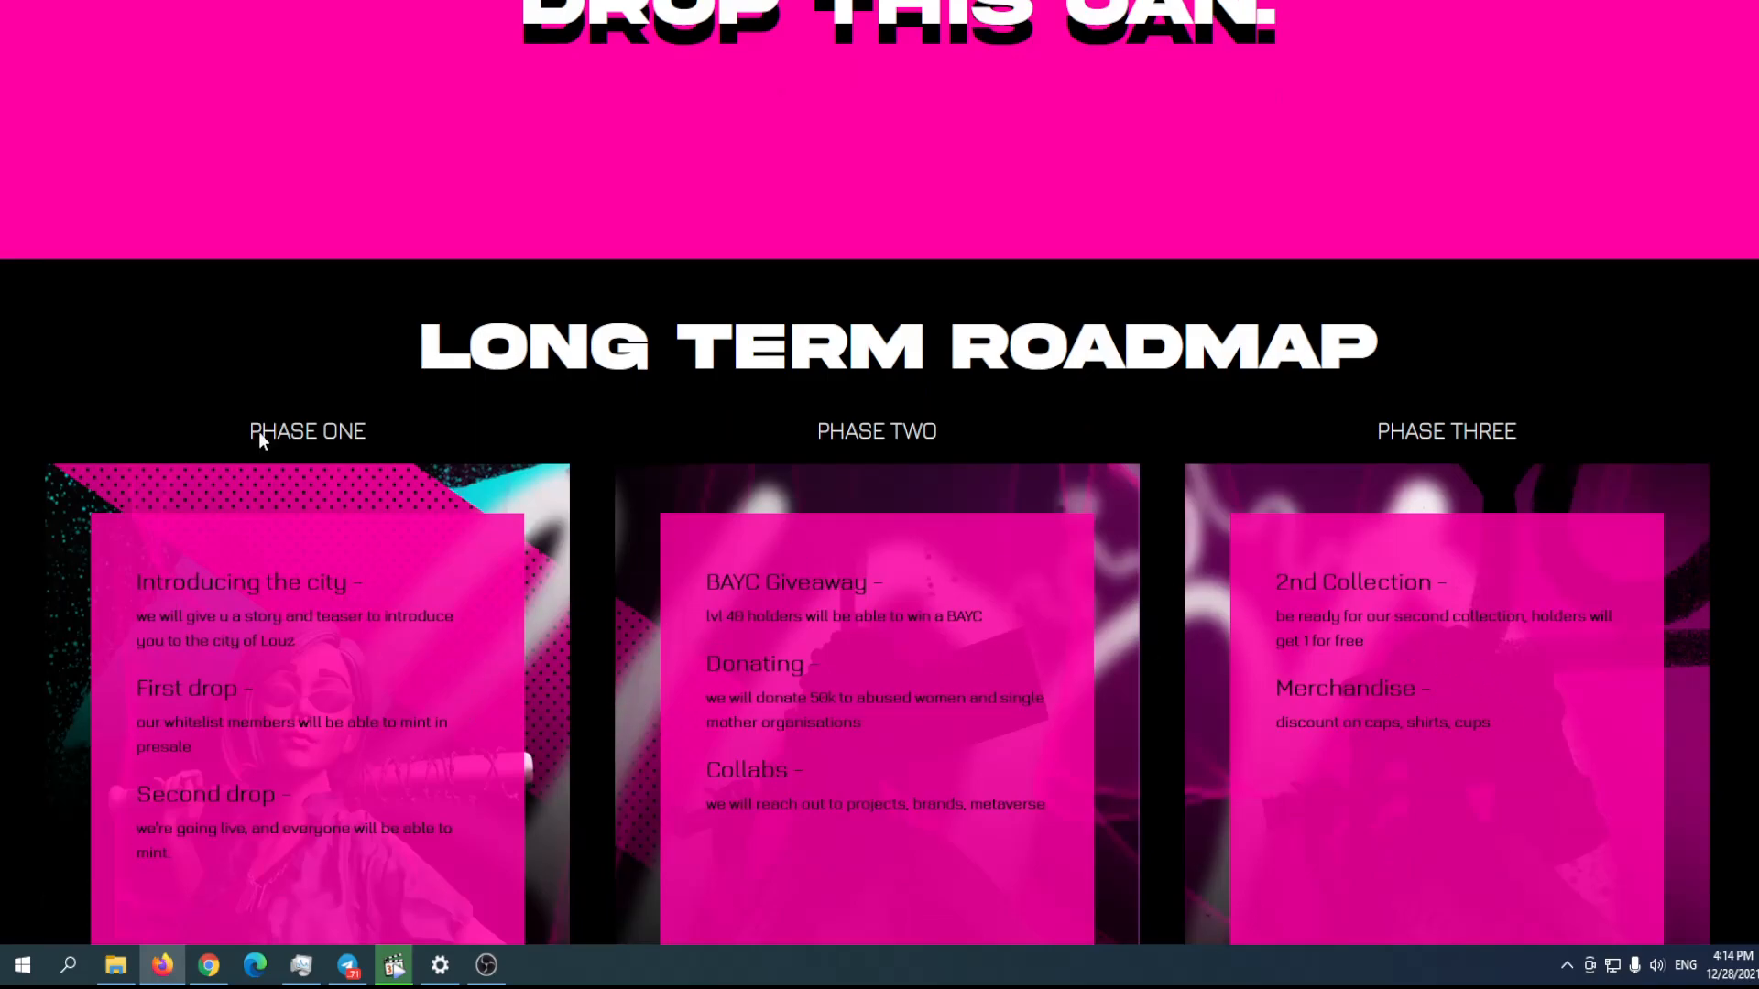
{"action": "scroll", "scroll_direction": "down", "scroll_amount": 3}
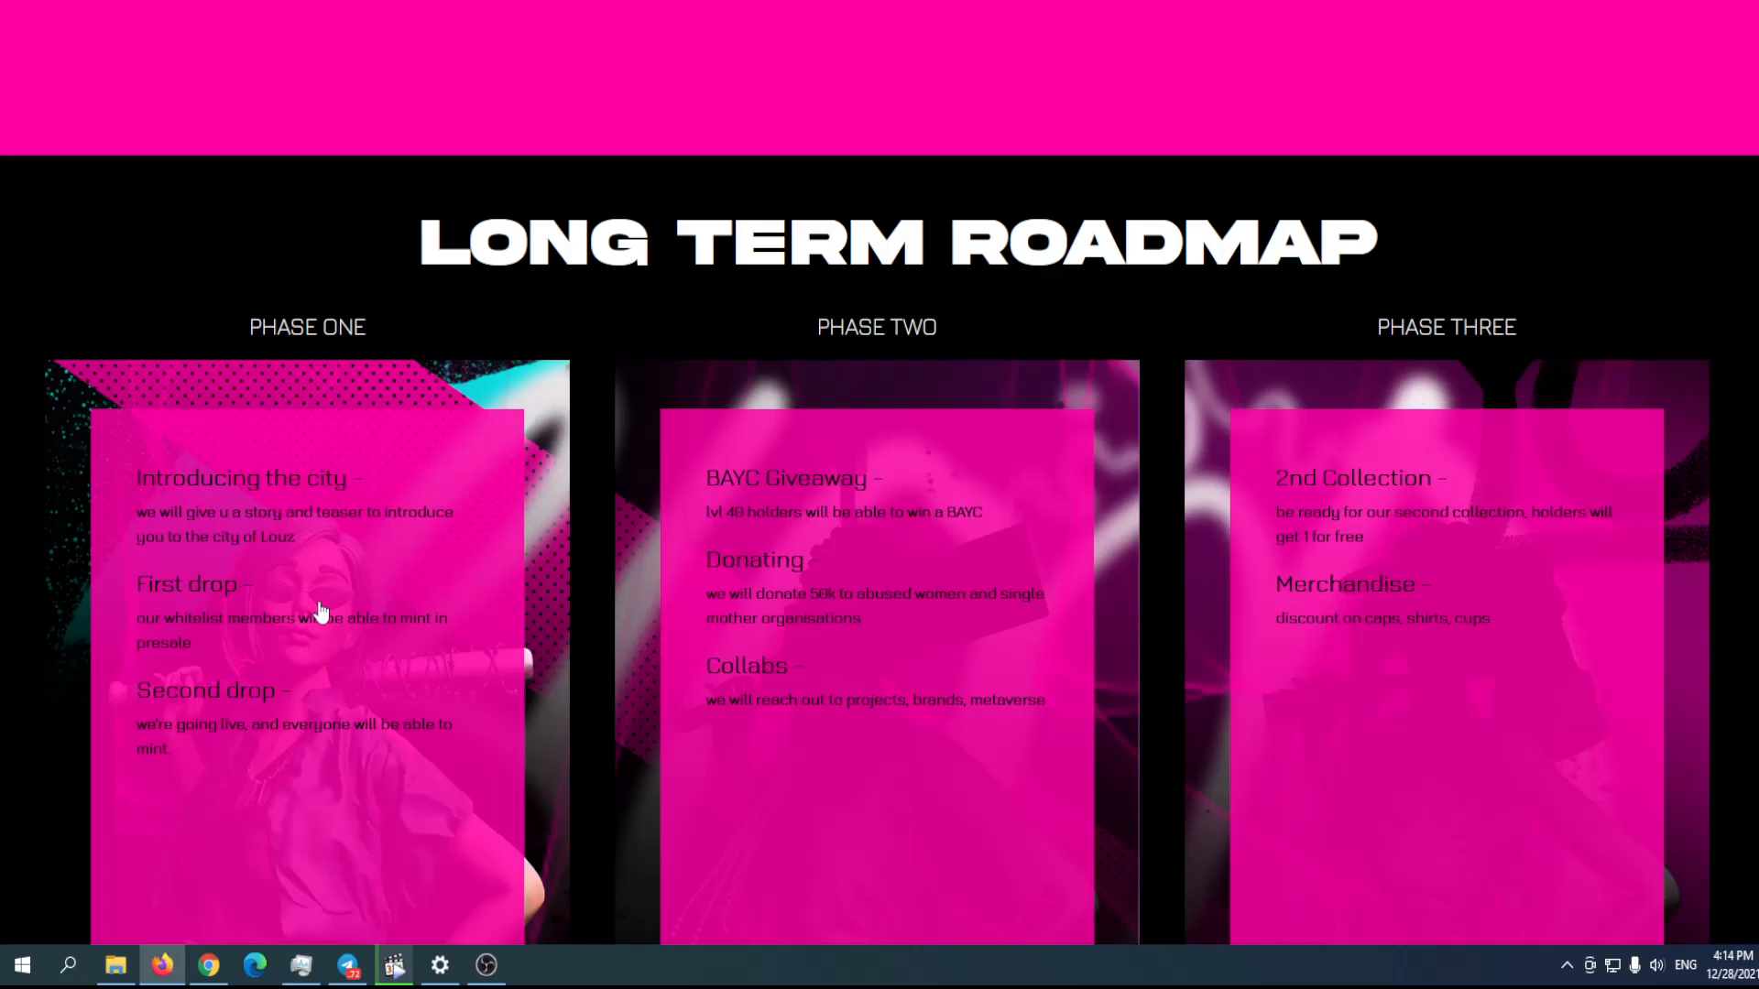
{"action": "scroll", "scroll_direction": "up", "scroll_amount": 3}
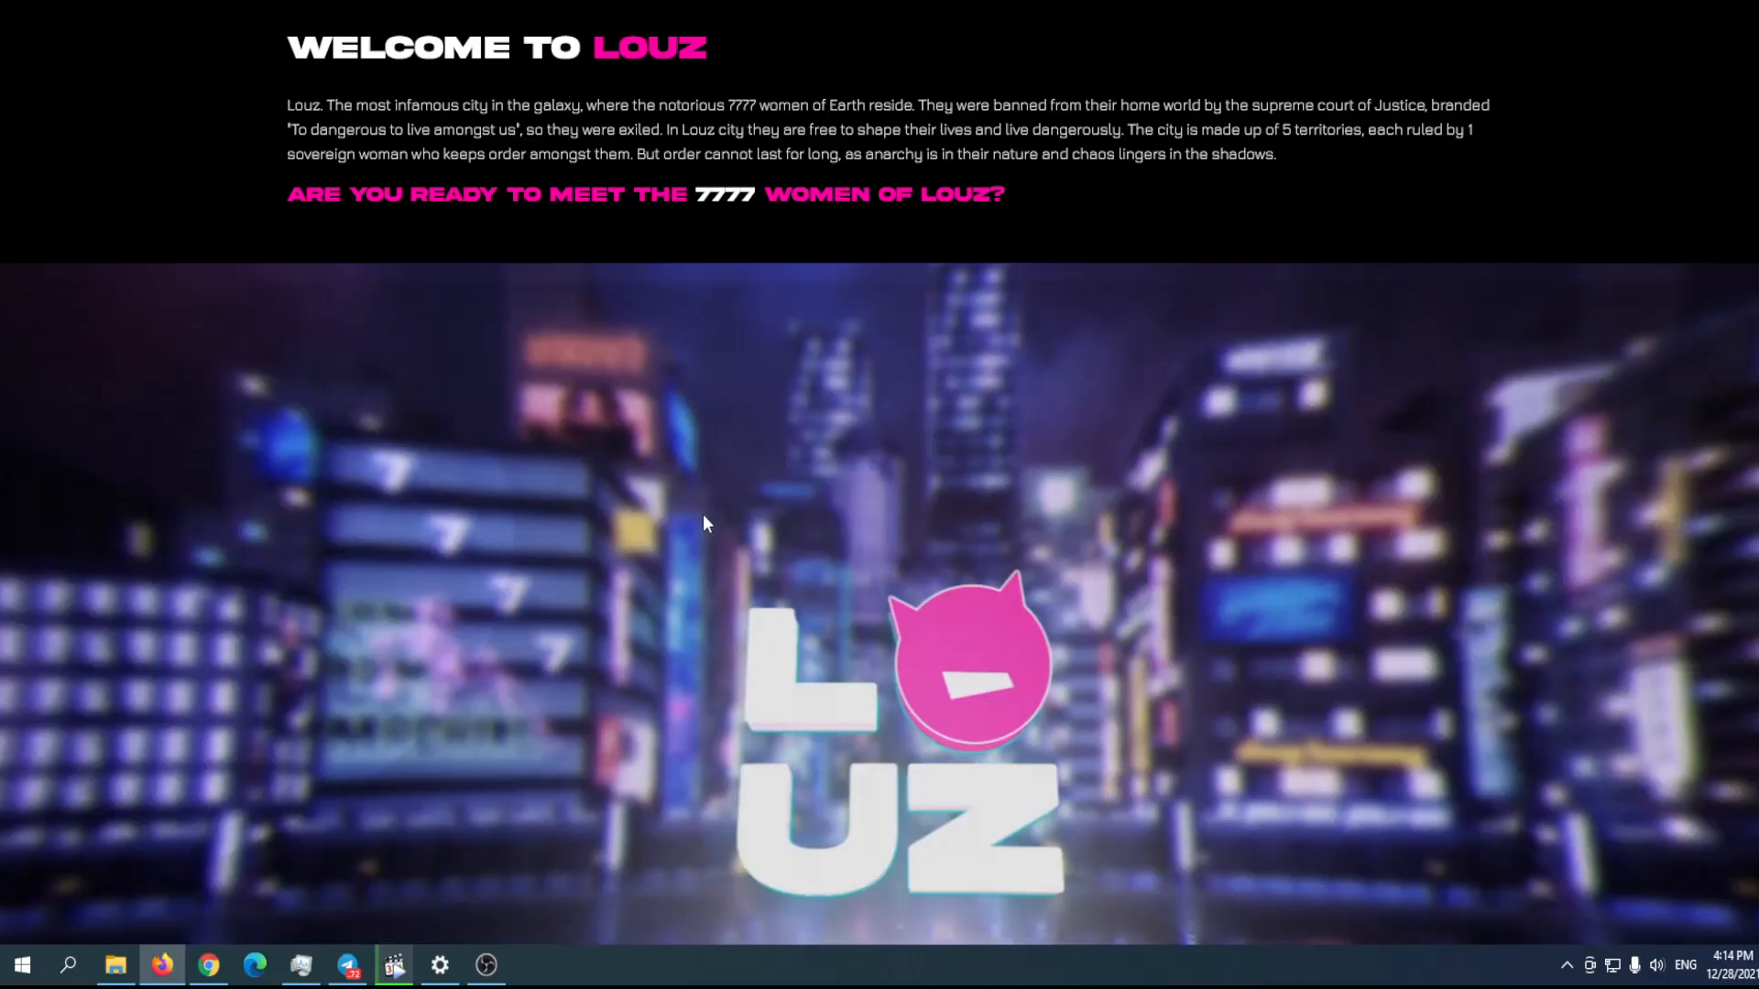
{"action": "scroll", "scroll_direction": "down", "scroll_amount": 3}
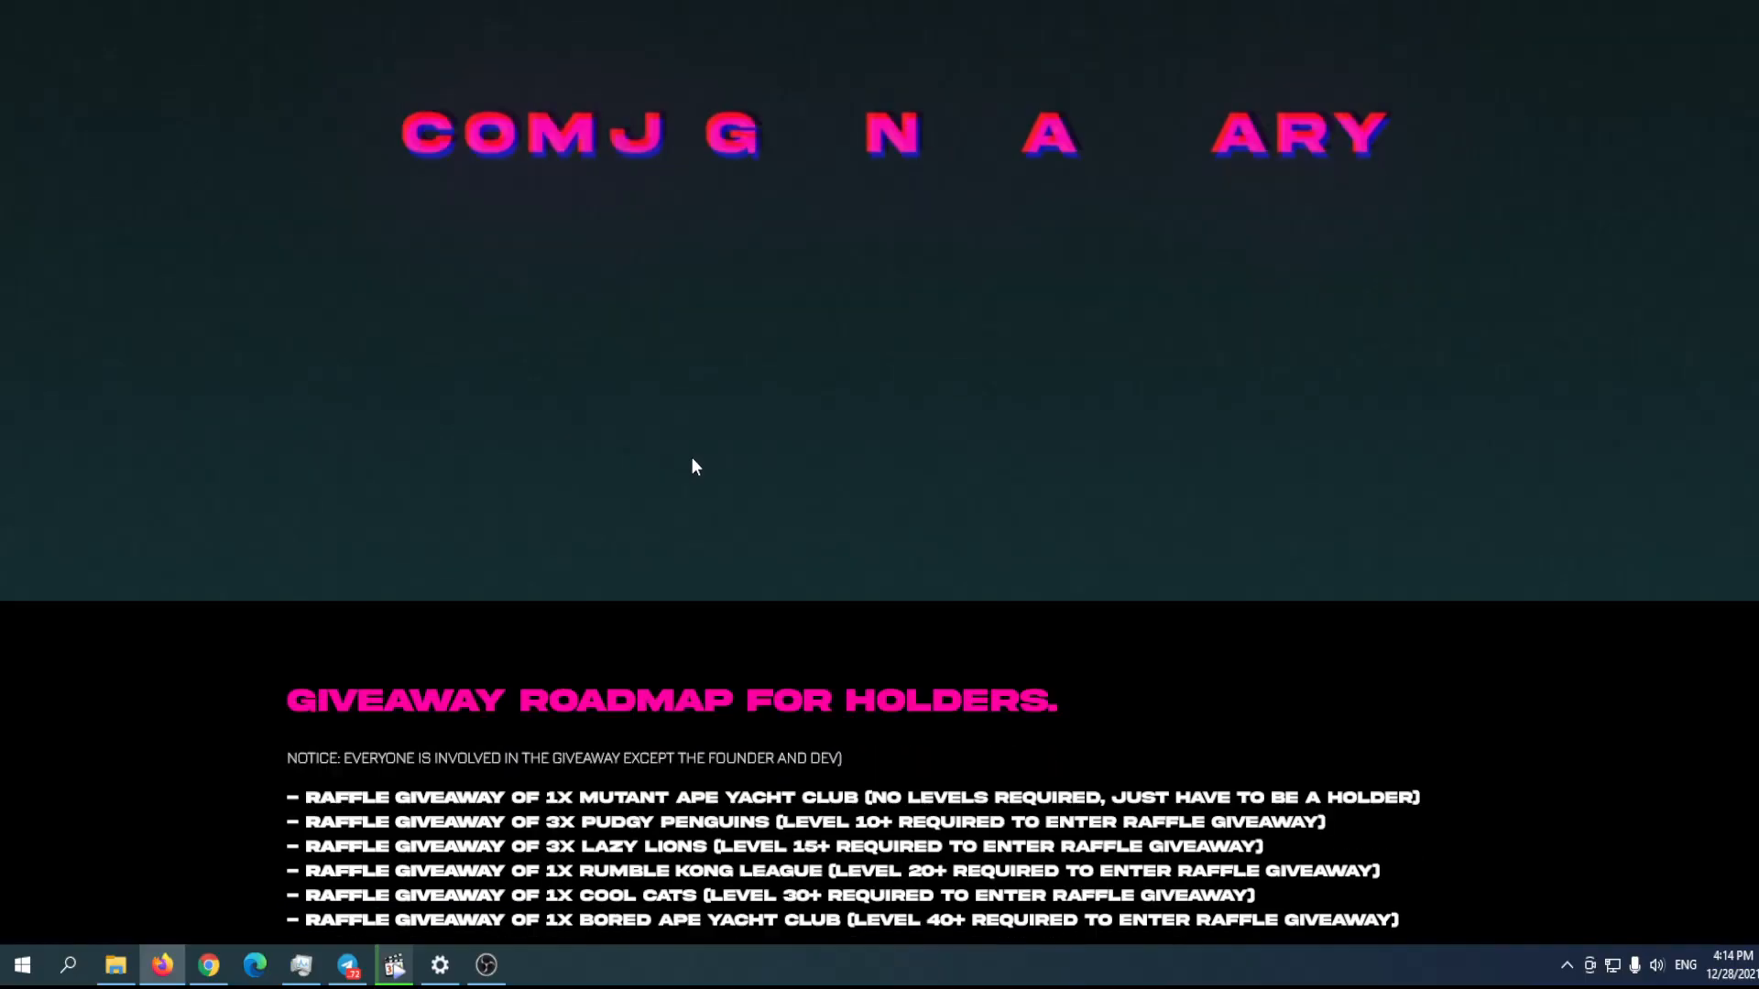
{"action": "scroll", "scroll_direction": "down", "scroll_amount": 3}
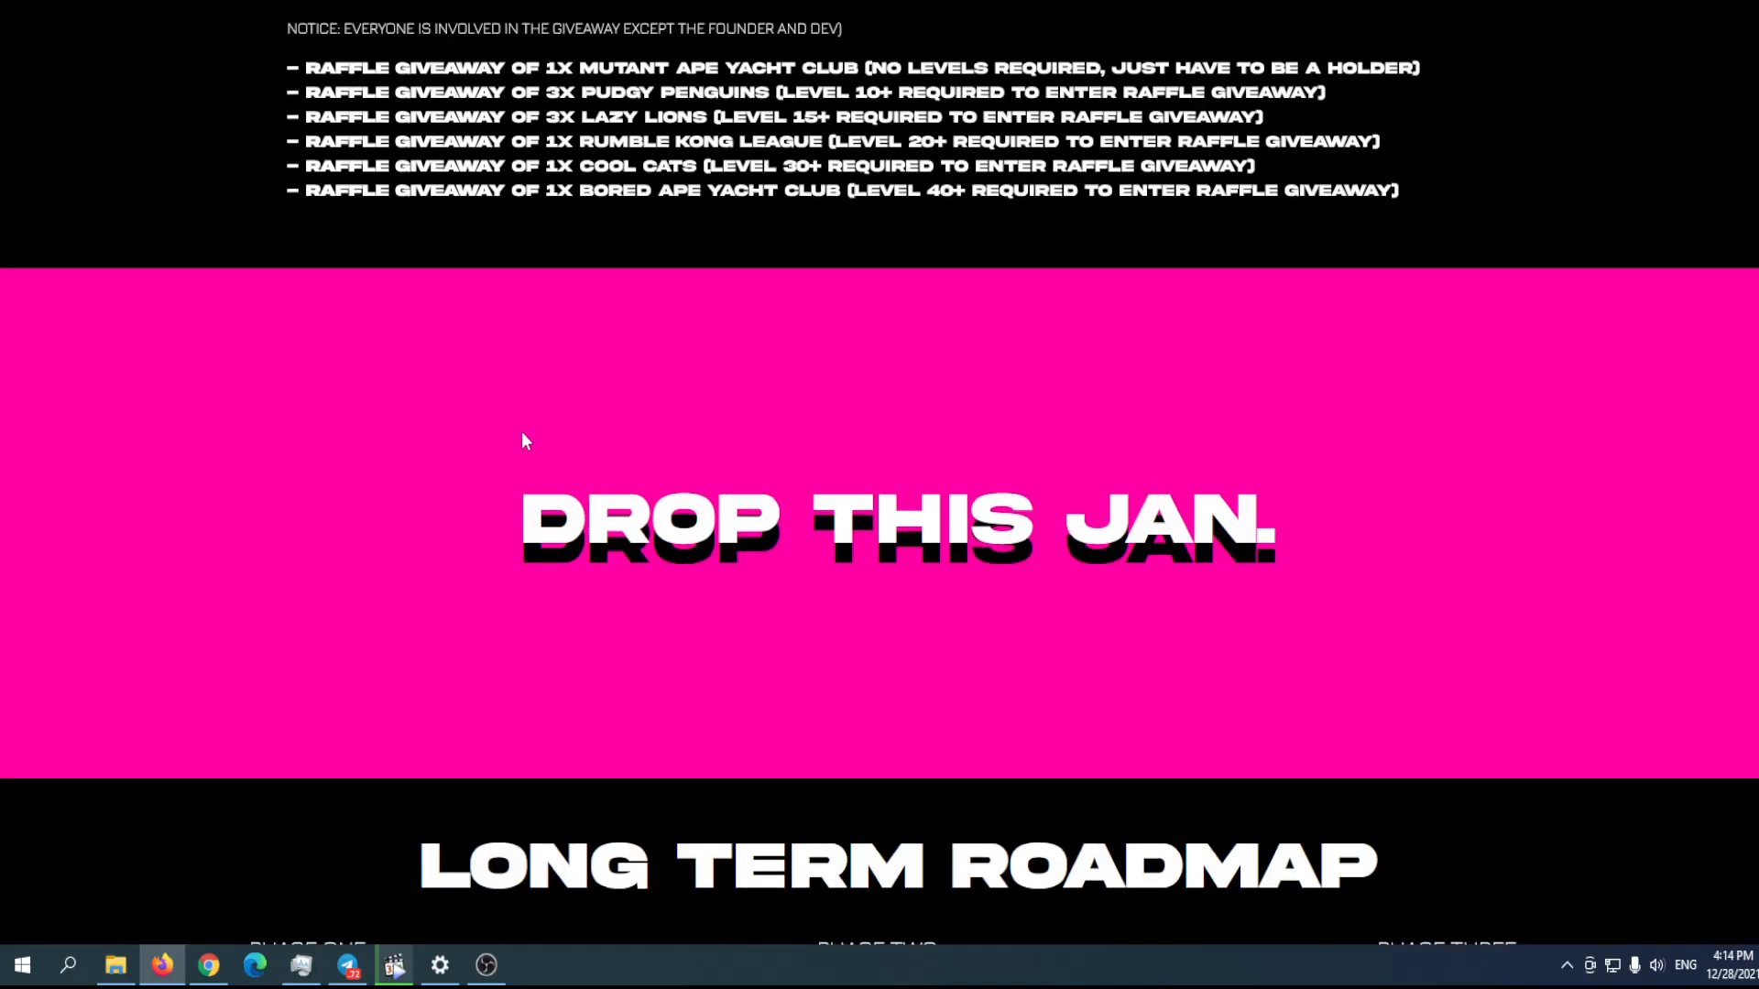
{"action": "scroll", "scroll_direction": "down", "scroll_amount": 3}
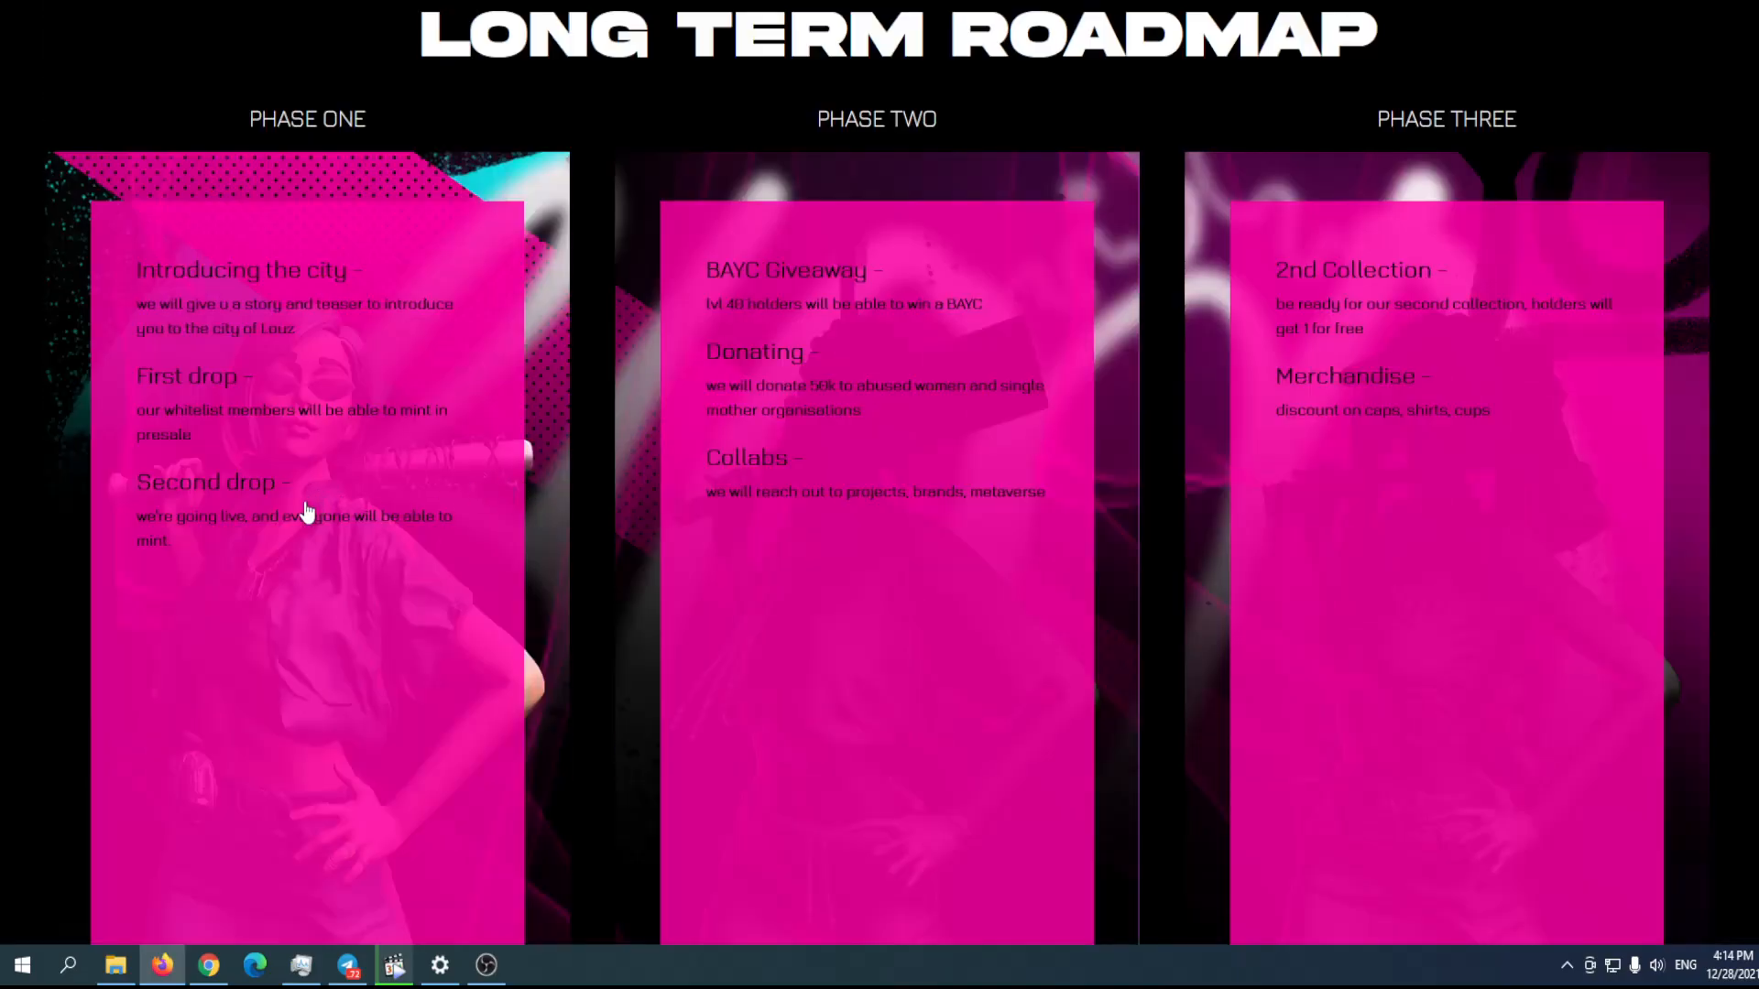
{"action": "mouse_move", "coordinate": [345, 577]}
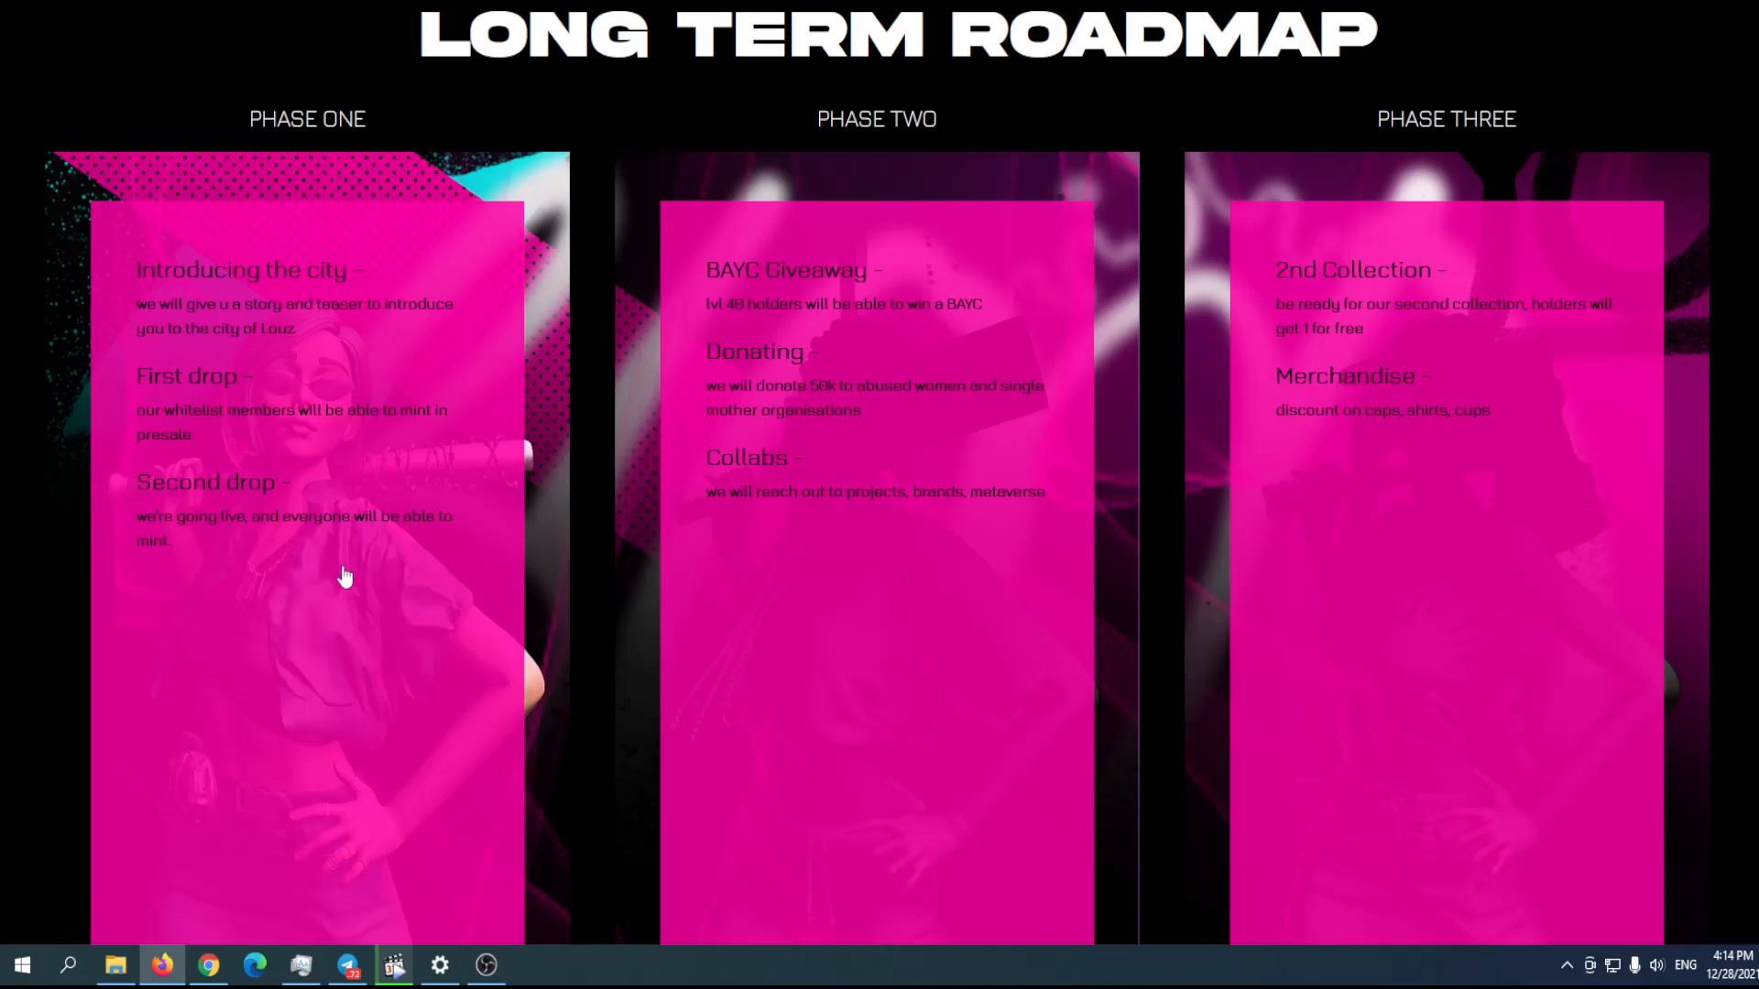
{"action": "mouse_move", "coordinate": [474, 527]}
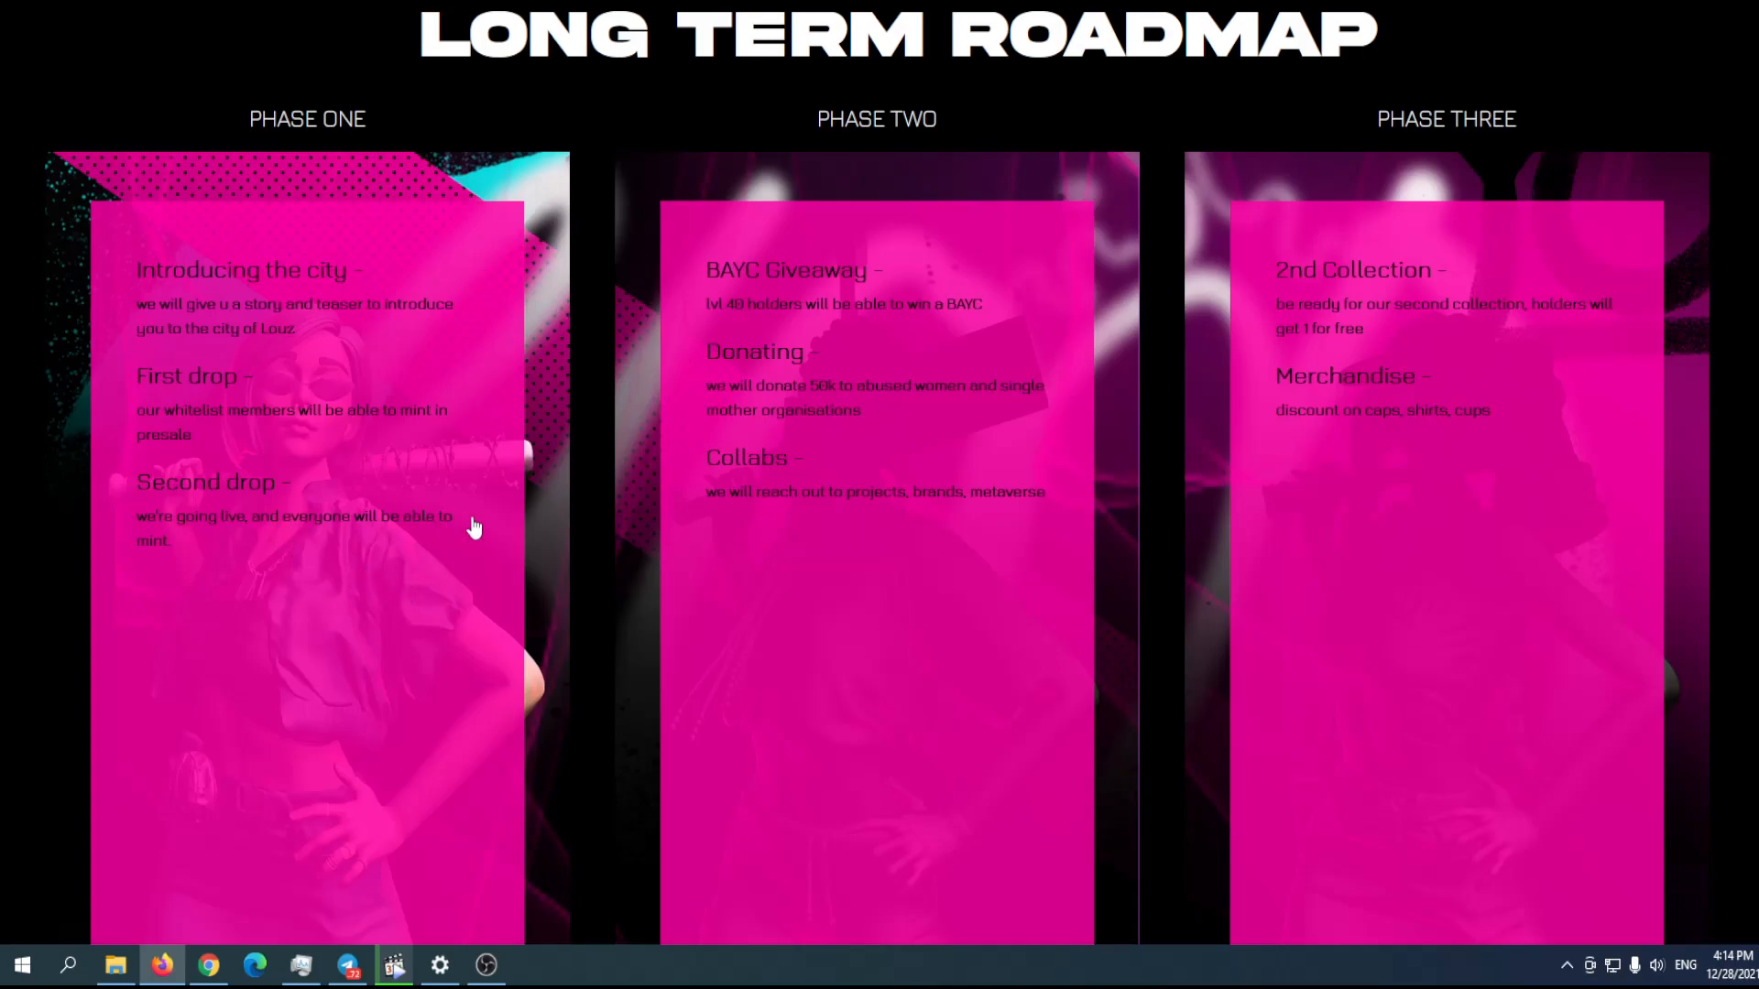
{"action": "mouse_move", "coordinate": [489, 626]}
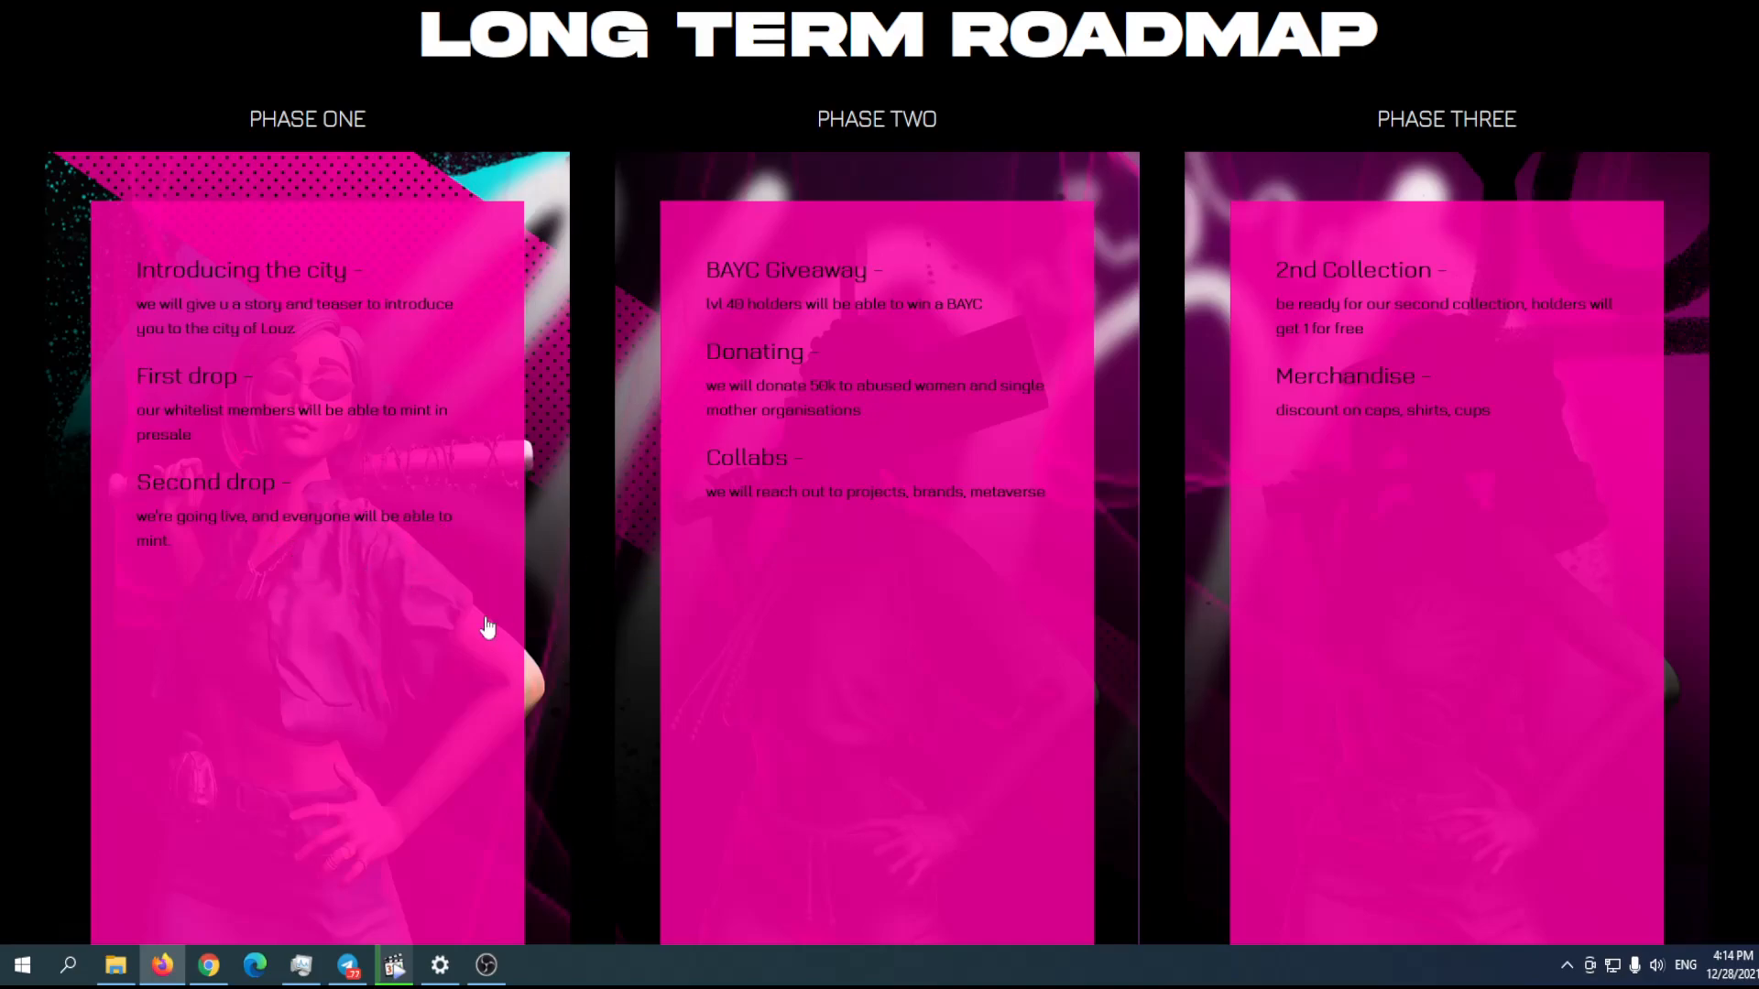
{"action": "mouse_move", "coordinate": [406, 539]}
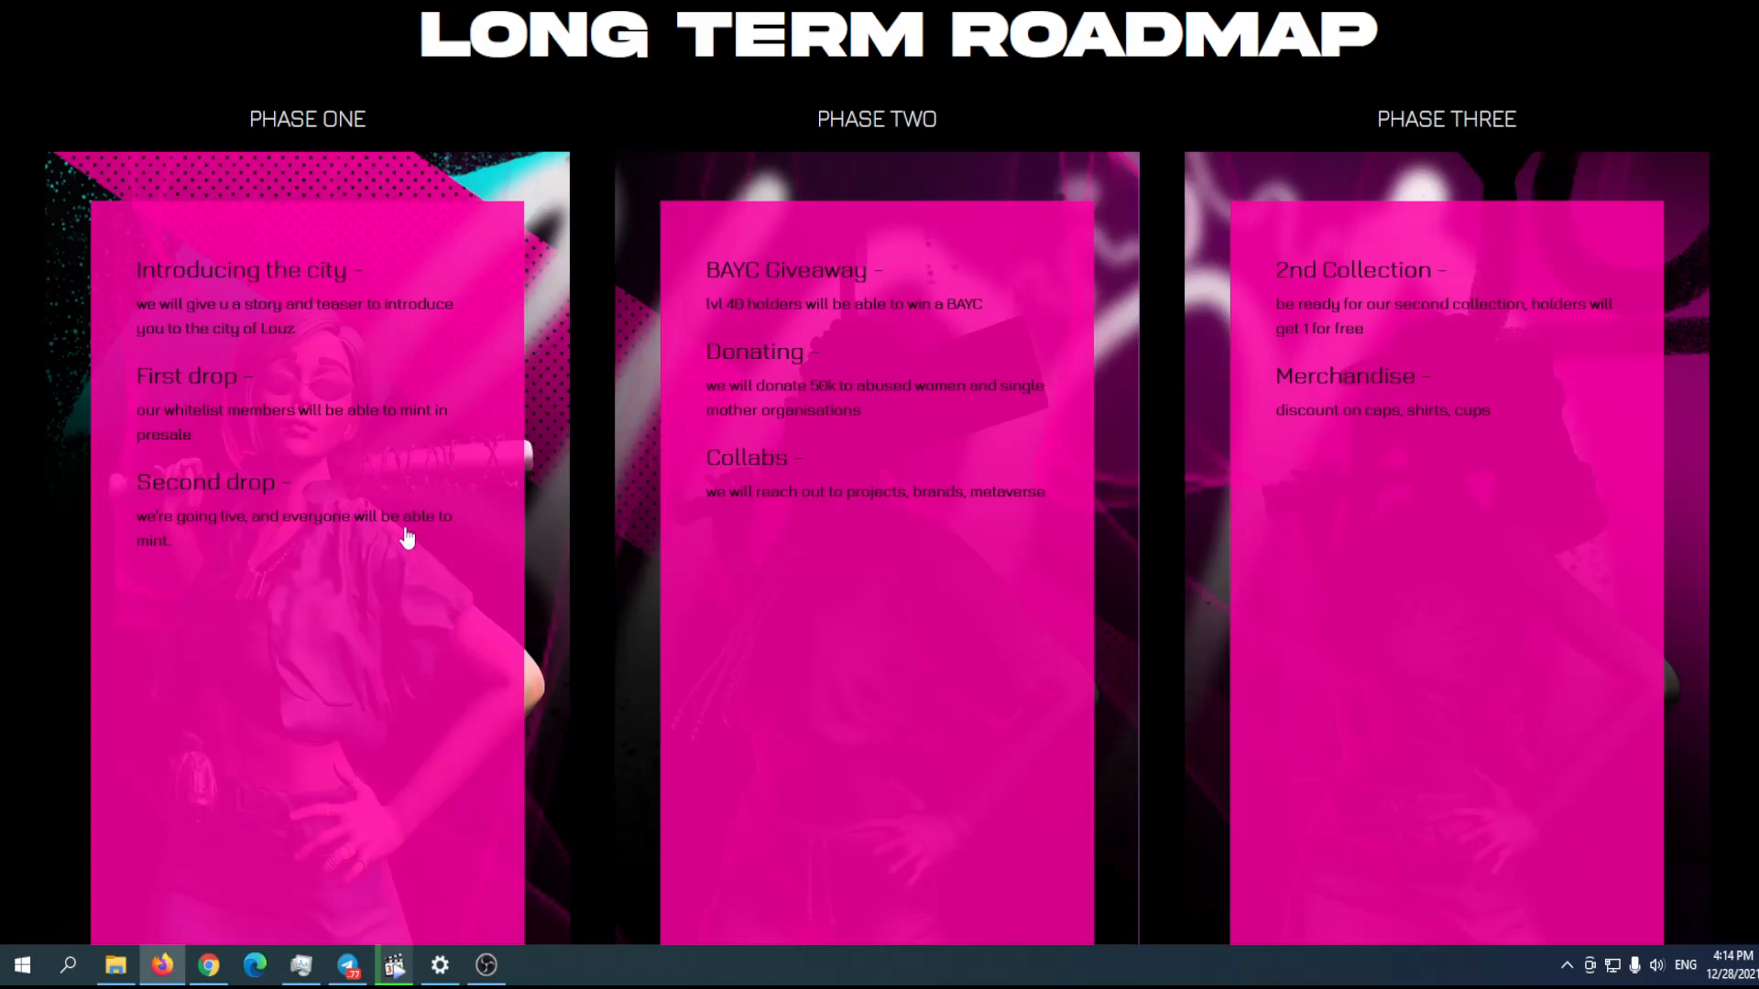
{"action": "mouse_move", "coordinate": [134, 522]}
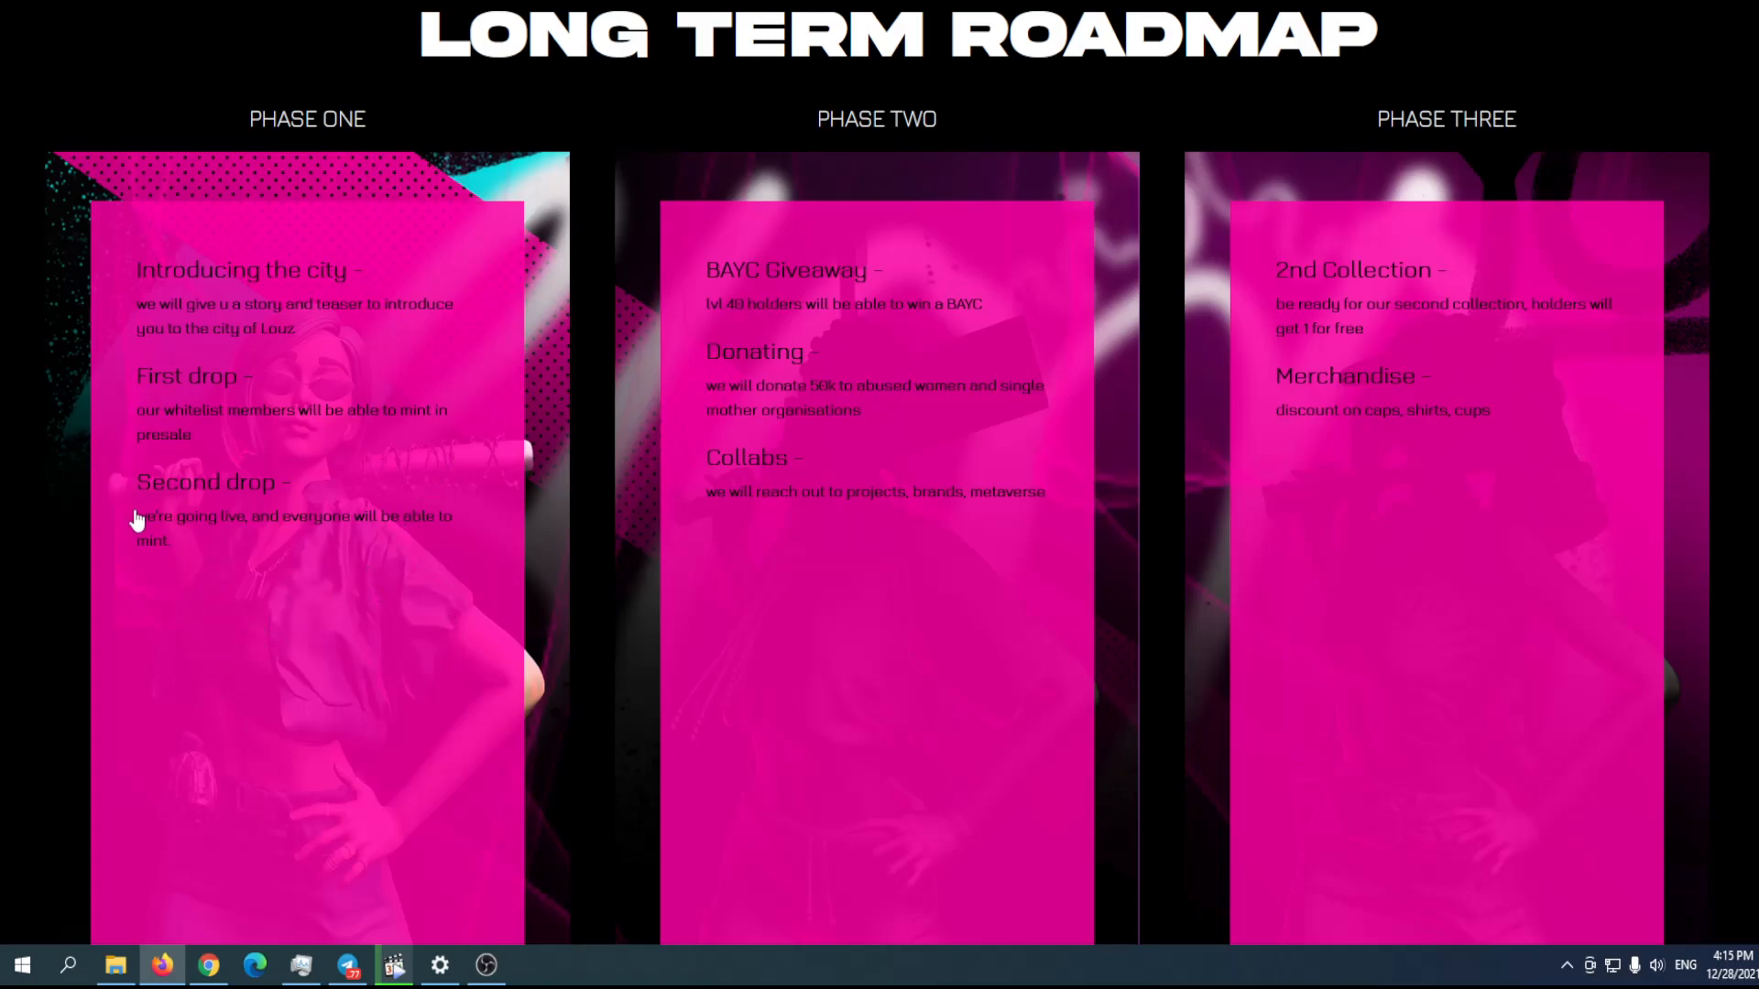
{"action": "mouse_move", "coordinate": [485, 623]}
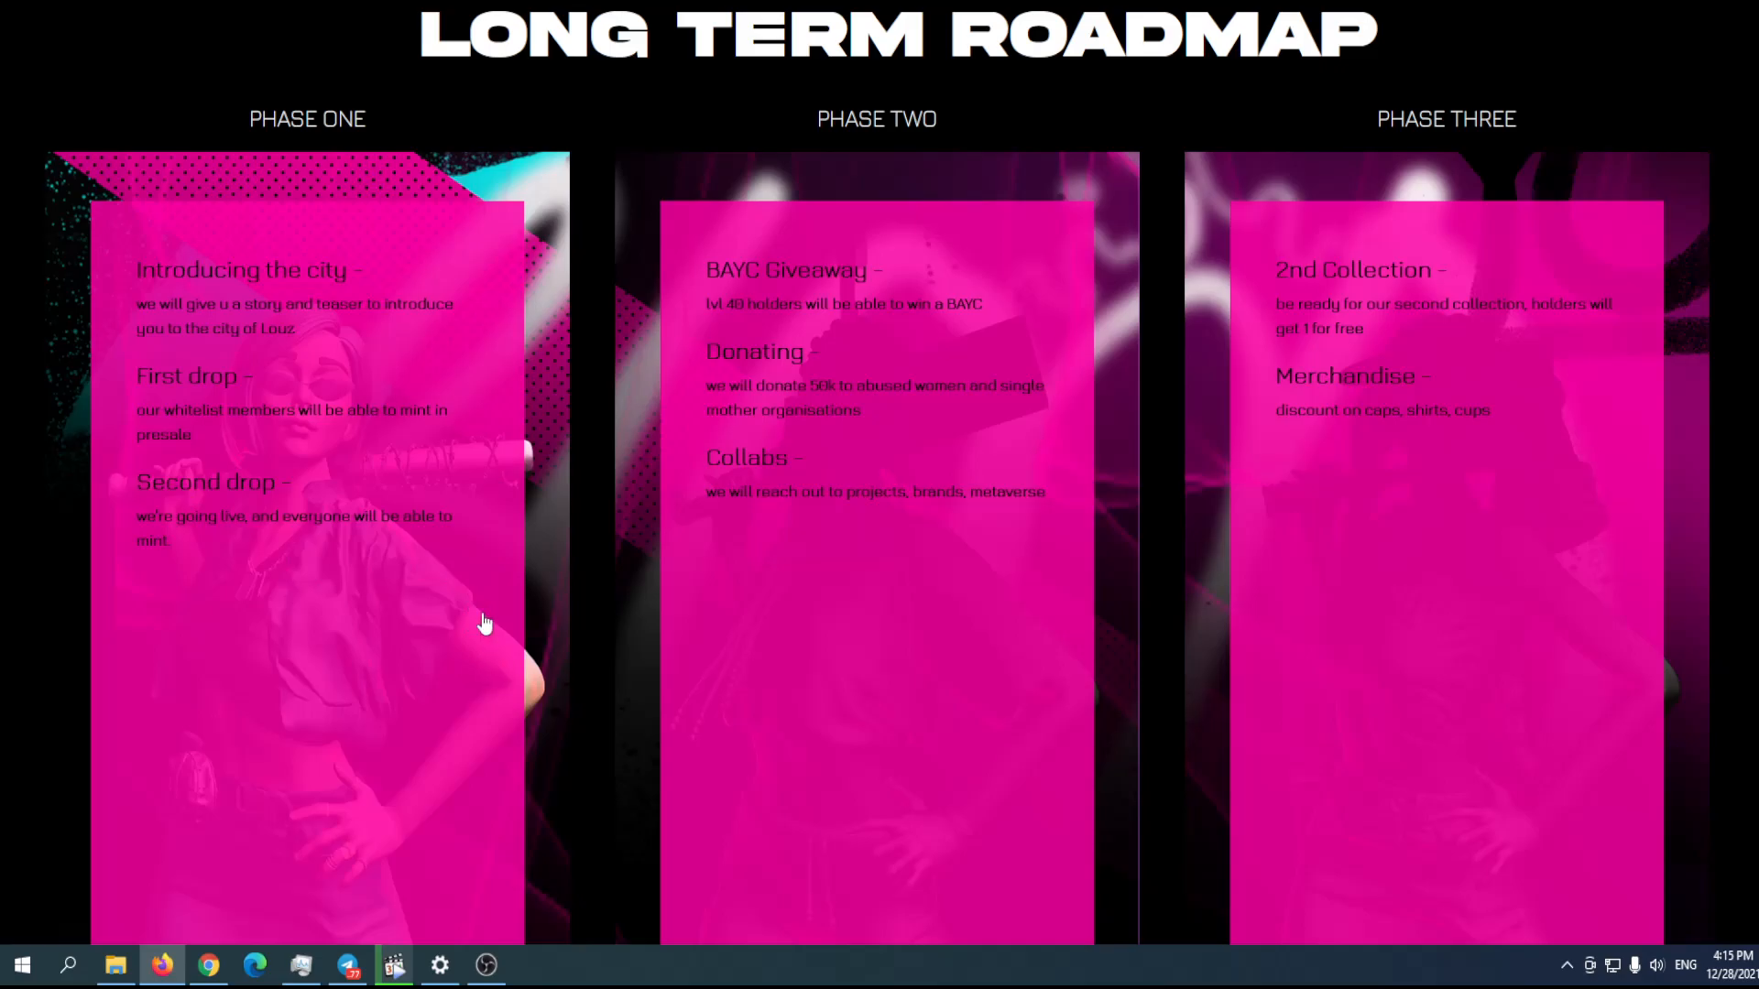
Read through Phase One, Two and Three, then switch to the Discord roadmap channel.
{"action": "scroll", "scroll_direction": "down", "scroll_amount": 3}
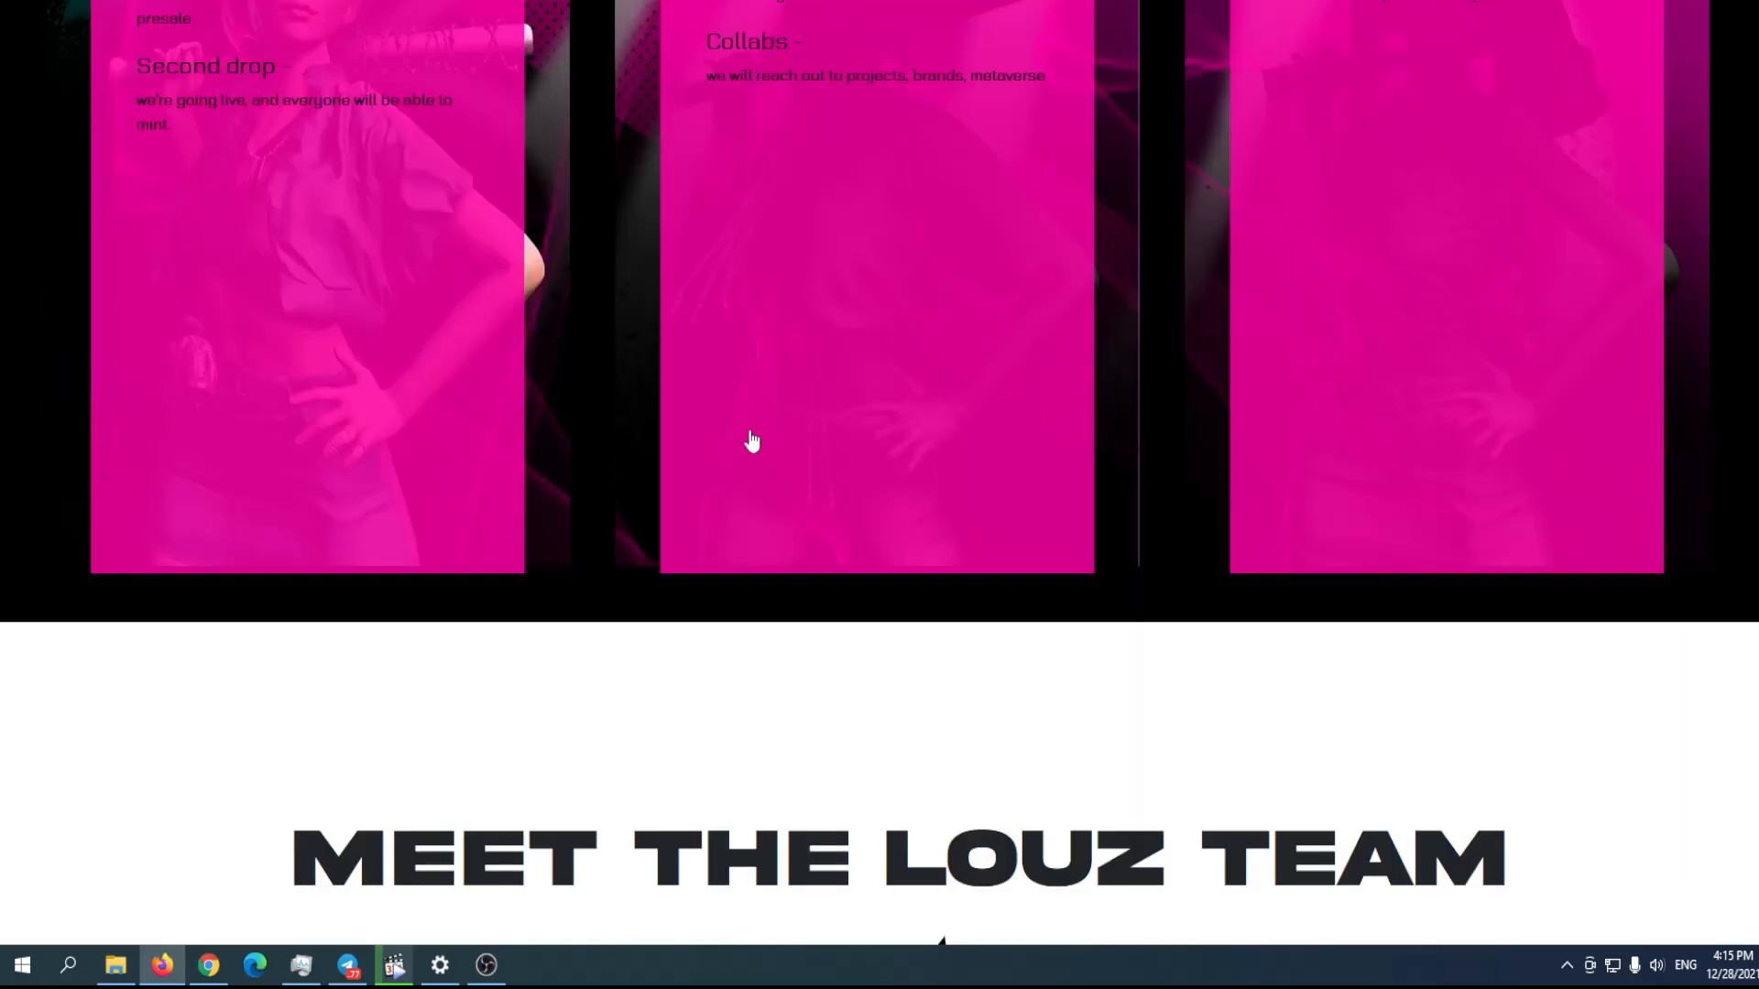
{"action": "scroll", "scroll_direction": "up", "scroll_amount": 3}
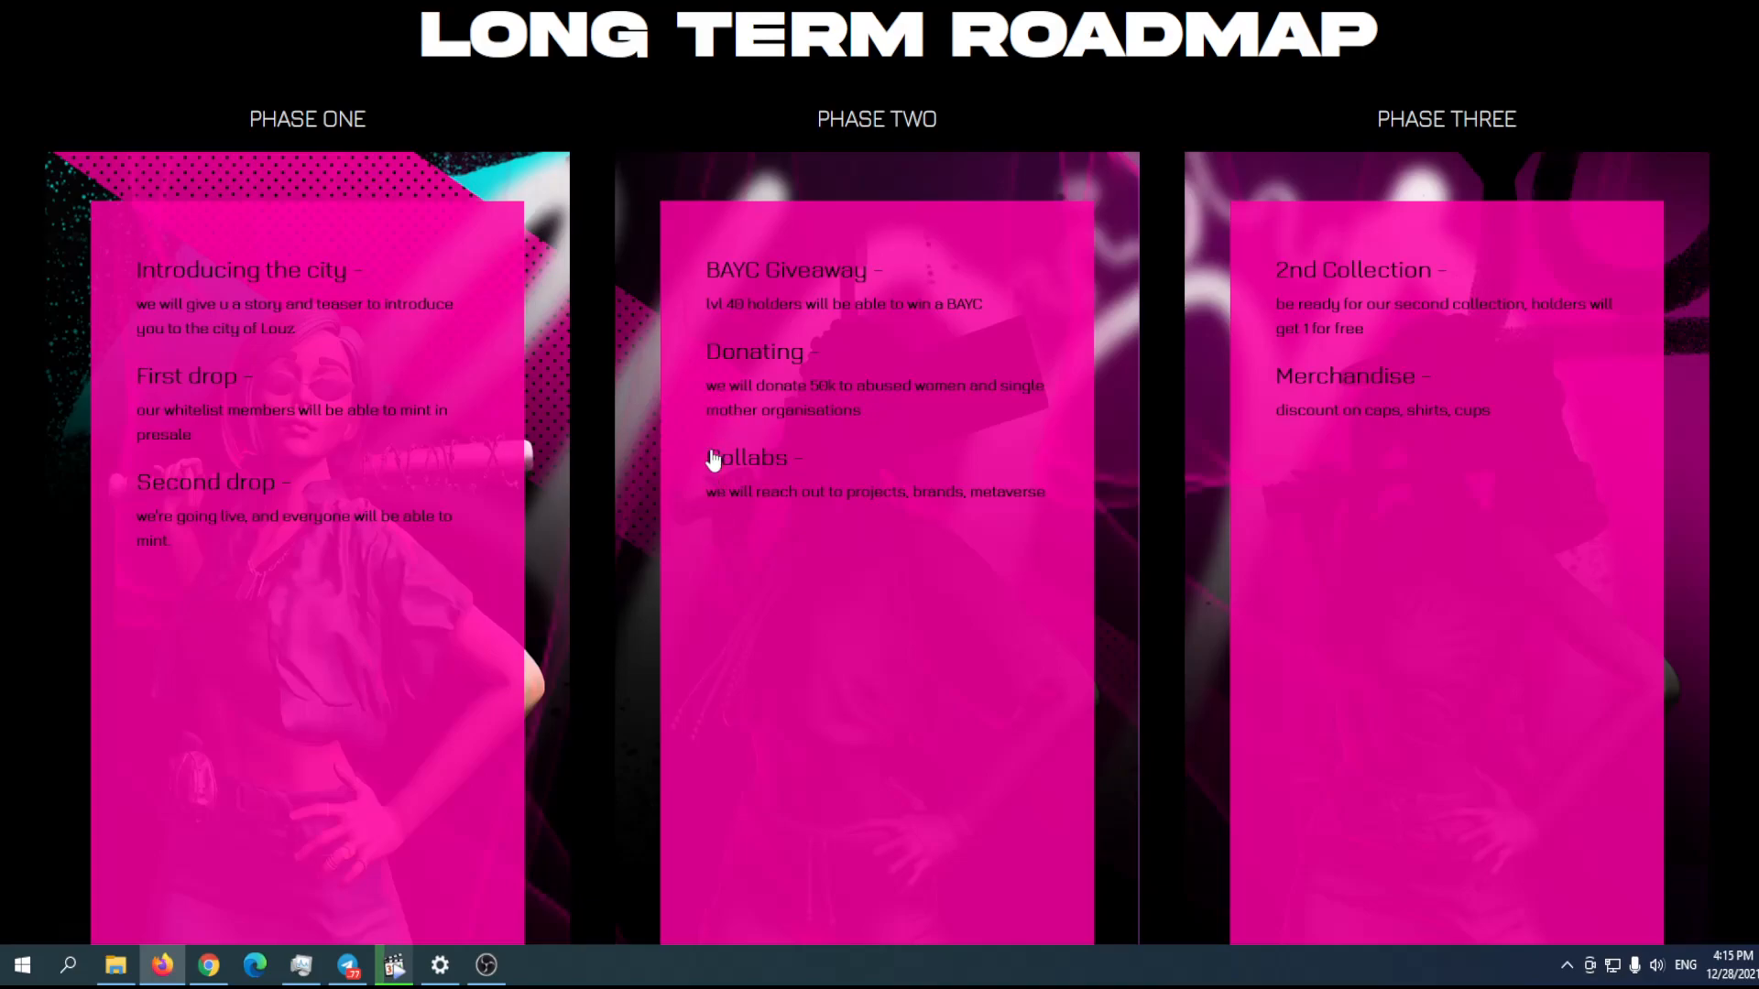
{"action": "mouse_move", "coordinate": [767, 348]}
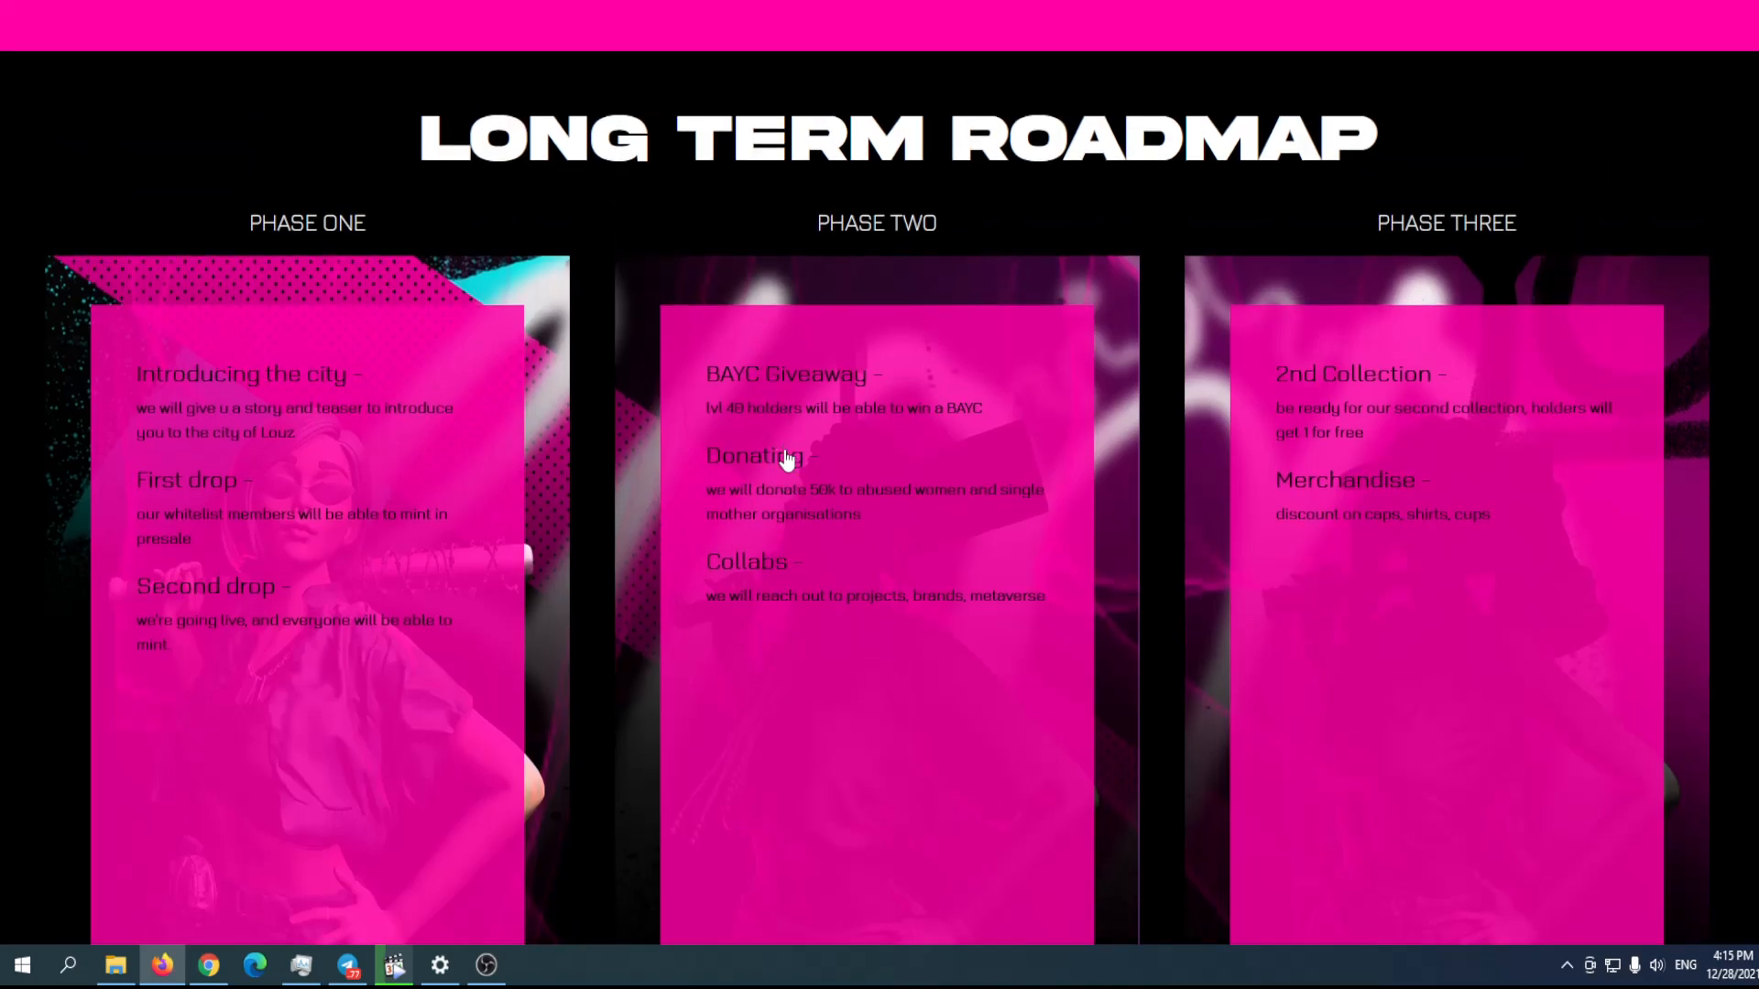
{"action": "mouse_move", "coordinate": [850, 457]}
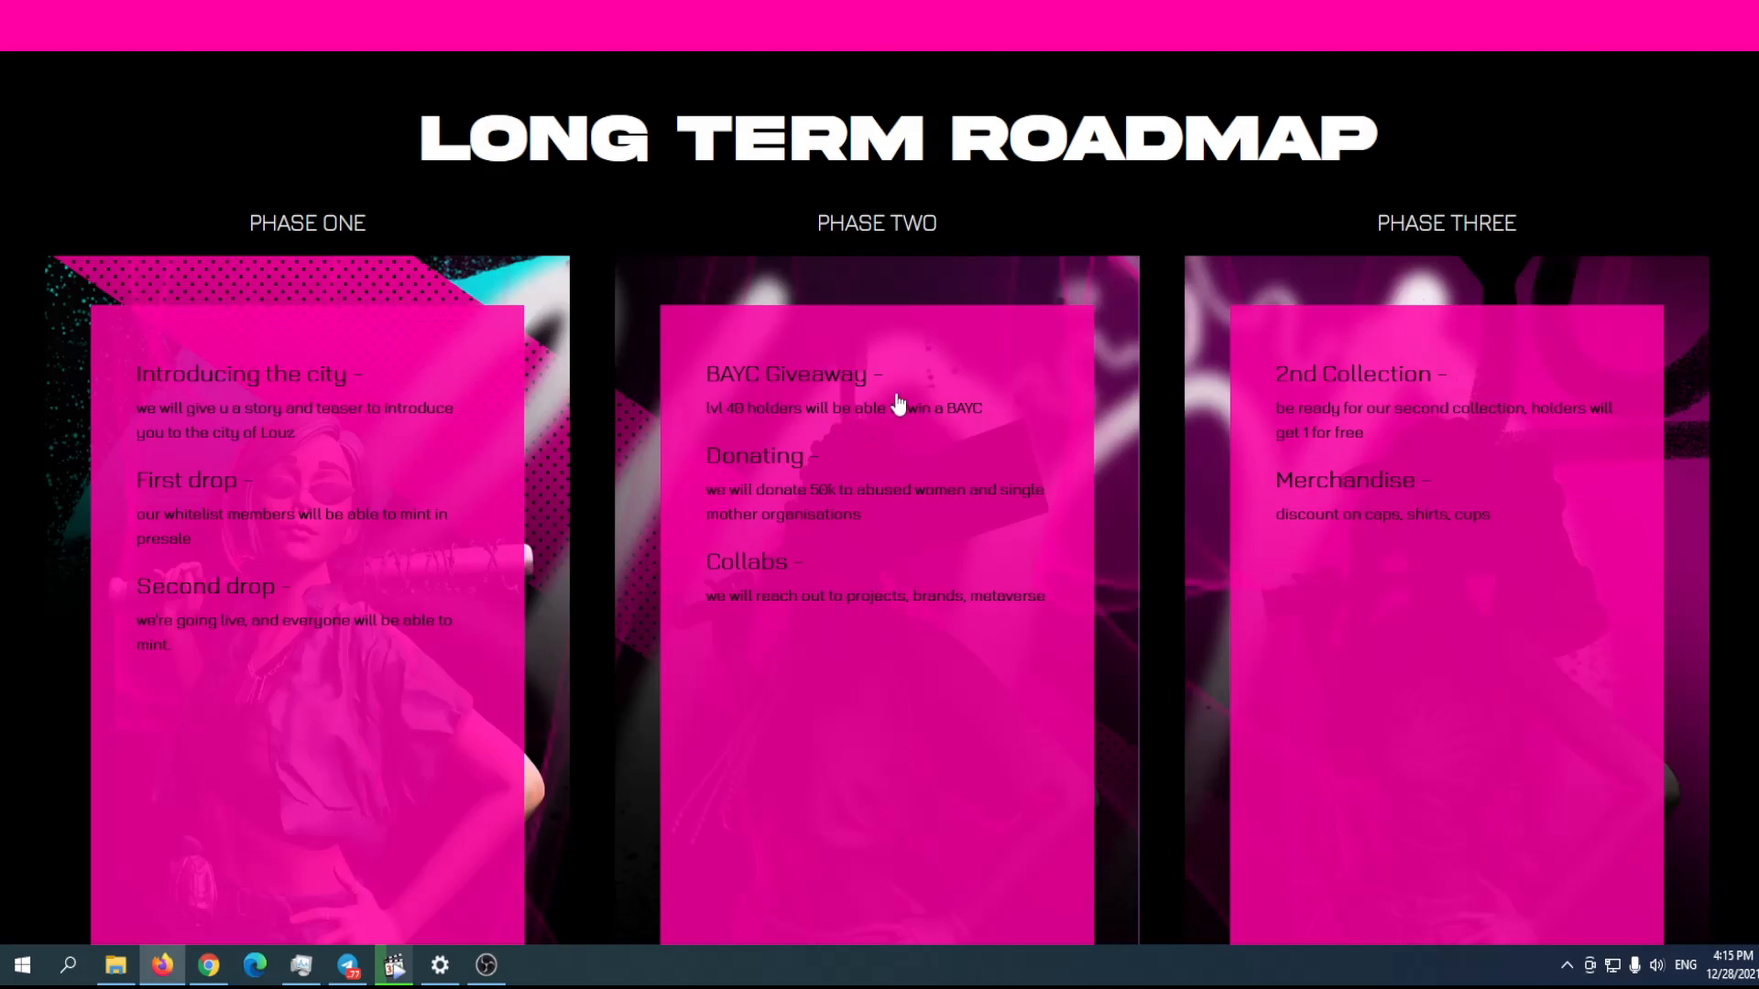
{"action": "mouse_move", "coordinate": [906, 397]}
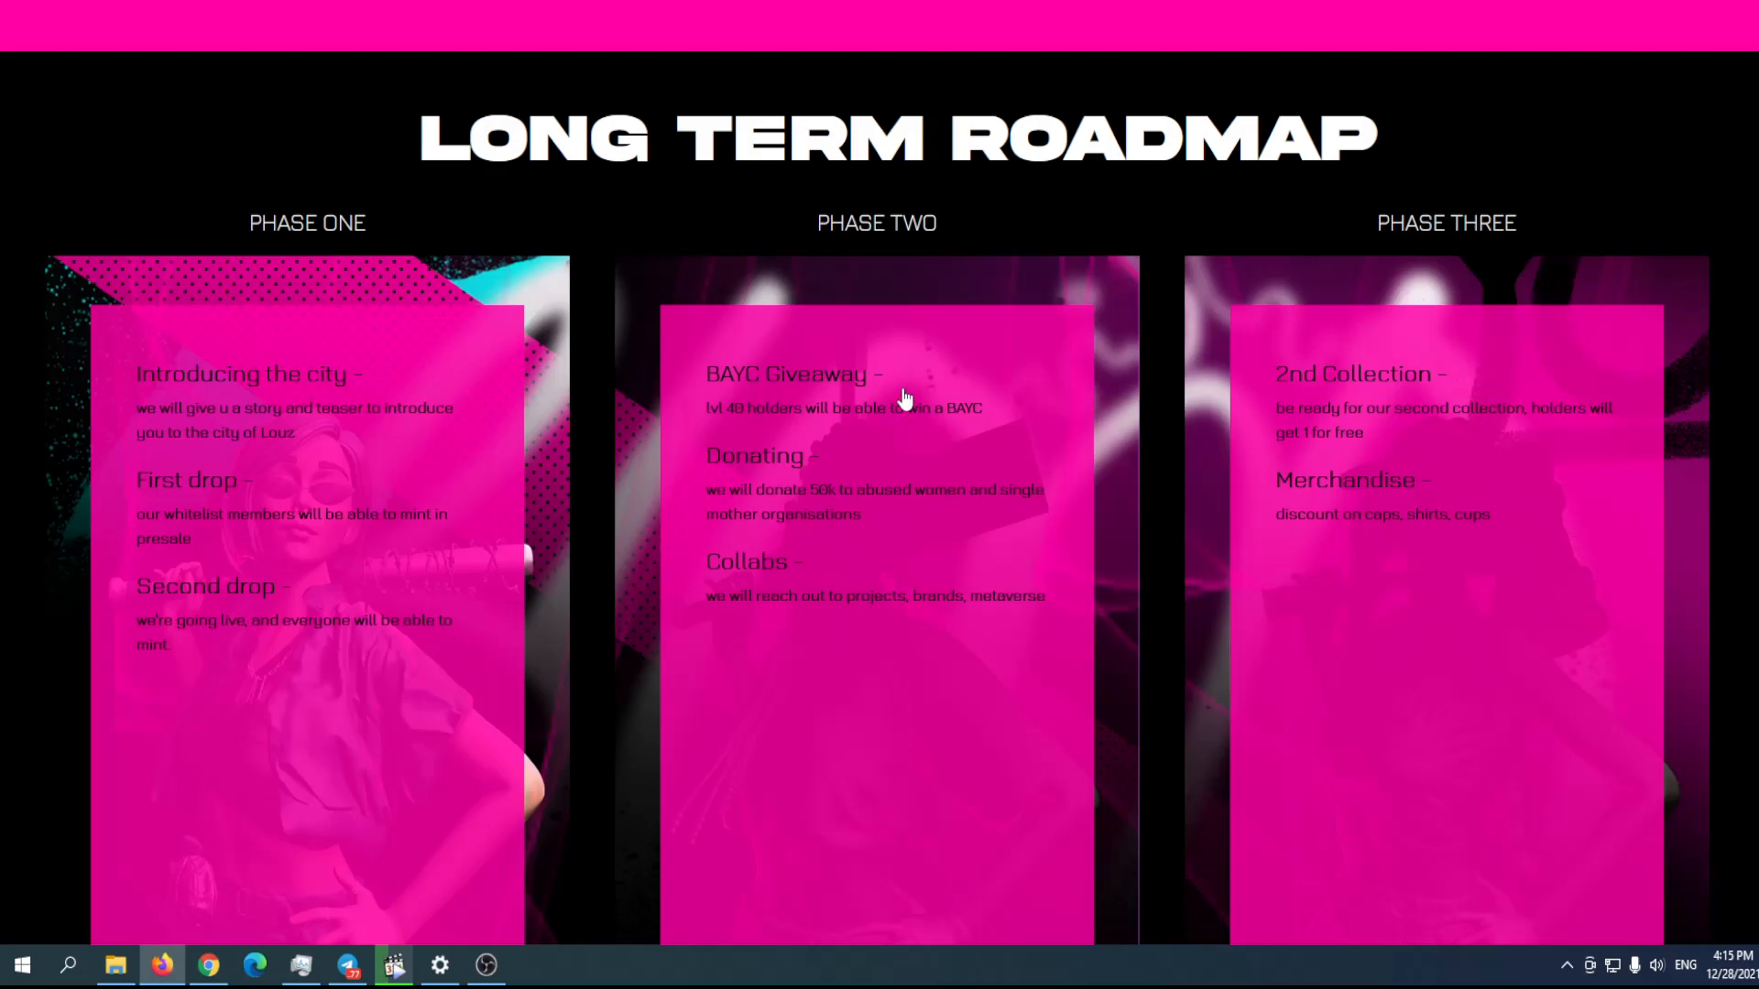
{"action": "mouse_move", "coordinate": [728, 792]}
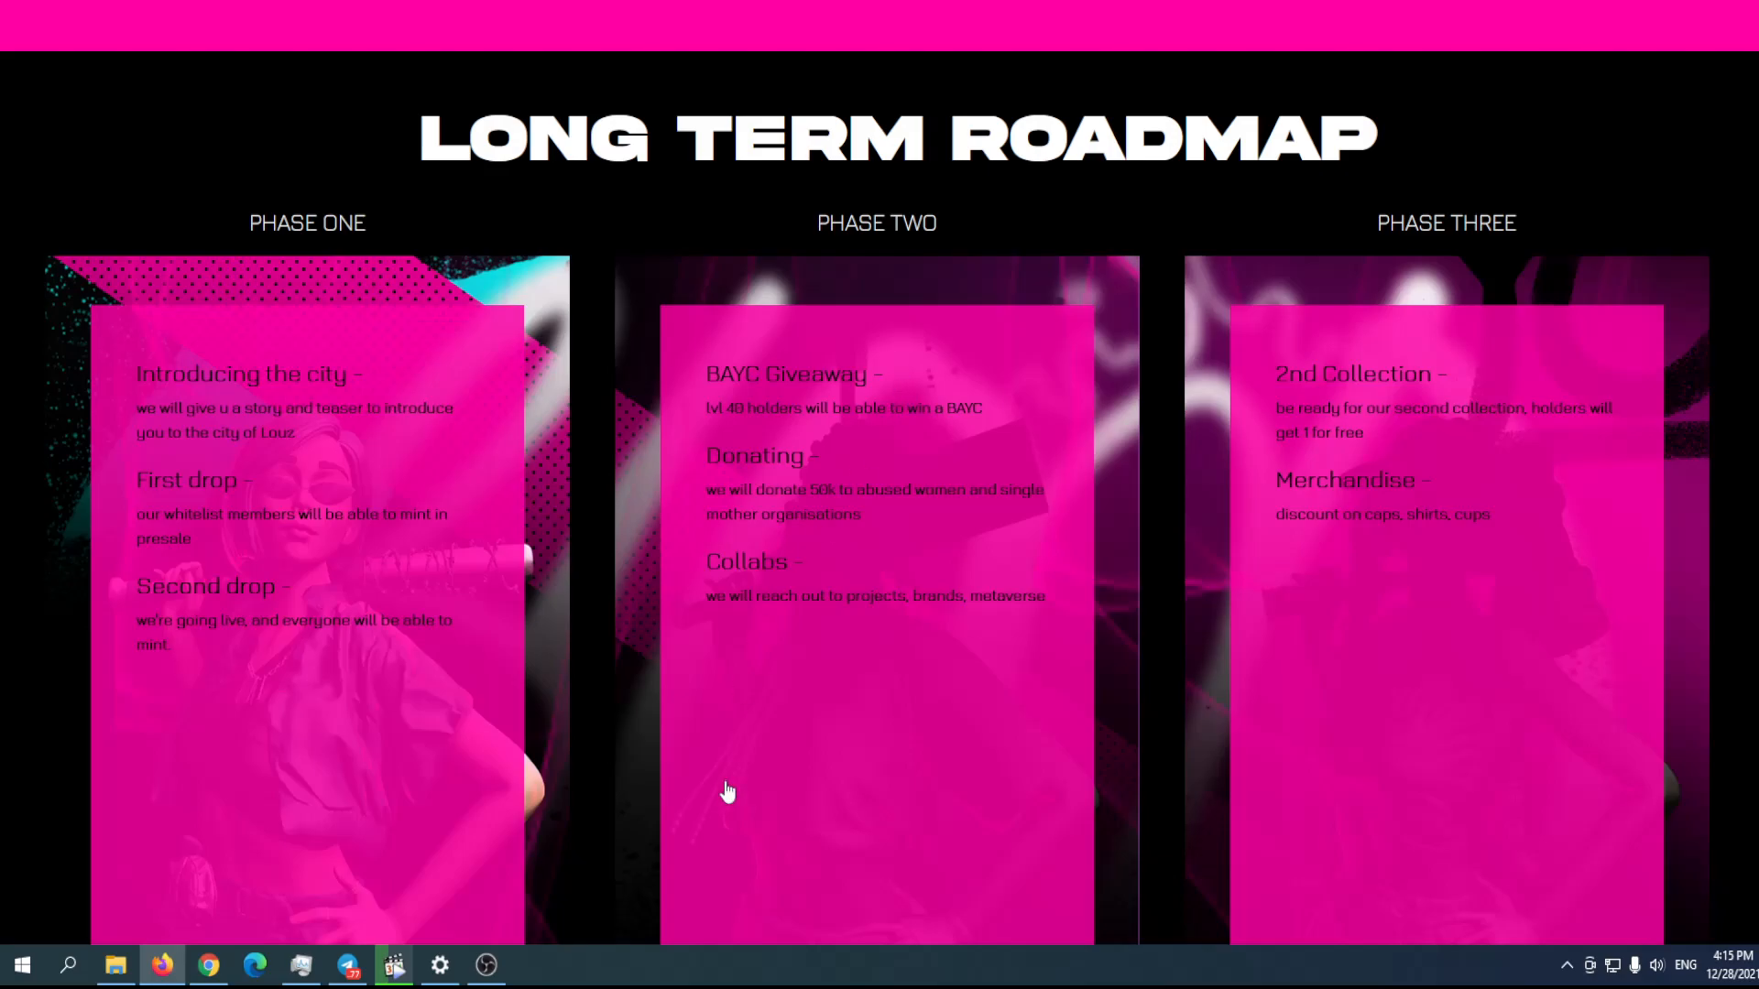
{"action": "mouse_move", "coordinate": [825, 668]}
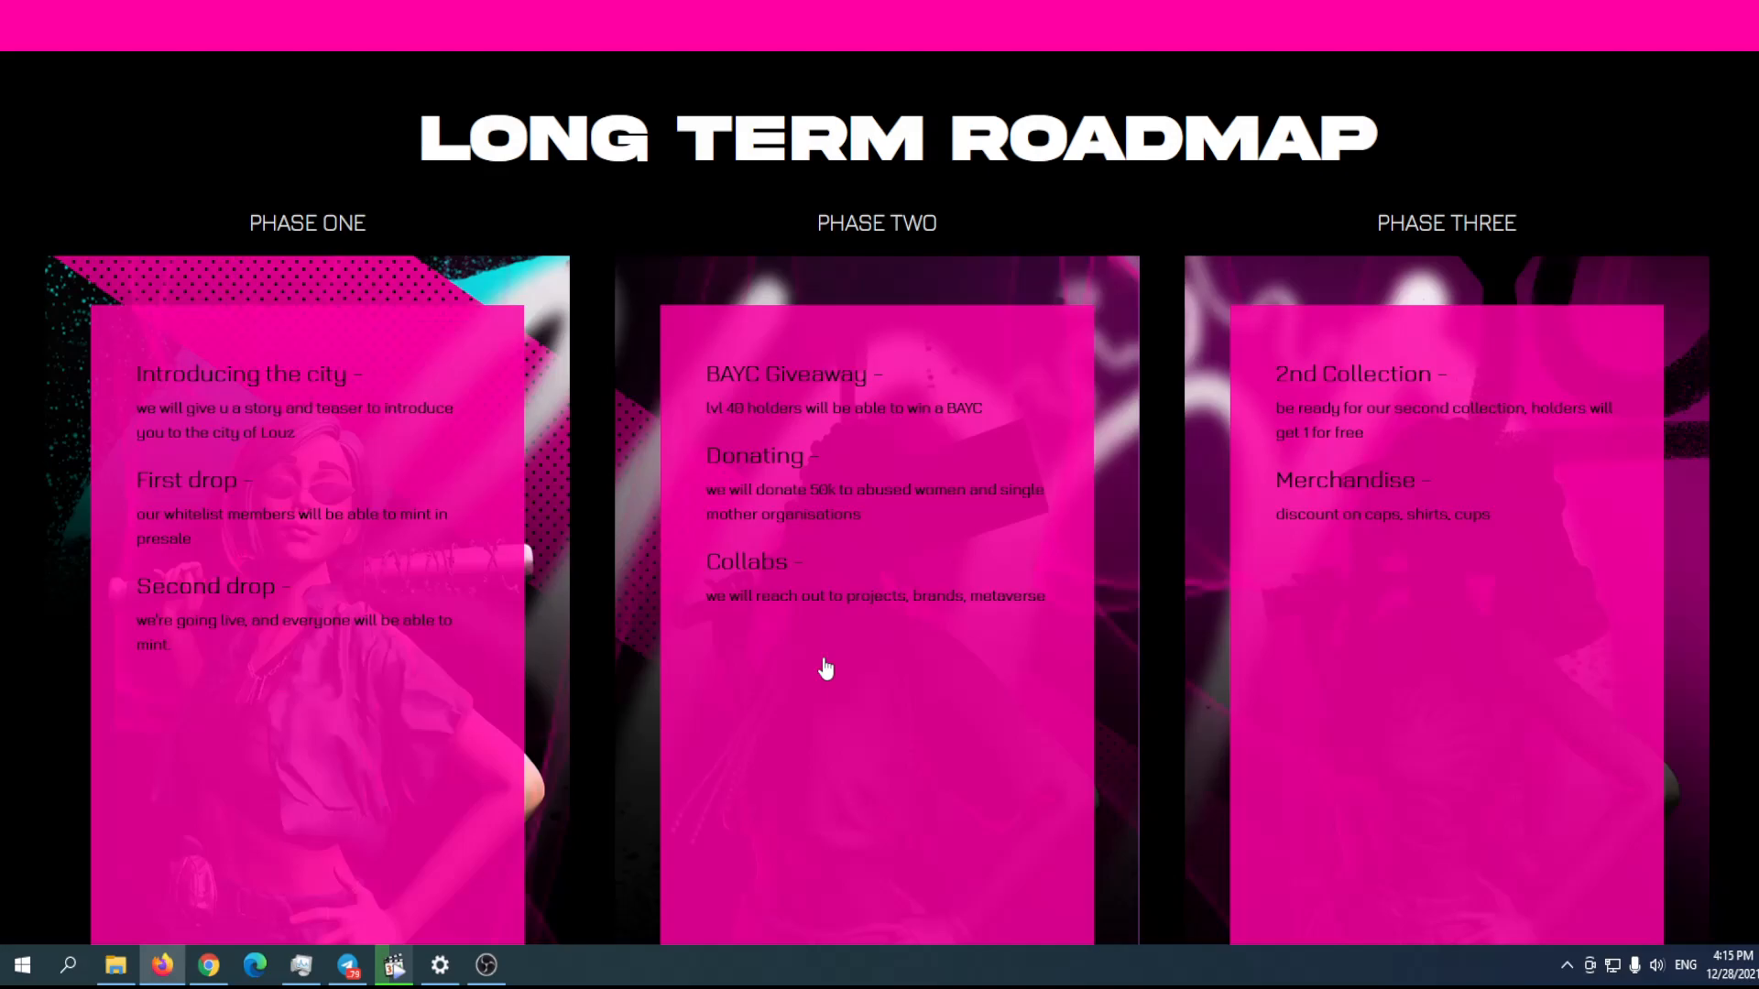
{"action": "mouse_move", "coordinate": [792, 625]}
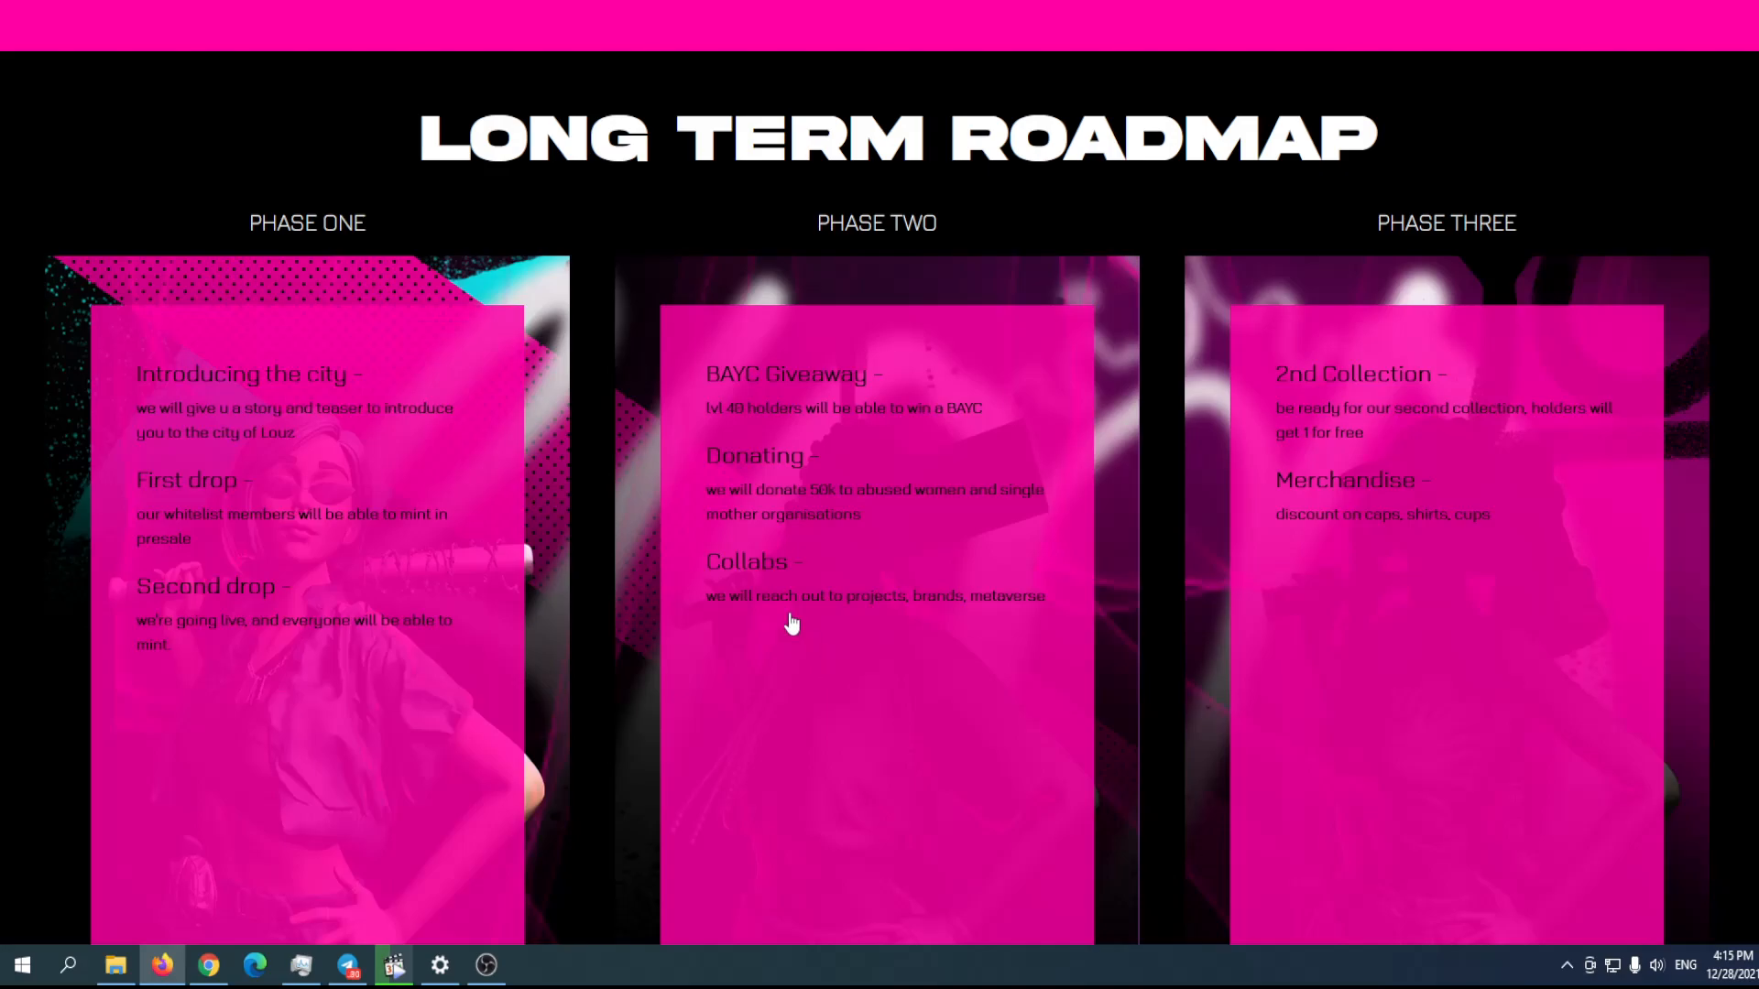
{"action": "scroll", "scroll_direction": "down", "scroll_amount": 3}
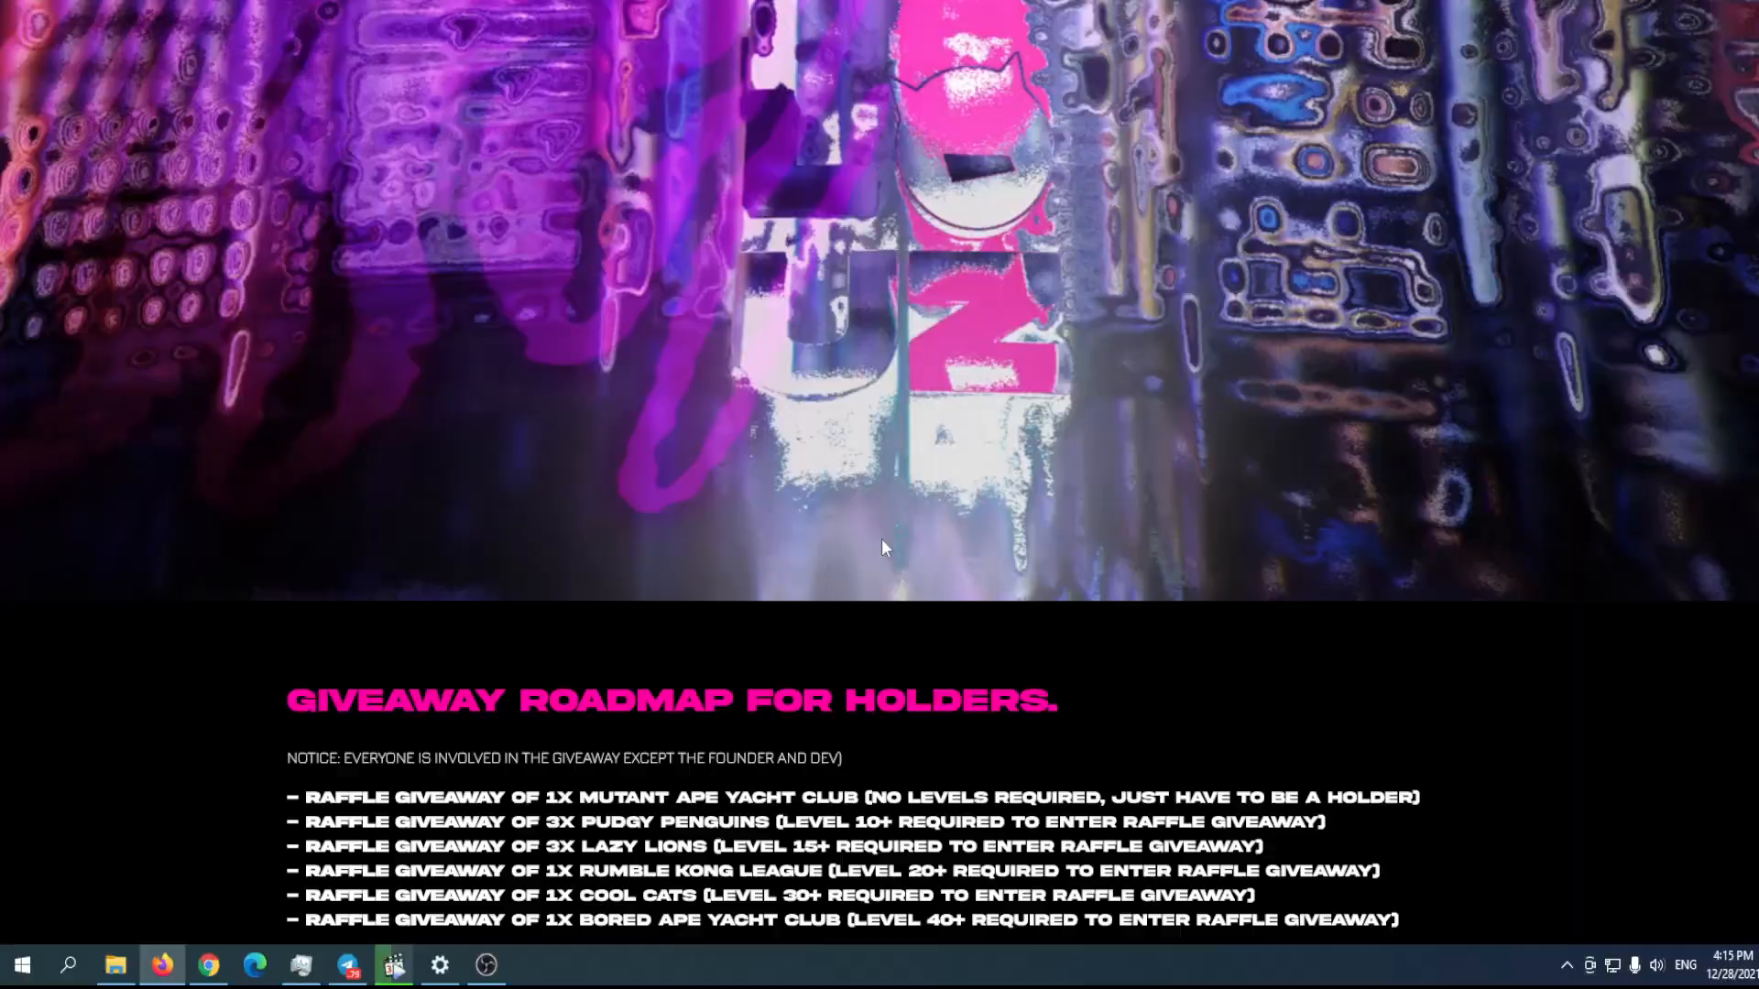
{"action": "scroll", "scroll_direction": "up", "scroll_amount": 3}
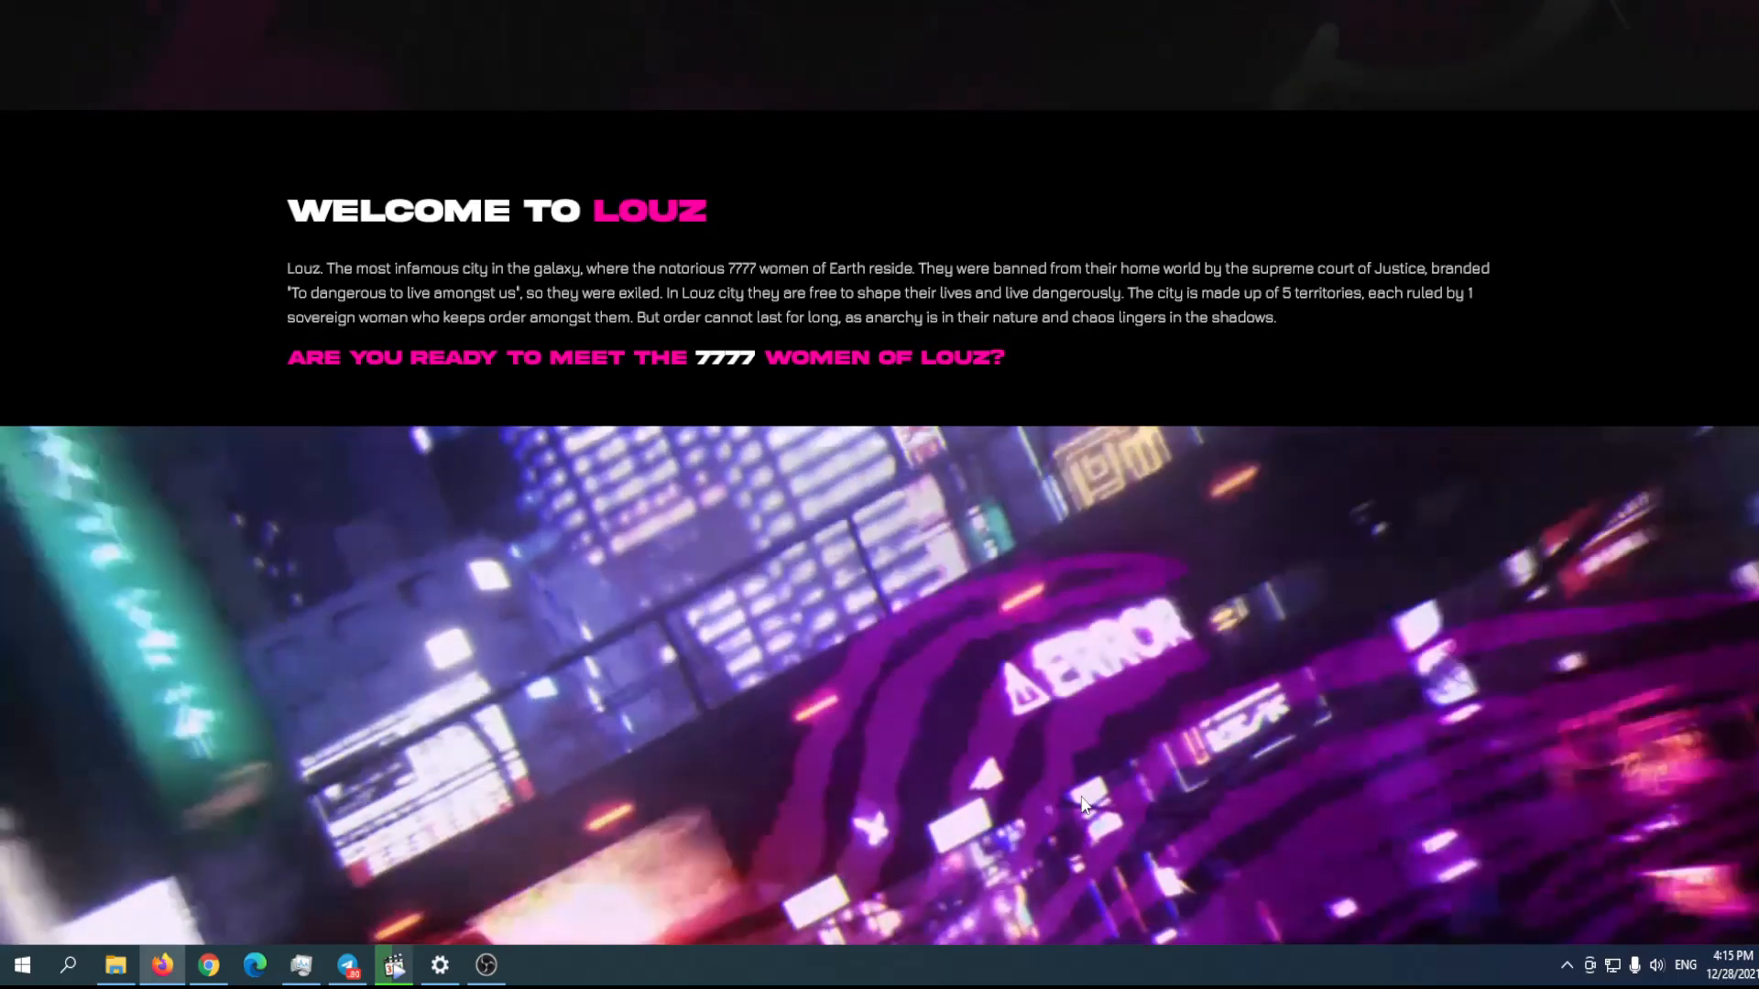
{"action": "scroll", "scroll_direction": "down", "scroll_amount": 3}
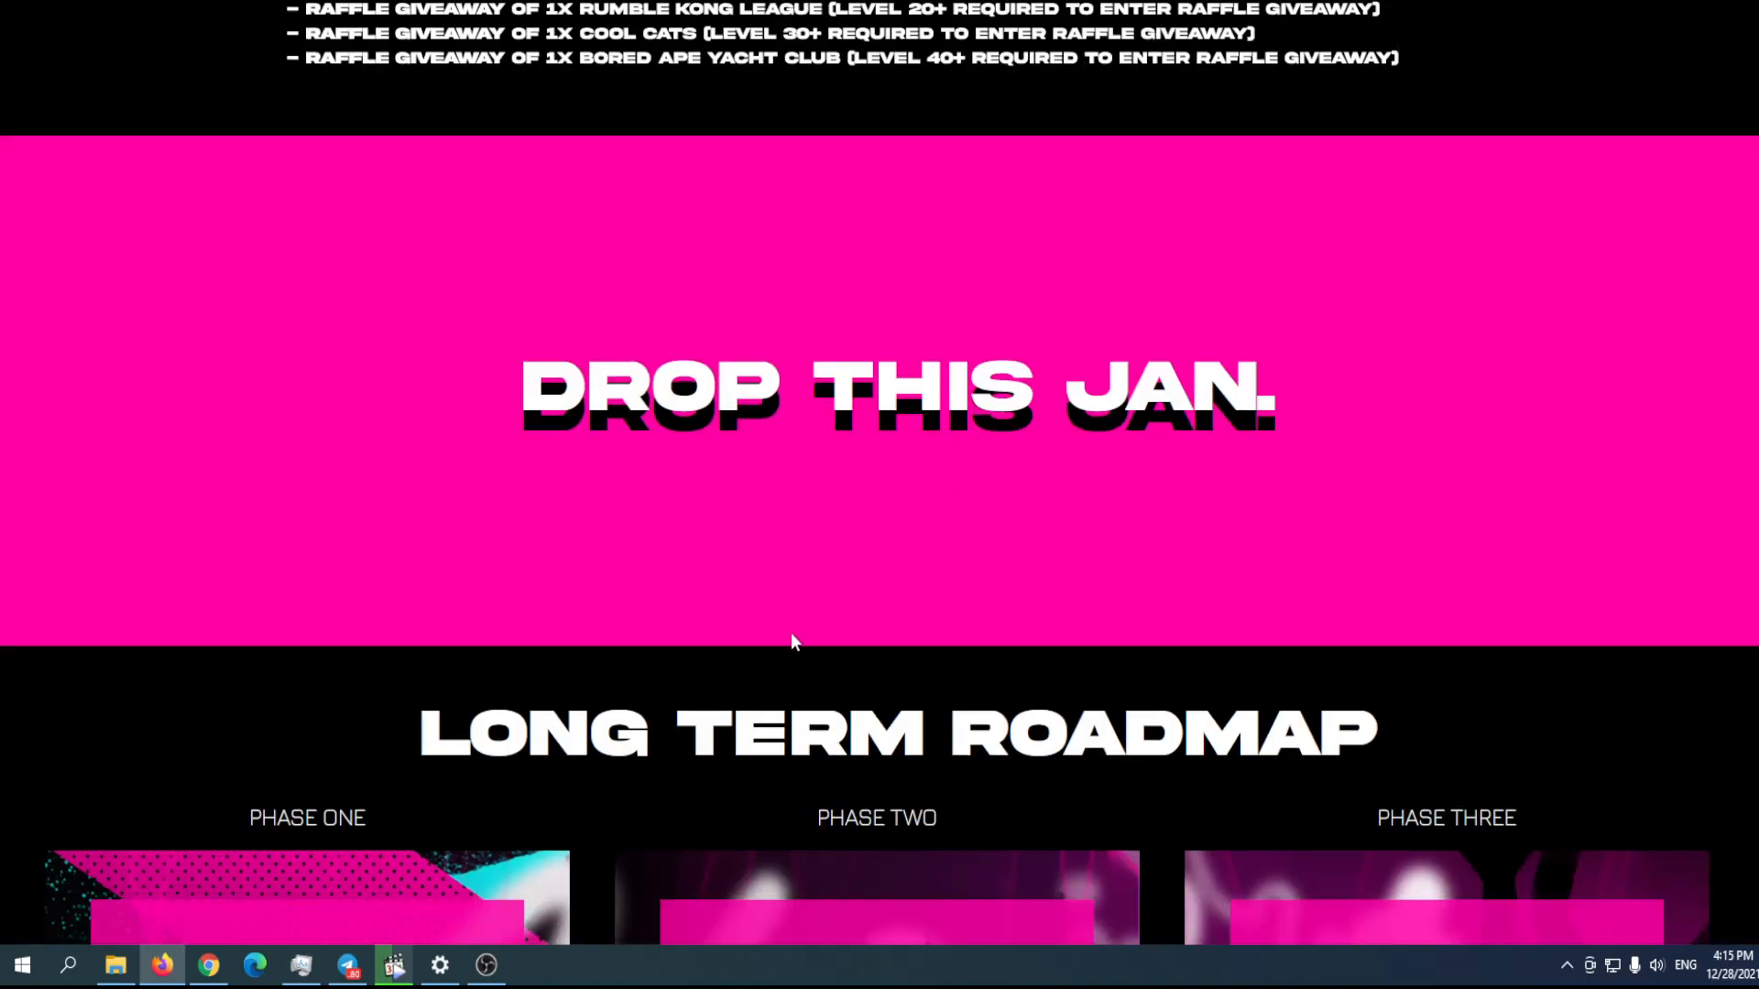
{"action": "scroll", "scroll_direction": "down", "scroll_amount": 3}
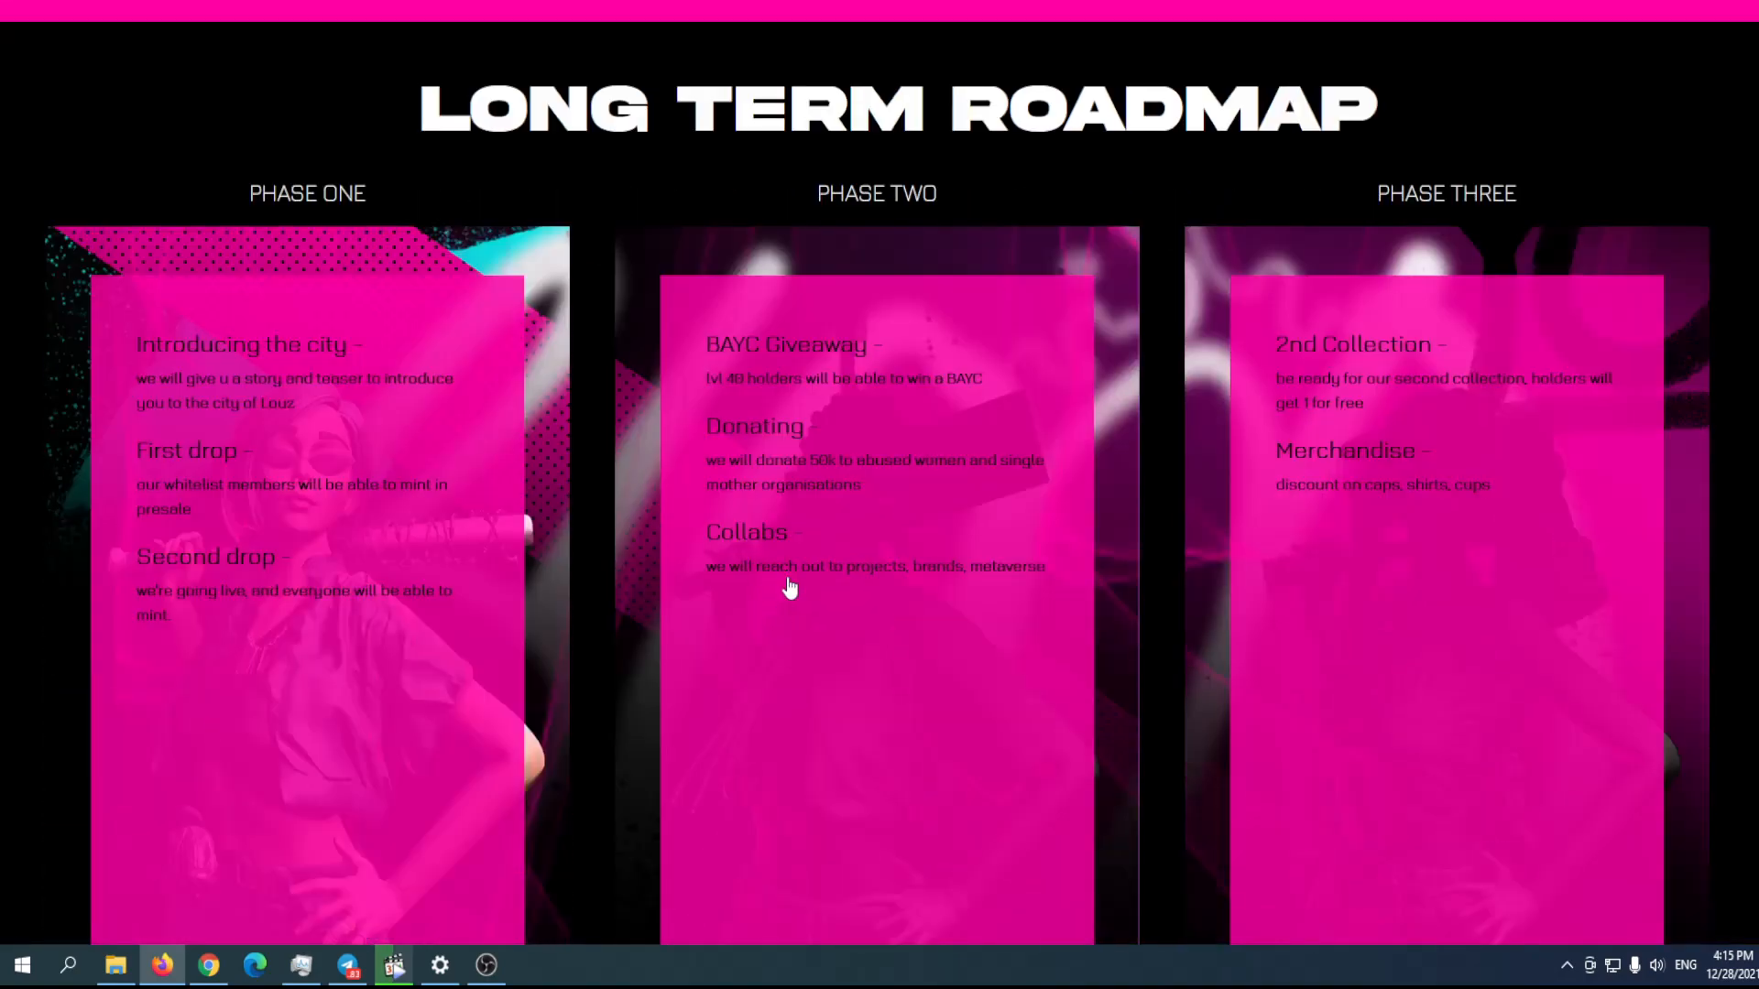
{"action": "mouse_move", "coordinate": [834, 614]}
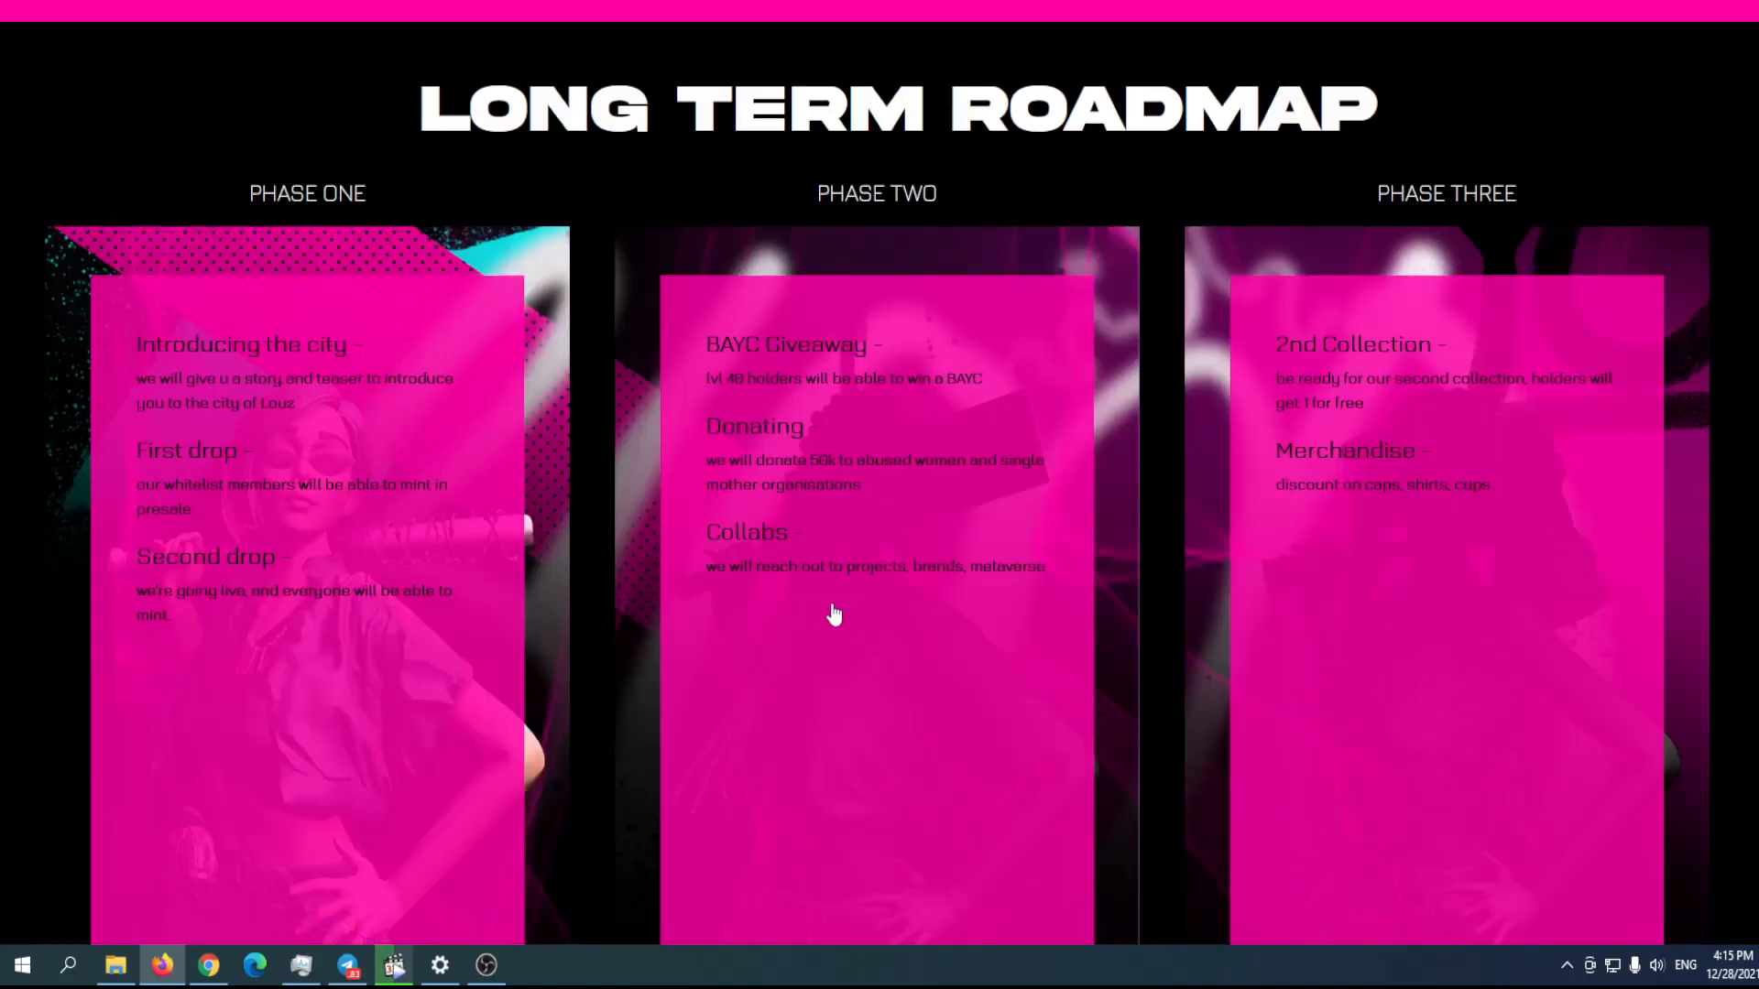
{"action": "mouse_move", "coordinate": [813, 637]}
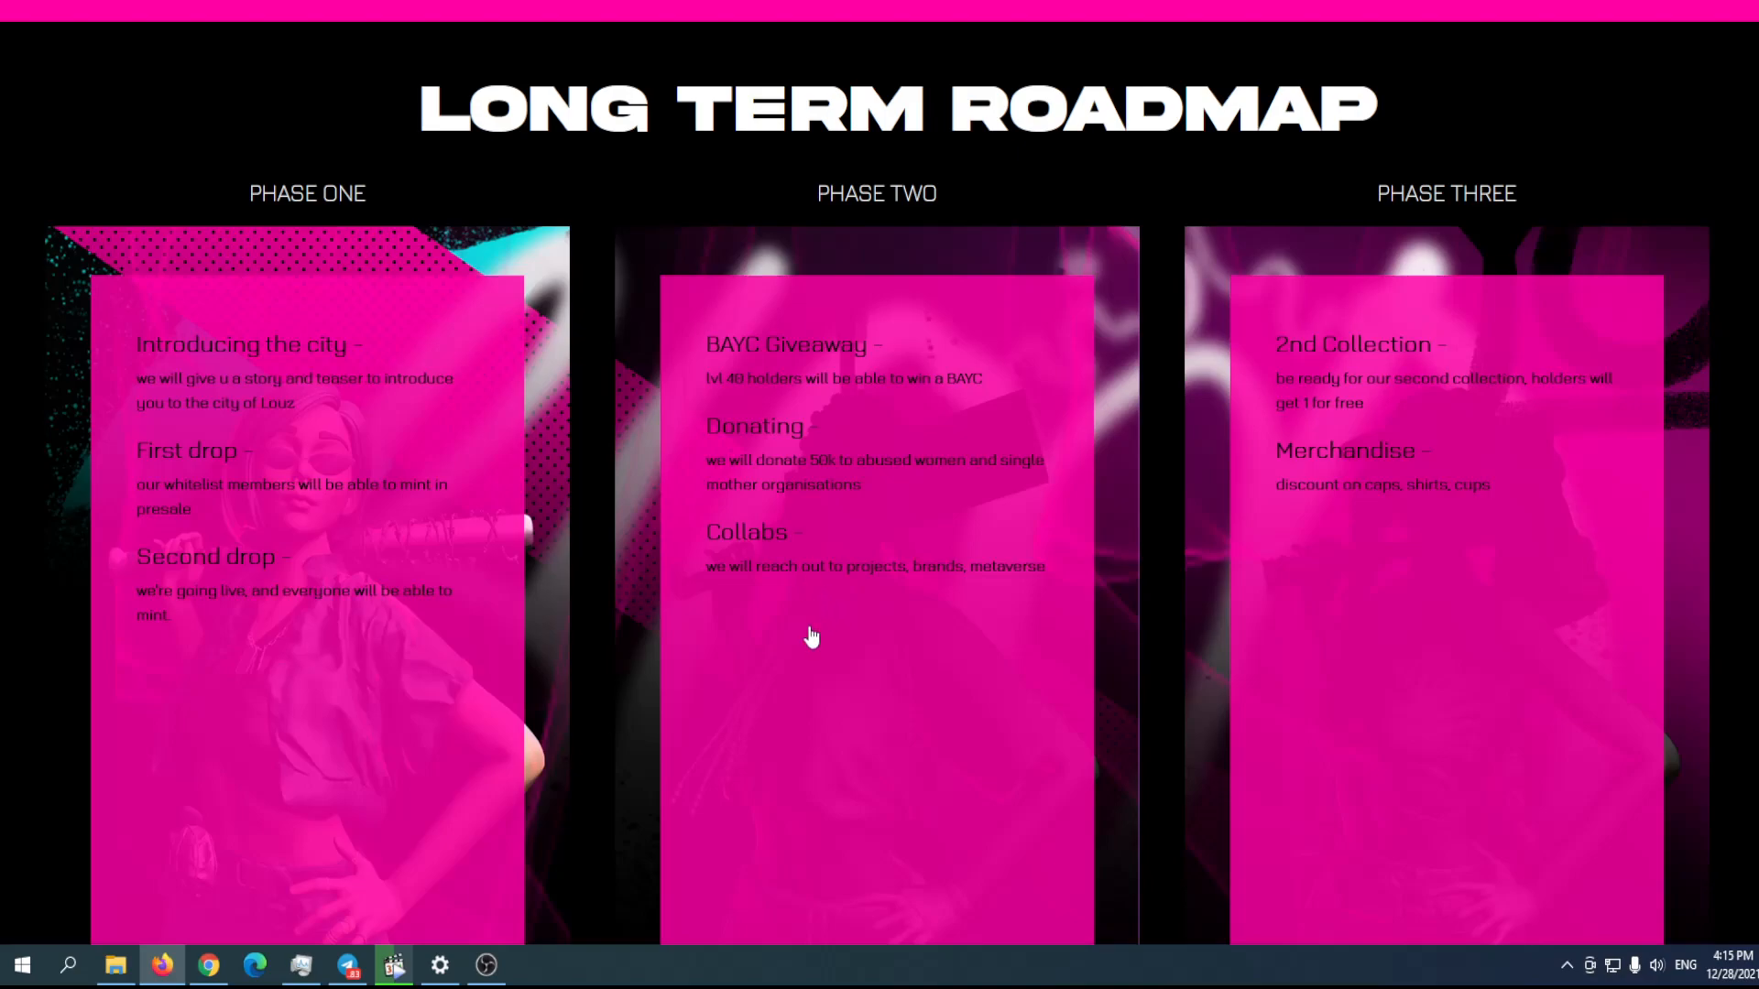
{"action": "mouse_move", "coordinate": [796, 597]}
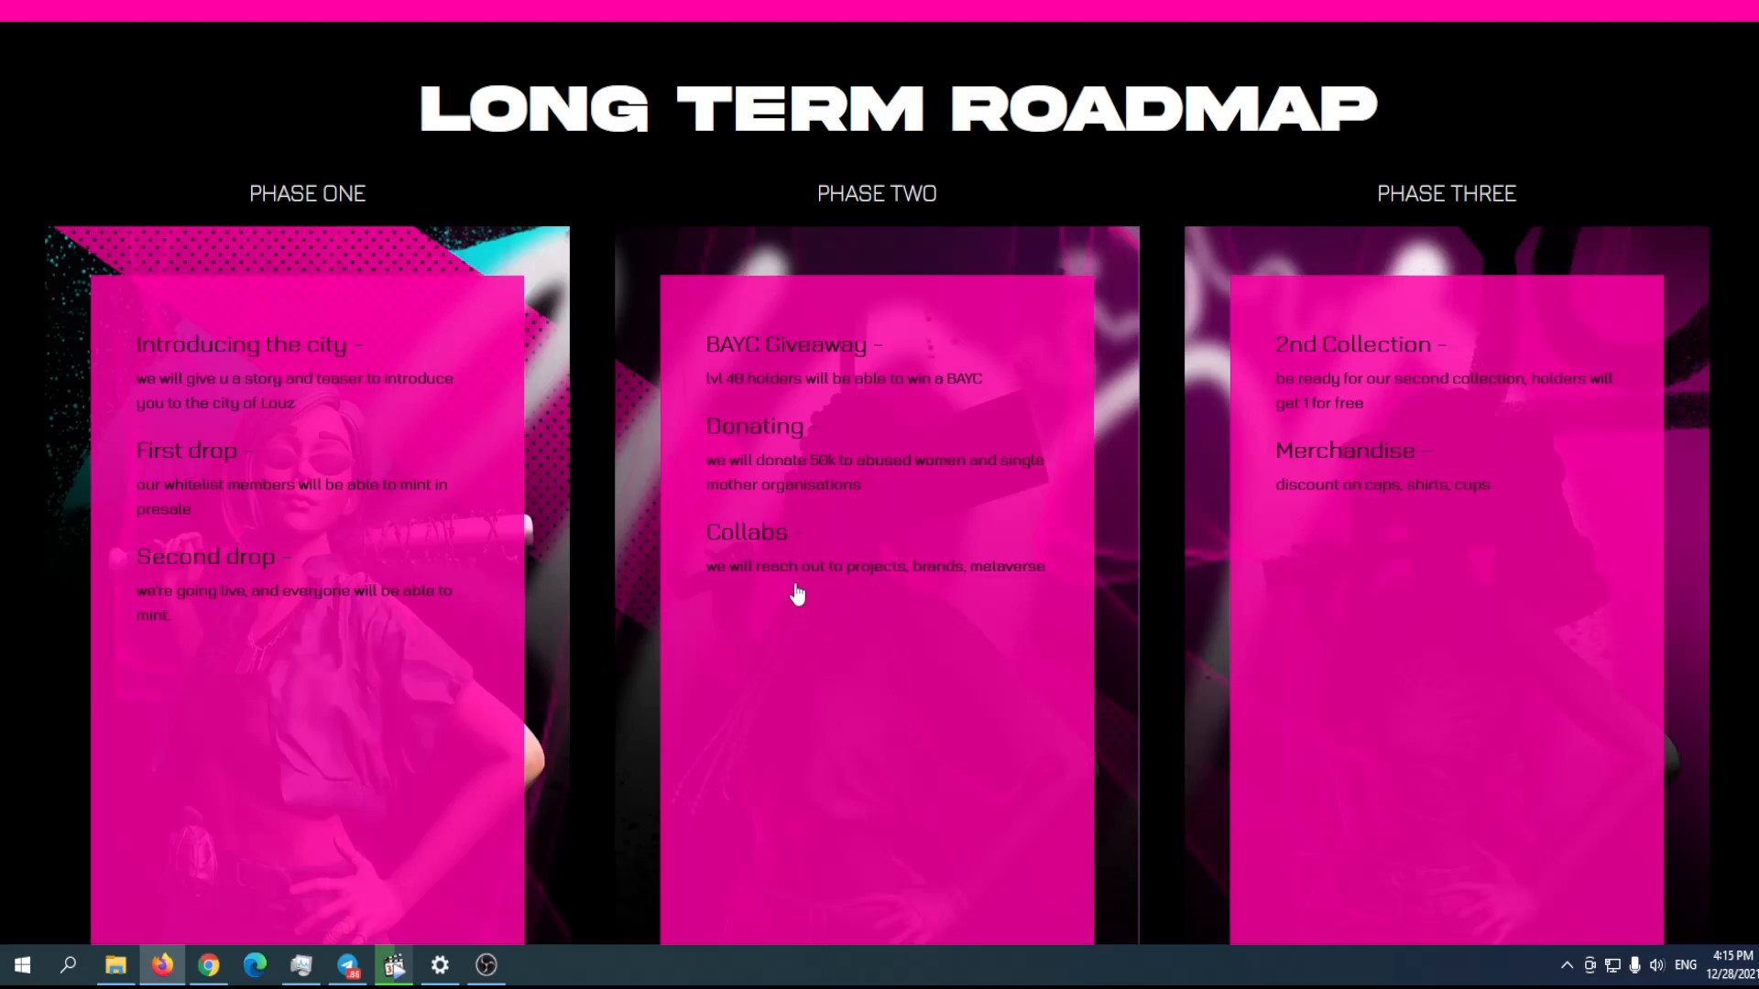
{"action": "mouse_move", "coordinate": [777, 600]}
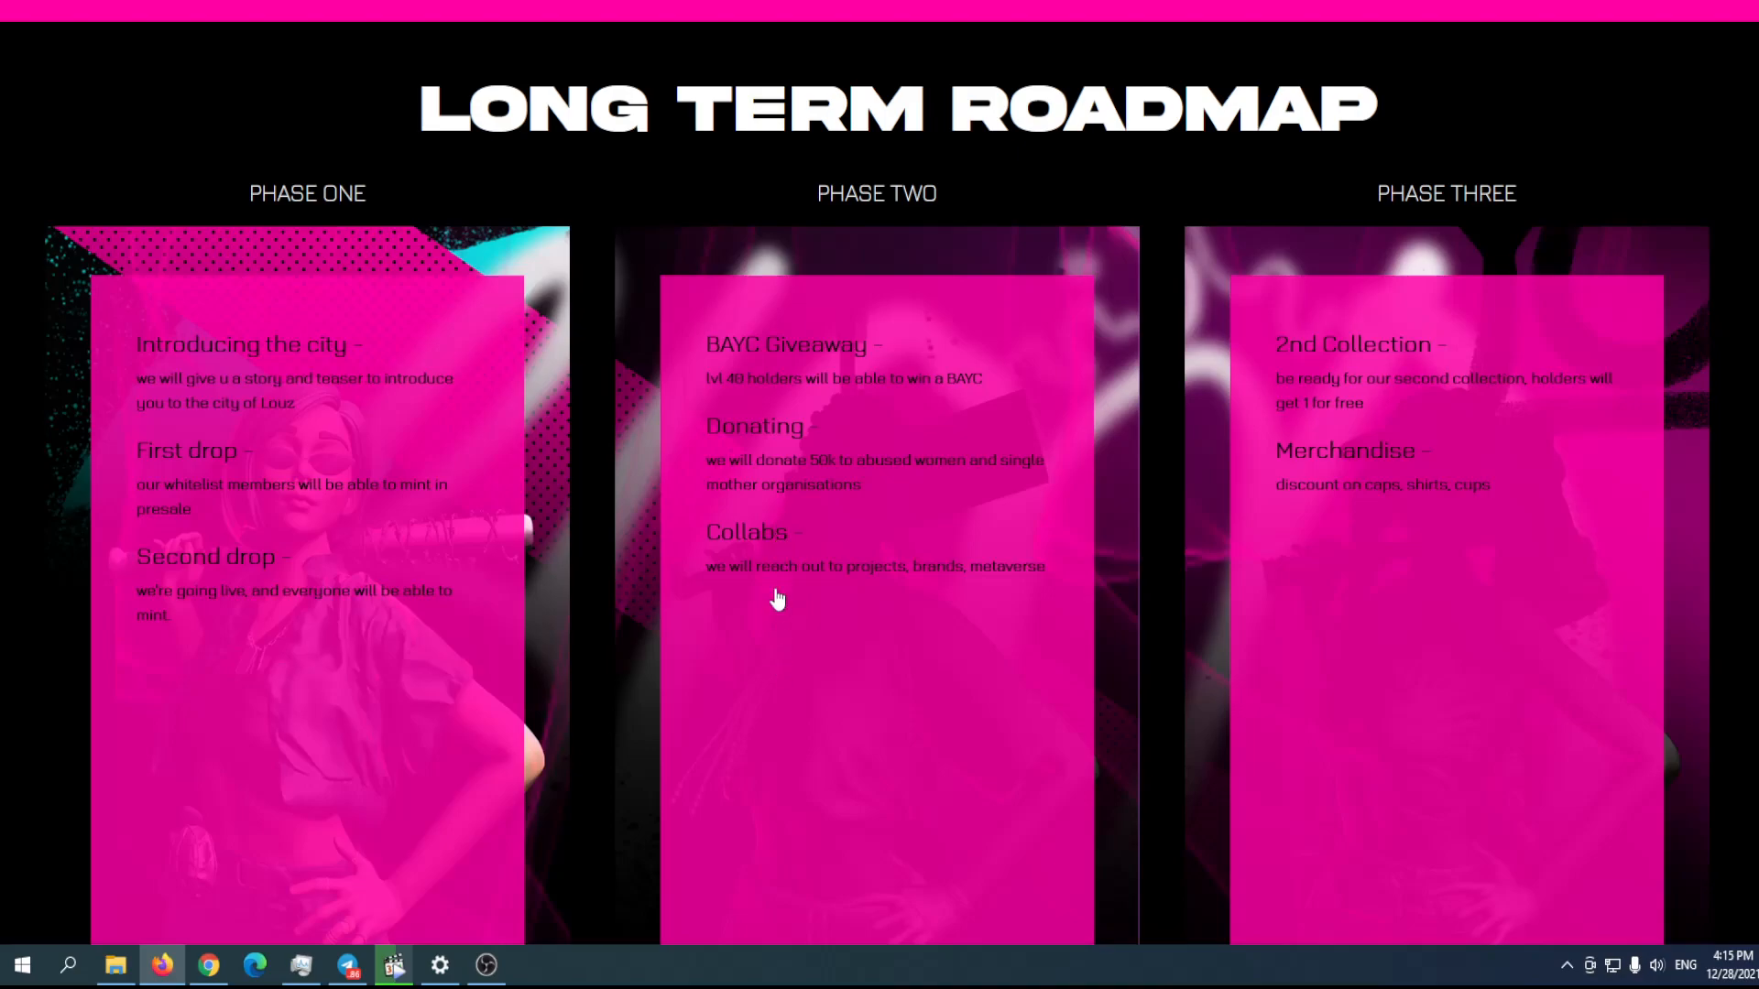
{"action": "mouse_move", "coordinate": [794, 666]}
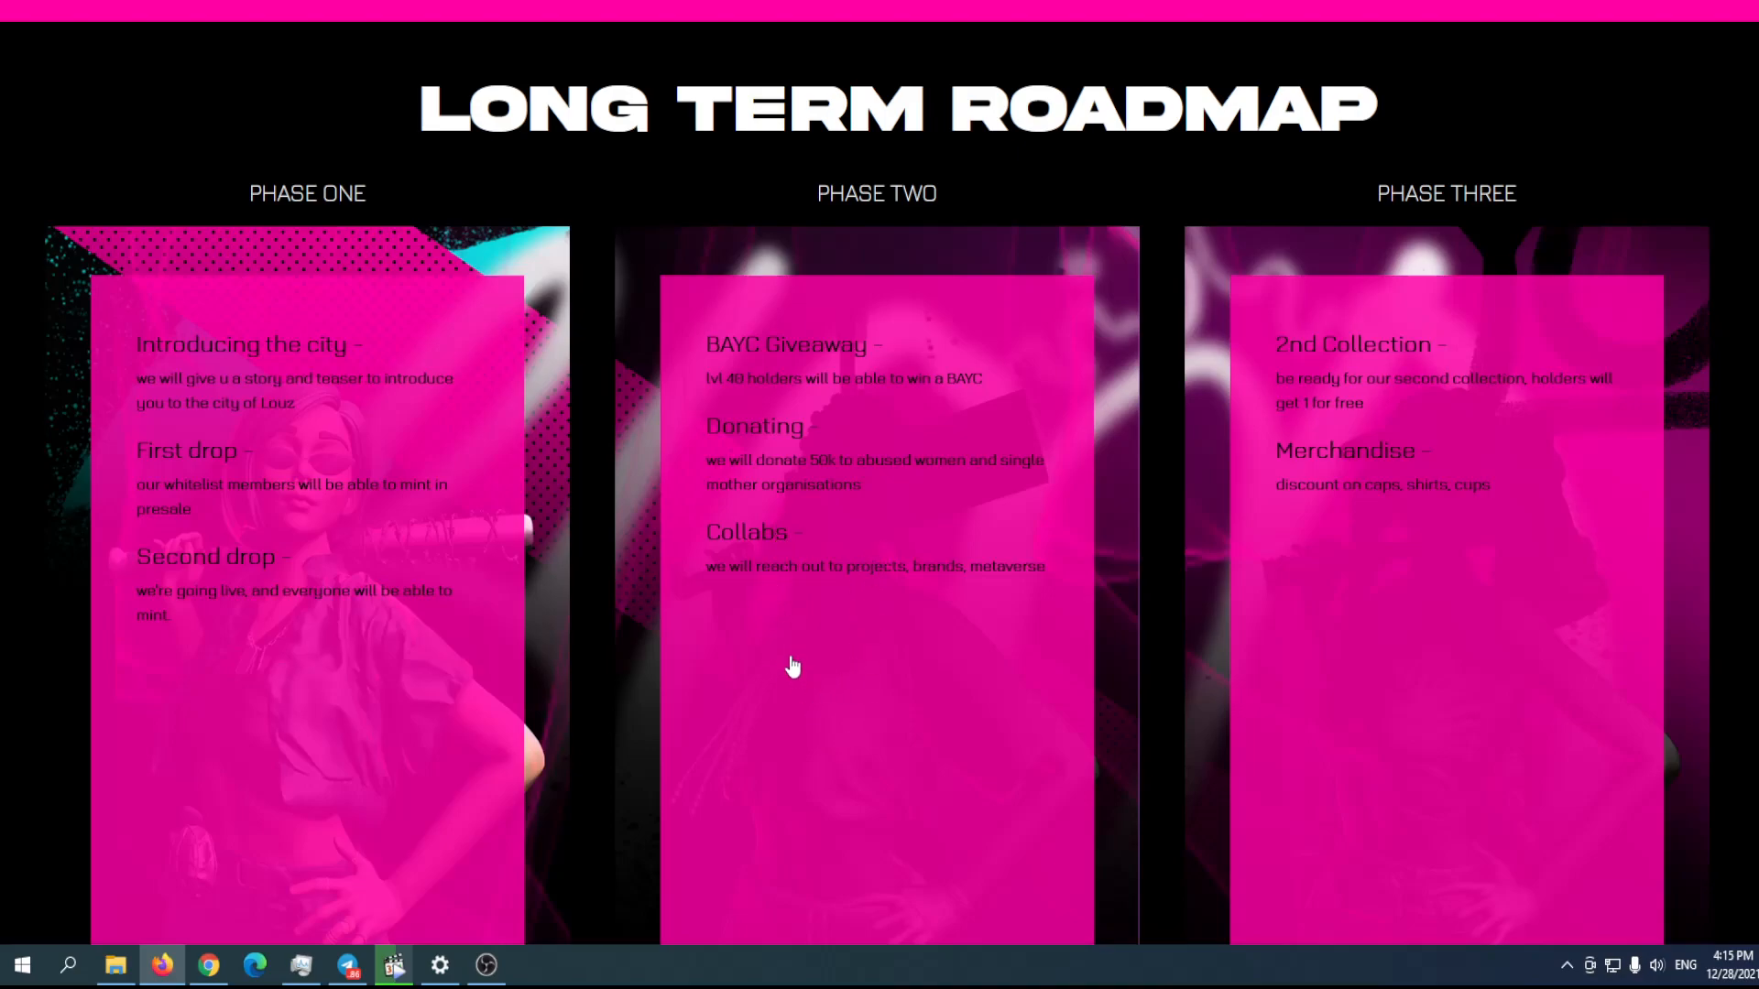
{"action": "mouse_move", "coordinate": [673, 566]}
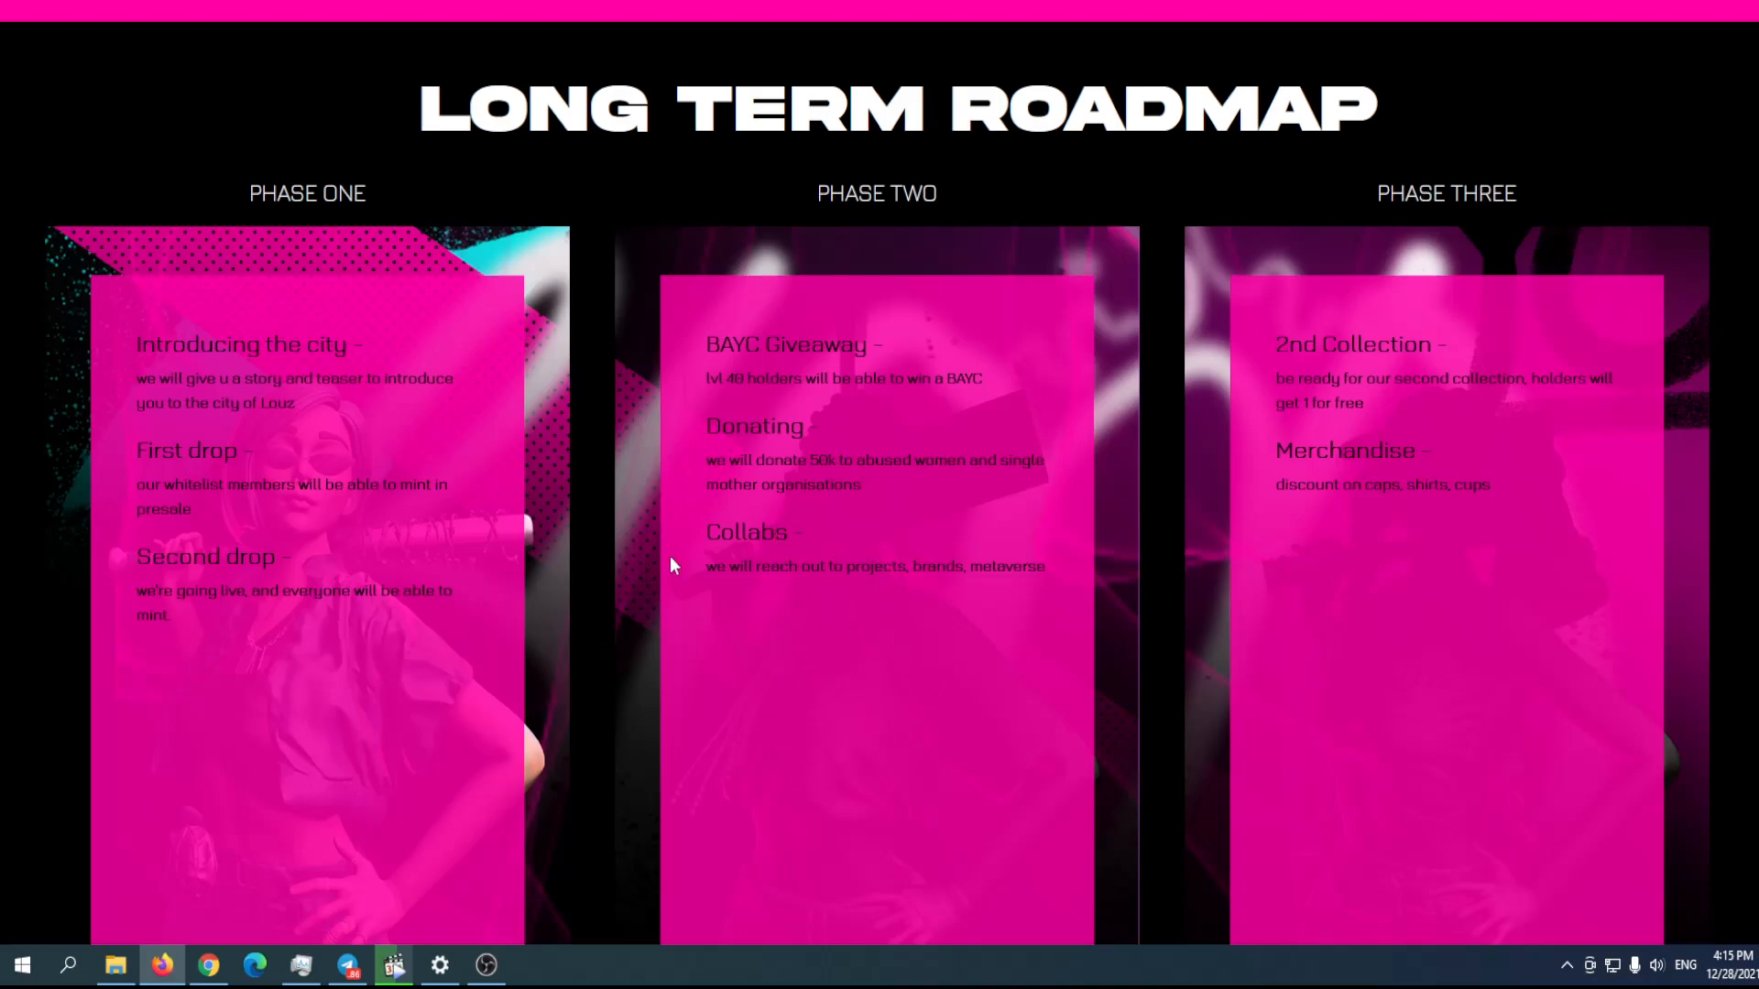
{"action": "mouse_move", "coordinate": [1360, 596]}
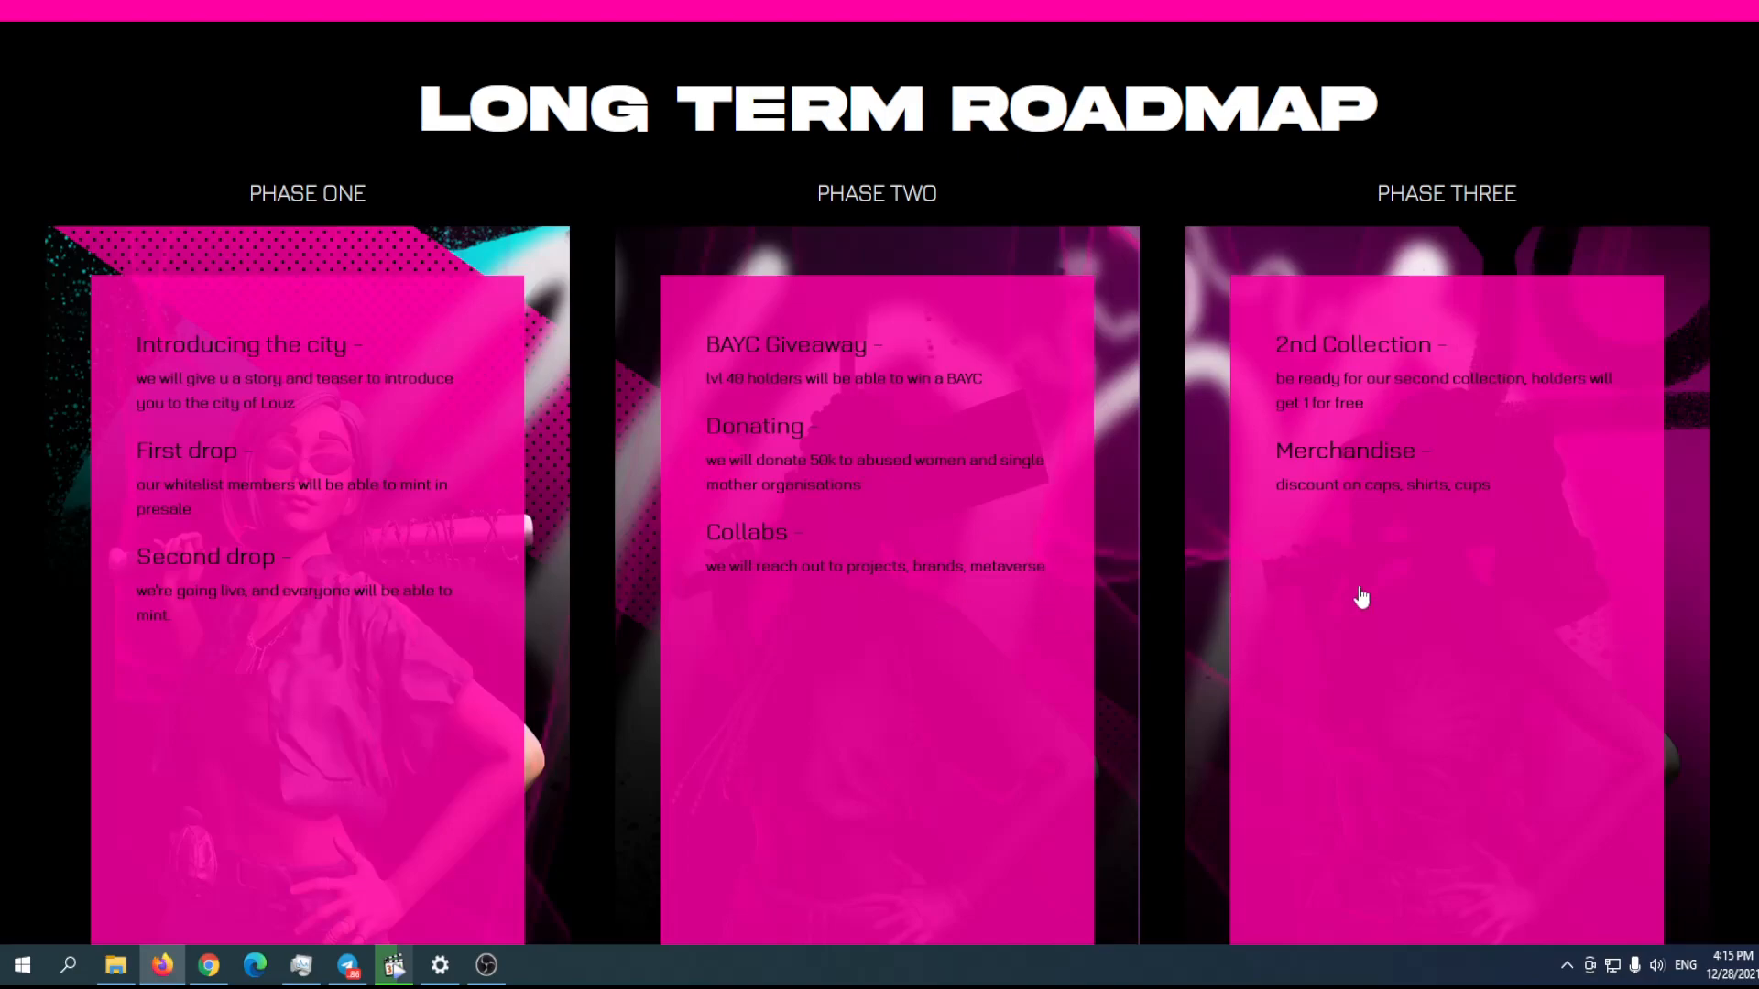
{"action": "mouse_move", "coordinate": [1079, 675]}
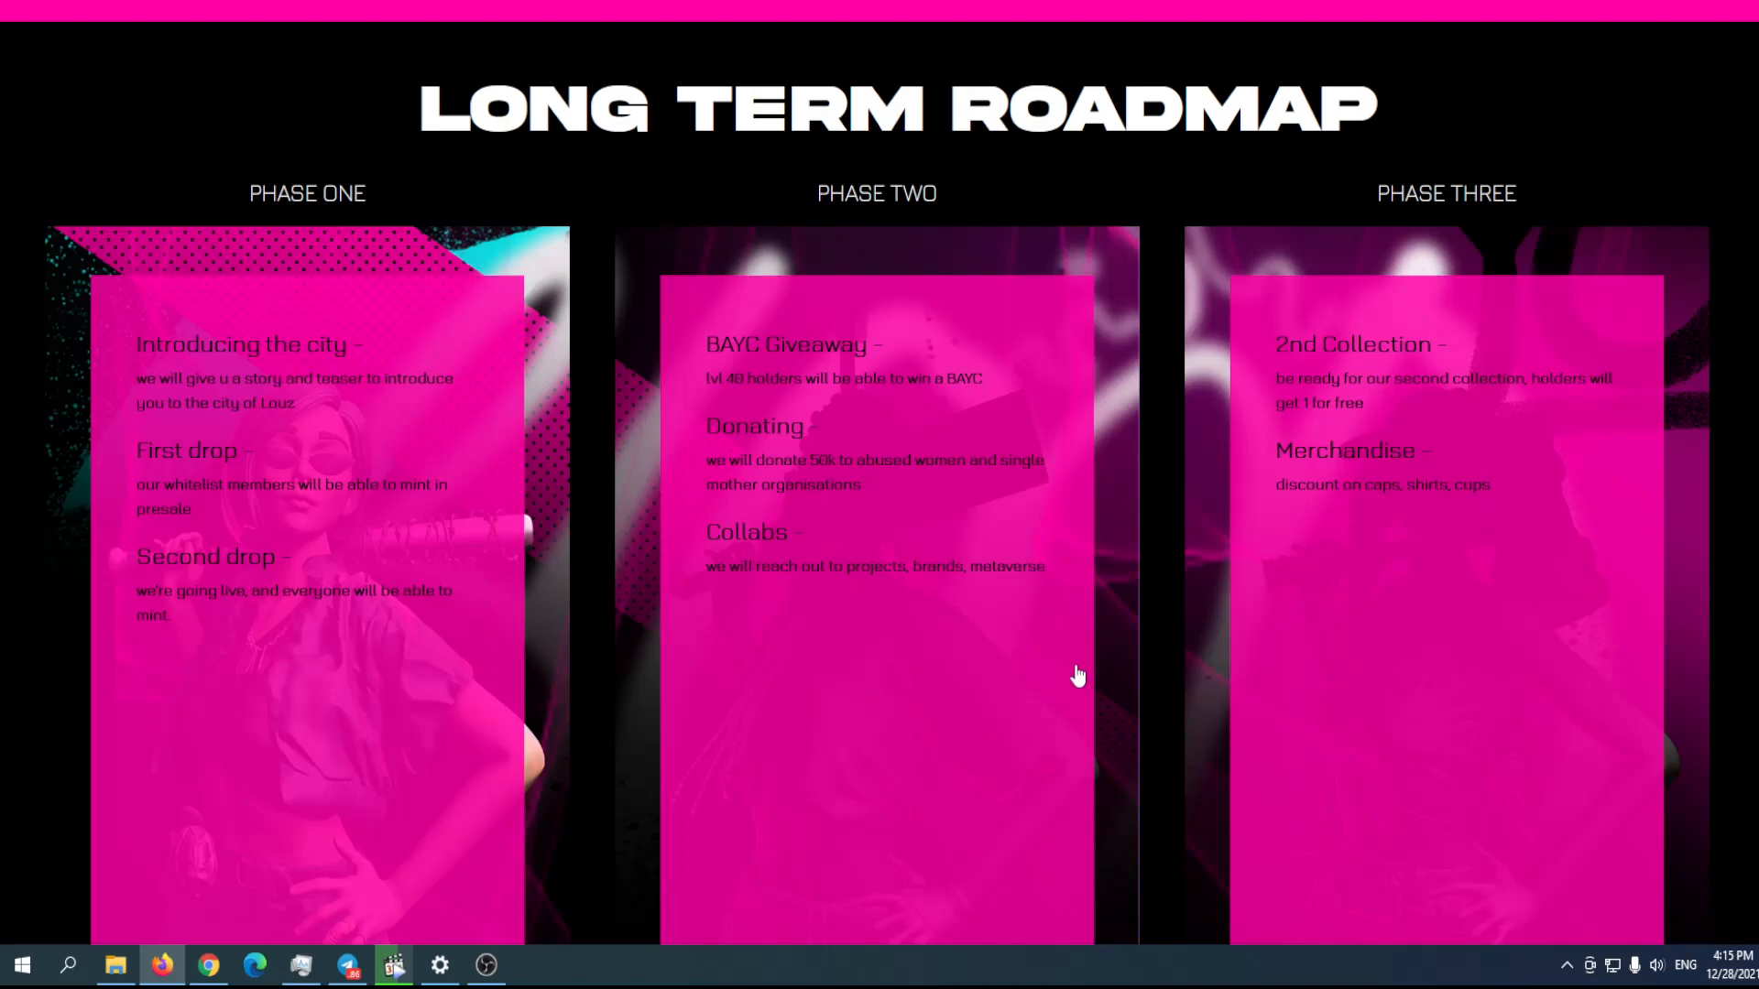
{"action": "mouse_move", "coordinate": [1364, 445]}
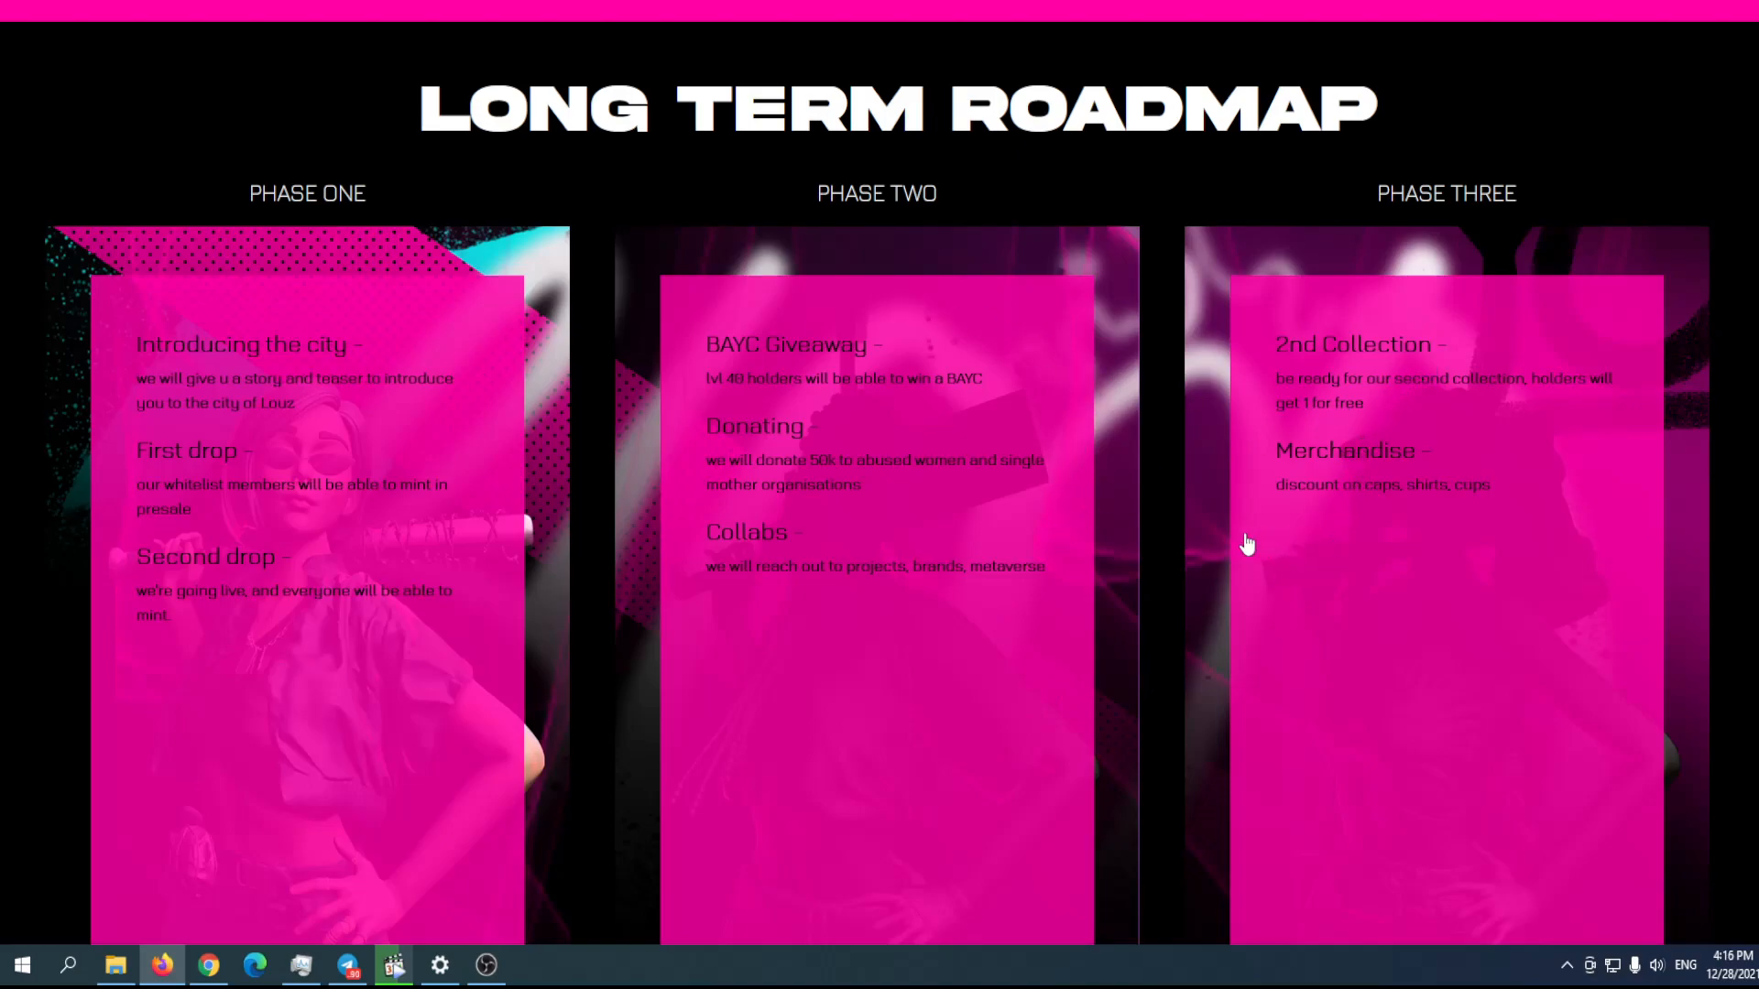
{"action": "mouse_move", "coordinate": [742, 813]}
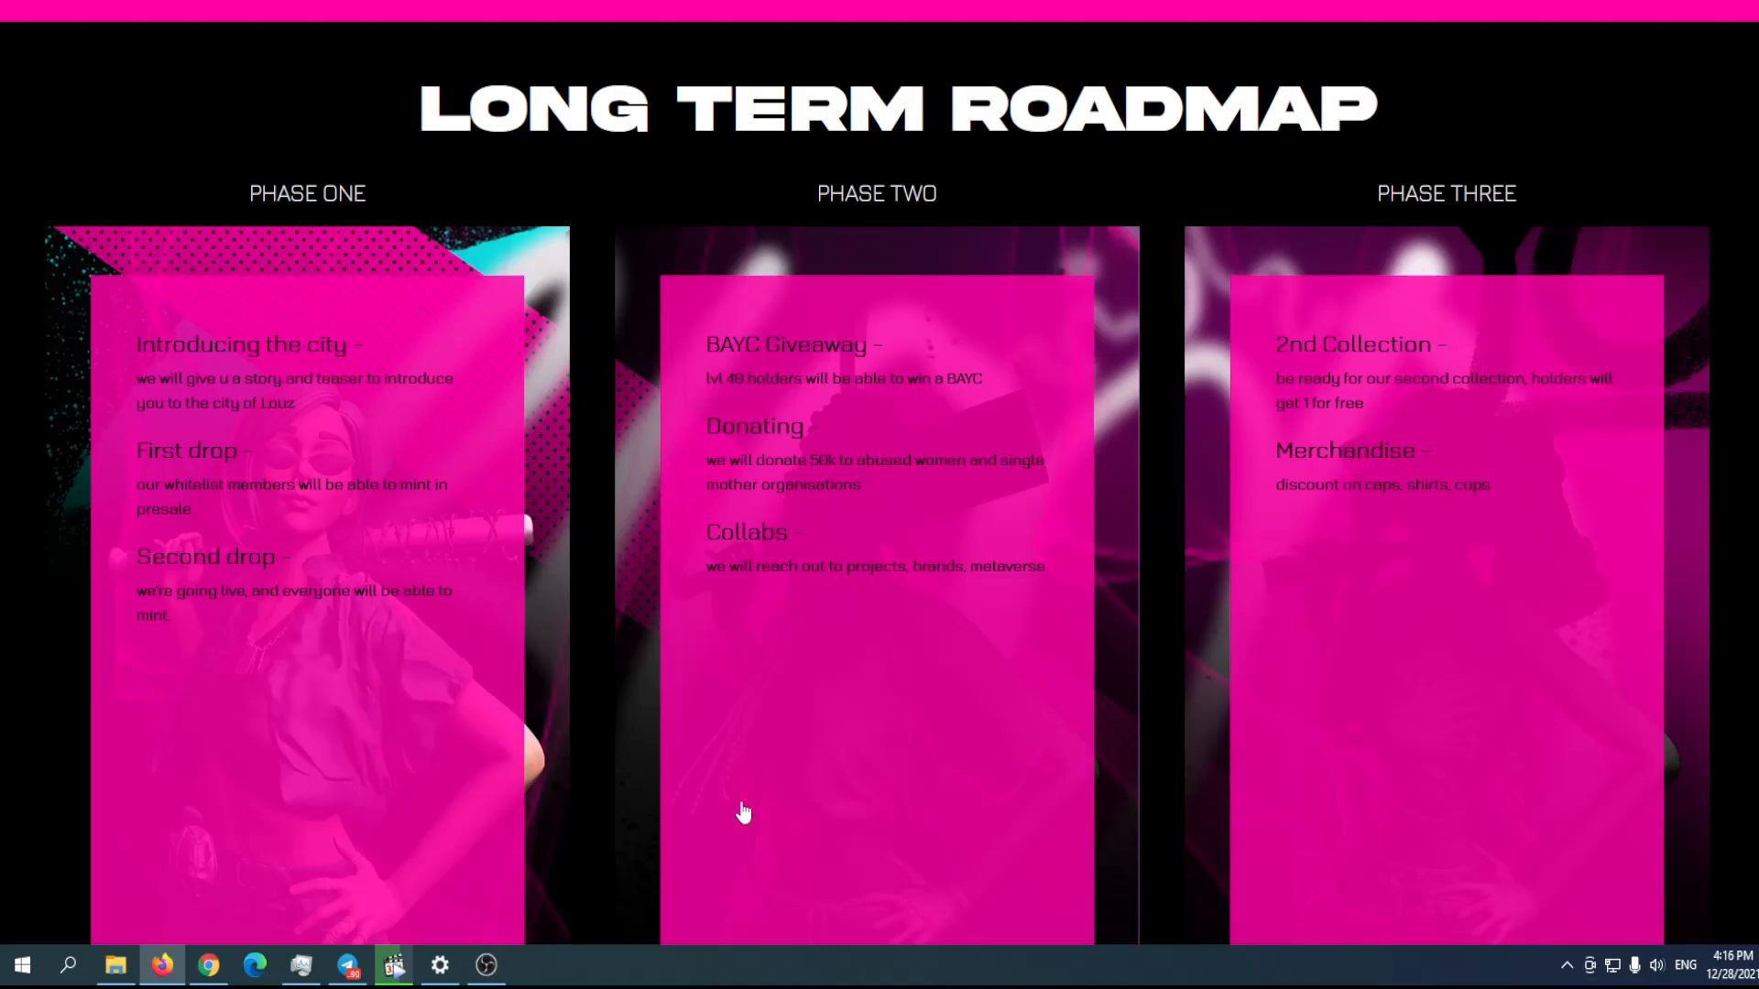
{"action": "mouse_move", "coordinate": [356, 375]}
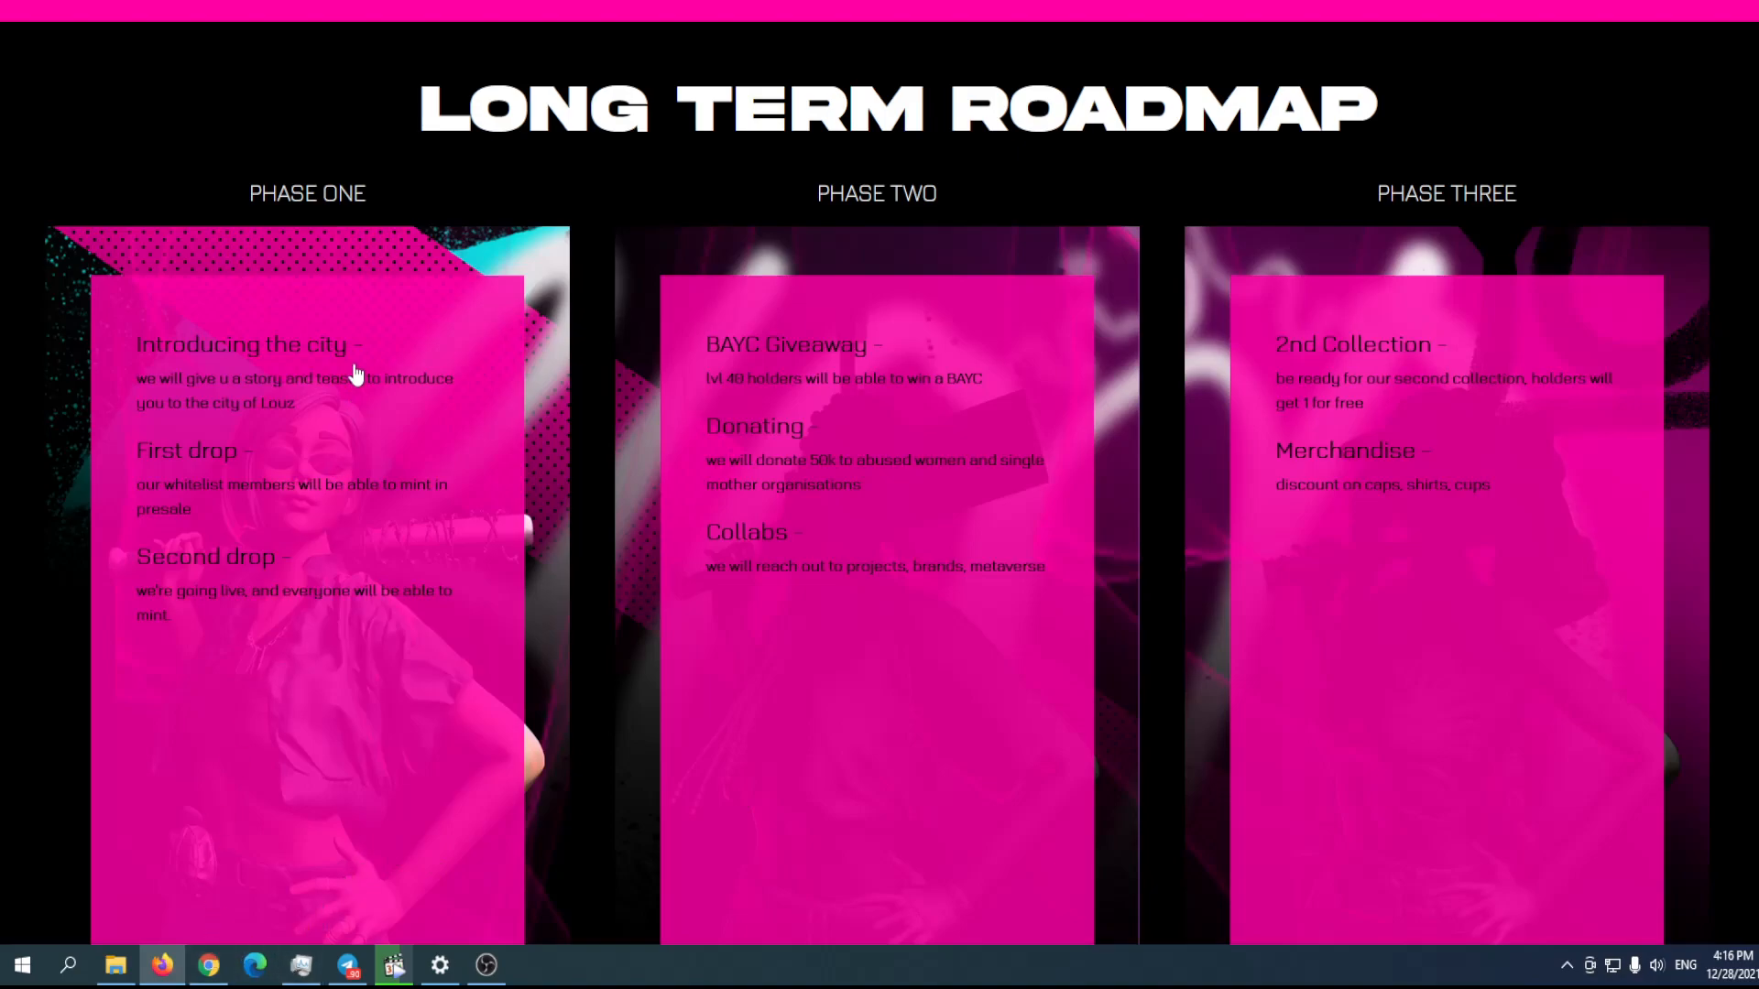
{"action": "left_click", "coordinate": [207, 965]}
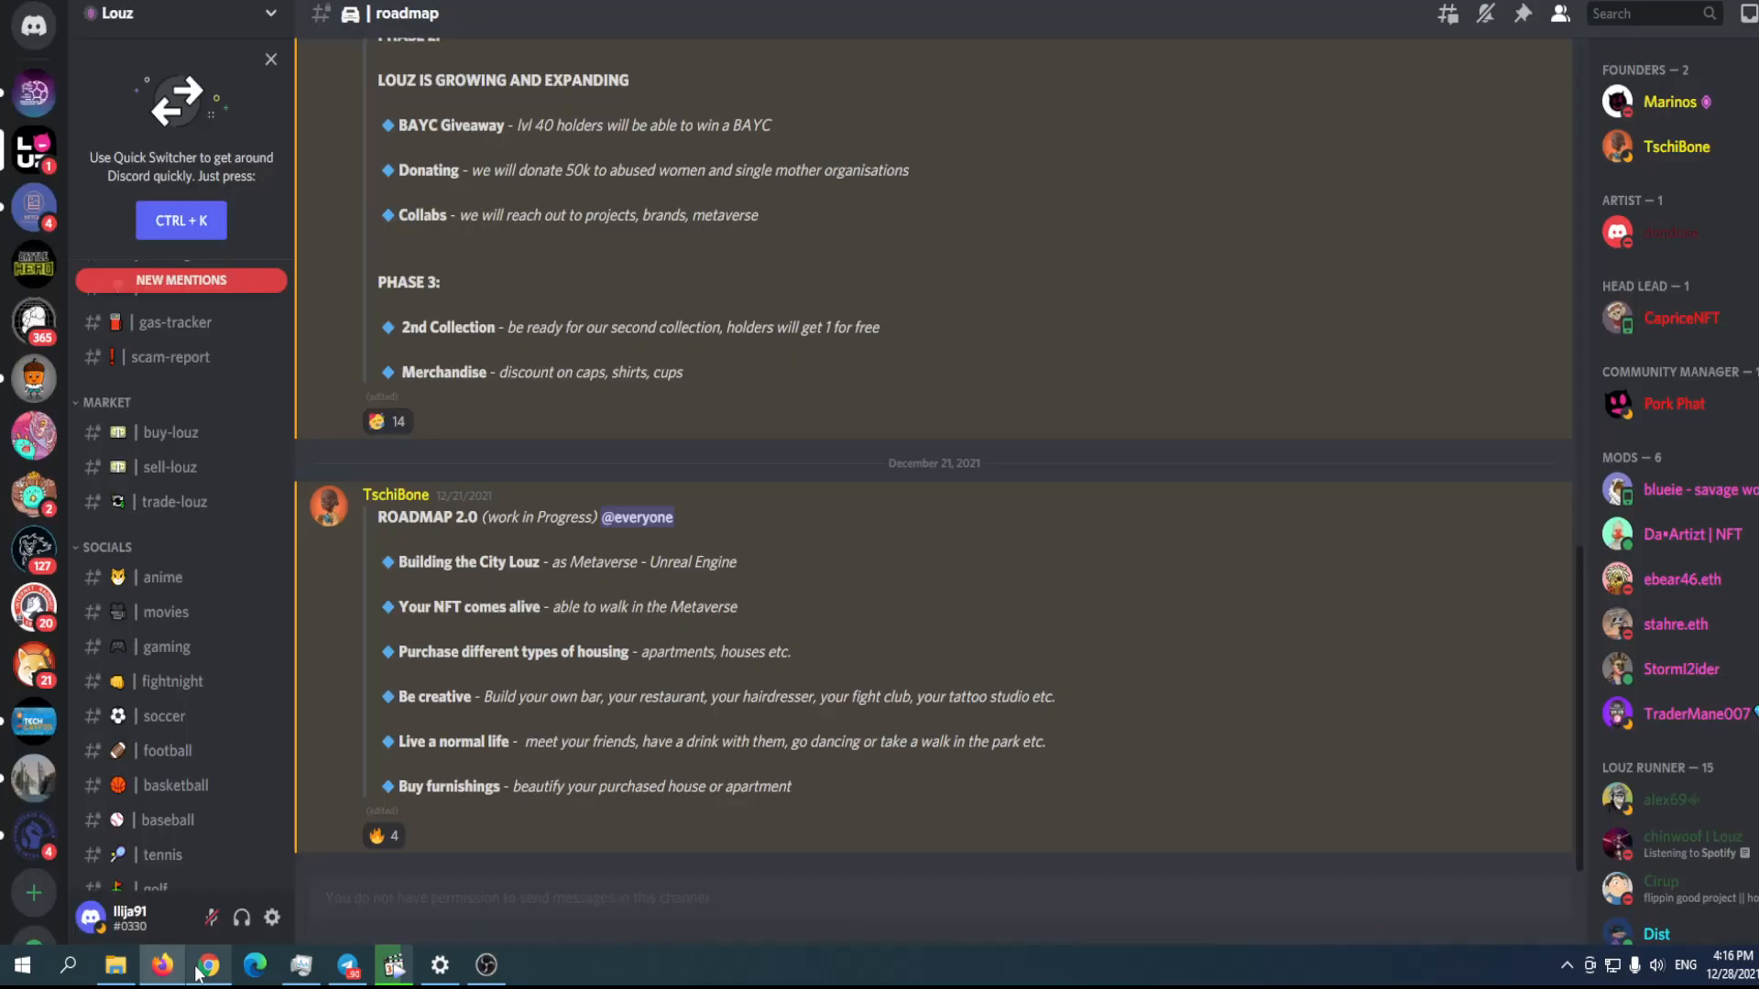
Review the #roadmap channel's Phase 1–3 posts and the Roadmap 2.0 announcement.
{"action": "scroll", "scroll_direction": "up", "scroll_amount": 3}
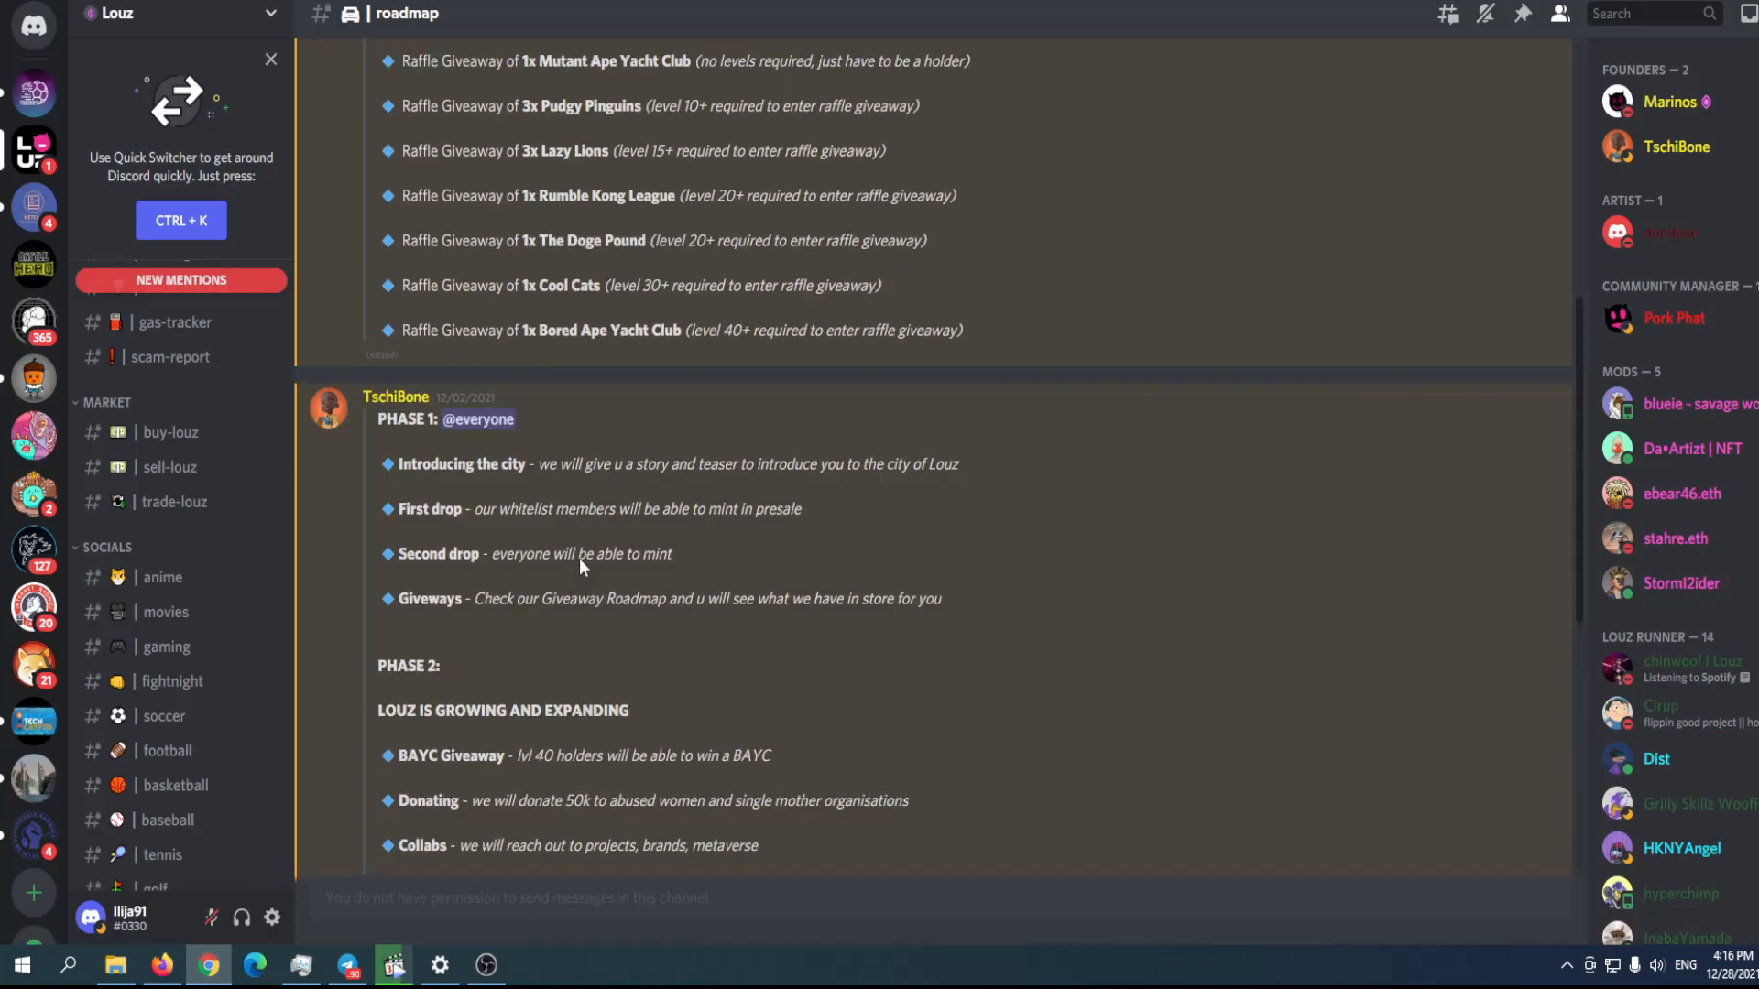
{"action": "scroll", "scroll_direction": "down", "scroll_amount": 3}
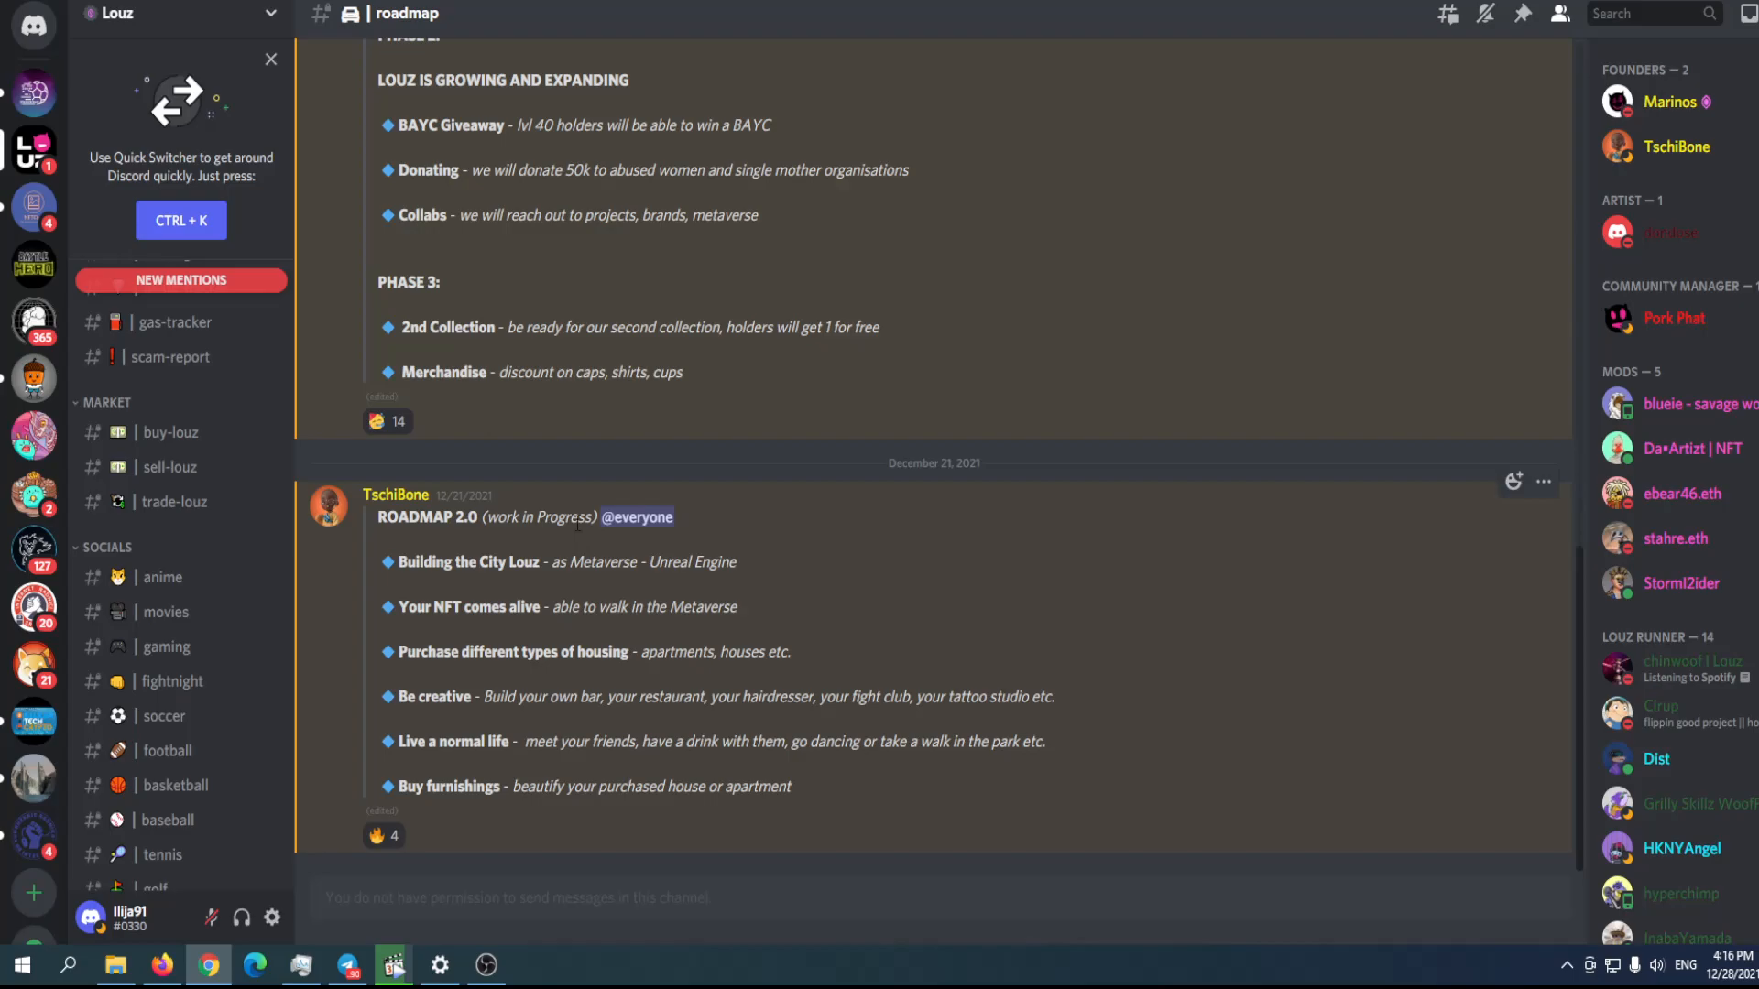
{"action": "mouse_move", "coordinate": [454, 691]}
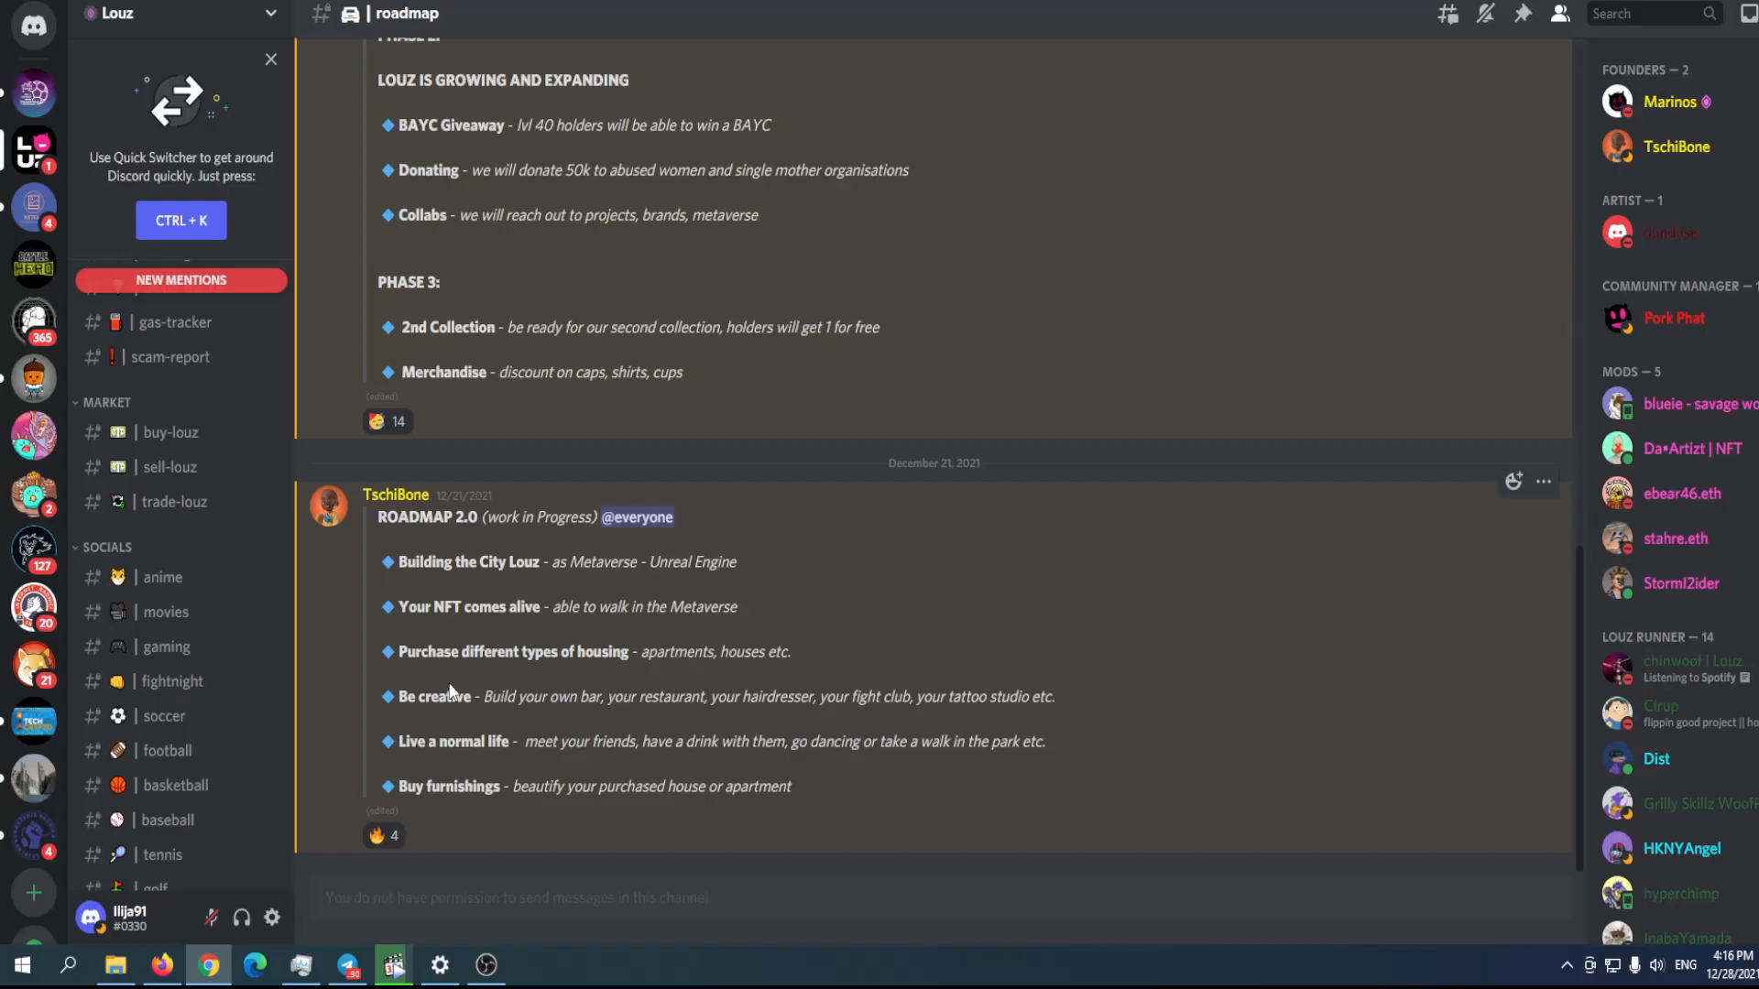
{"action": "mouse_move", "coordinate": [569, 588]}
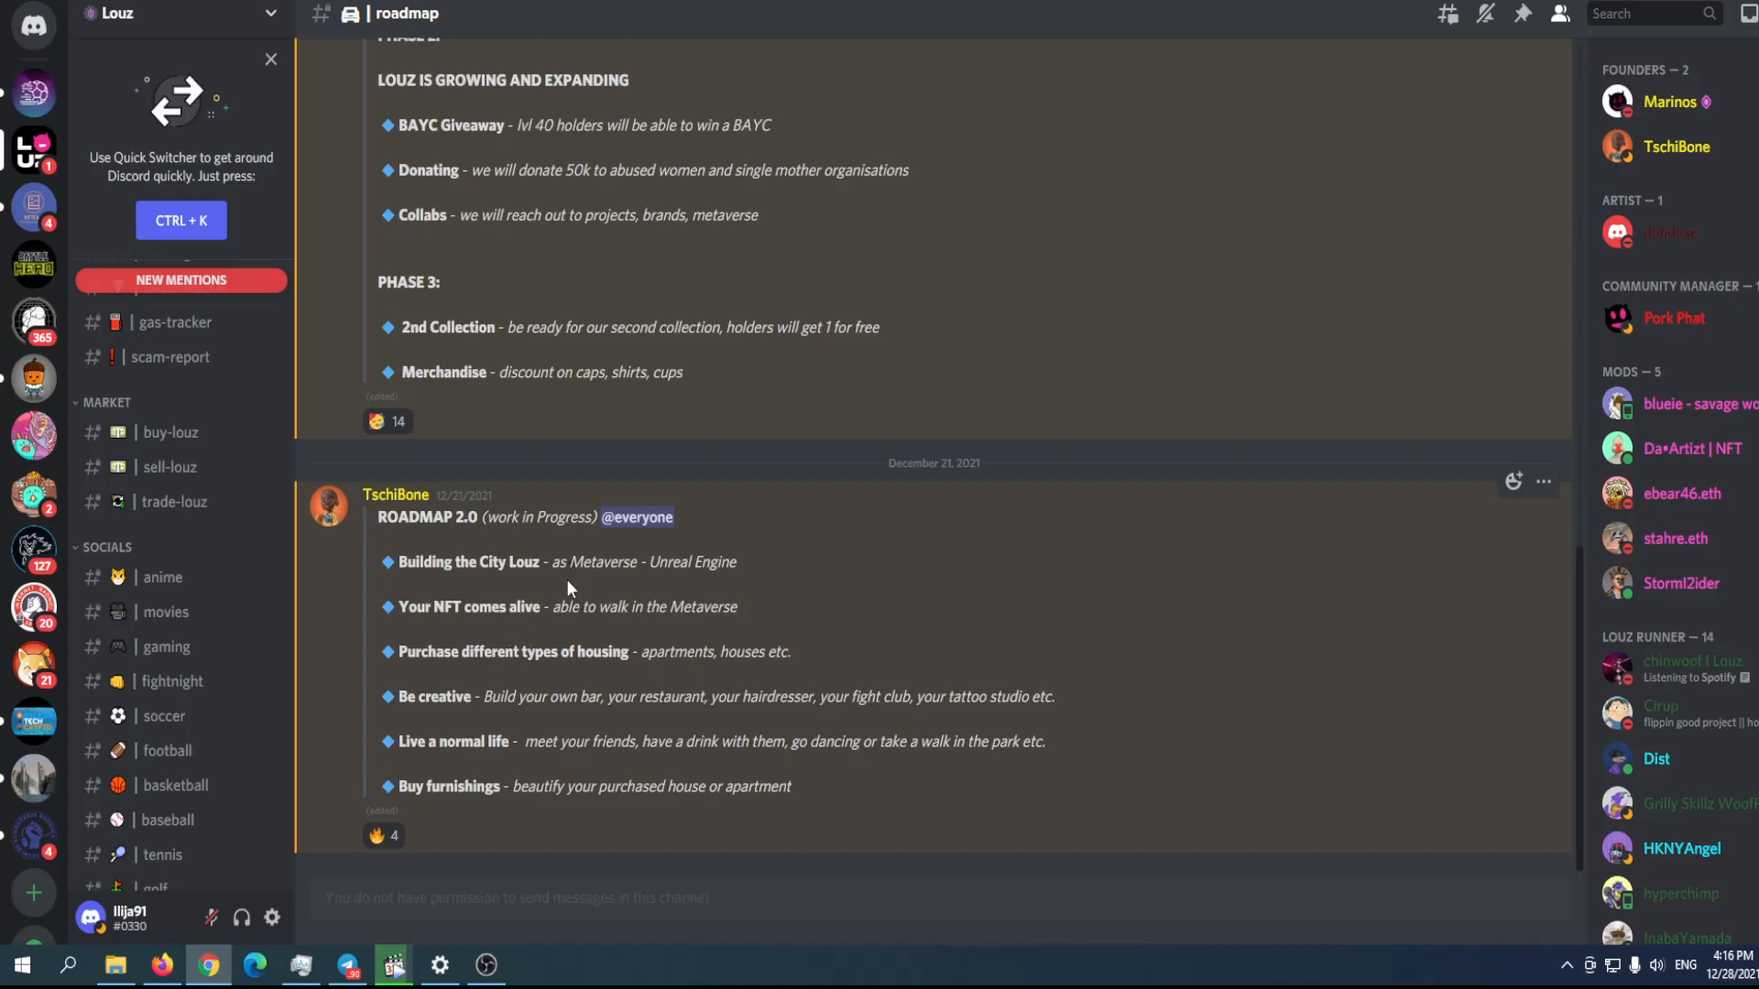
{"action": "mouse_move", "coordinate": [531, 675]}
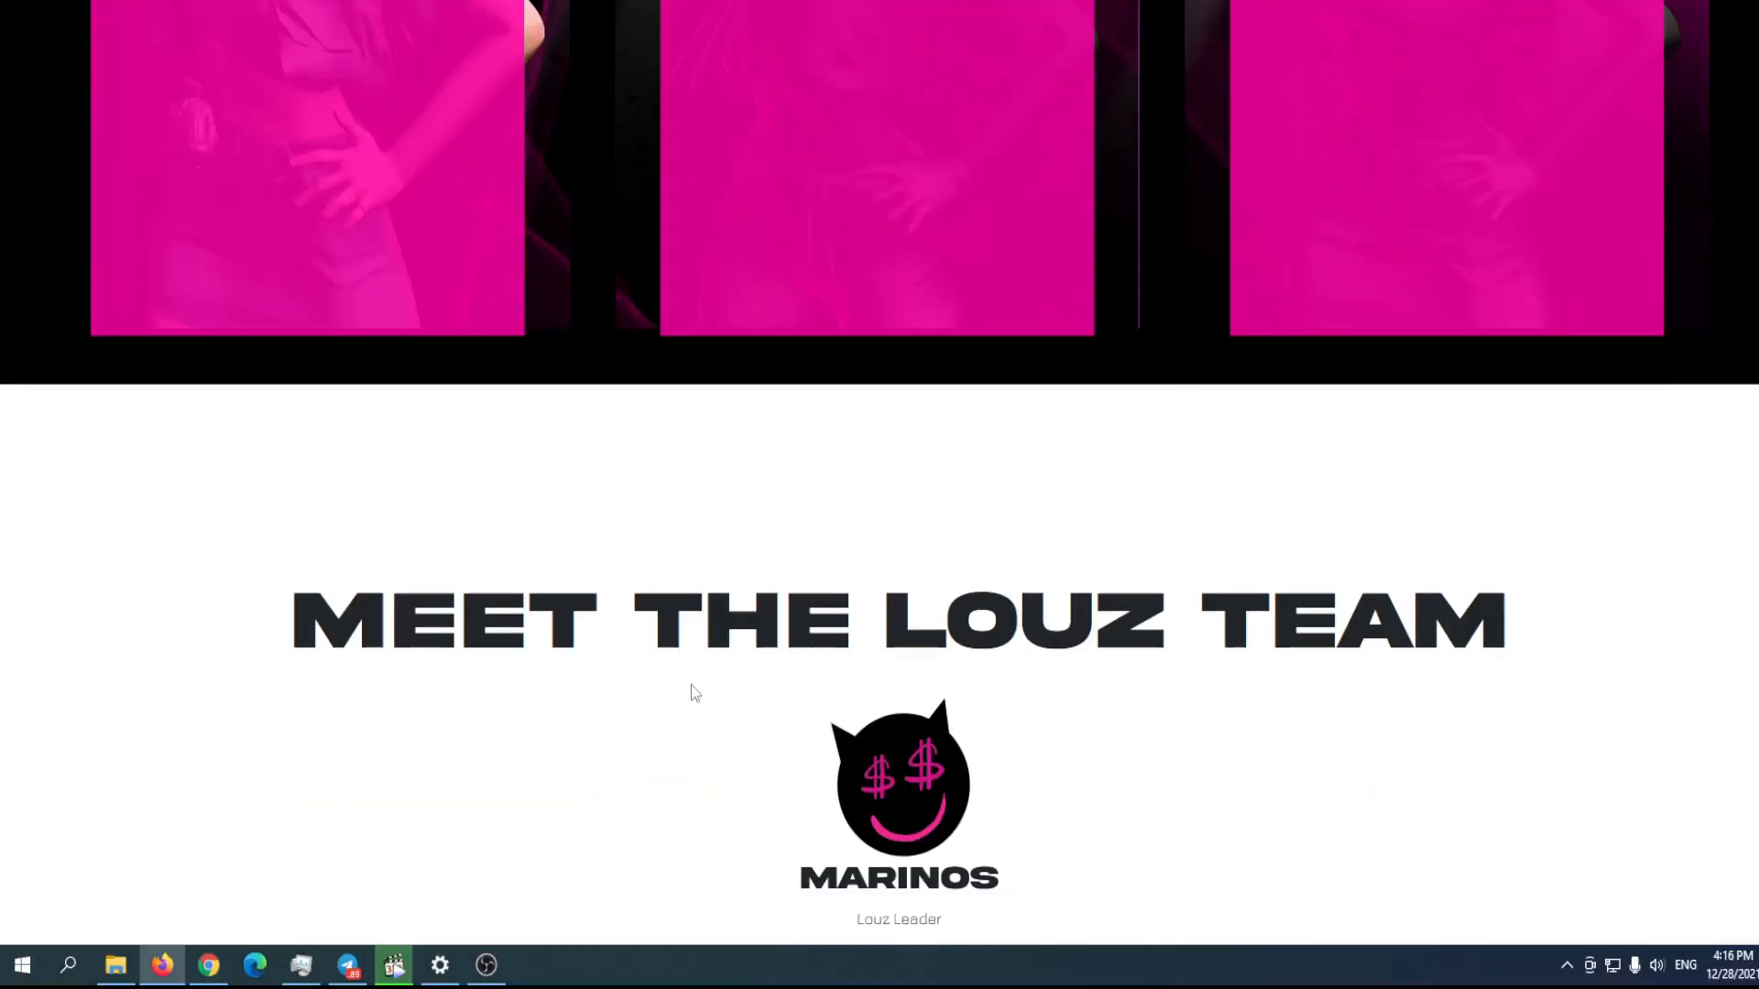
Scroll past Meet the Louz Team to the Q&A answer of 7777 characters on mint day.
{"action": "scroll", "scroll_direction": "down", "scroll_amount": 3}
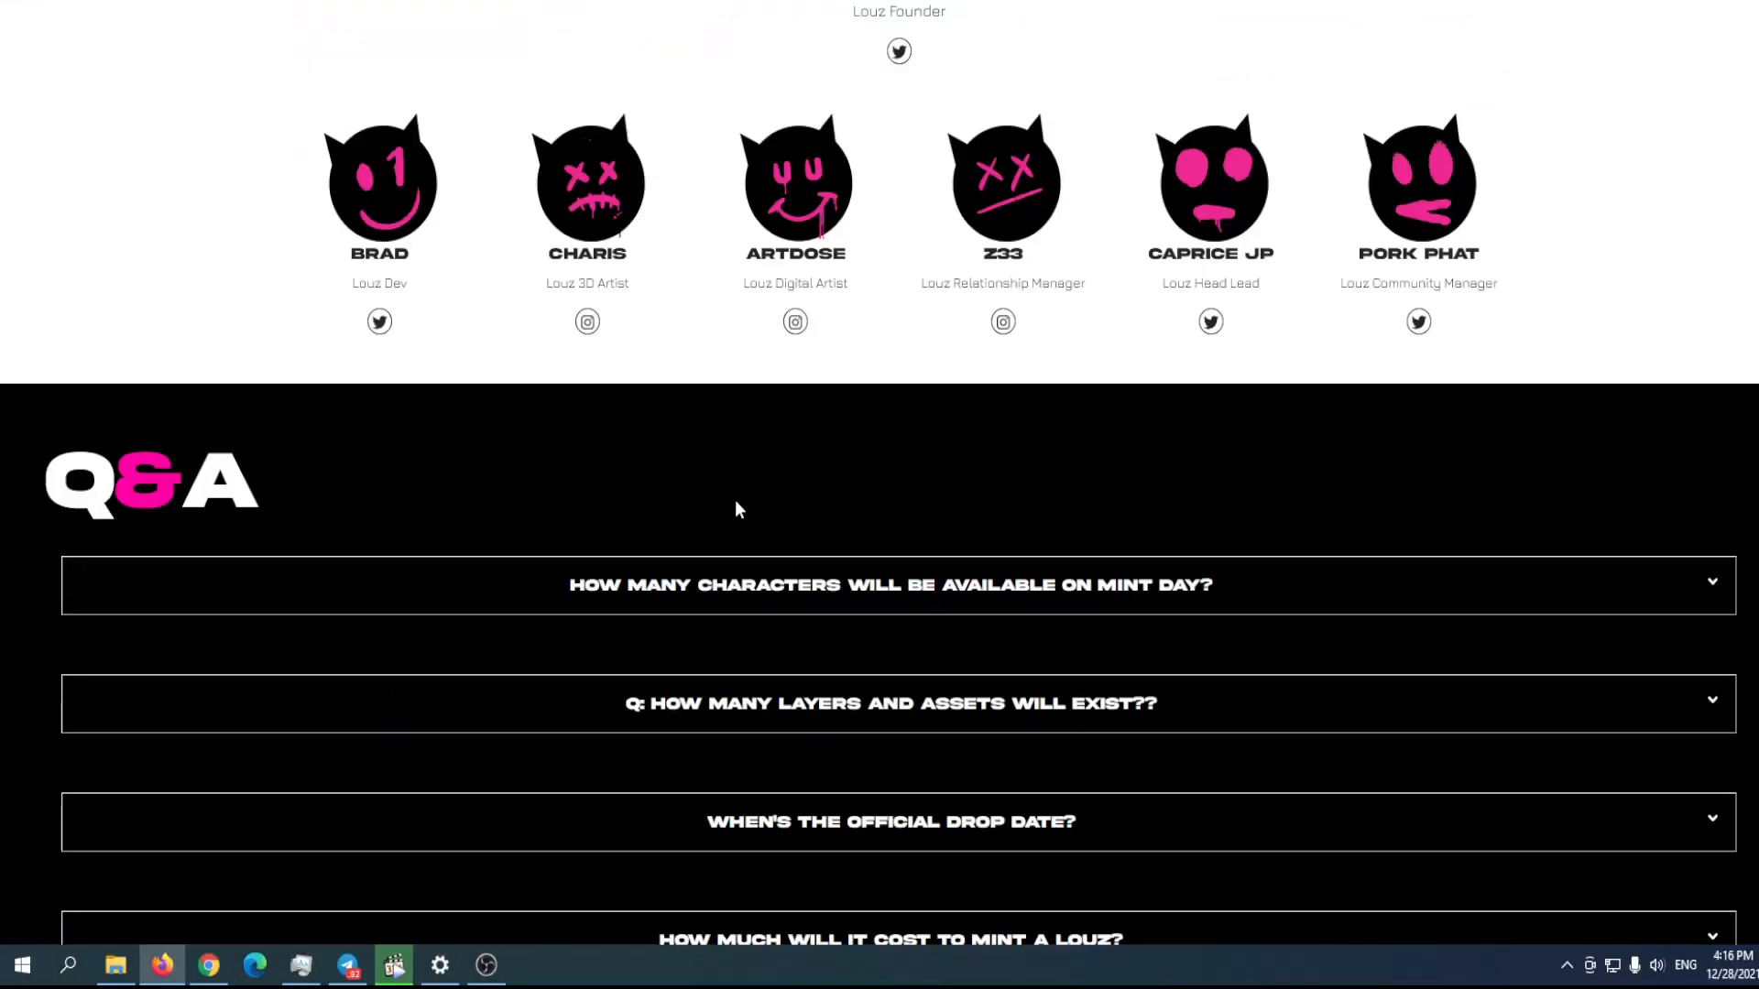
{"action": "mouse_move", "coordinate": [708, 611]}
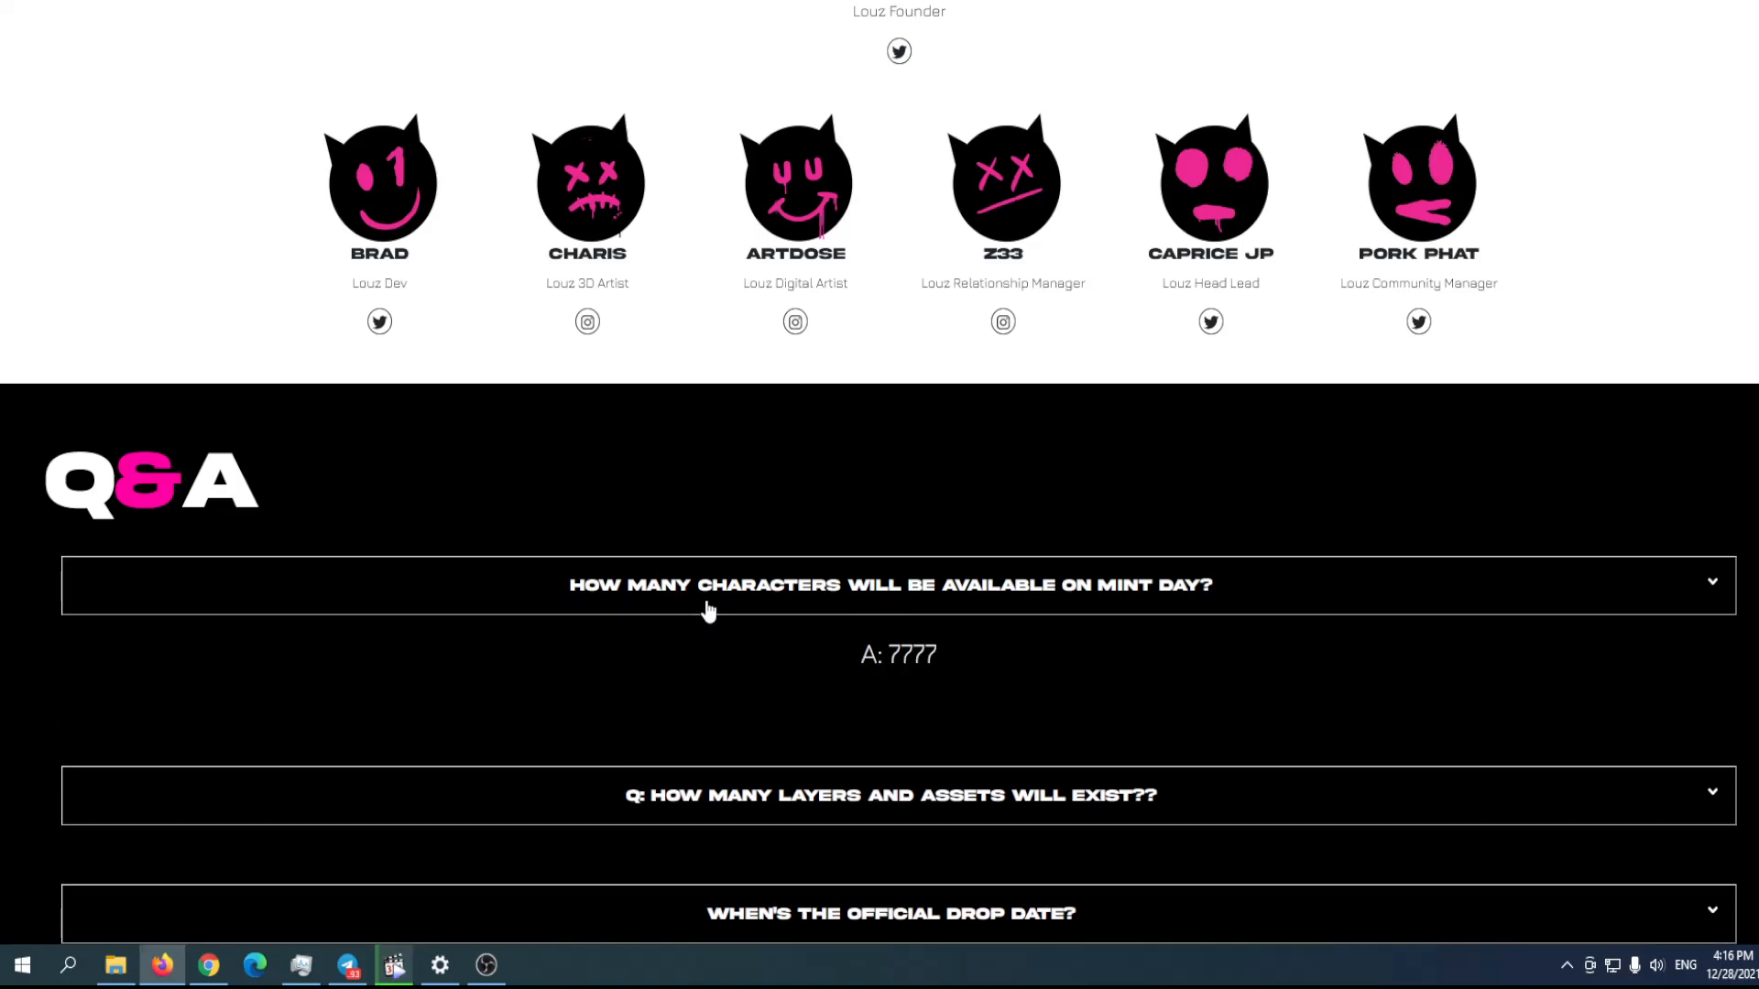
{"action": "mouse_move", "coordinate": [715, 622]}
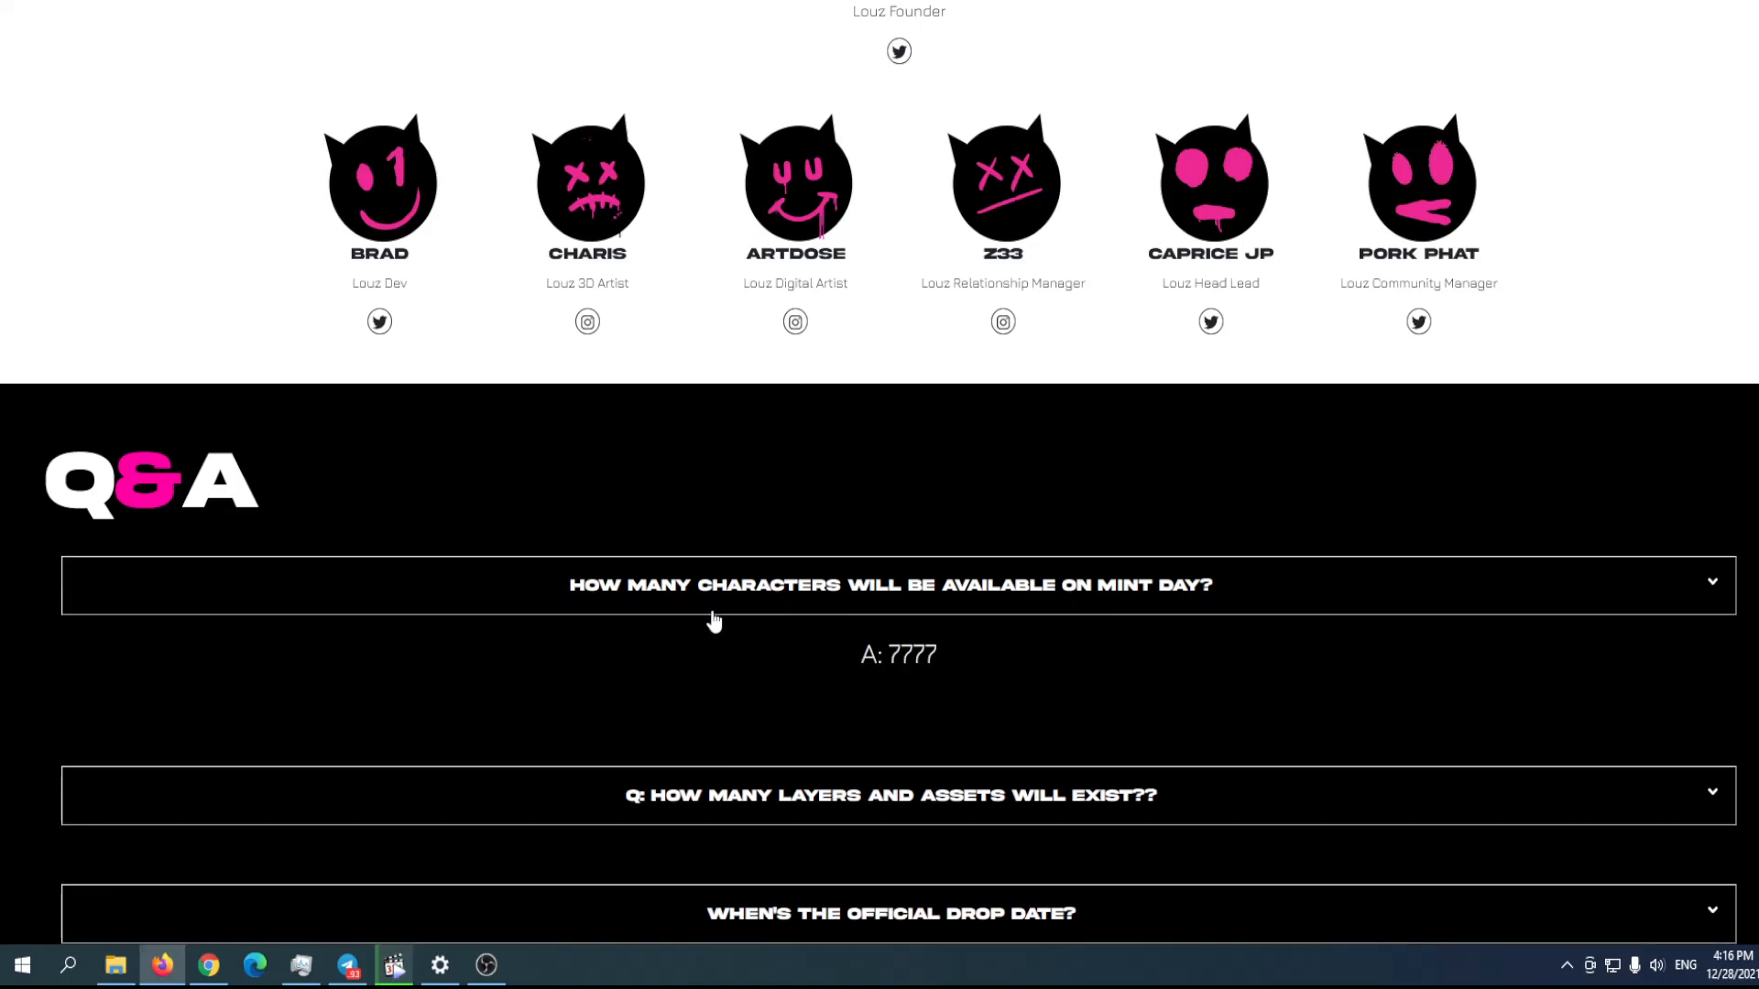
{"action": "scroll", "scroll_direction": "down", "scroll_amount": 3}
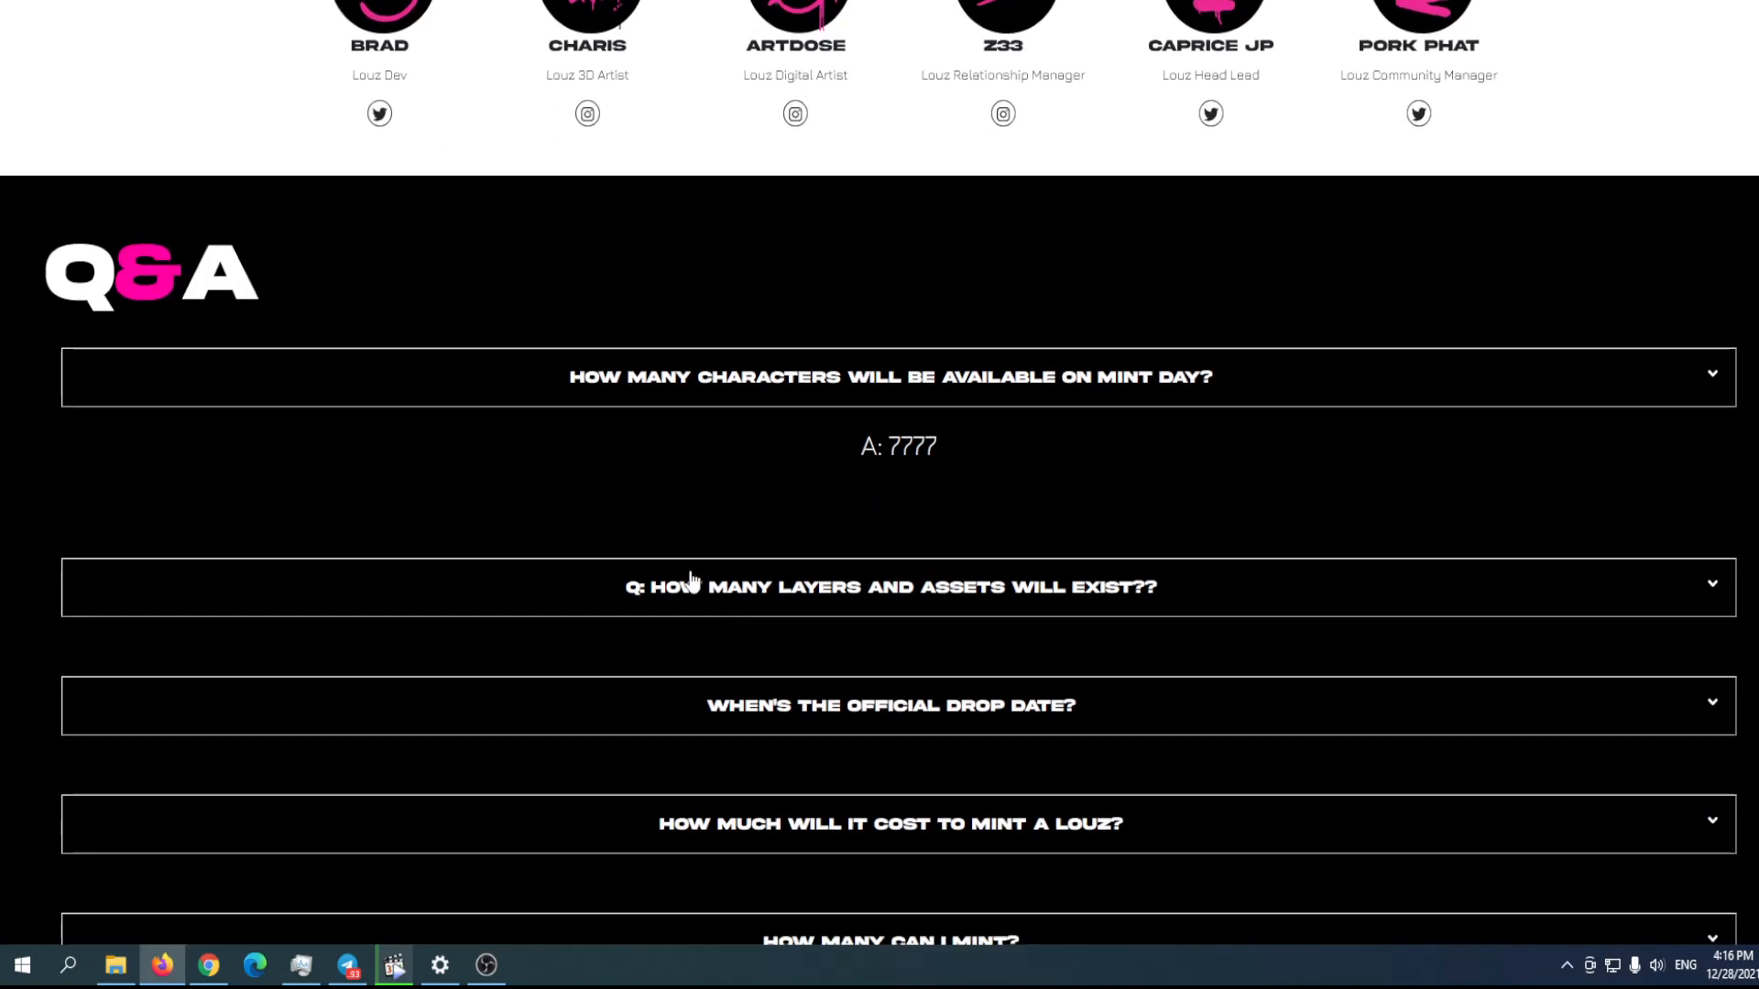
Expand Q&A answers on drop date, 0.07 ETH cost, 5 per mint, and weekend double XP.
{"action": "left_click", "coordinate": [889, 588]}
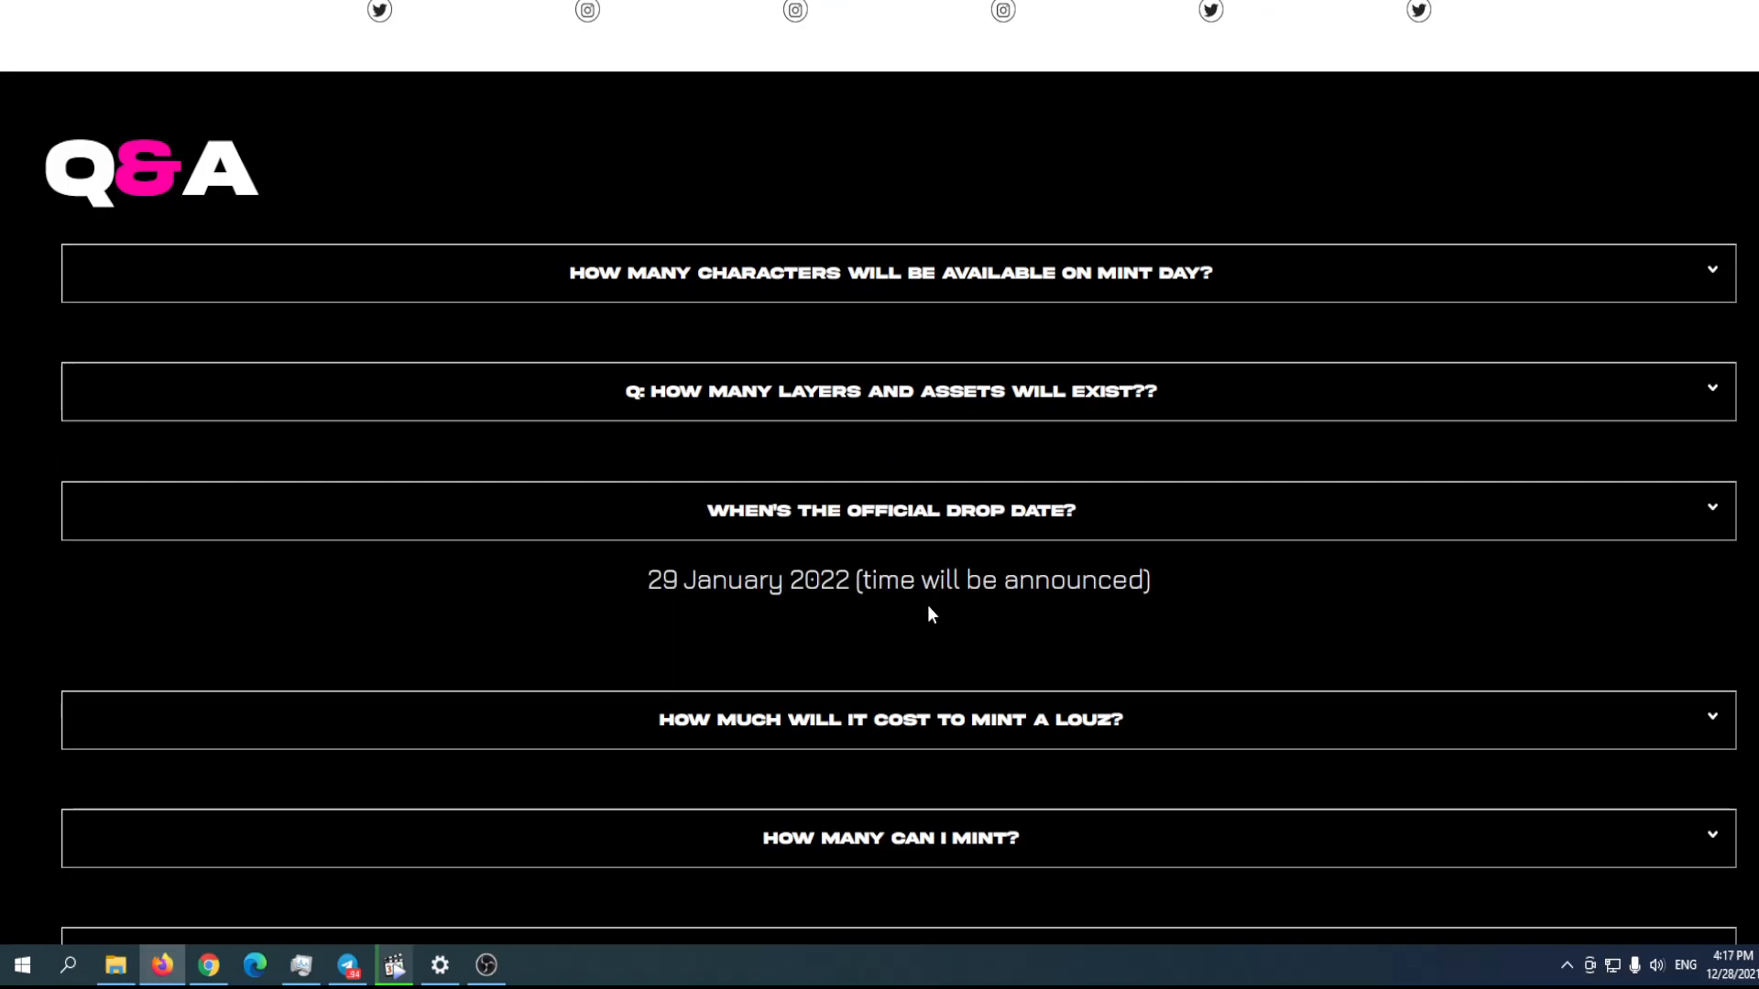
{"action": "mouse_move", "coordinate": [743, 644]}
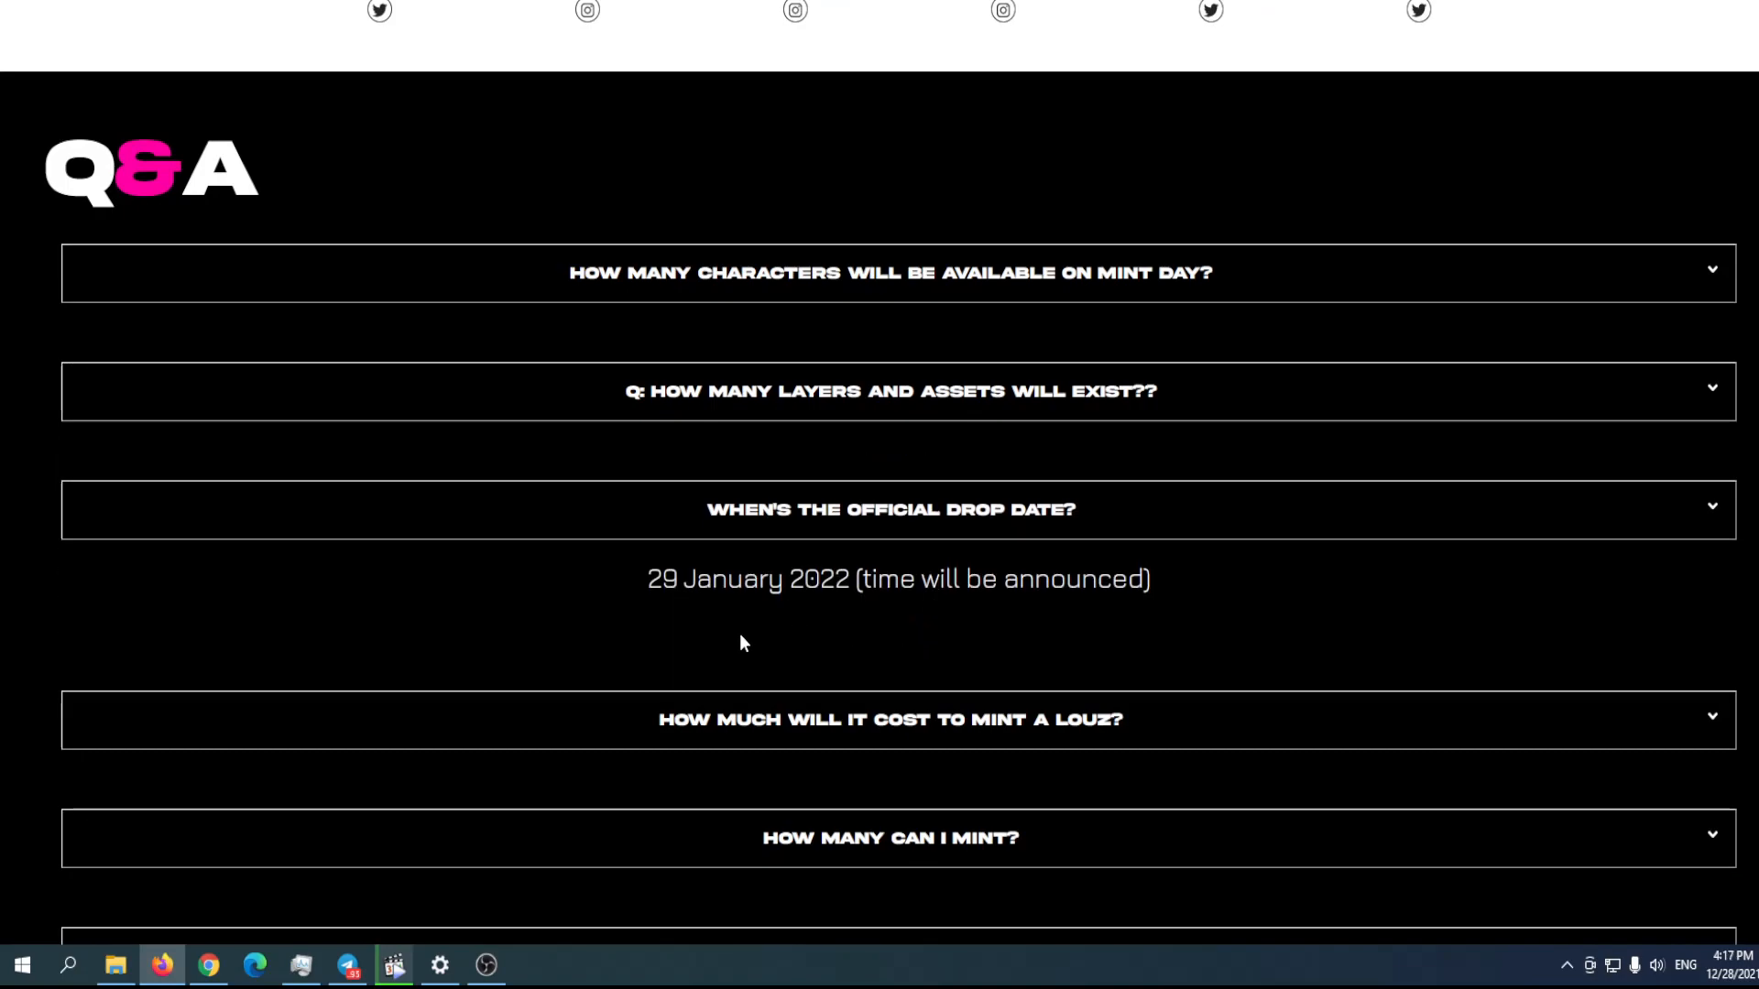
{"action": "mouse_move", "coordinate": [922, 566]}
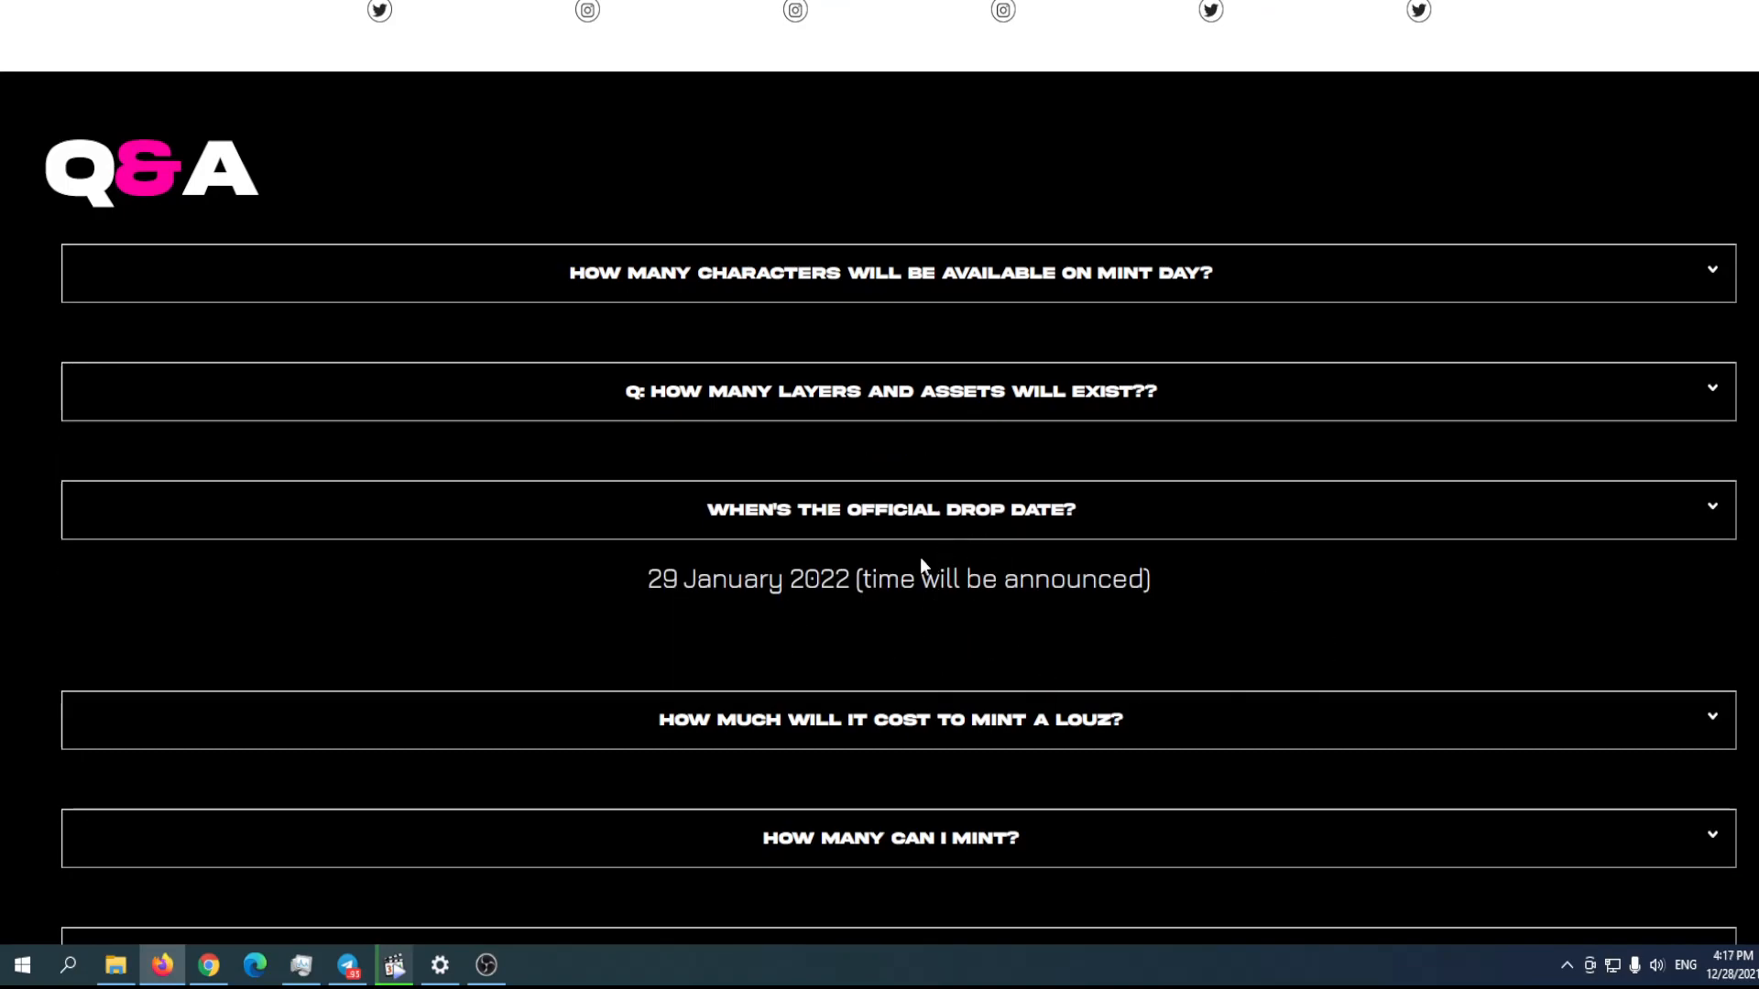
{"action": "left_click", "coordinate": [889, 719]}
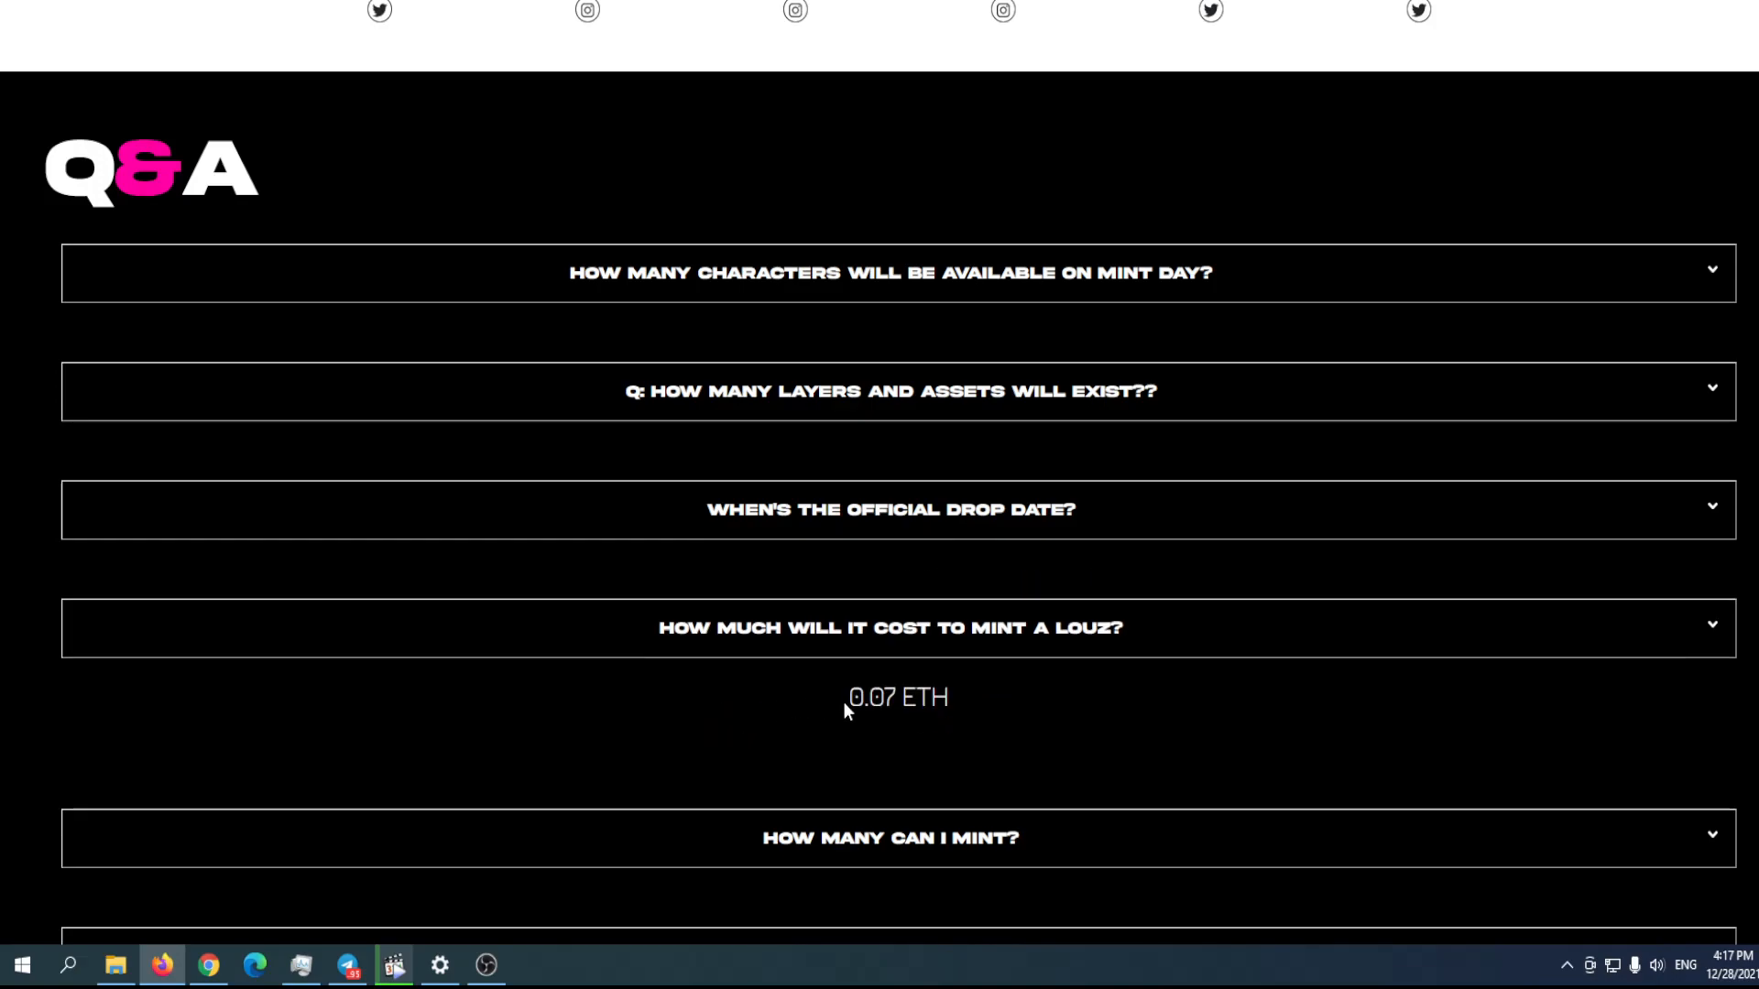
{"action": "mouse_move", "coordinate": [911, 681]}
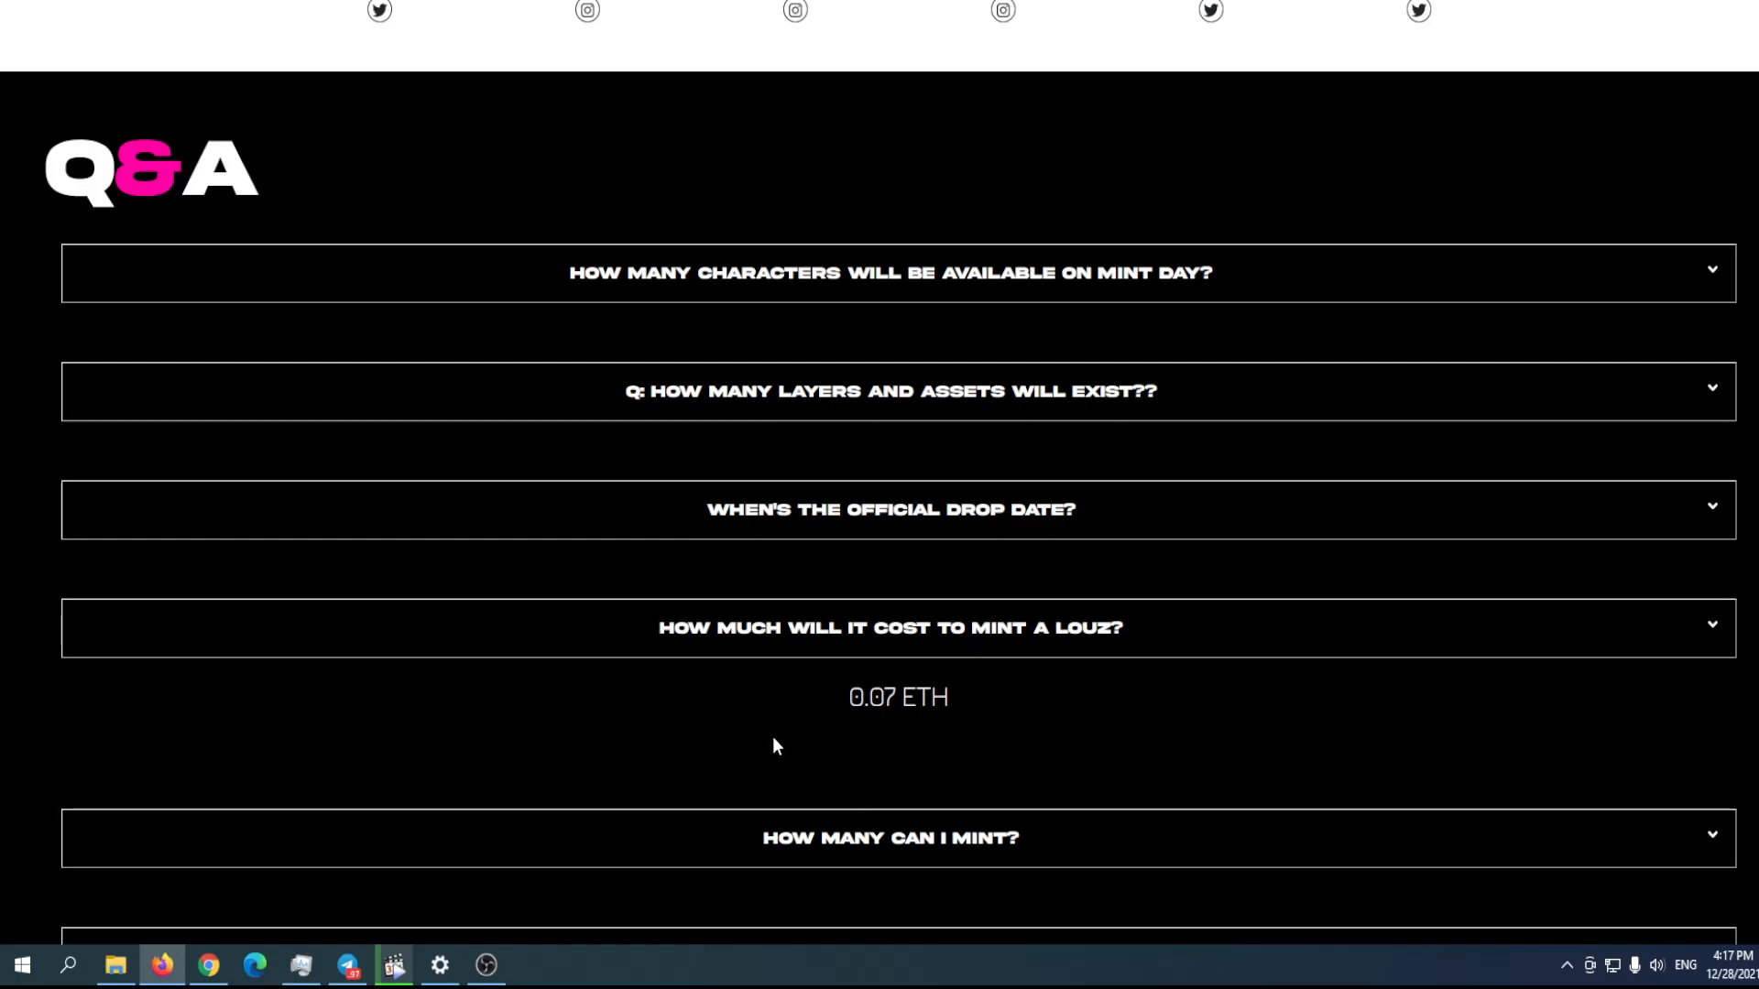
{"action": "scroll", "scroll_direction": "down", "scroll_amount": 3}
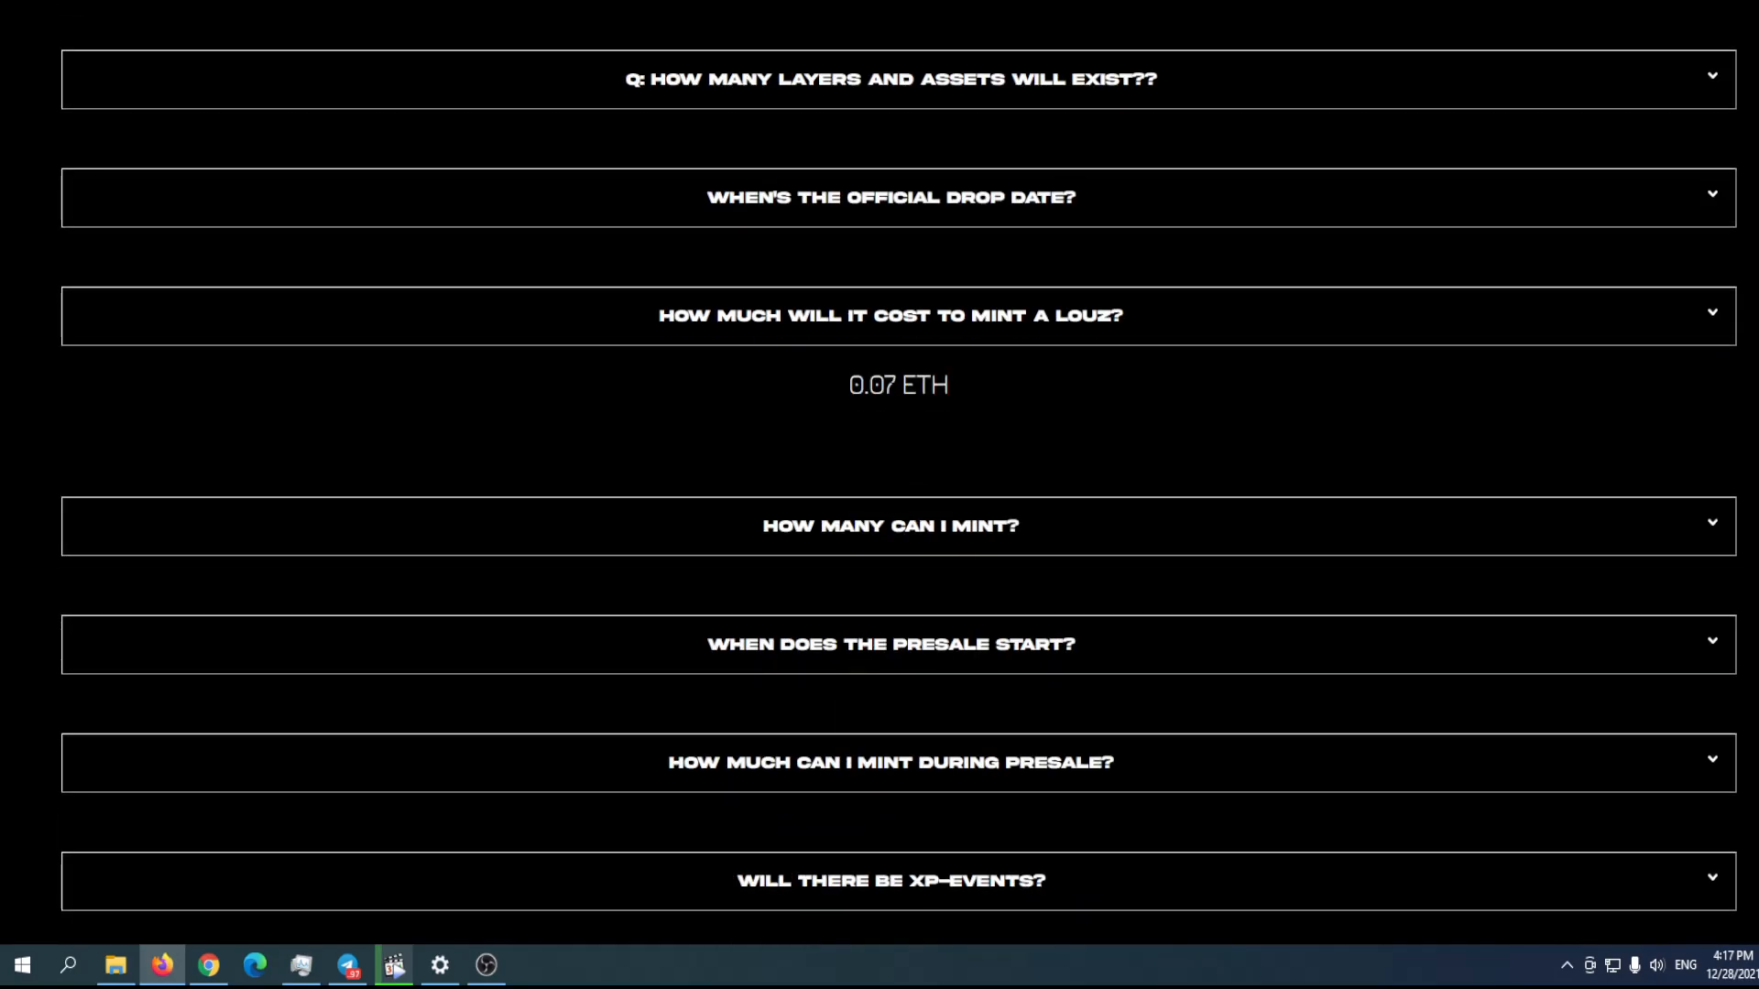
{"action": "double_click", "coordinate": [934, 385]}
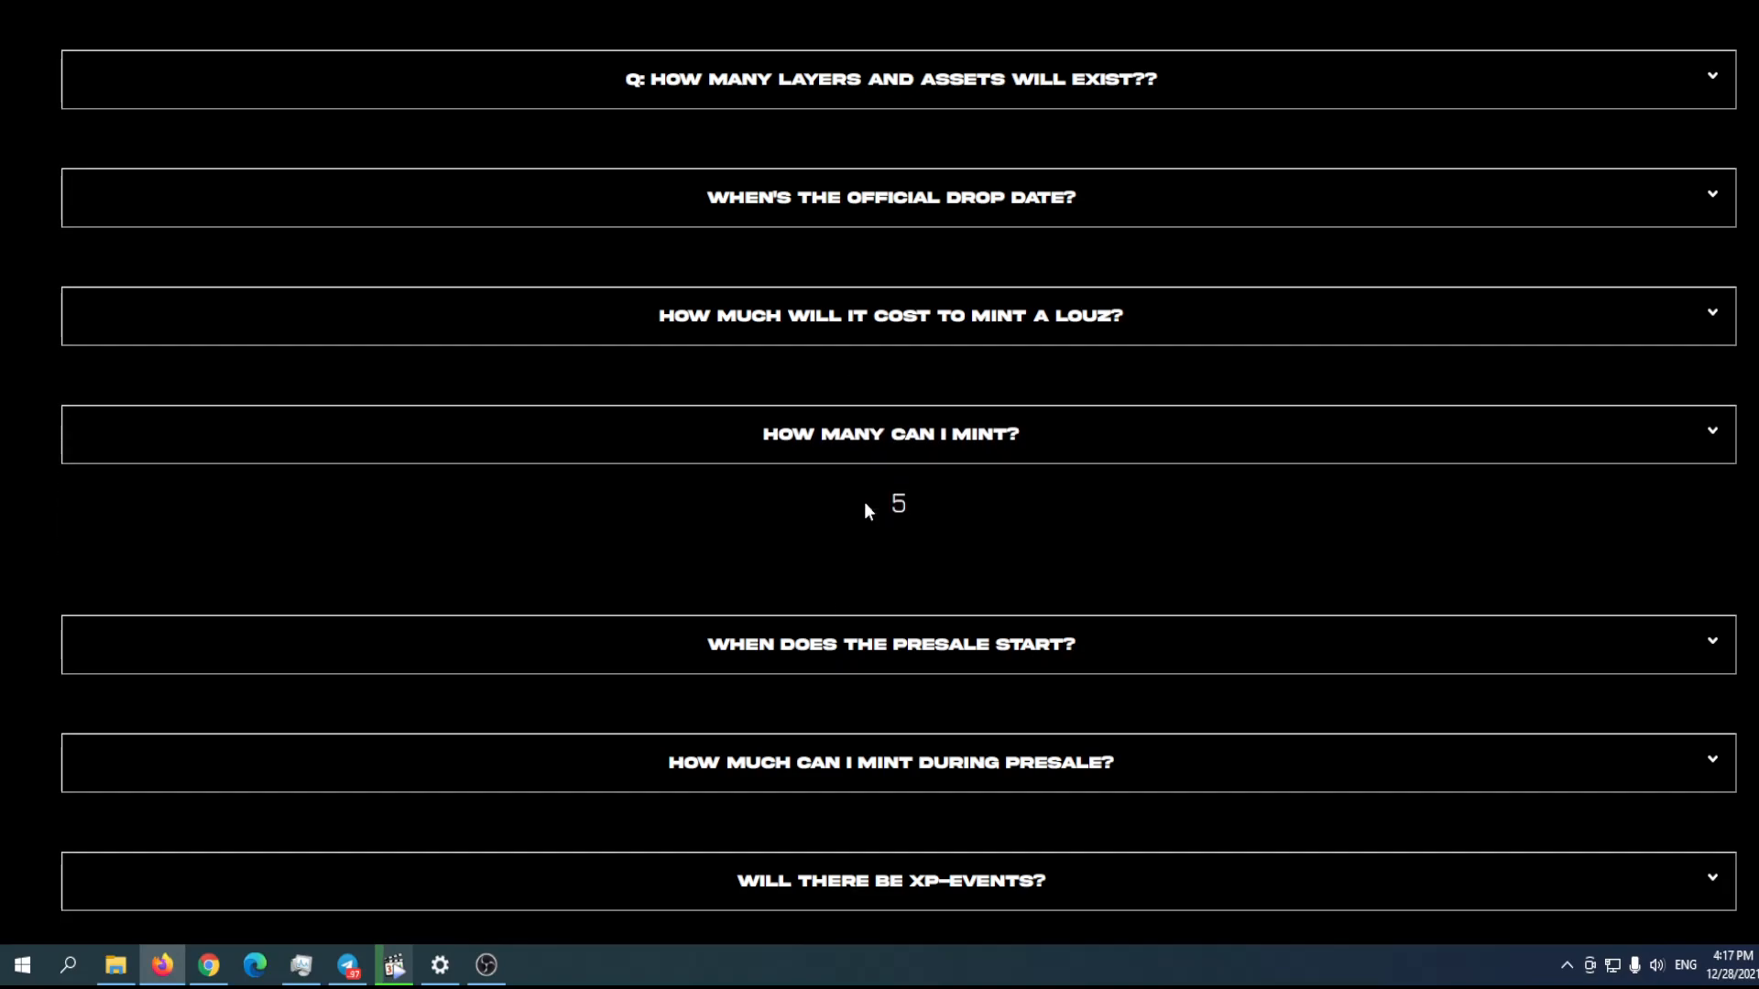
{"action": "mouse_move", "coordinate": [823, 572]}
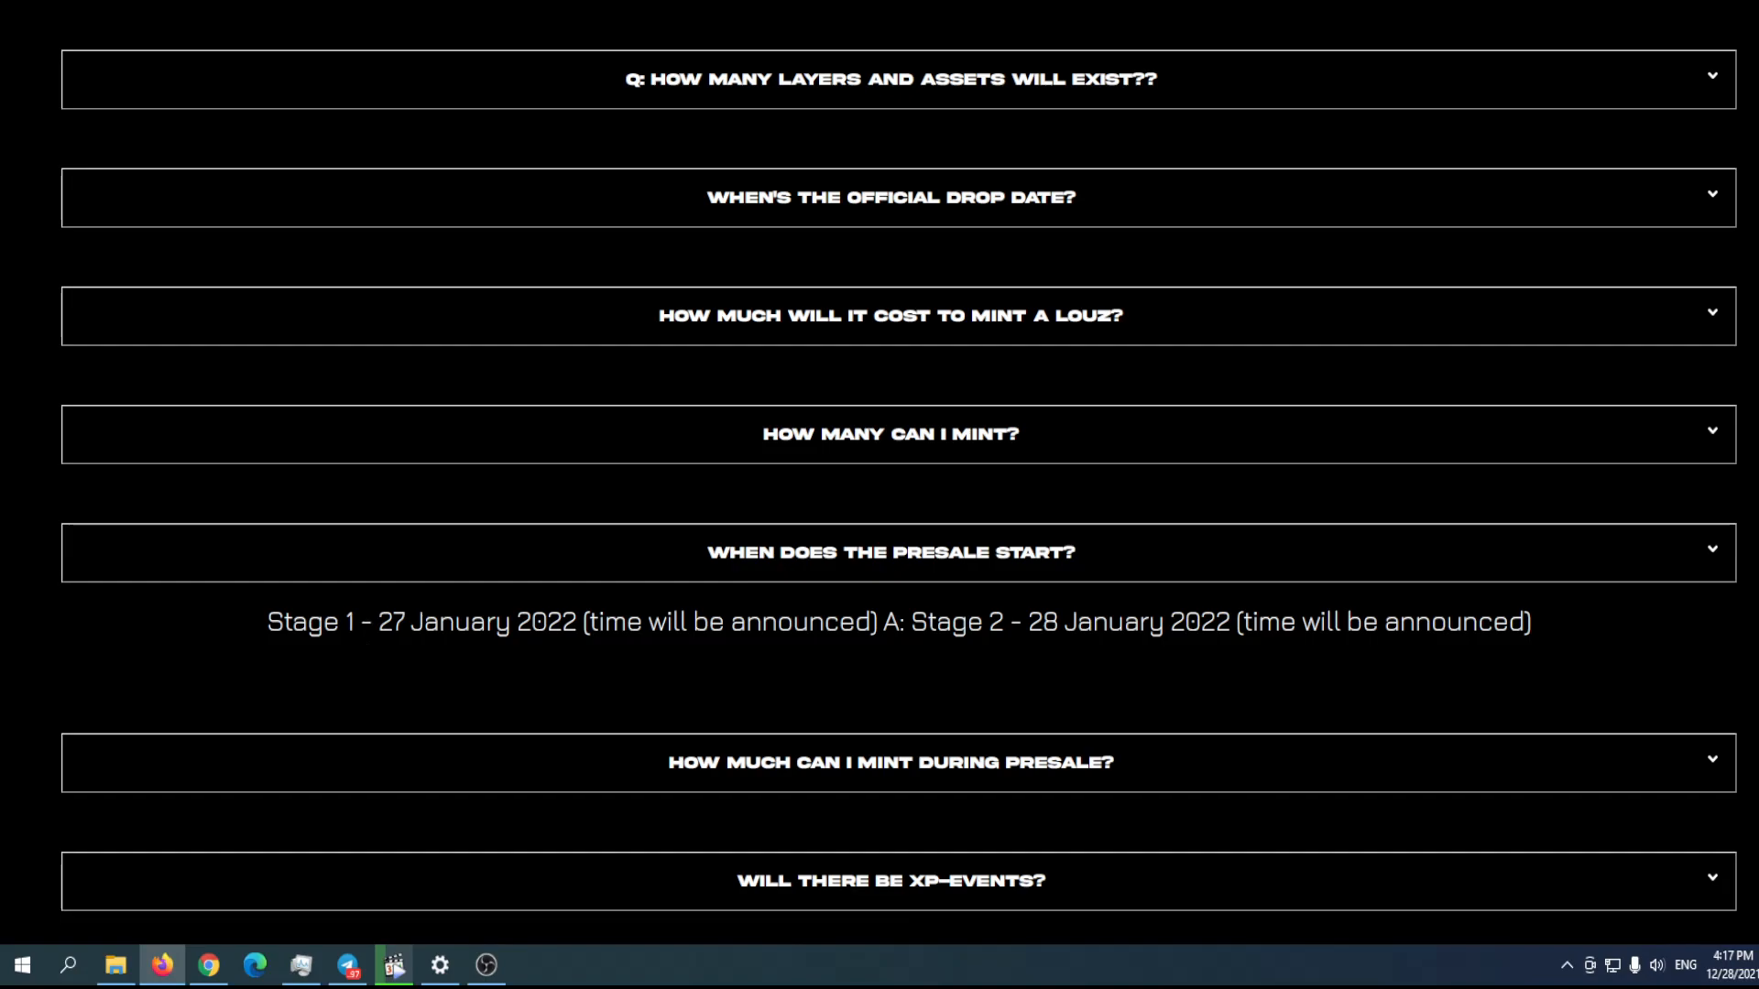
{"action": "mouse_move", "coordinate": [983, 682]}
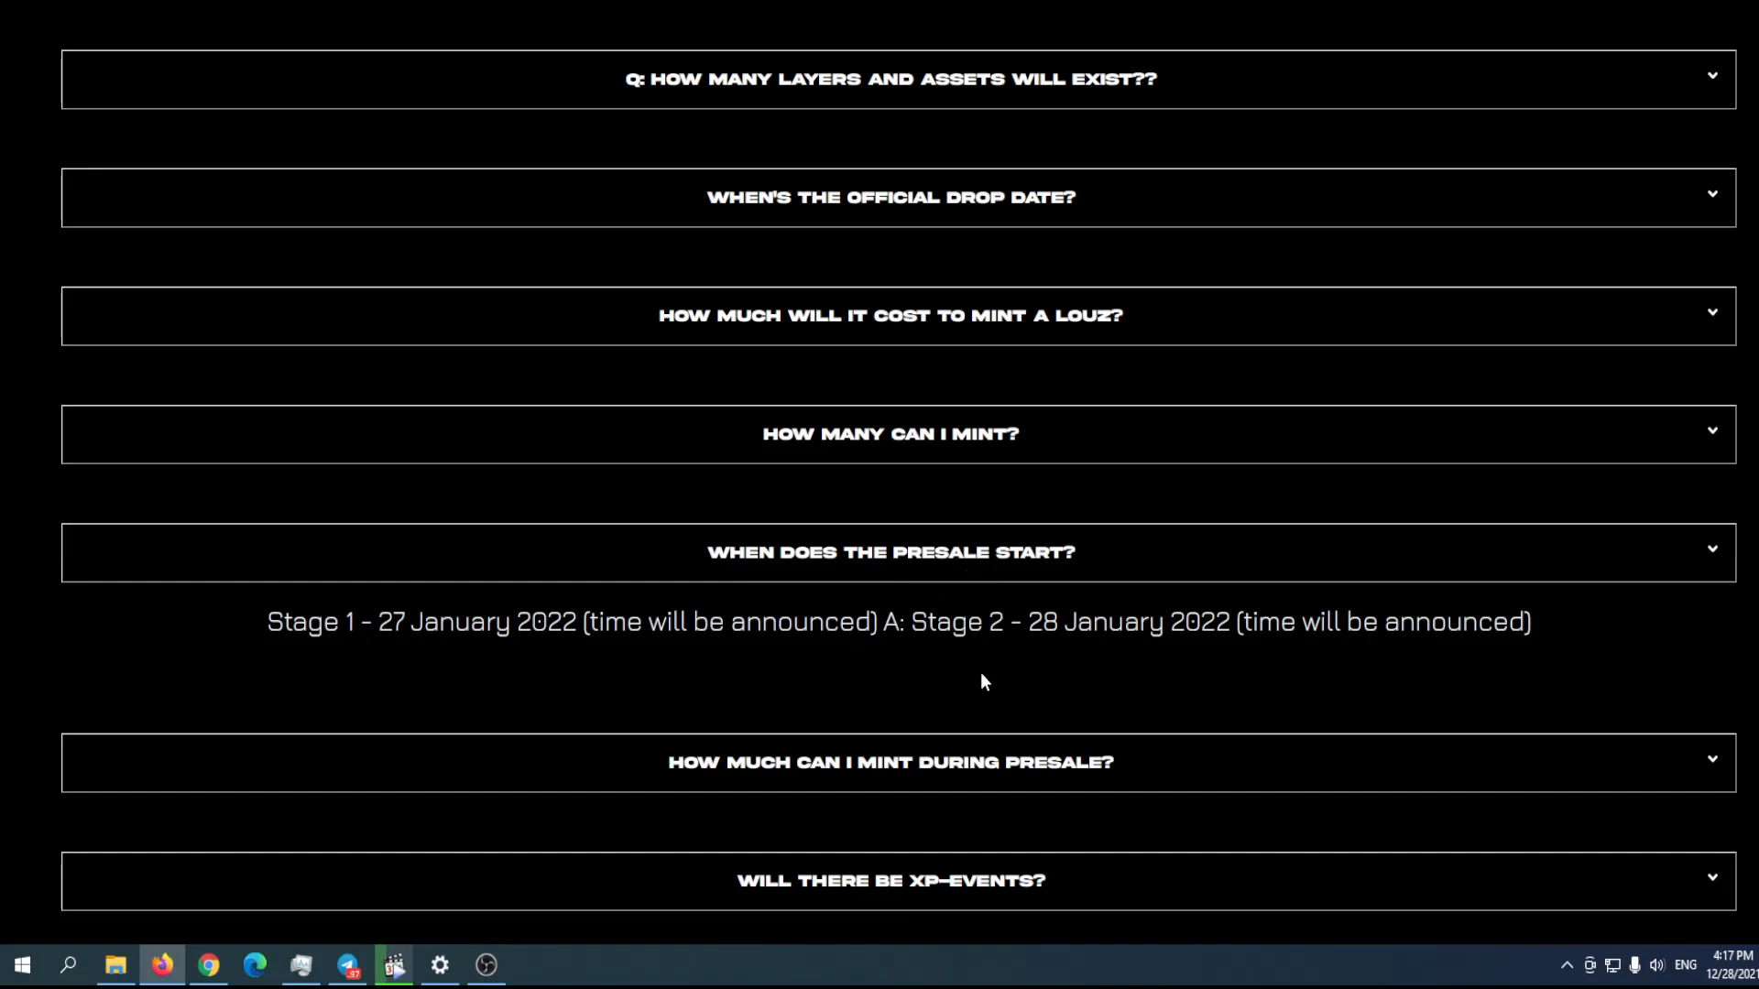
{"action": "mouse_move", "coordinate": [401, 564]}
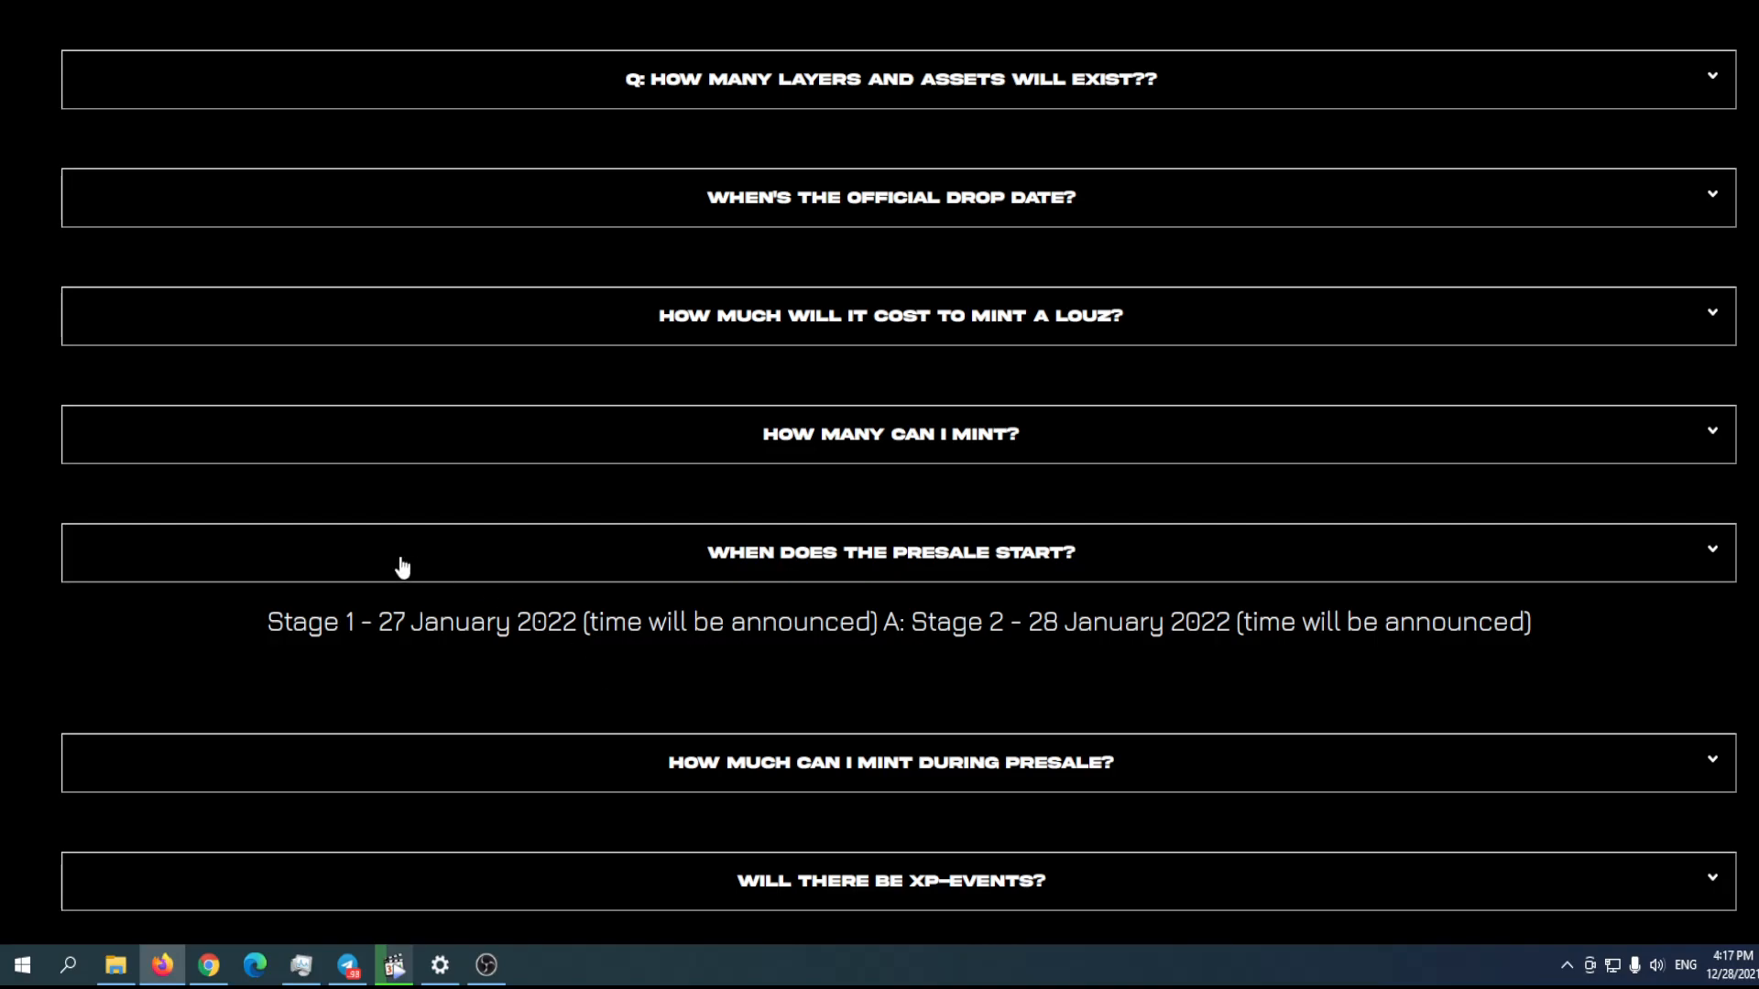
{"action": "mouse_move", "coordinate": [1051, 663]}
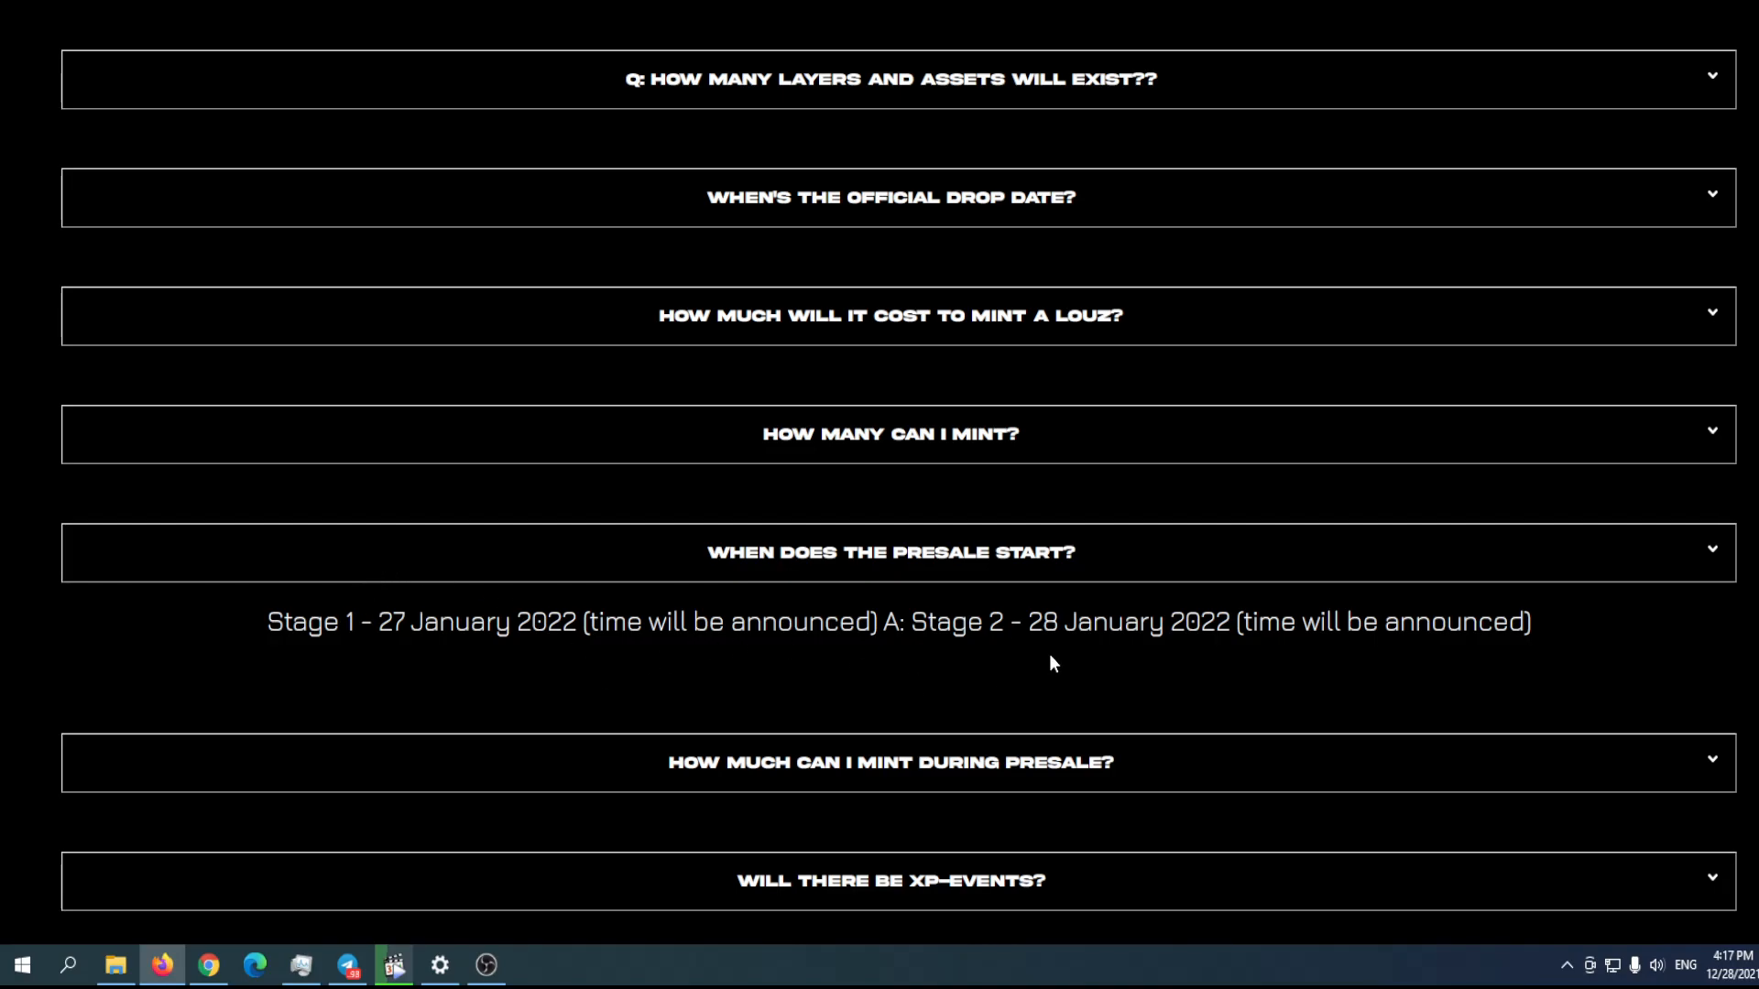
{"action": "scroll", "scroll_direction": "down", "scroll_amount": 3}
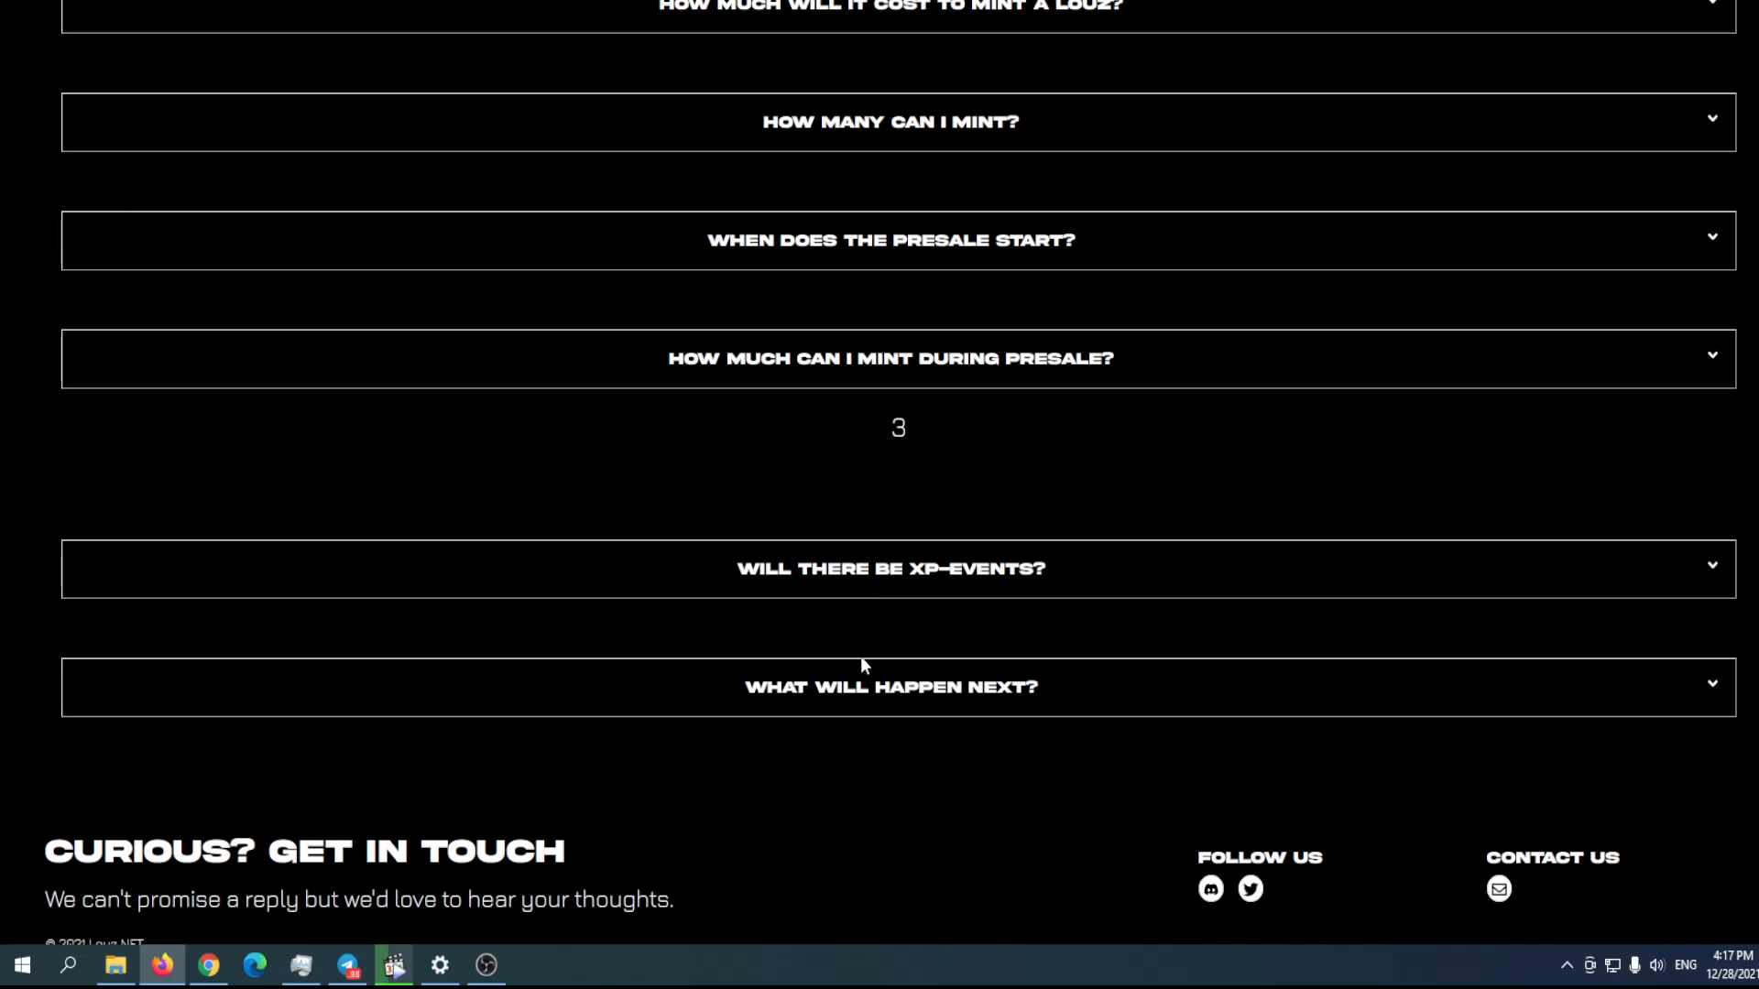
{"action": "left_click", "coordinate": [891, 569]}
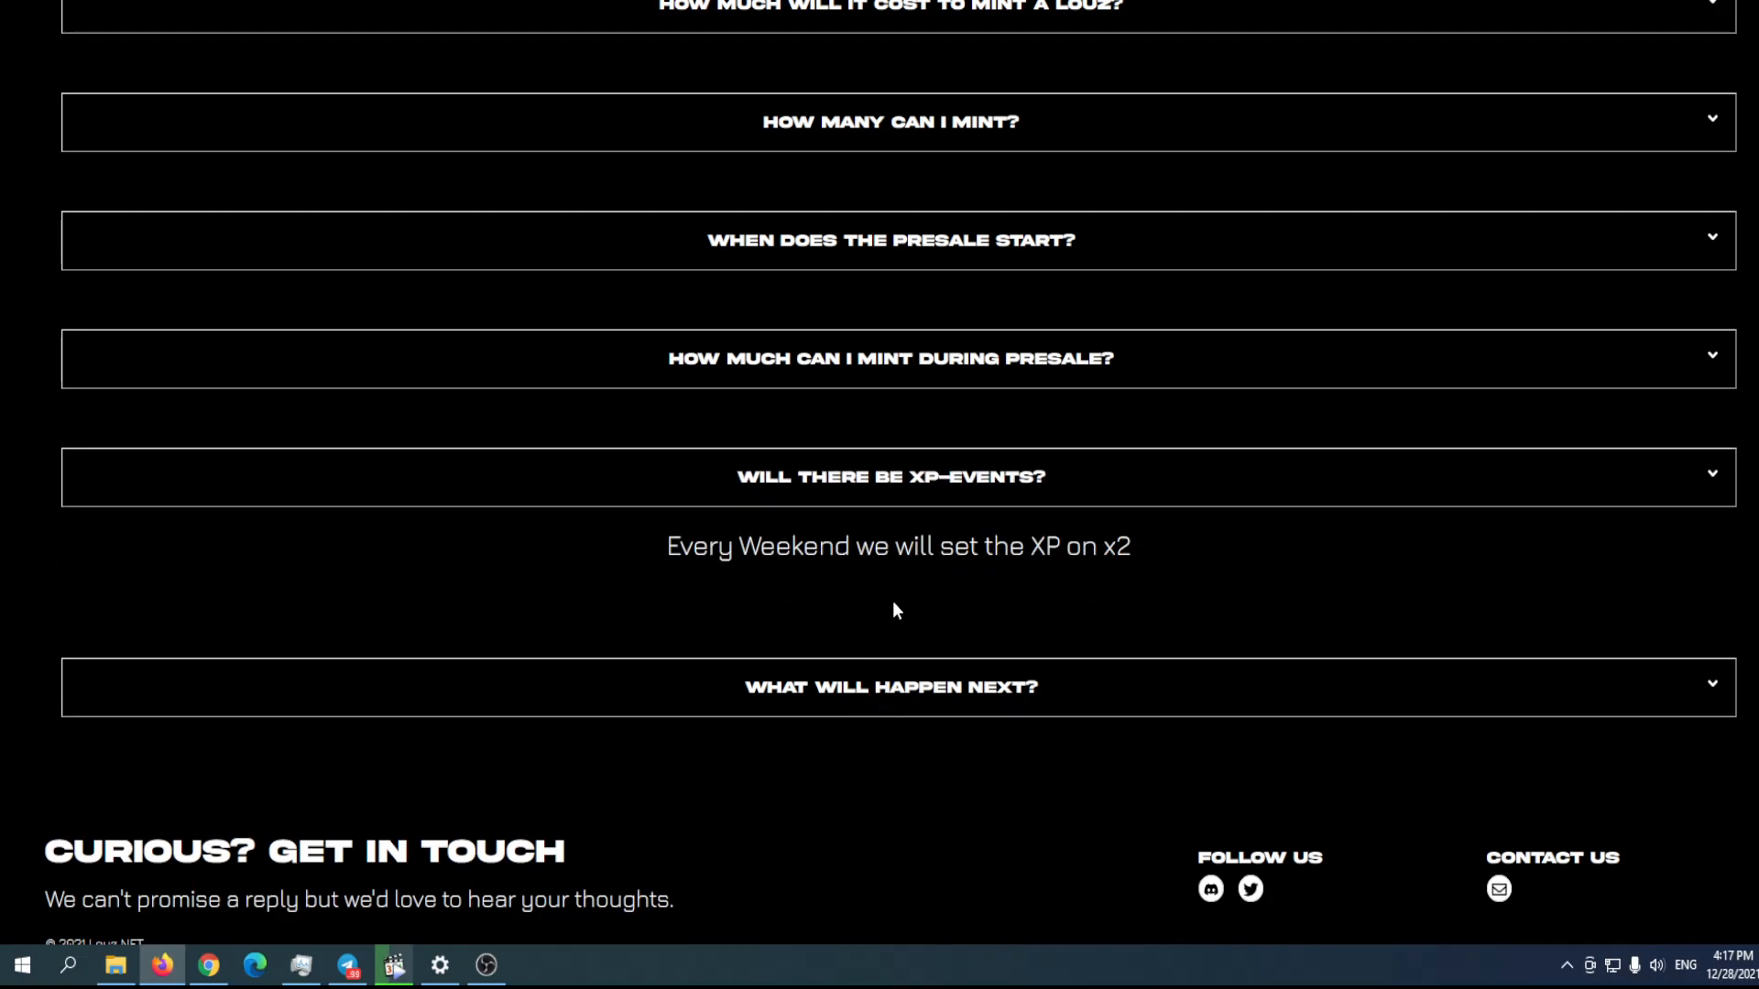
{"action": "mouse_move", "coordinate": [932, 578]}
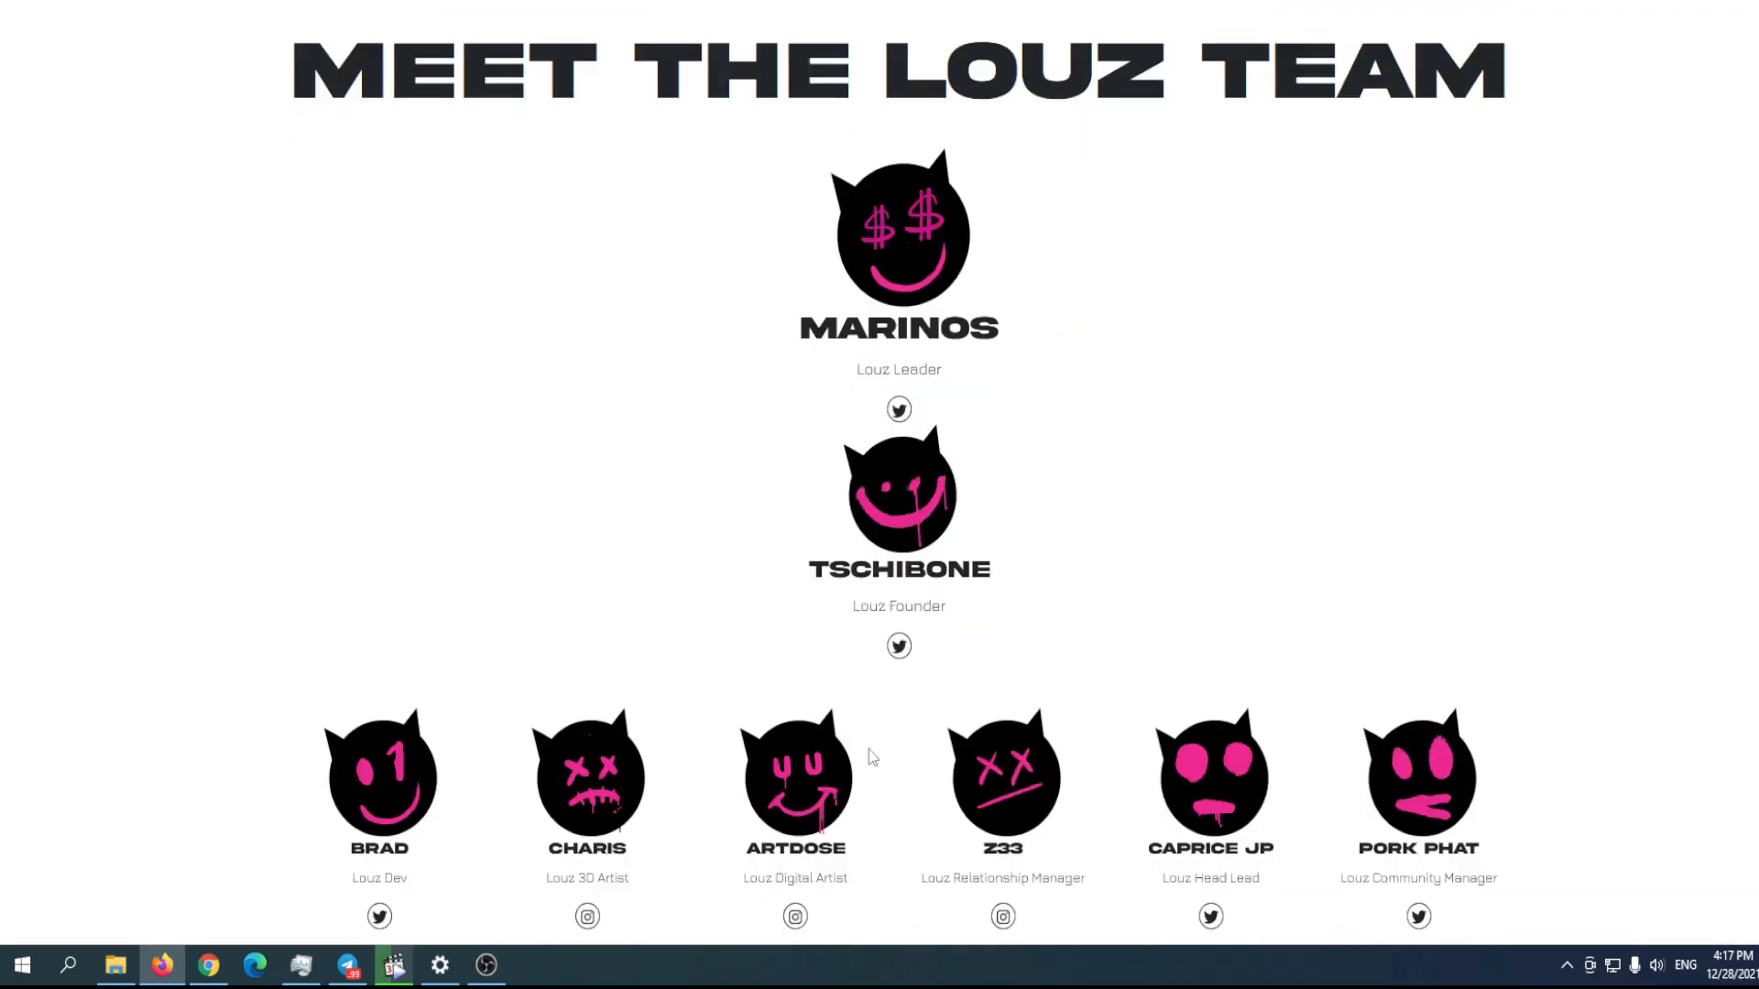
{"action": "scroll", "scroll_direction": "down", "scroll_amount": 3}
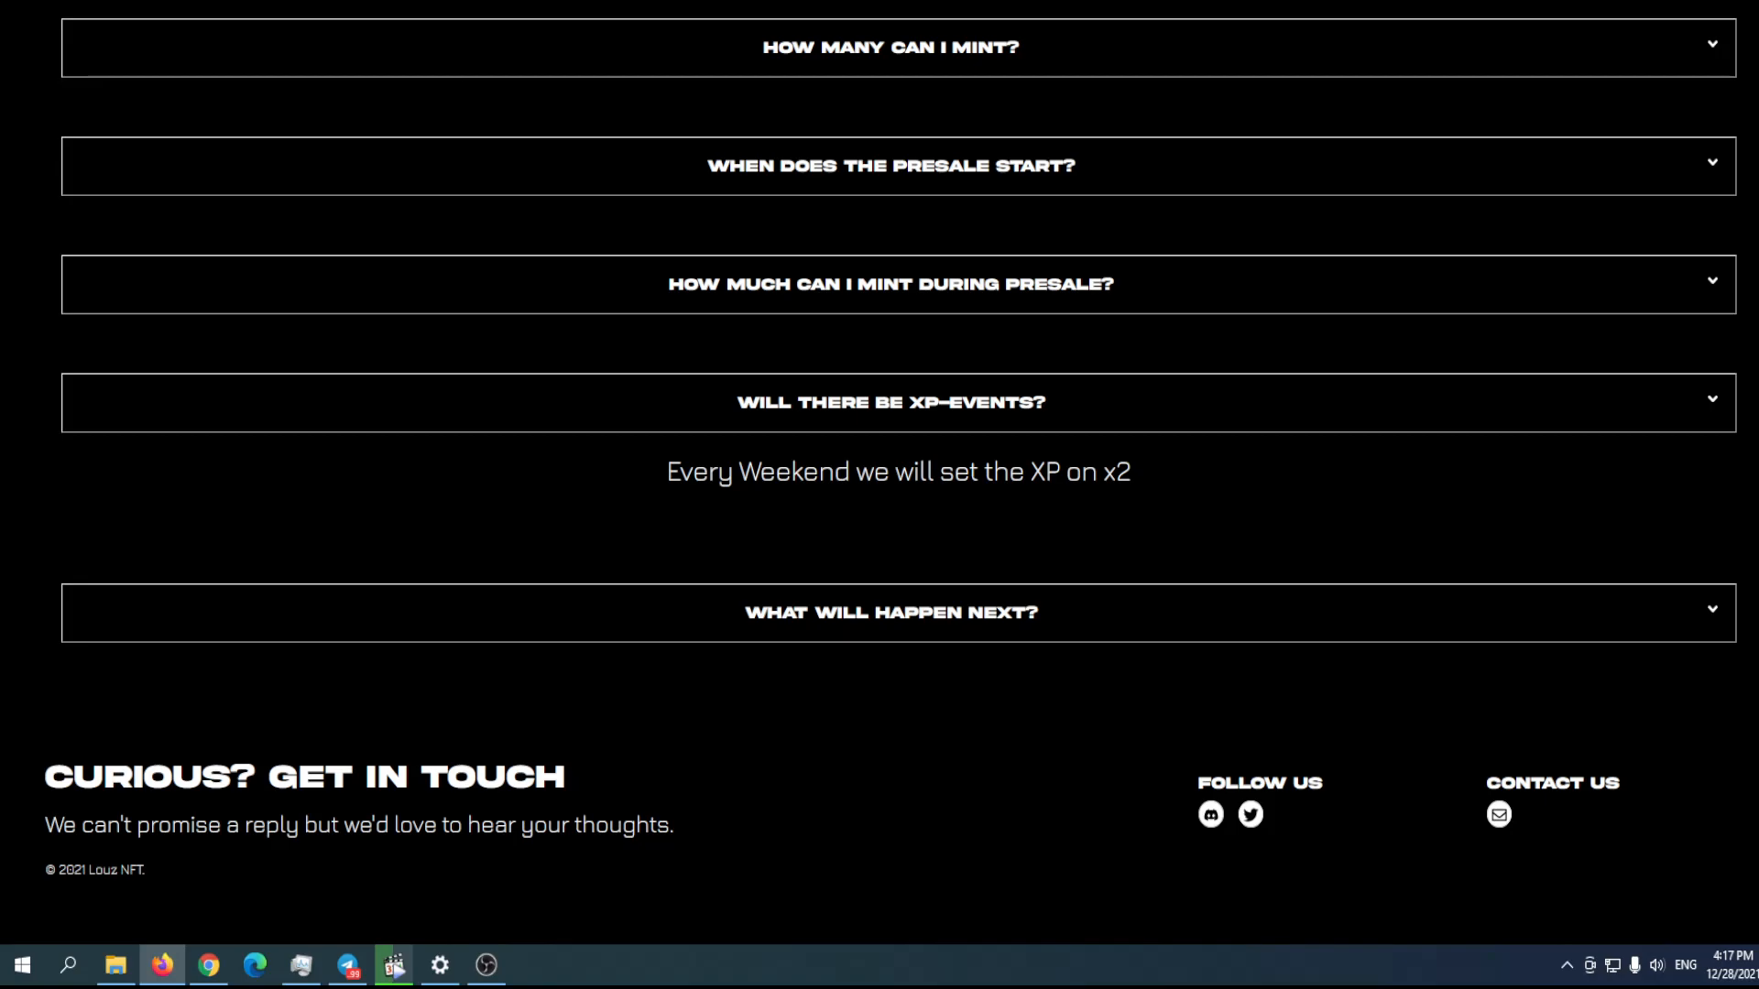
{"action": "scroll", "scroll_direction": "up", "scroll_amount": 3}
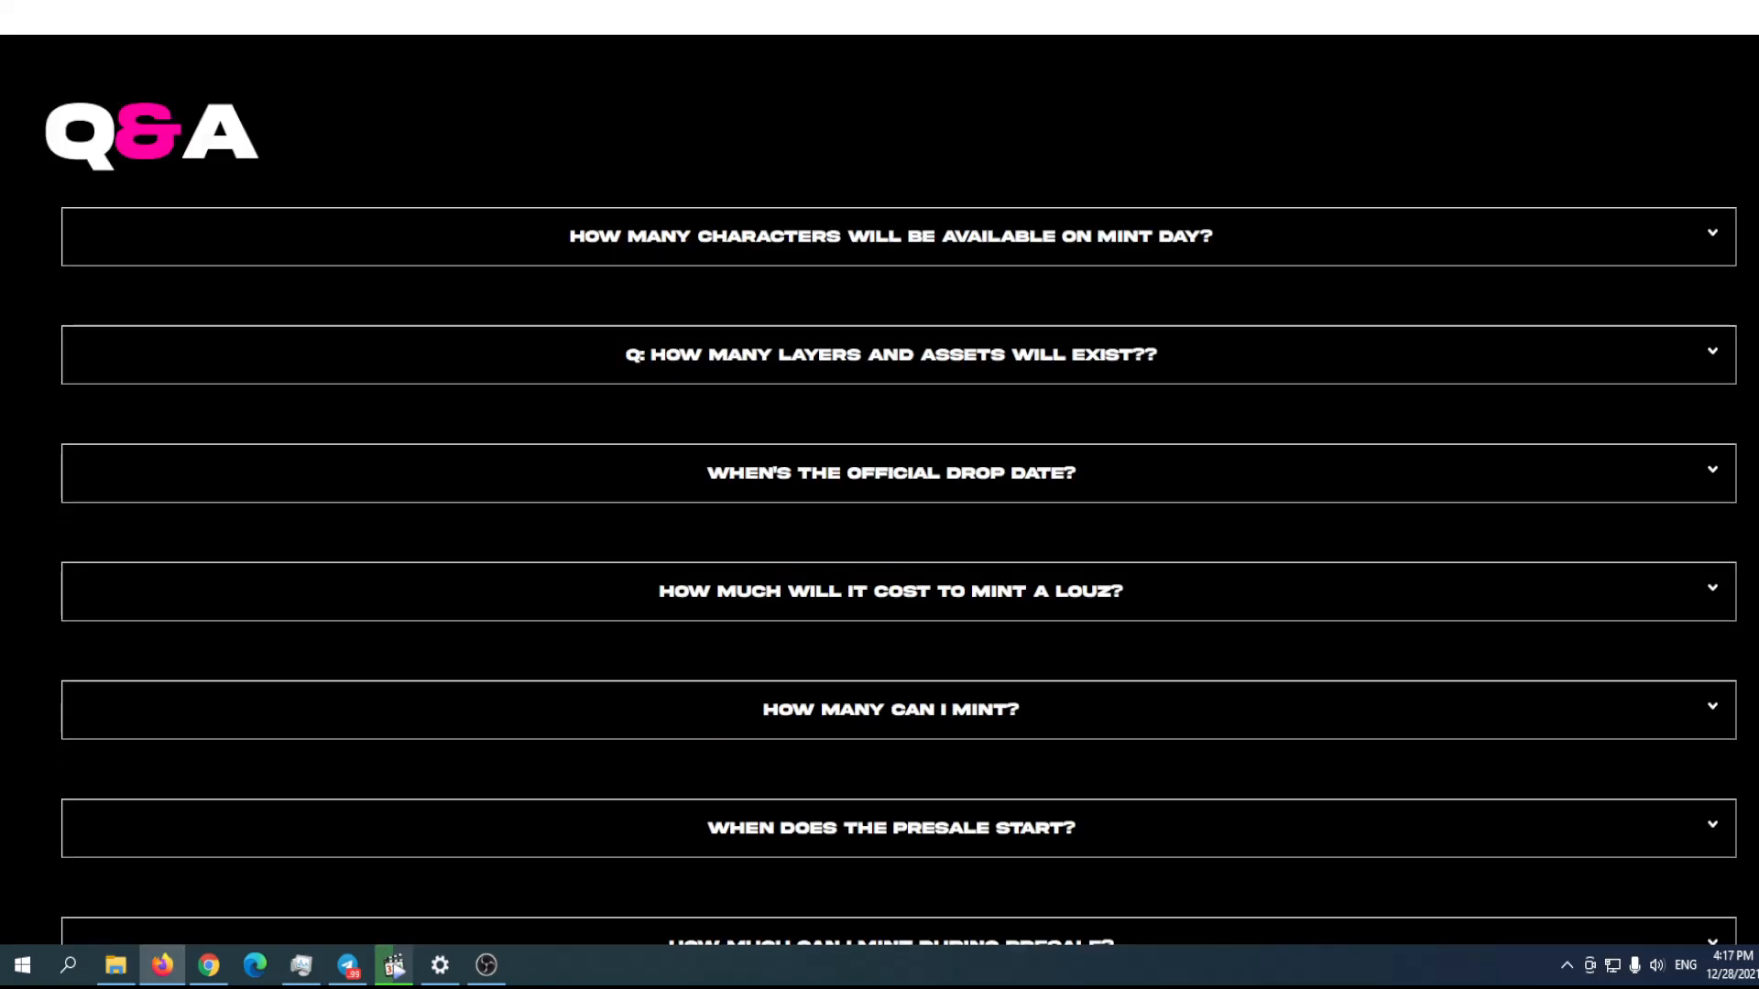
{"action": "scroll", "scroll_direction": "down", "scroll_amount": 3}
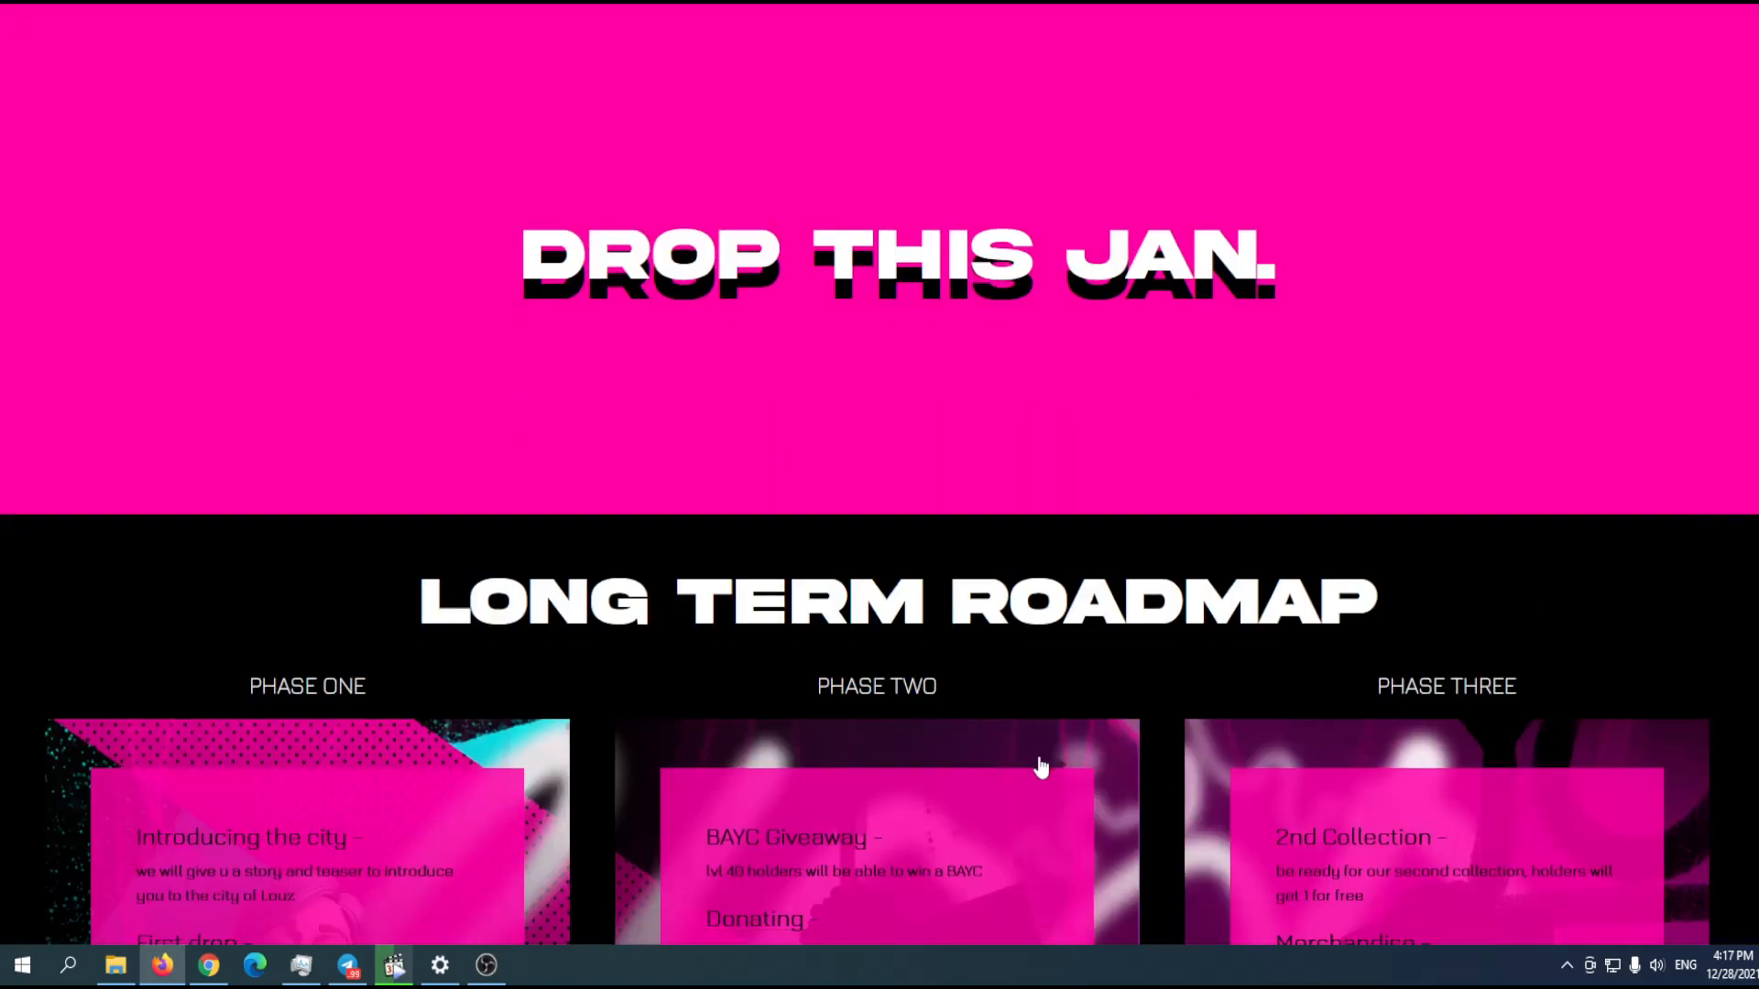
{"action": "scroll", "scroll_direction": "up", "scroll_amount": 3}
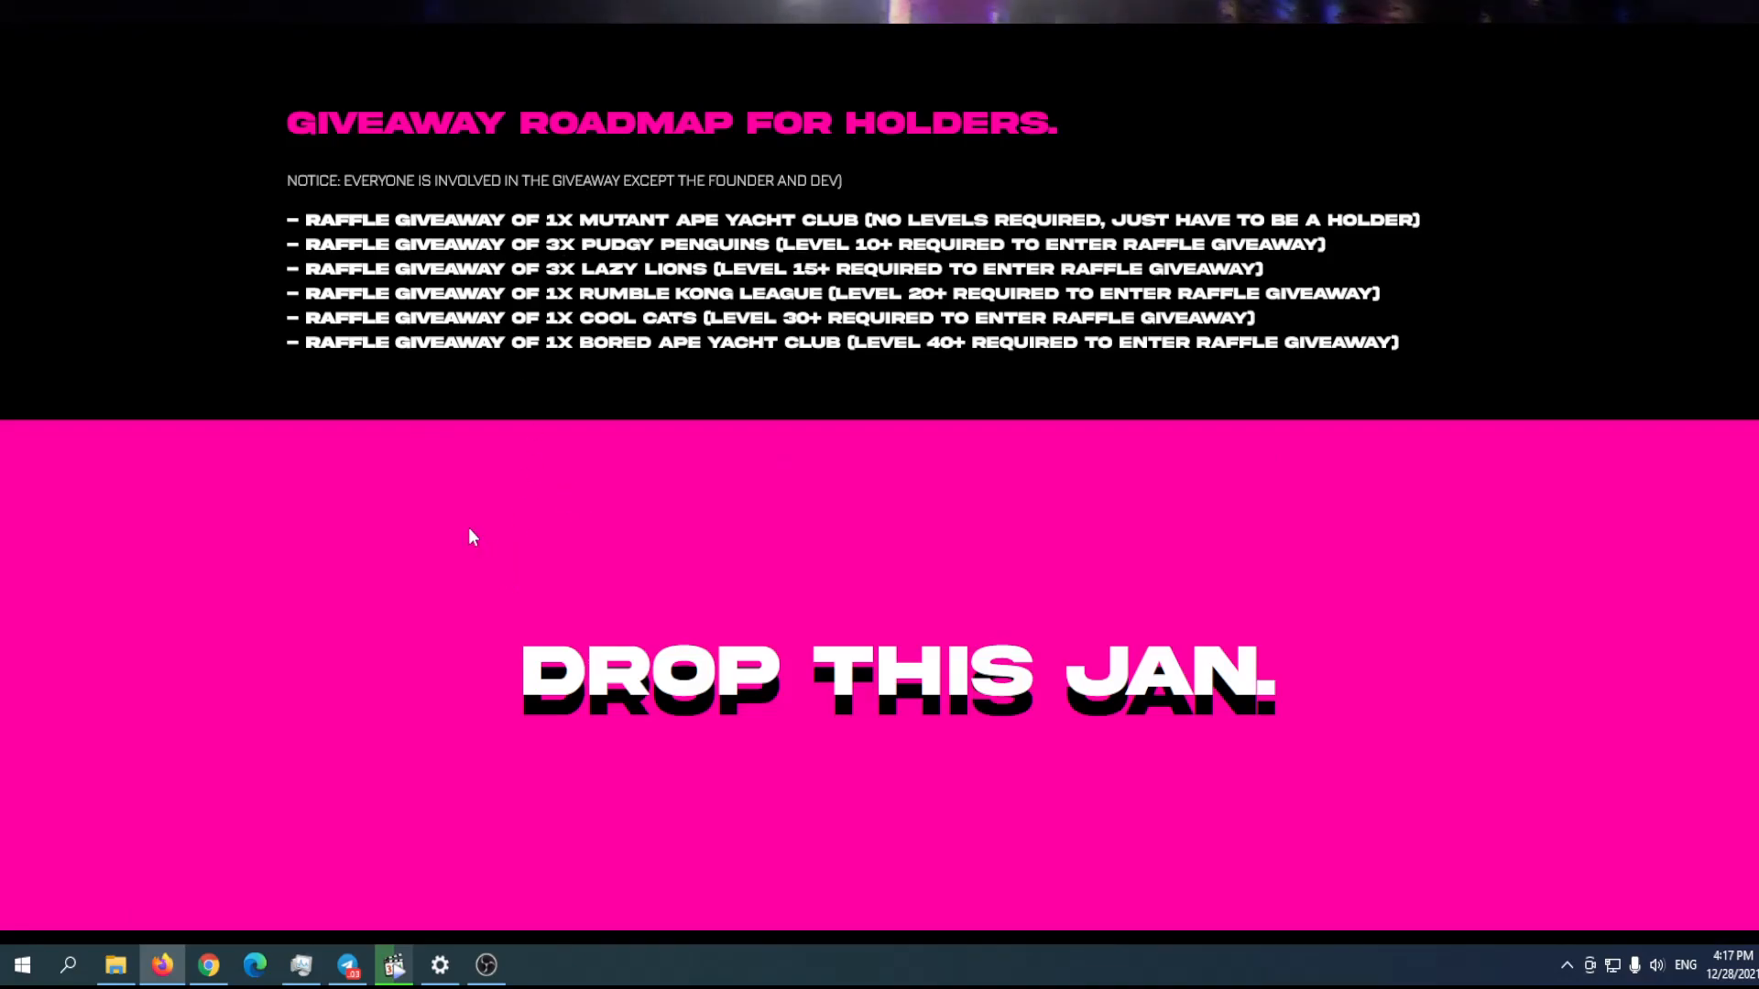
{"action": "mouse_move", "coordinate": [614, 364]}
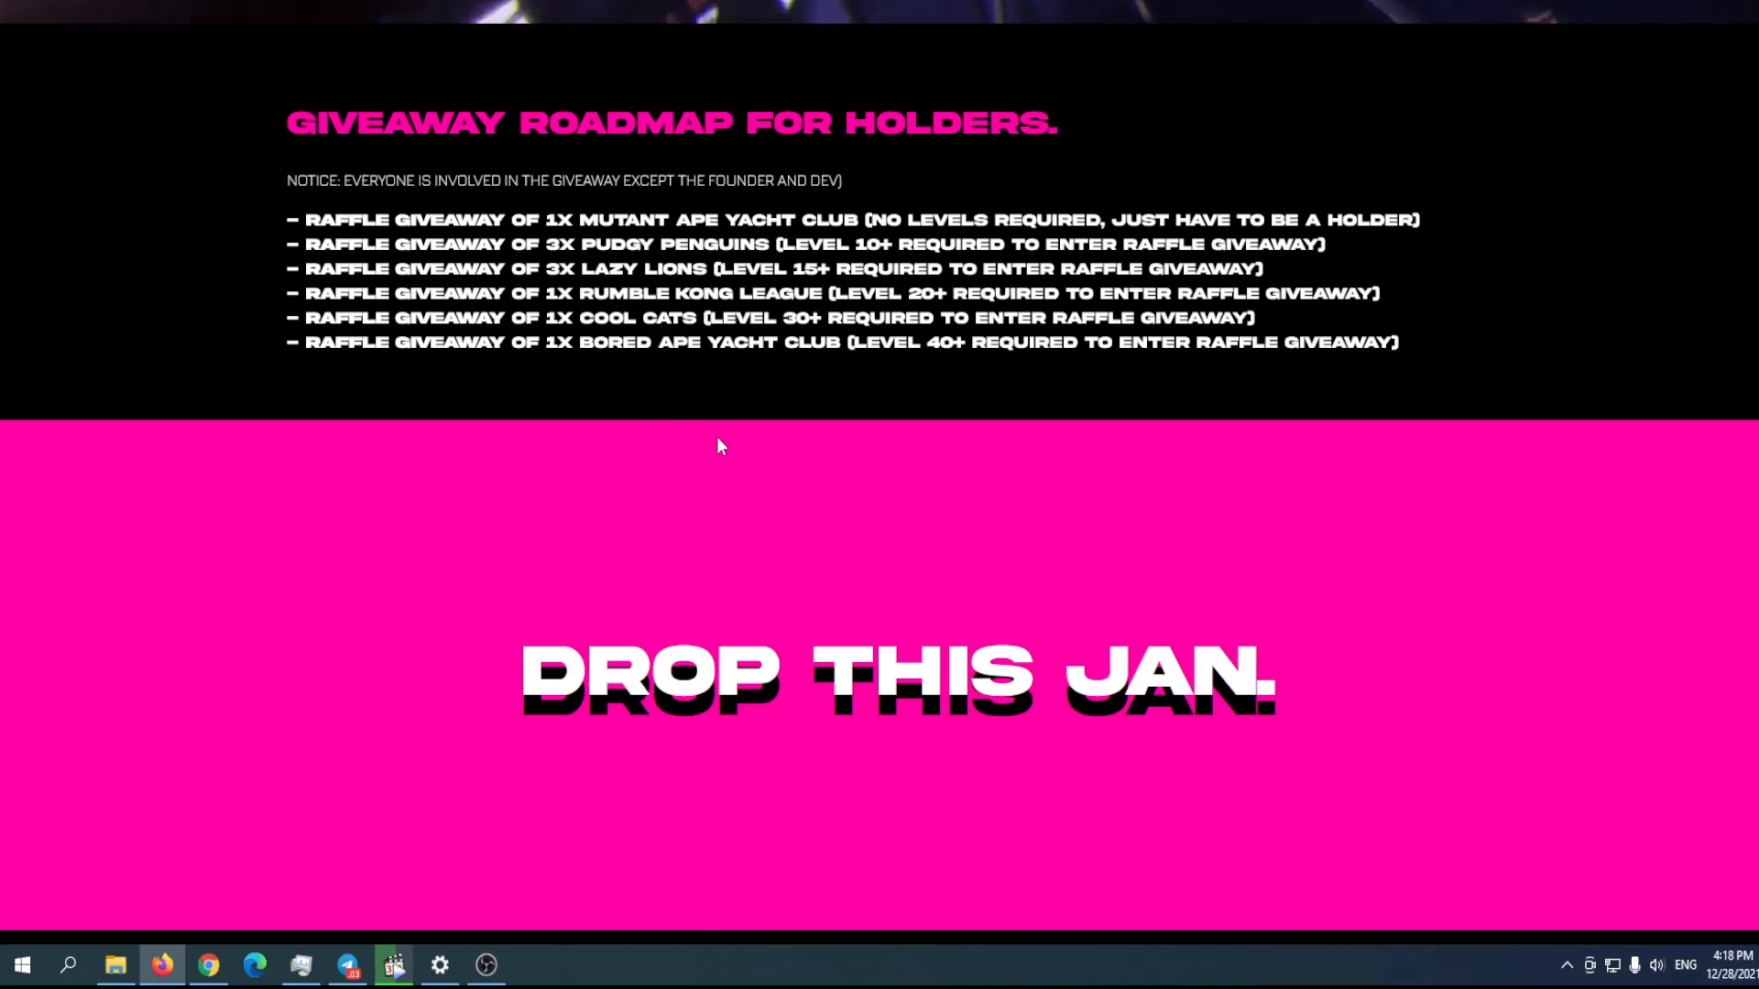
{"action": "scroll", "scroll_direction": "down", "scroll_amount": 3}
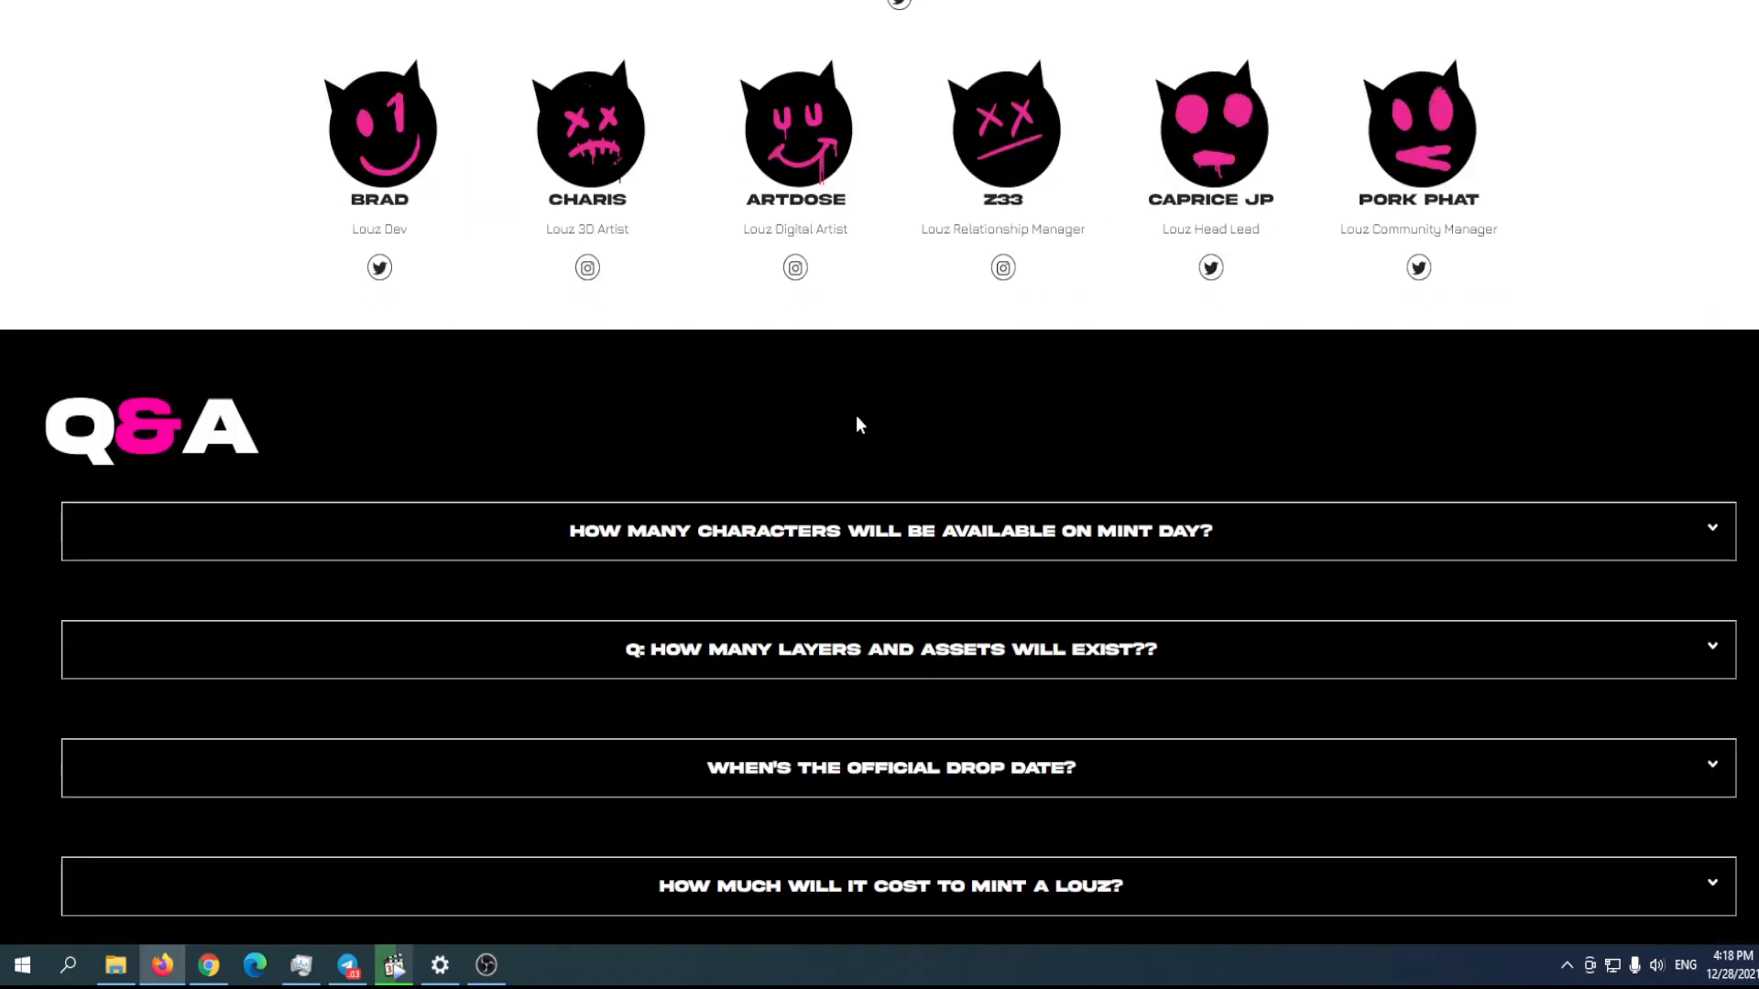